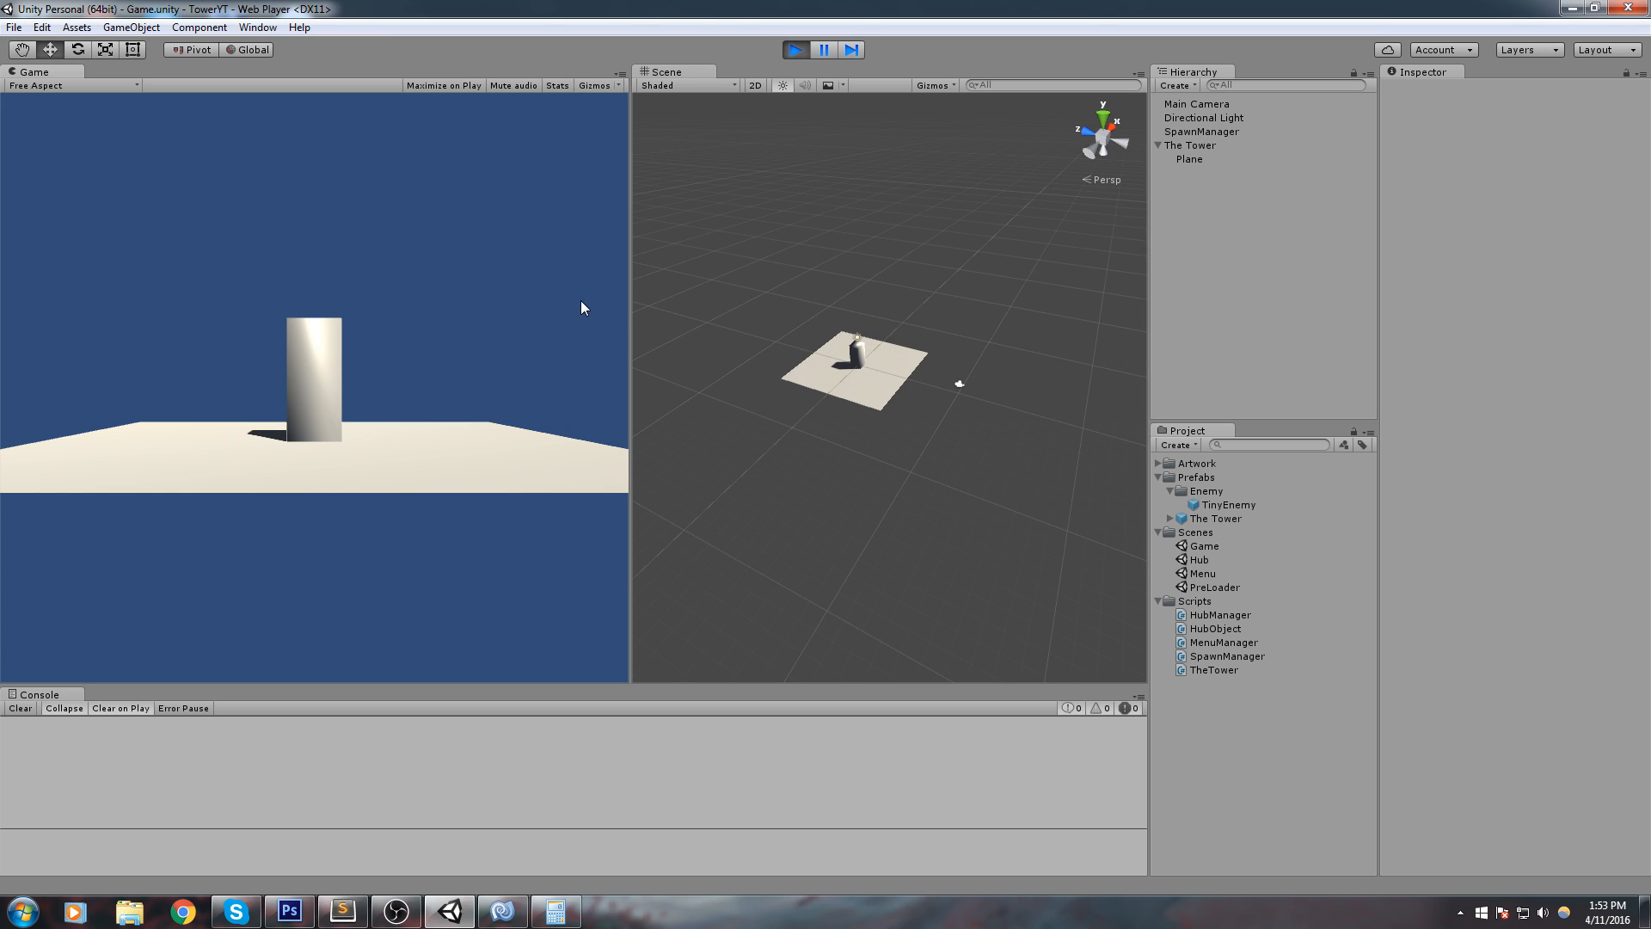
mouse_move(653, 271)
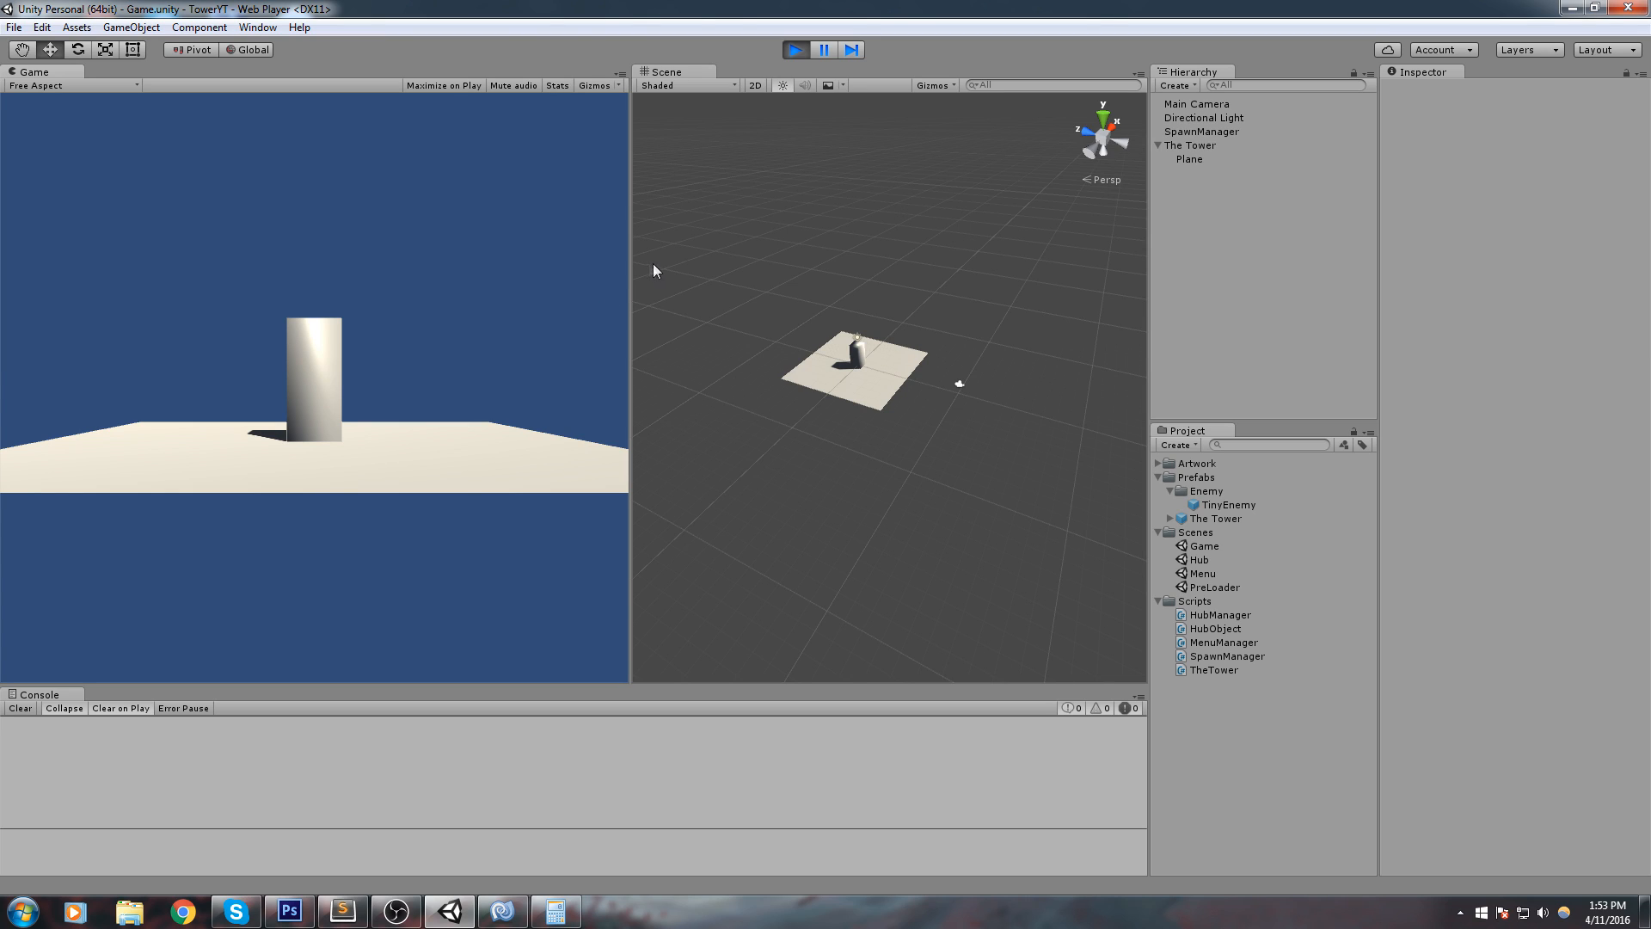
Step: Widen the Scene view to watch a TinyEnemy clone spawn during play
drag(653, 271, 913, 459)
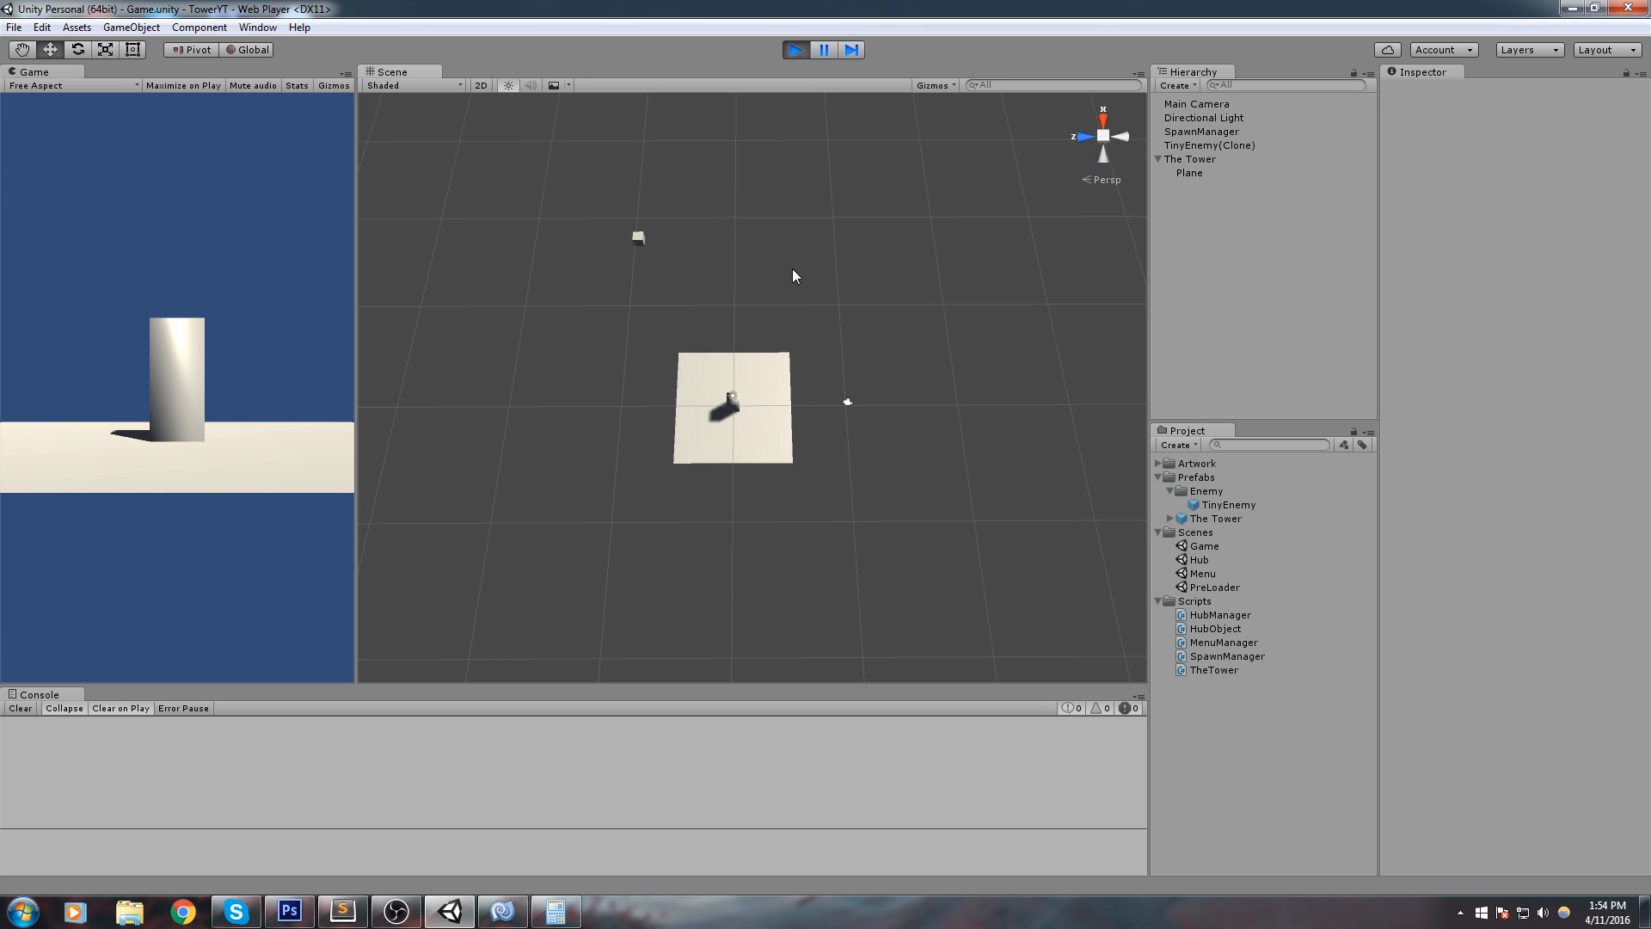
mouse_move(520, 215)
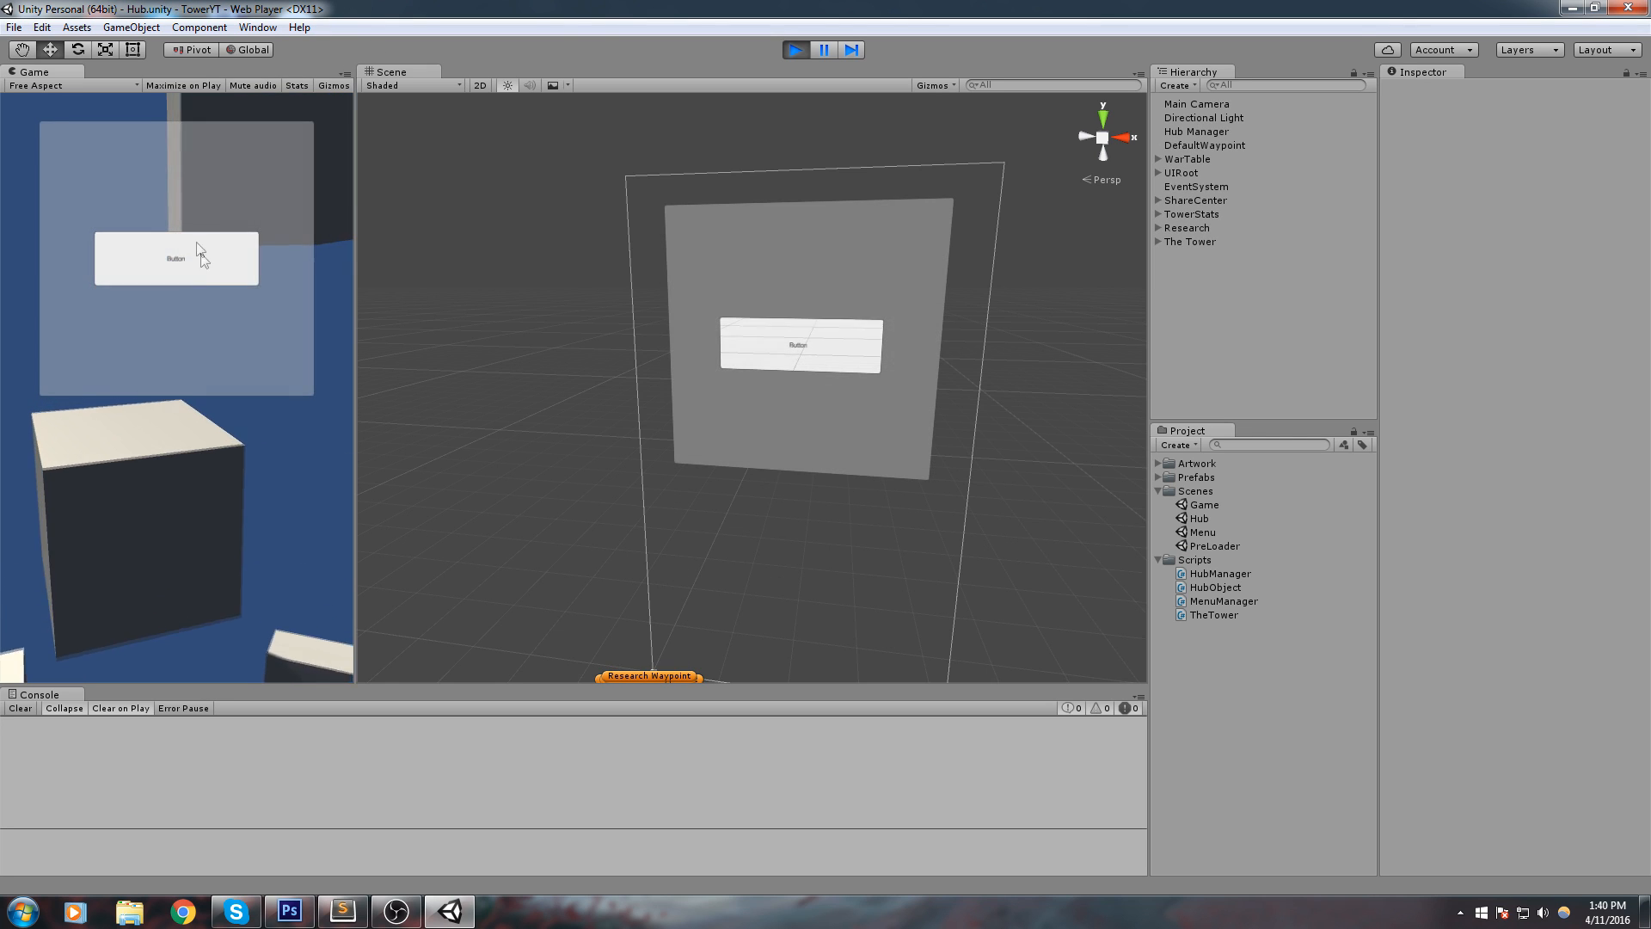
Step: Stop Play mode and reopen the Game scene from the Scenes folder
double_click(1201, 504)
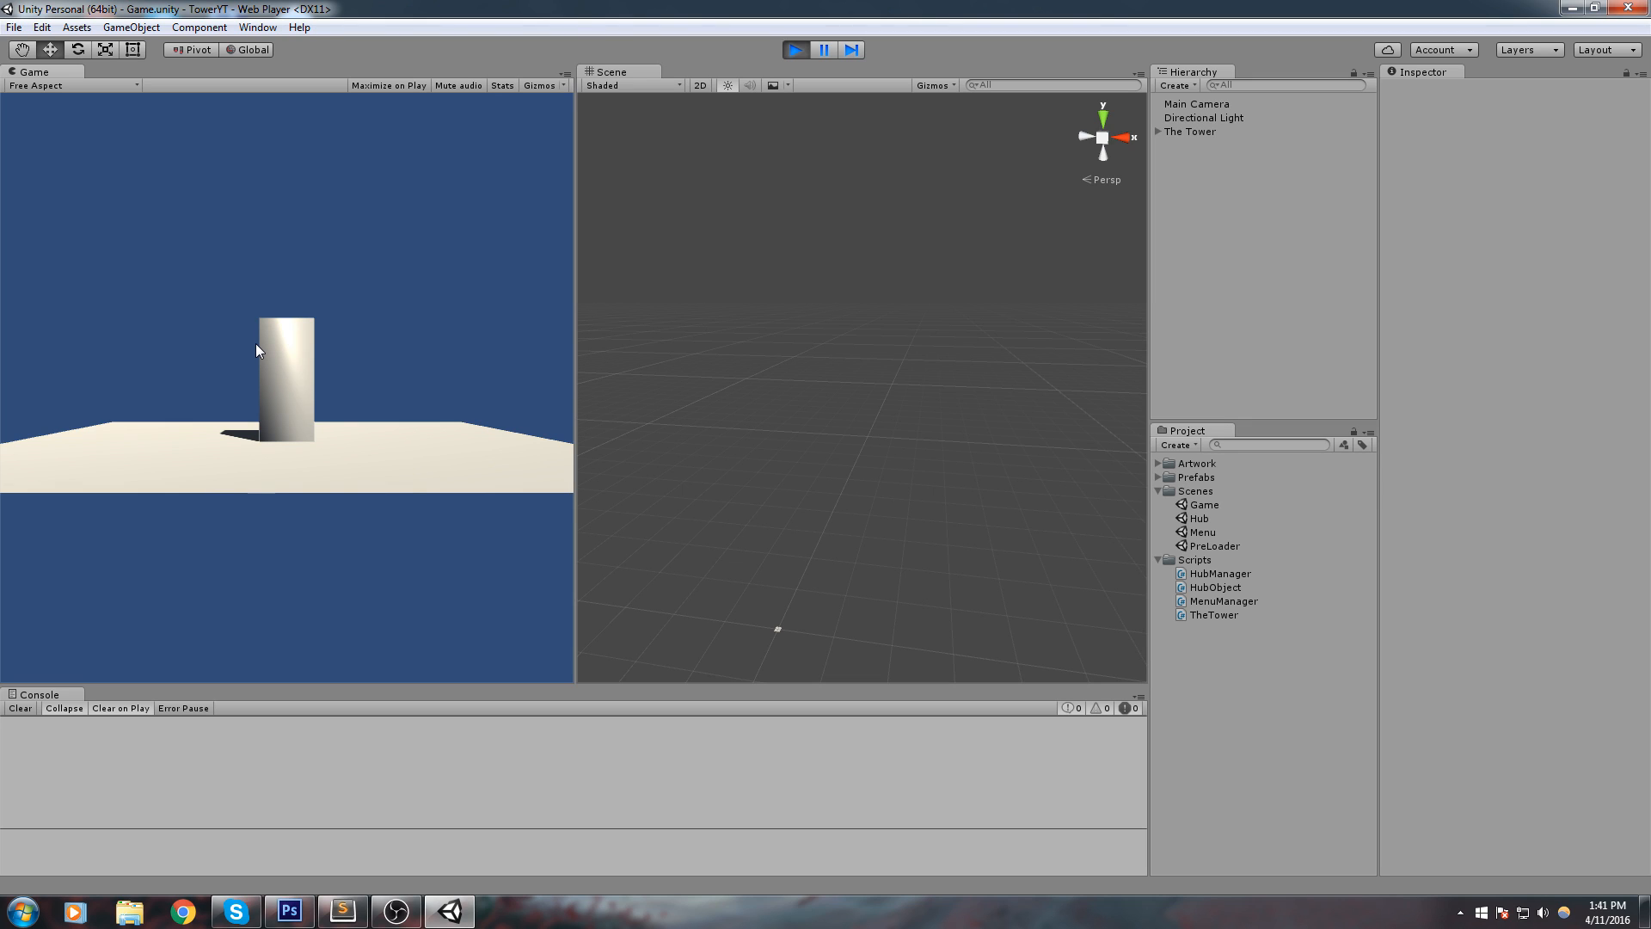
double_click(1215, 545)
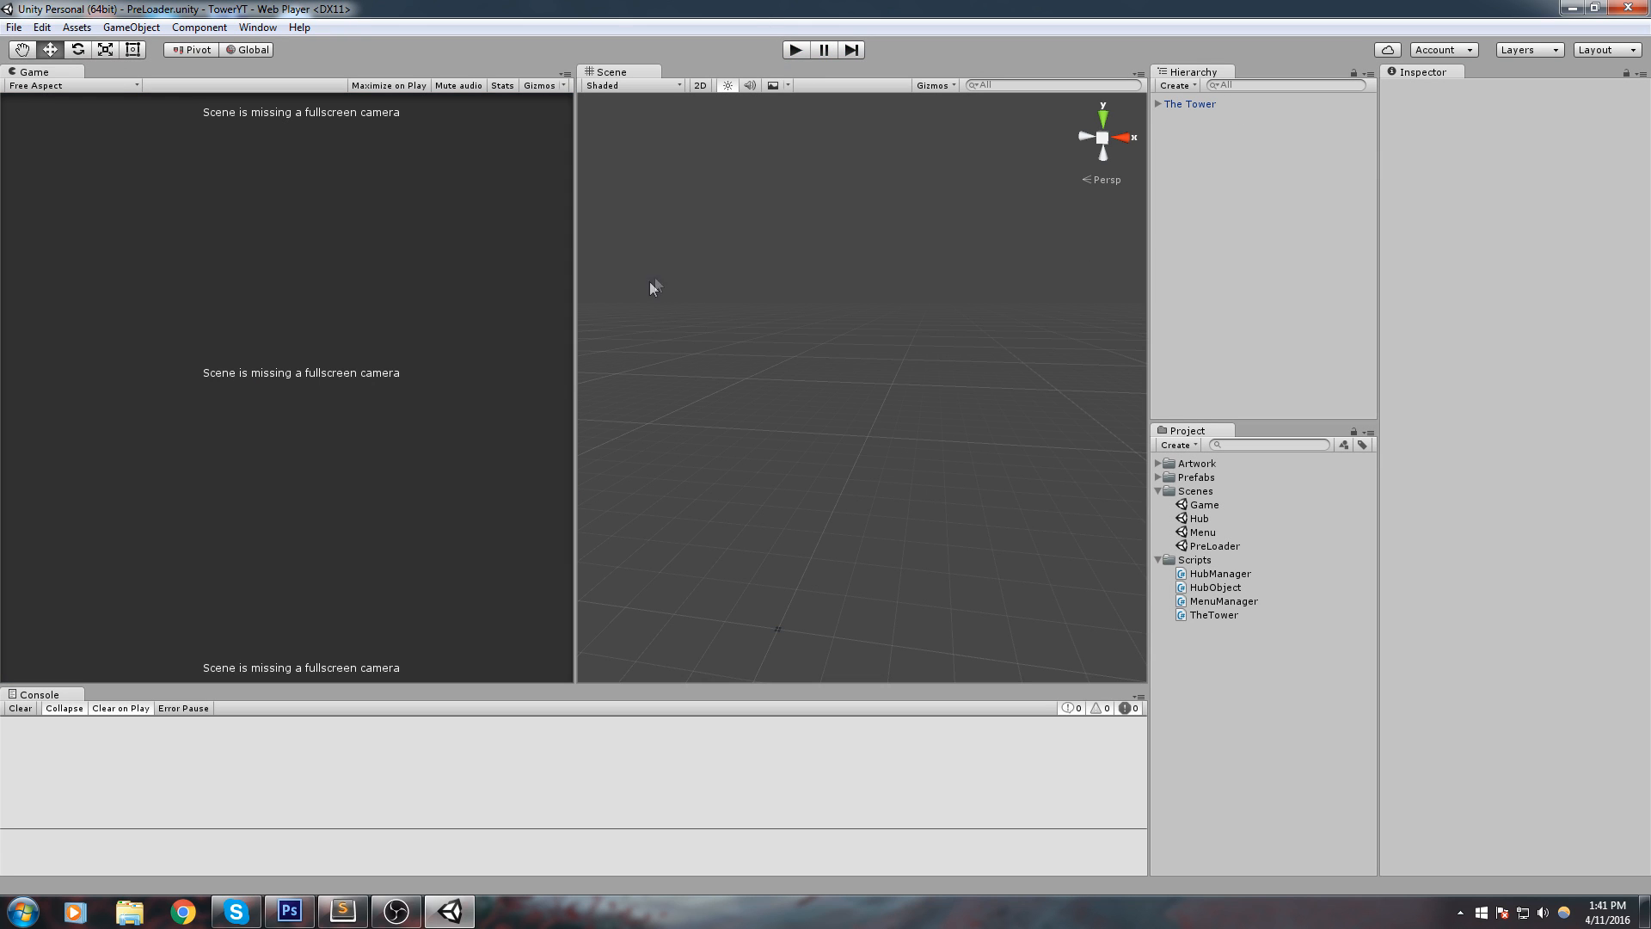
mouse_move(896, 474)
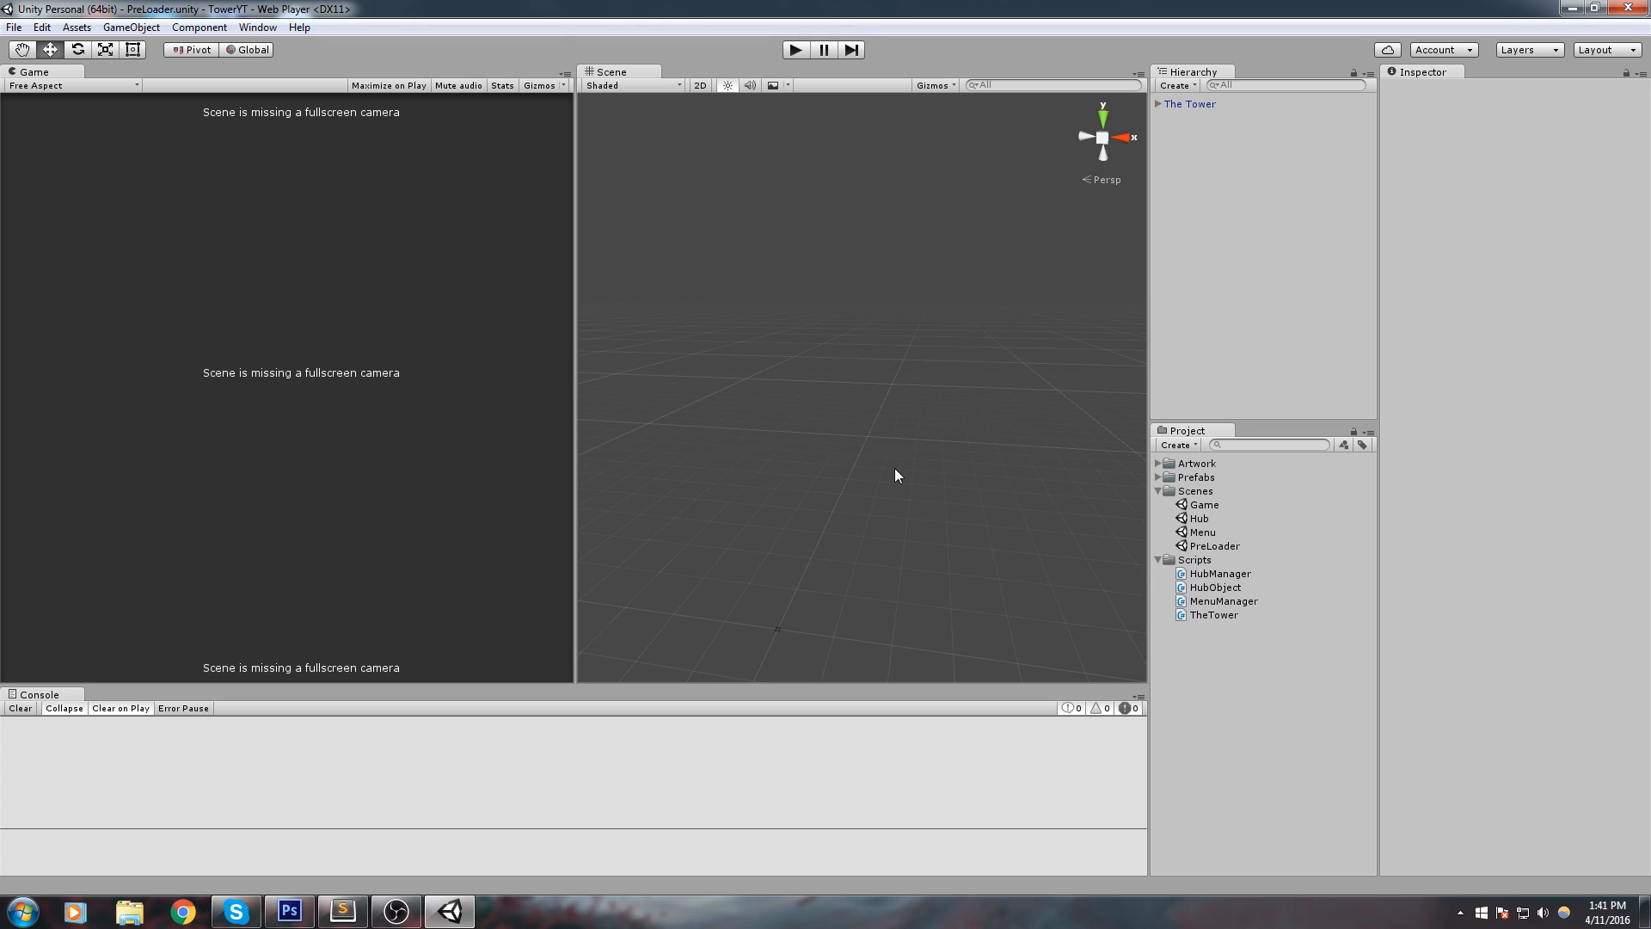
click(1202, 505)
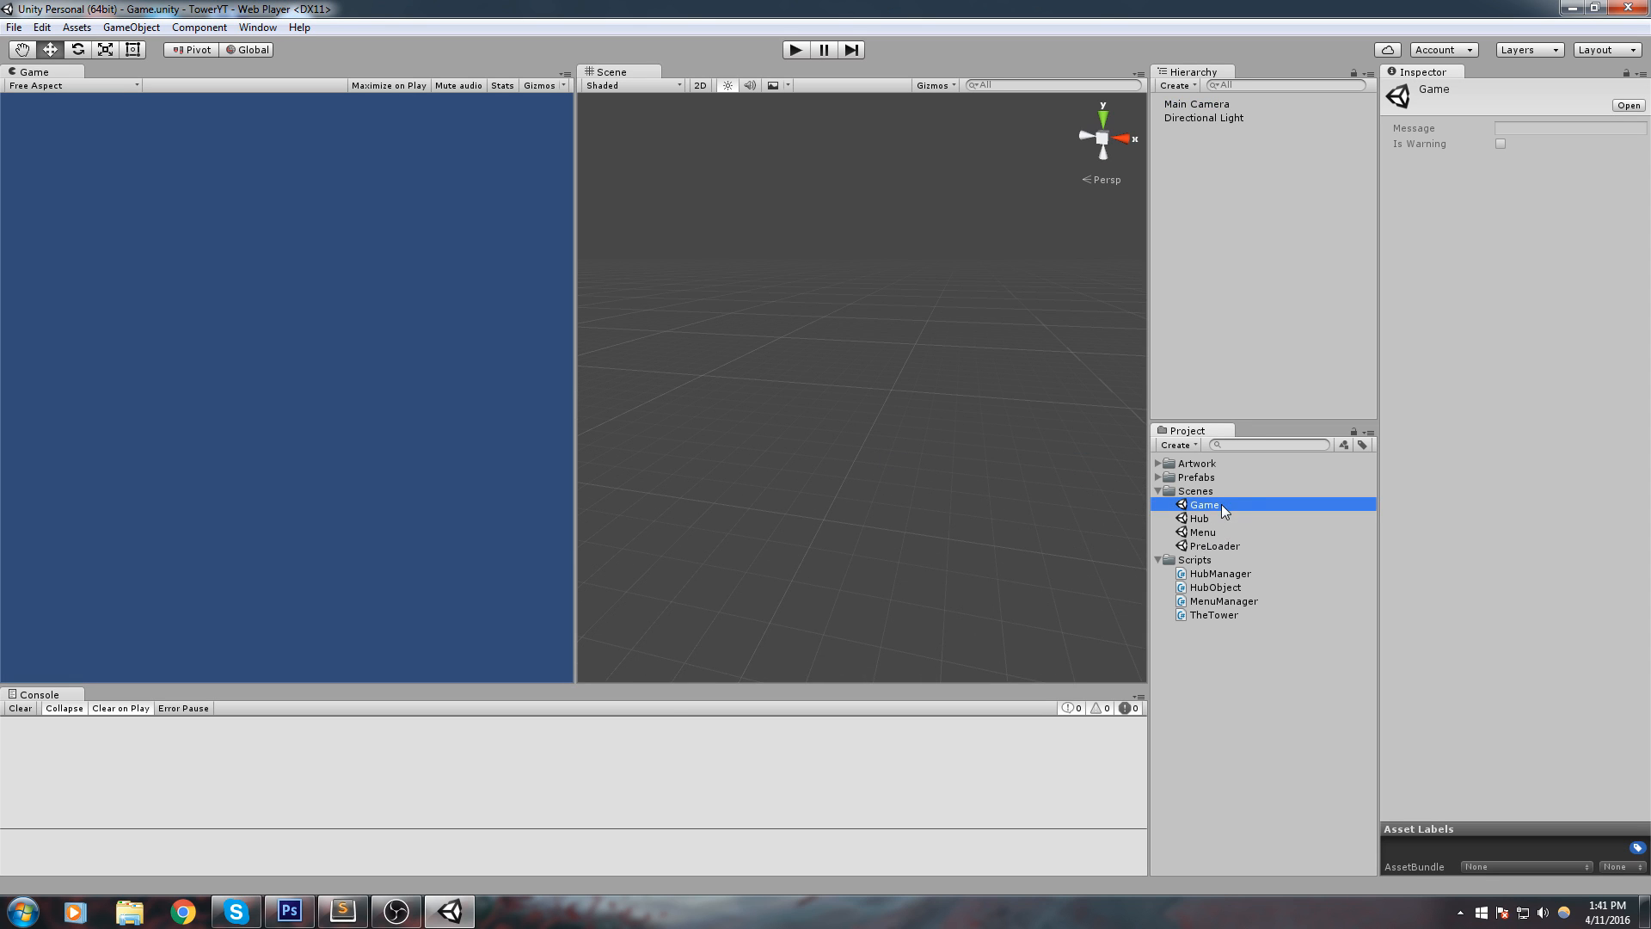
Step: Create an empty GameObject and name it SpawnManager
click(130, 26)
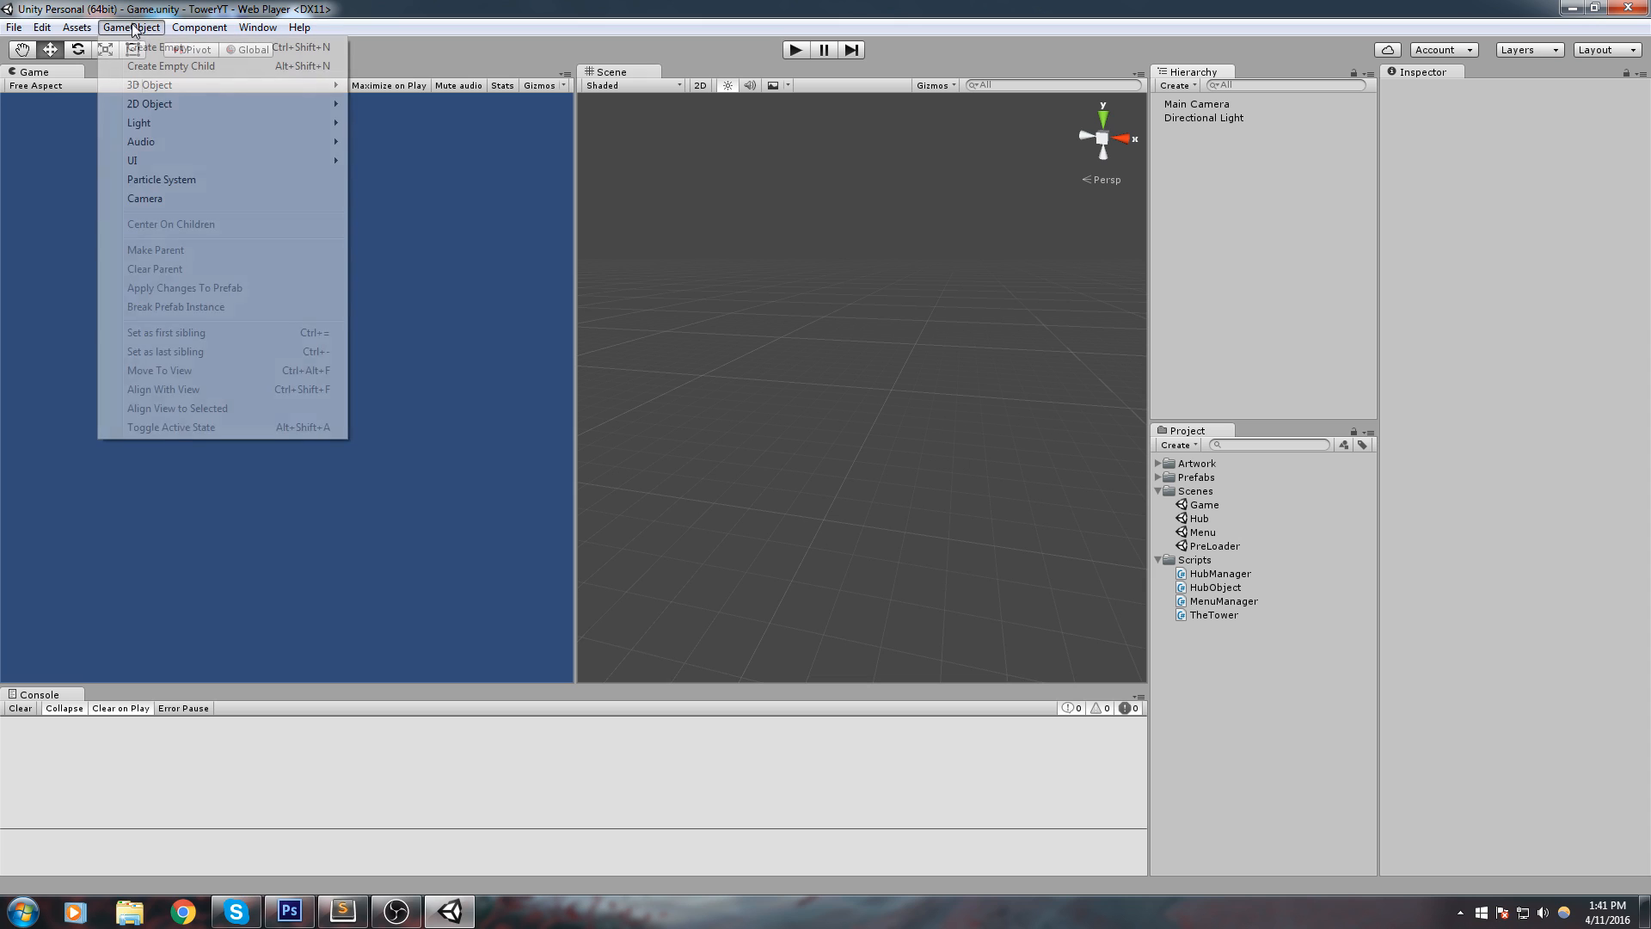
click(153, 47)
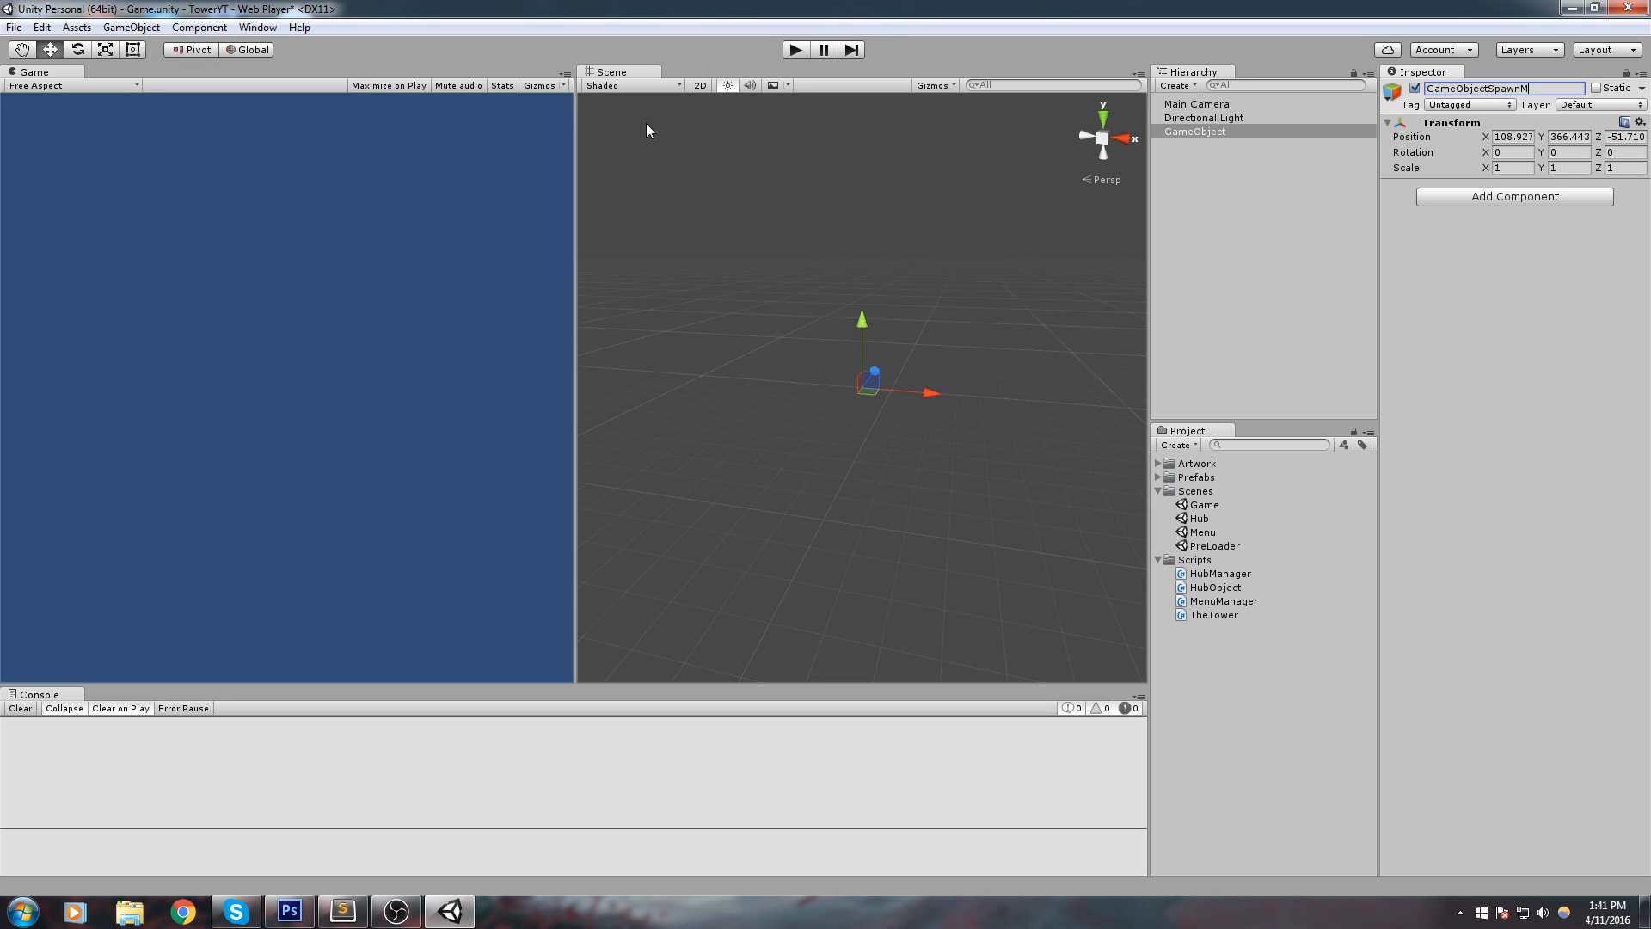
text(SpawnManager)
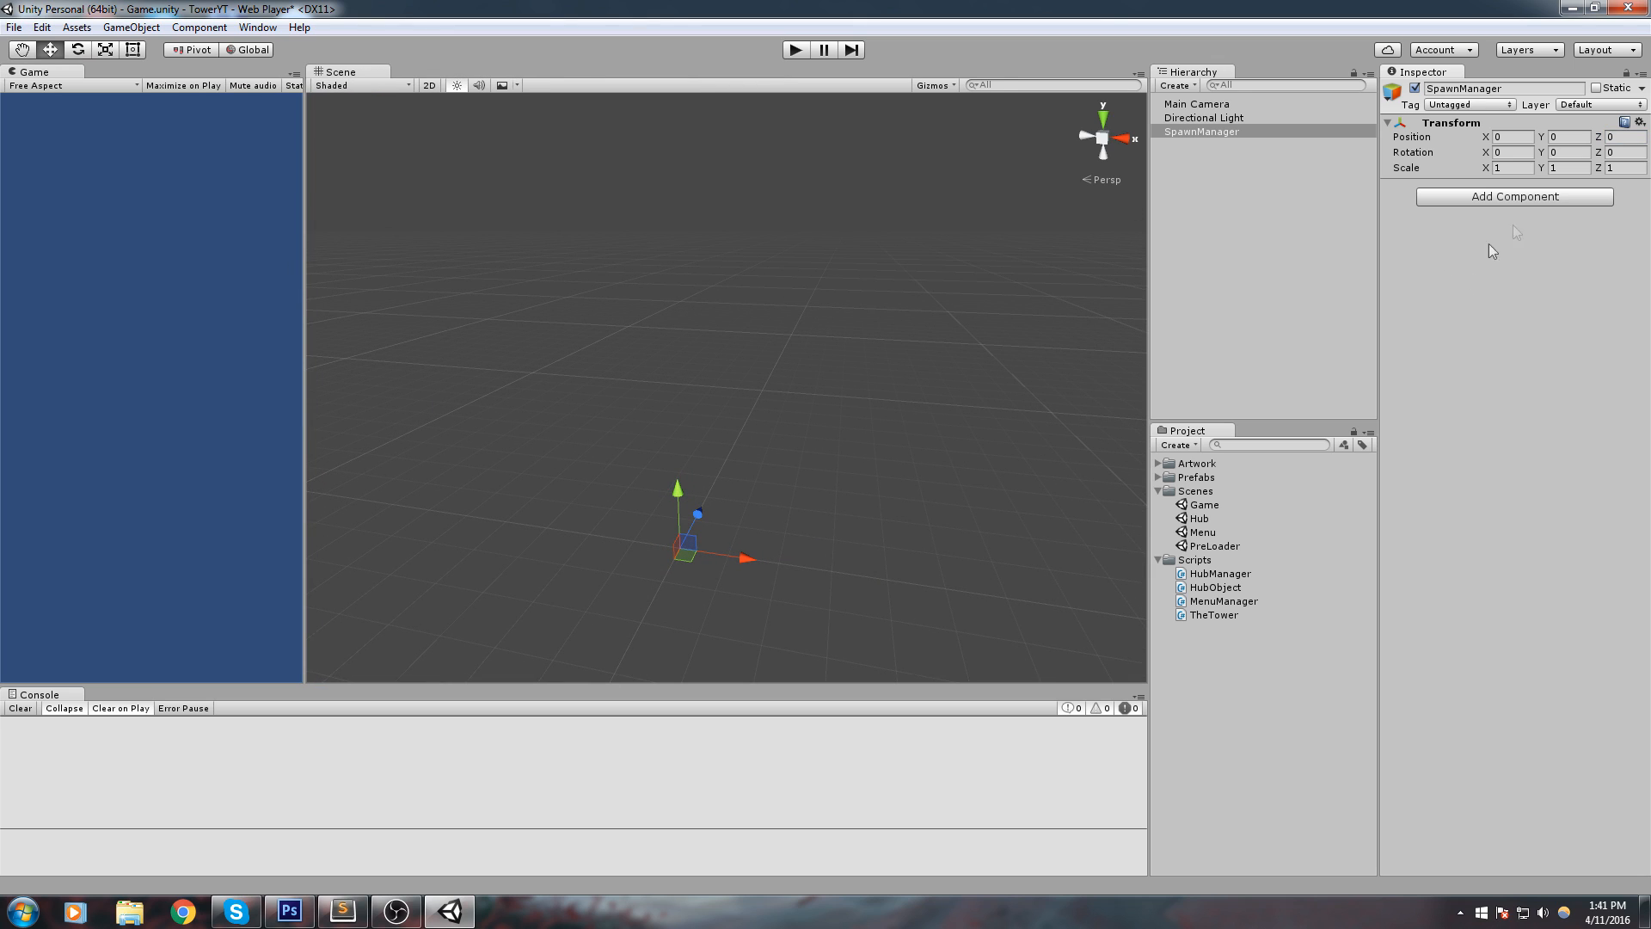
Step: Attach a newly created SpawnManager C# script through Add Component
click(1513, 196)
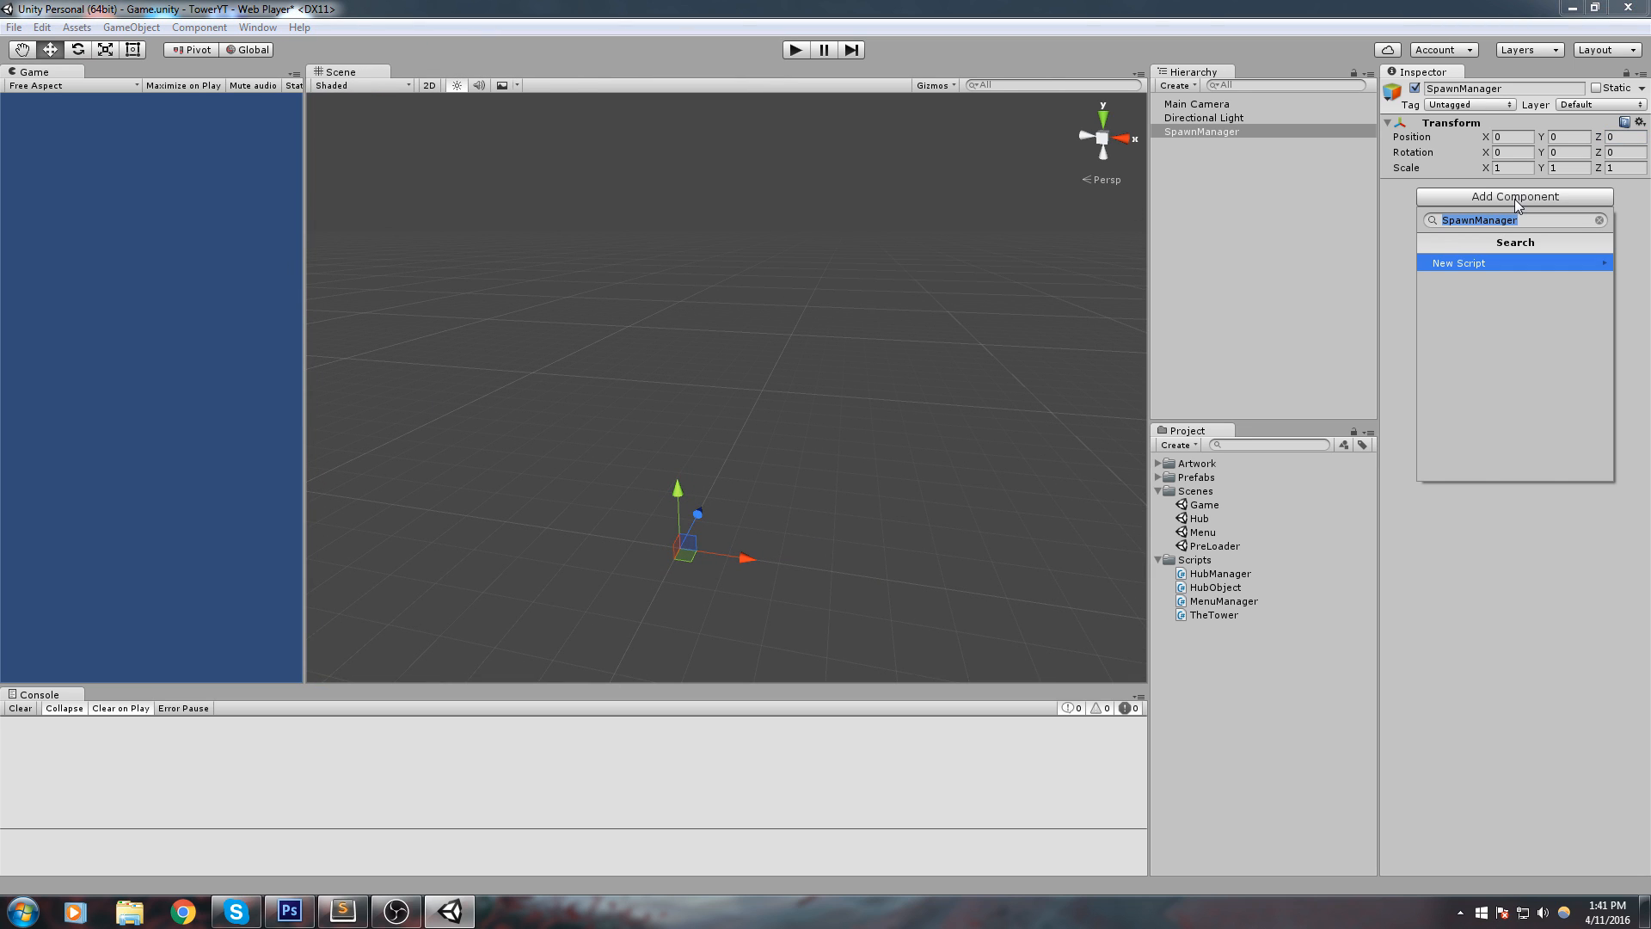
click(1458, 262)
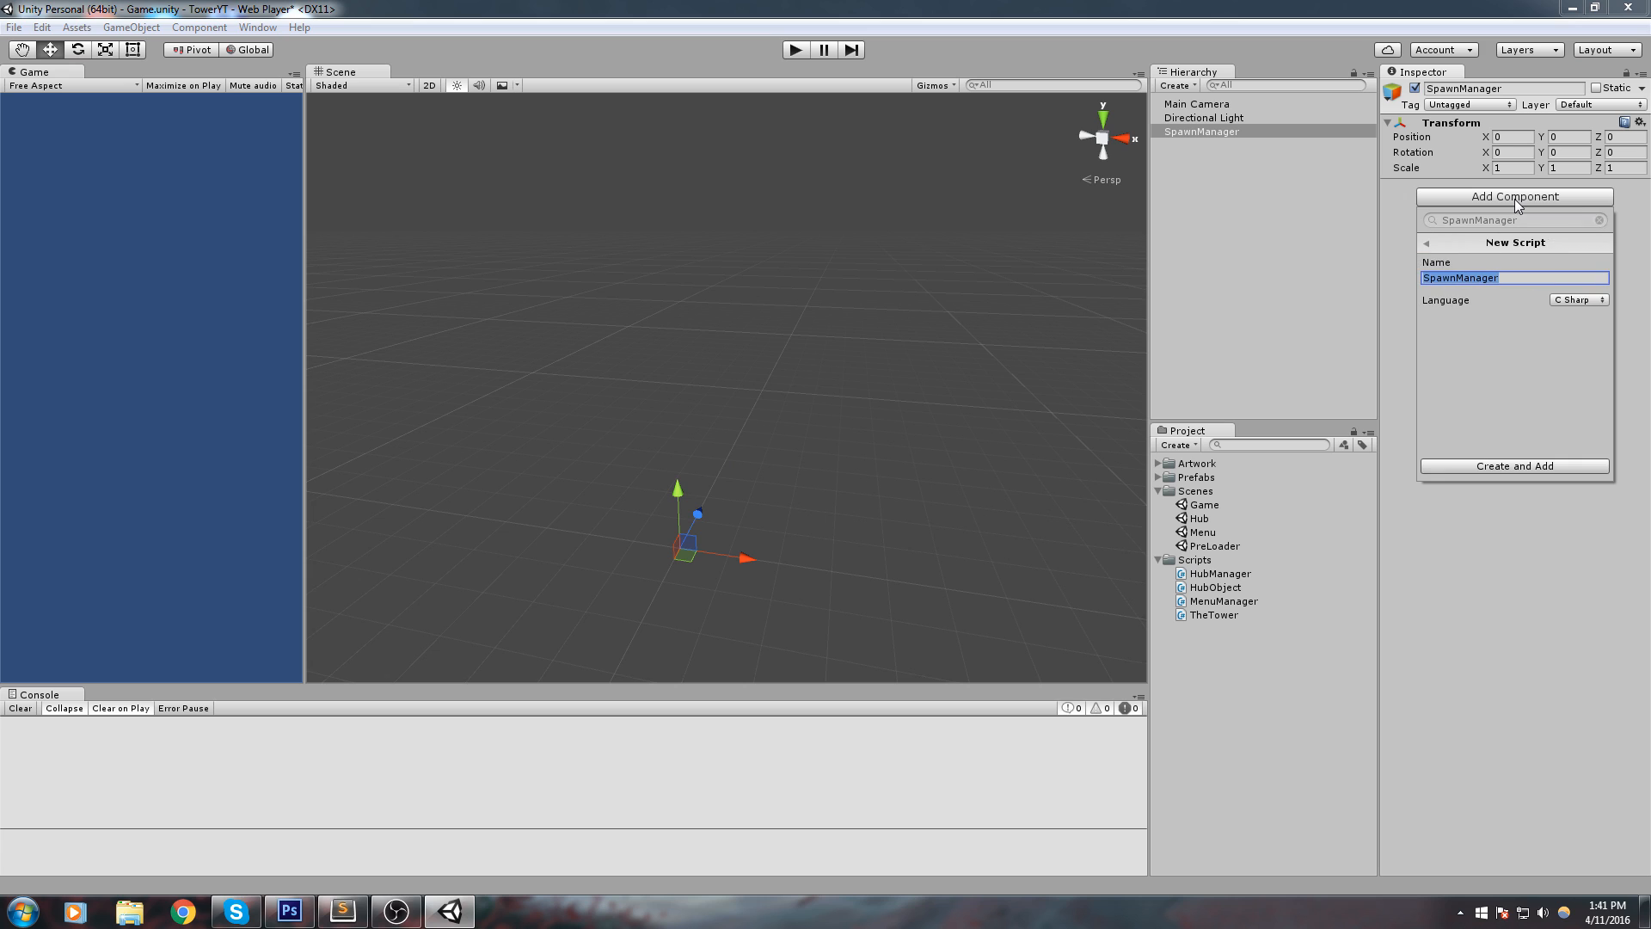
click(1513, 465)
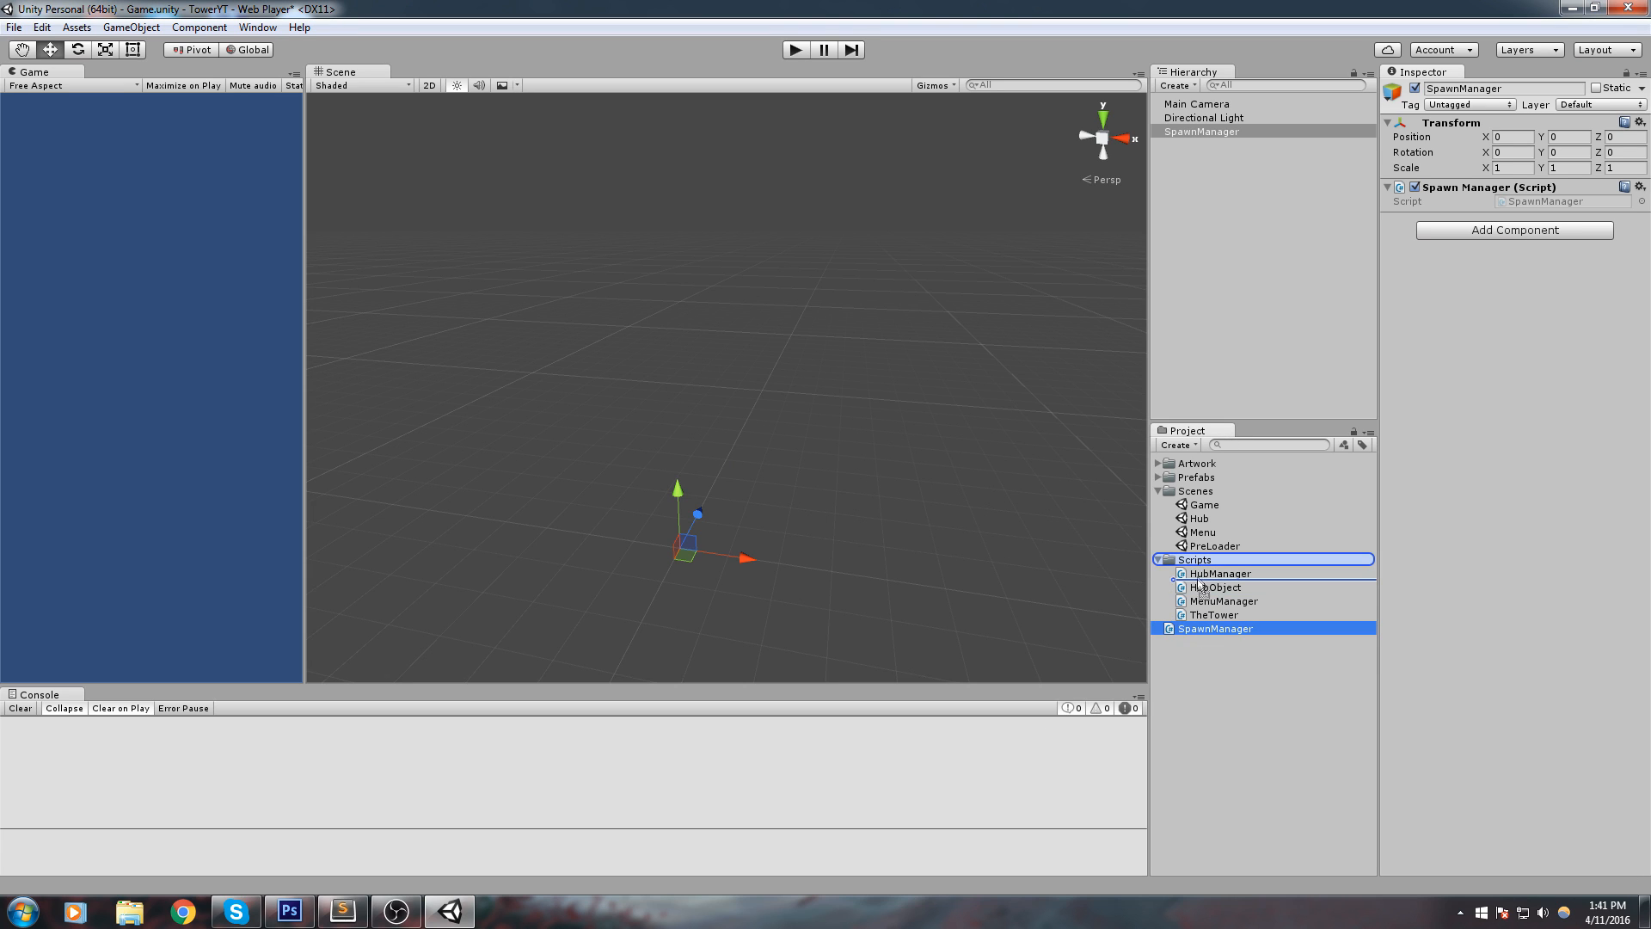
Step: Add a public static SpawnManager Instance property, and a Start method setting Instance = this
click(1225, 614)
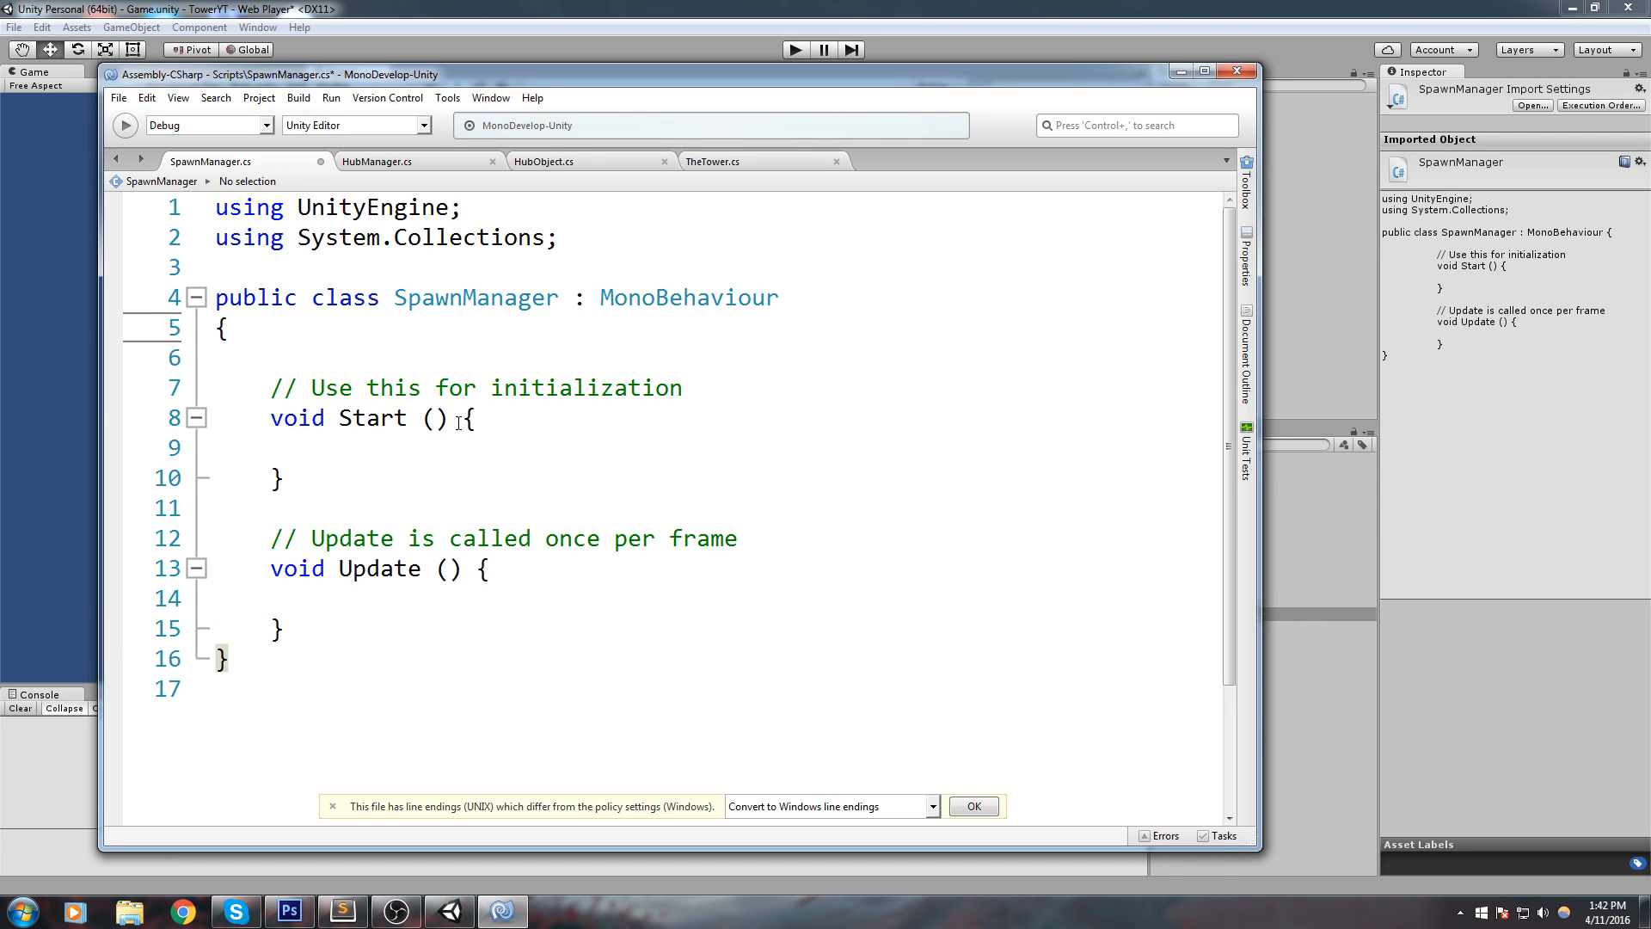
click(216, 328)
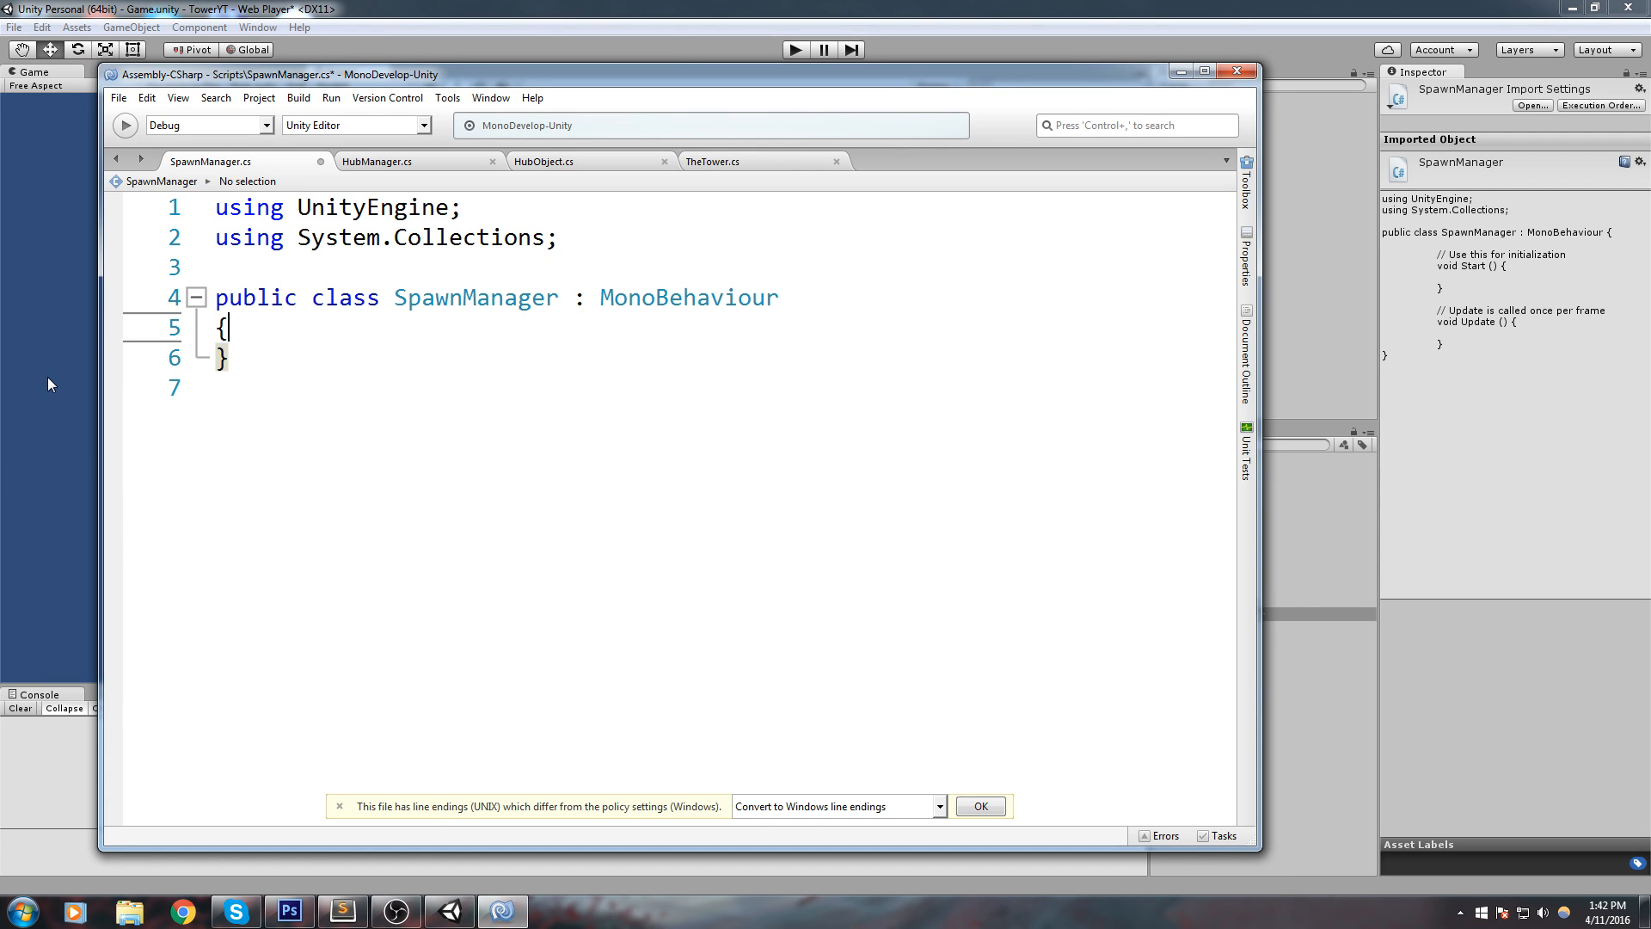
text(public)
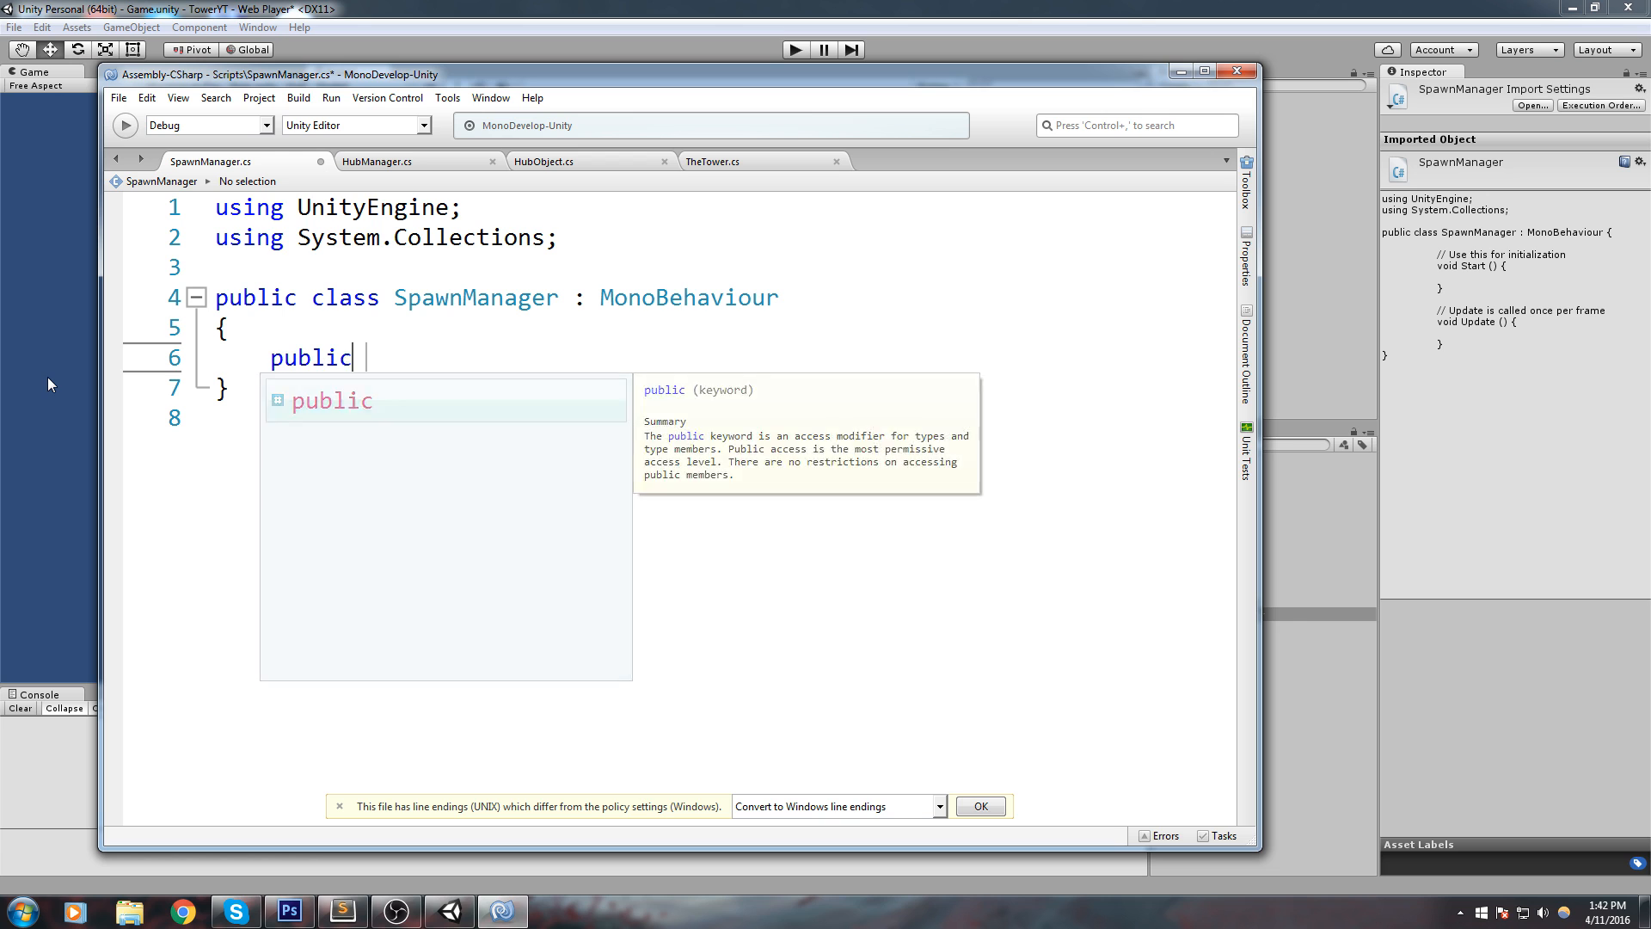
text(static SpawnManager Instance{set;get;)
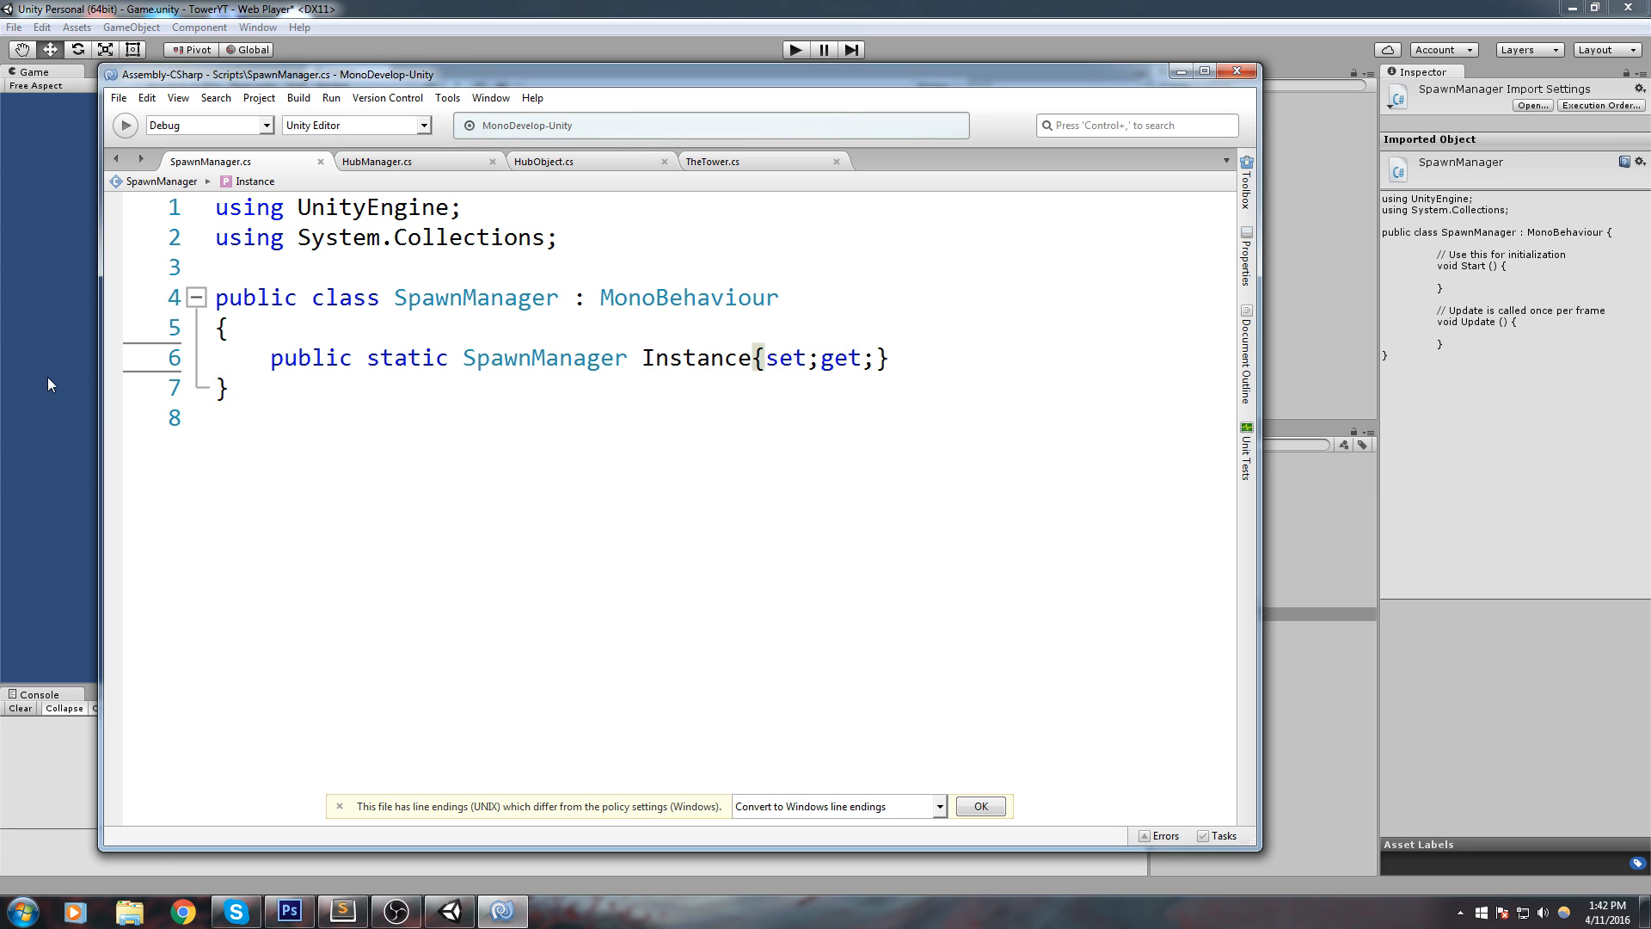
text(private void)
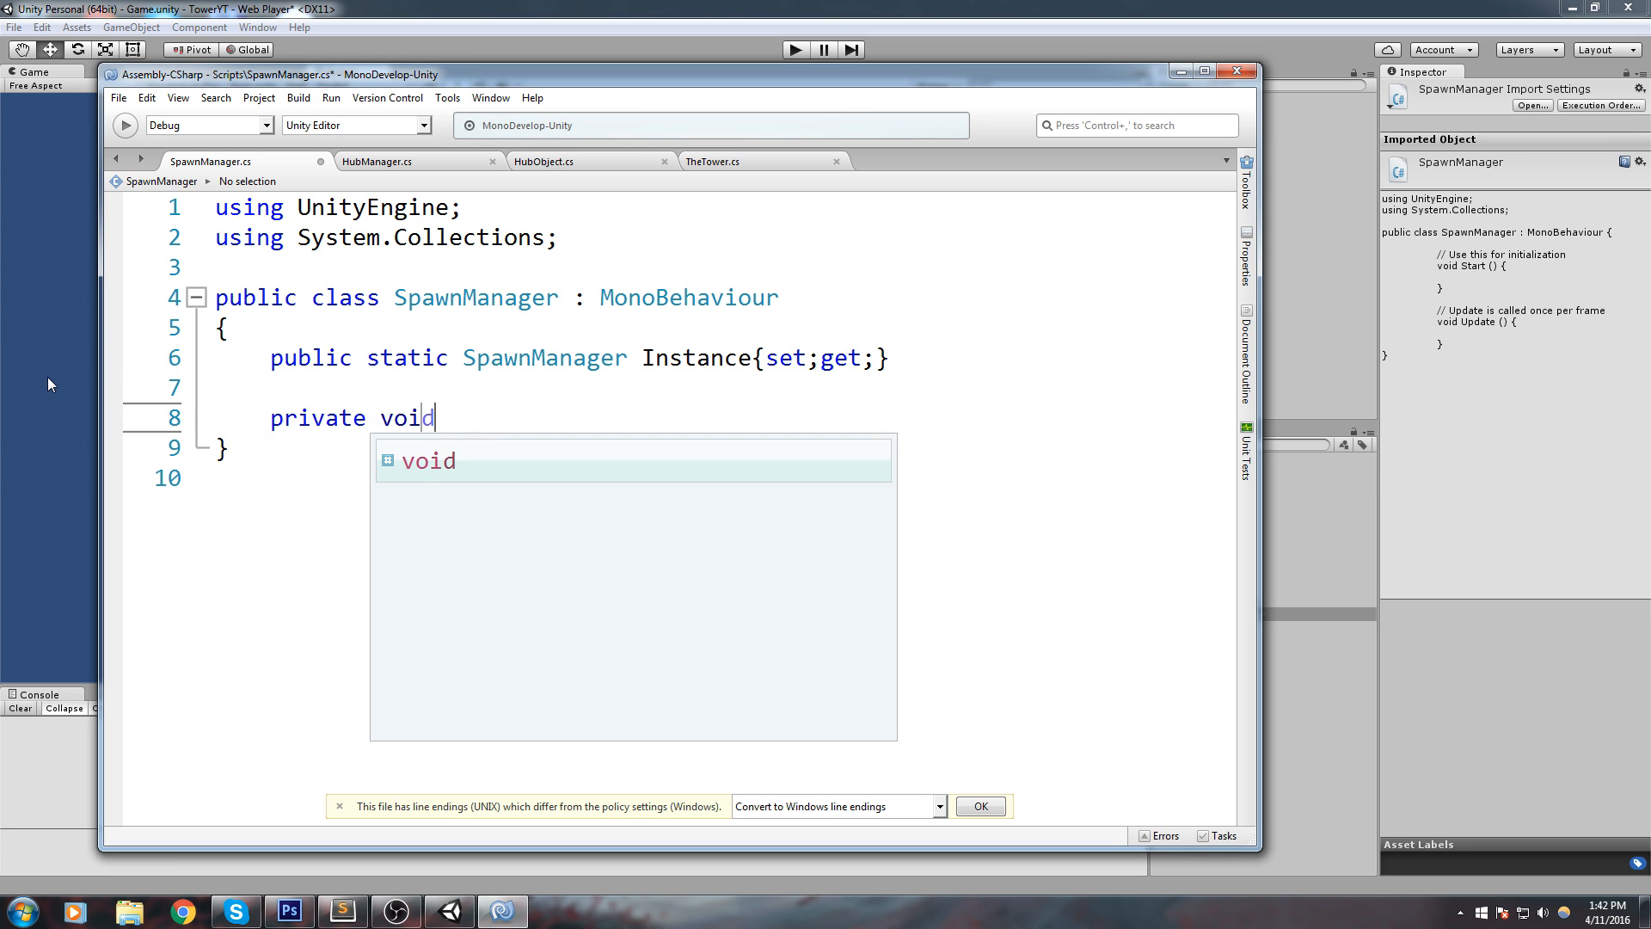
text(Start())
text(Instance = t)
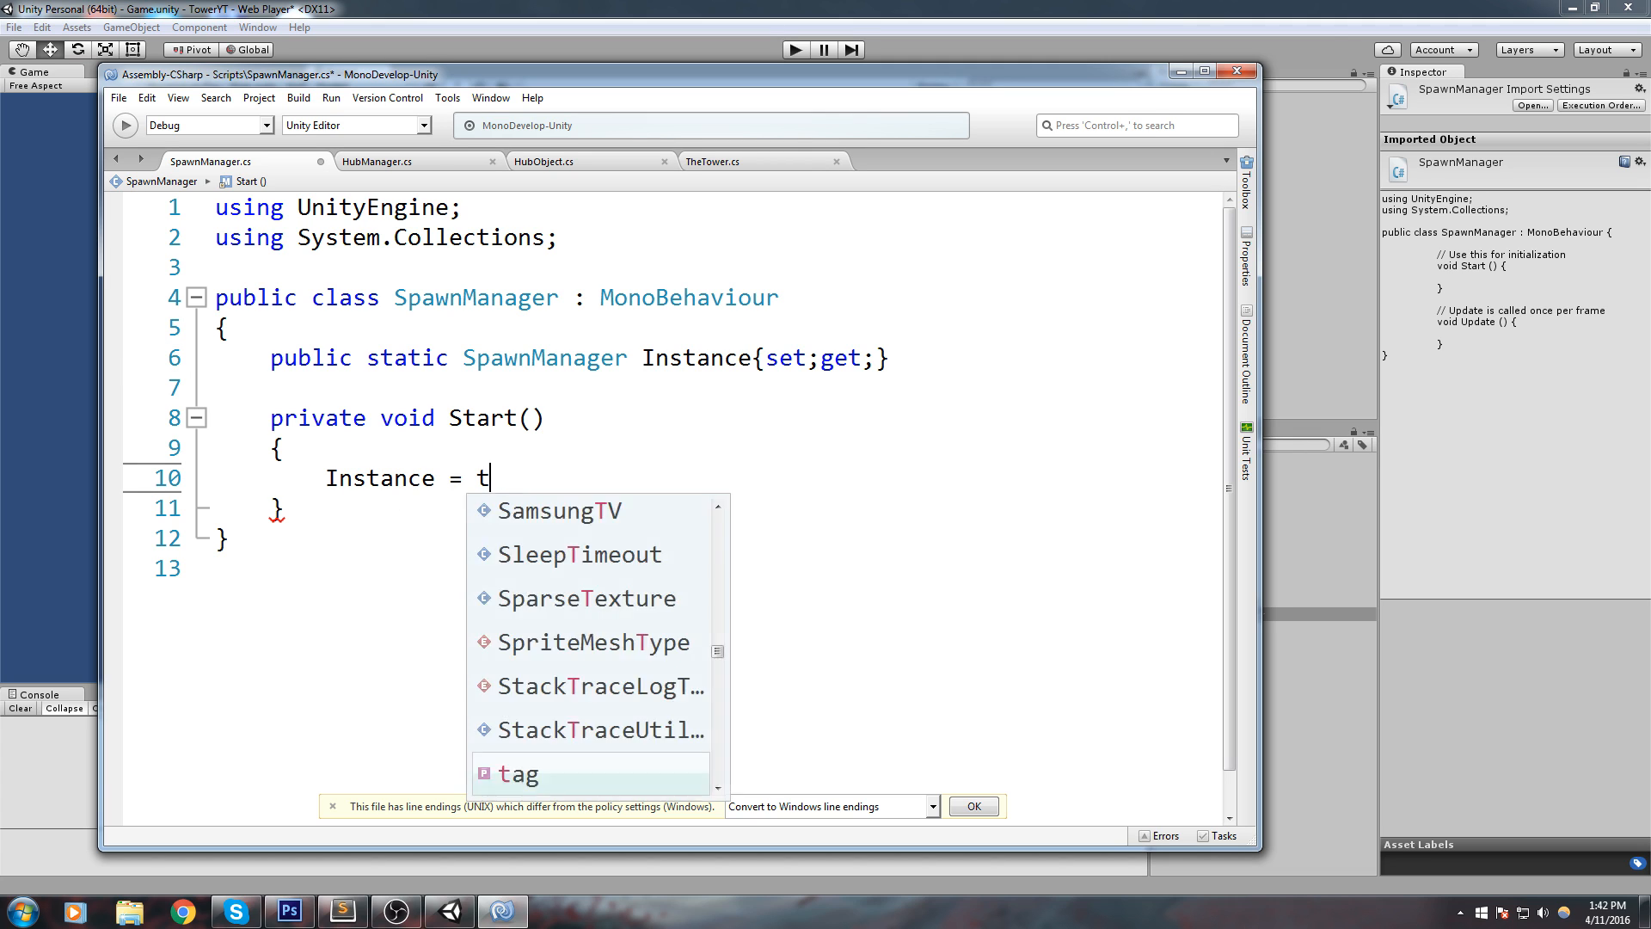
text(his;)
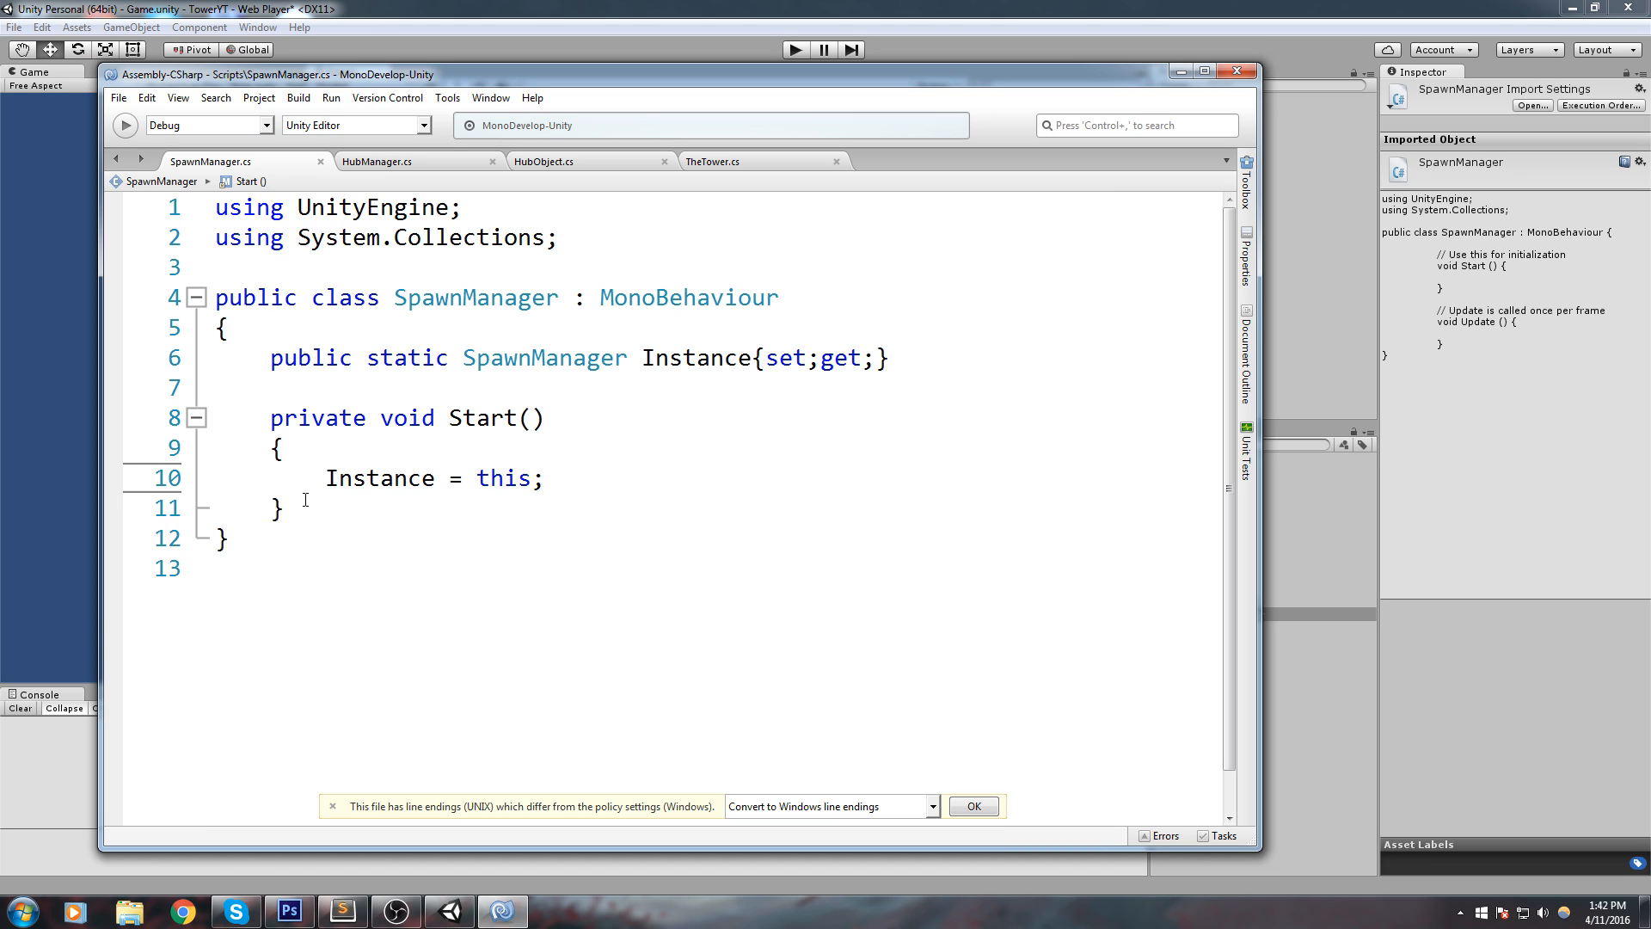
click(540, 479)
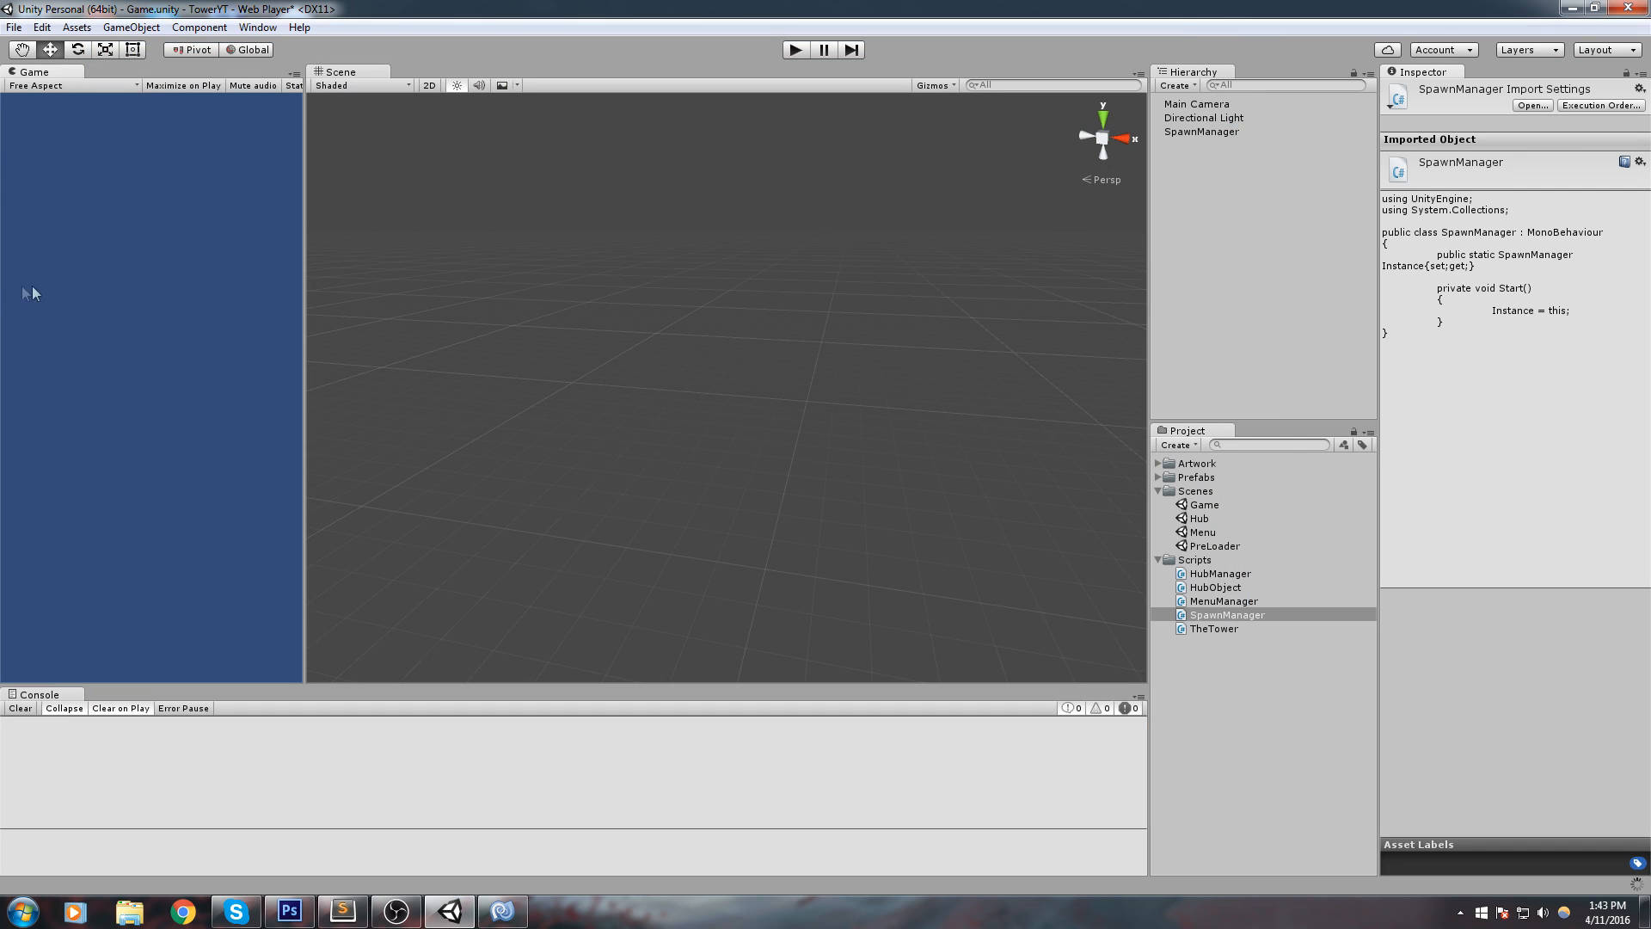
mouse_move(1159, 553)
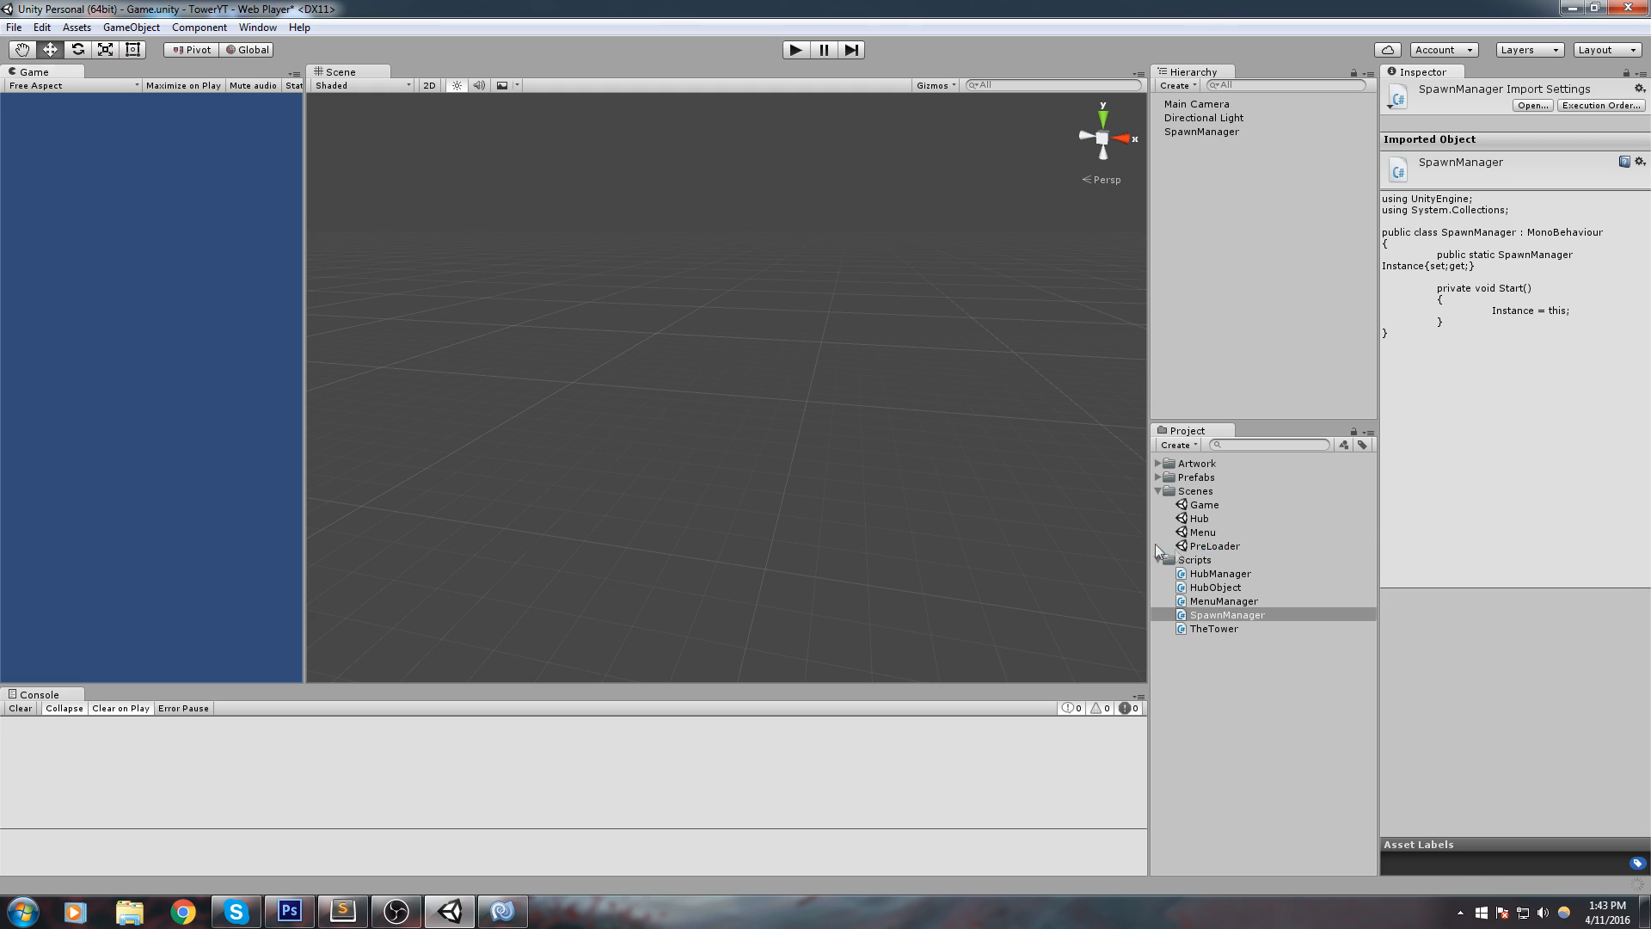
Step: Open the PreLoader scene and play it so the Menu scene loads
click(1213, 545)
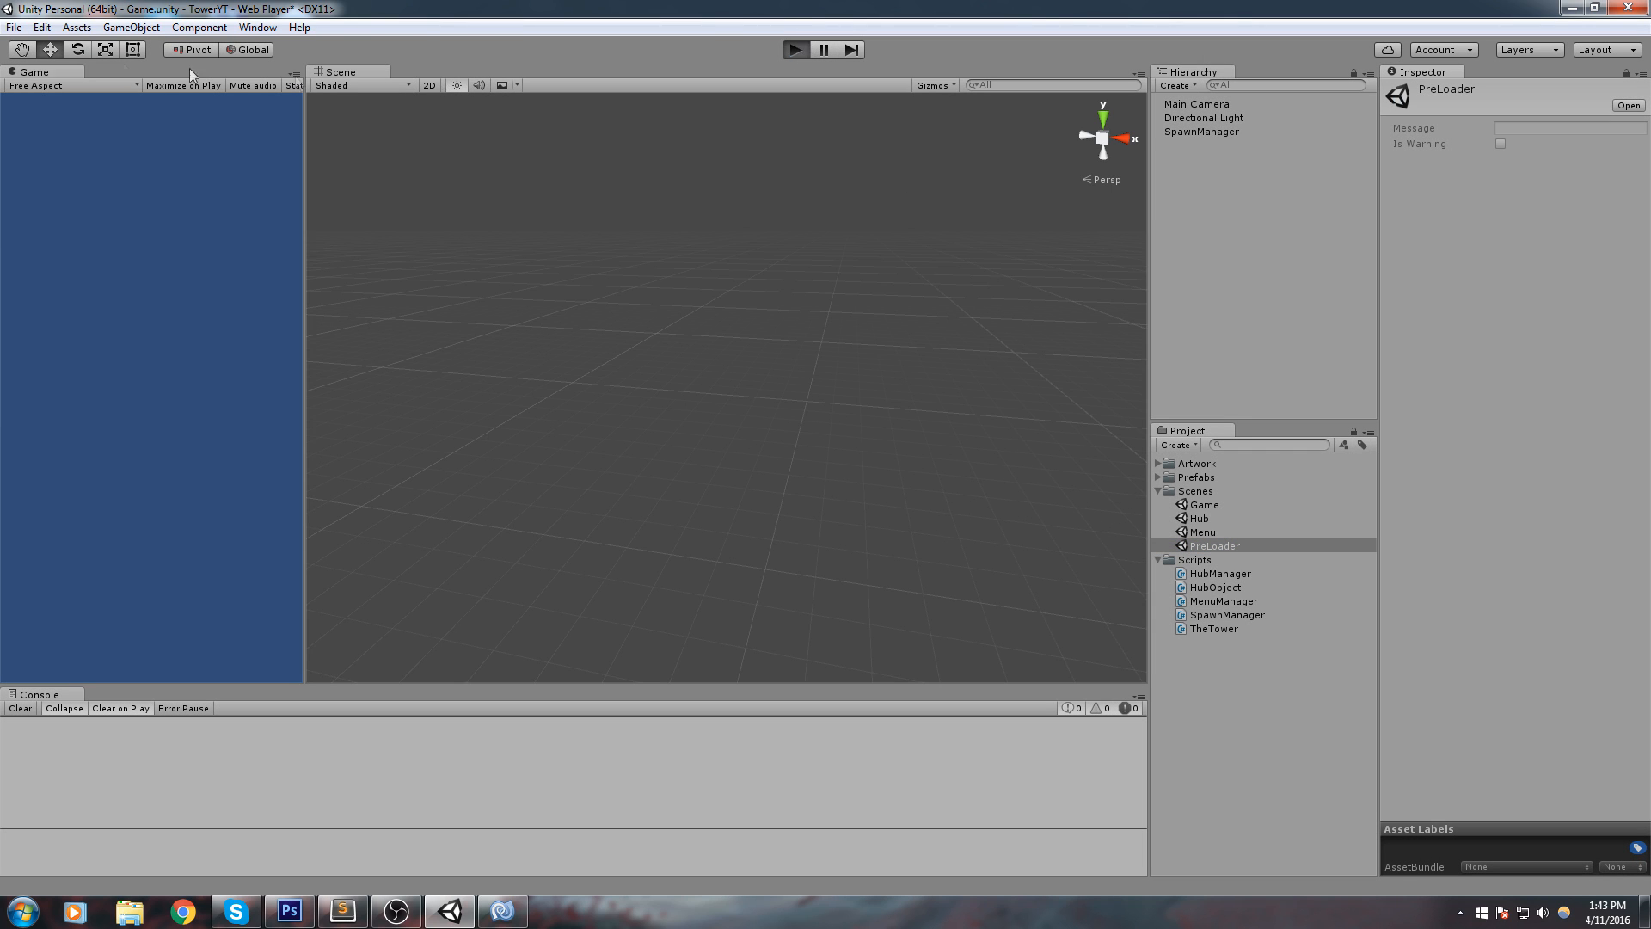
click(794, 50)
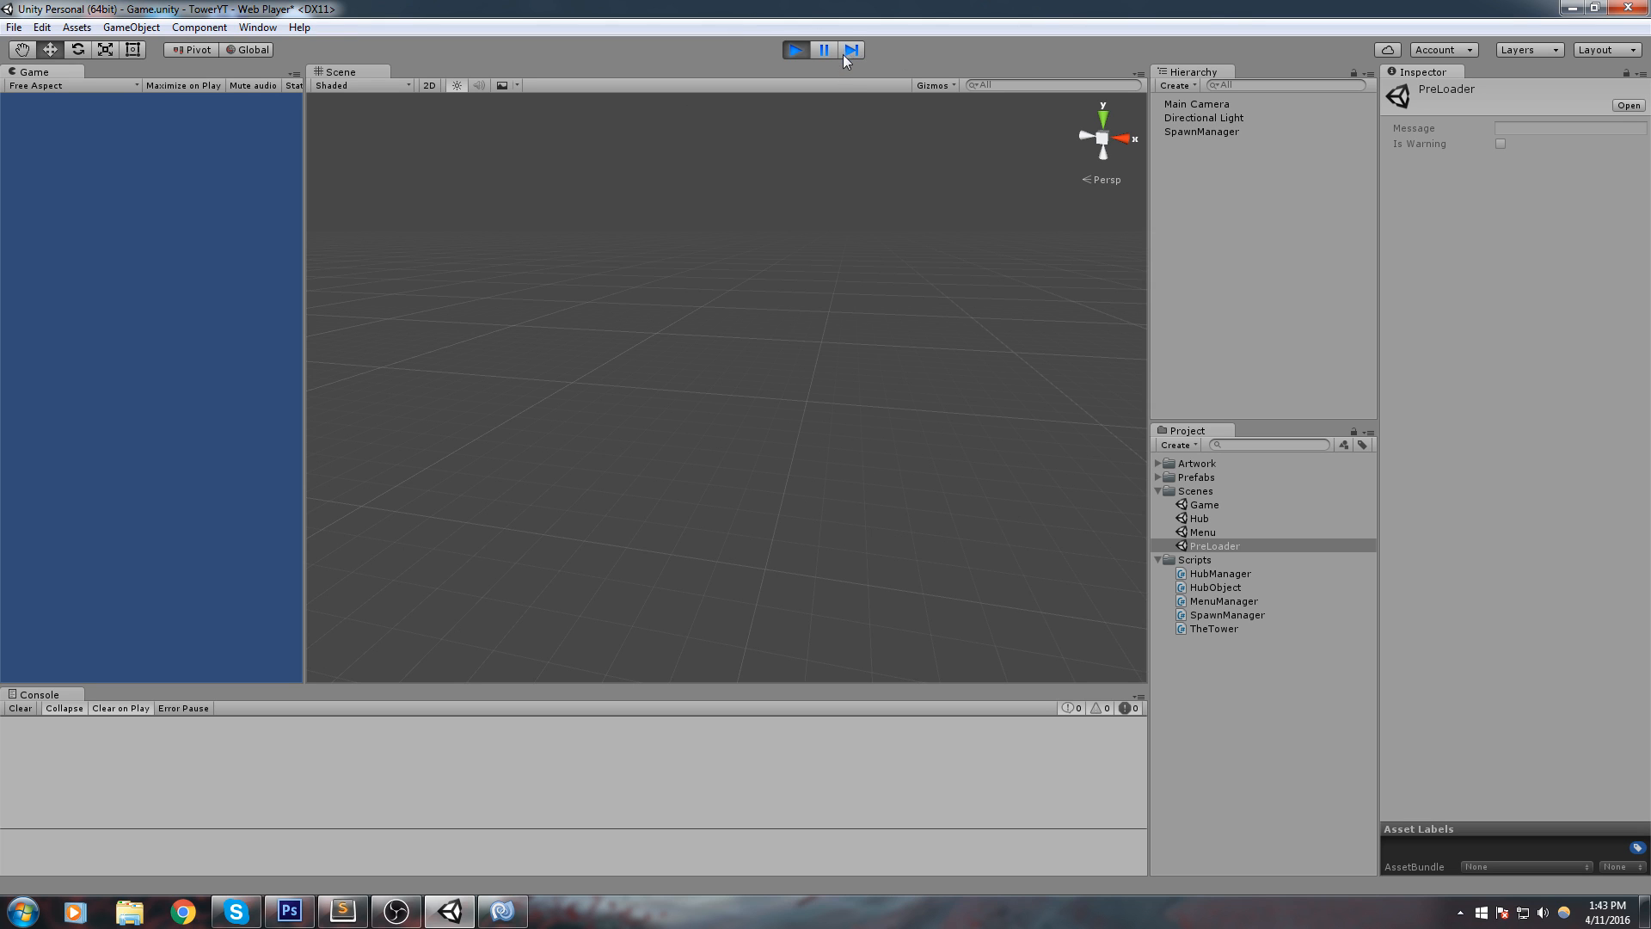
mouse_move(725, 275)
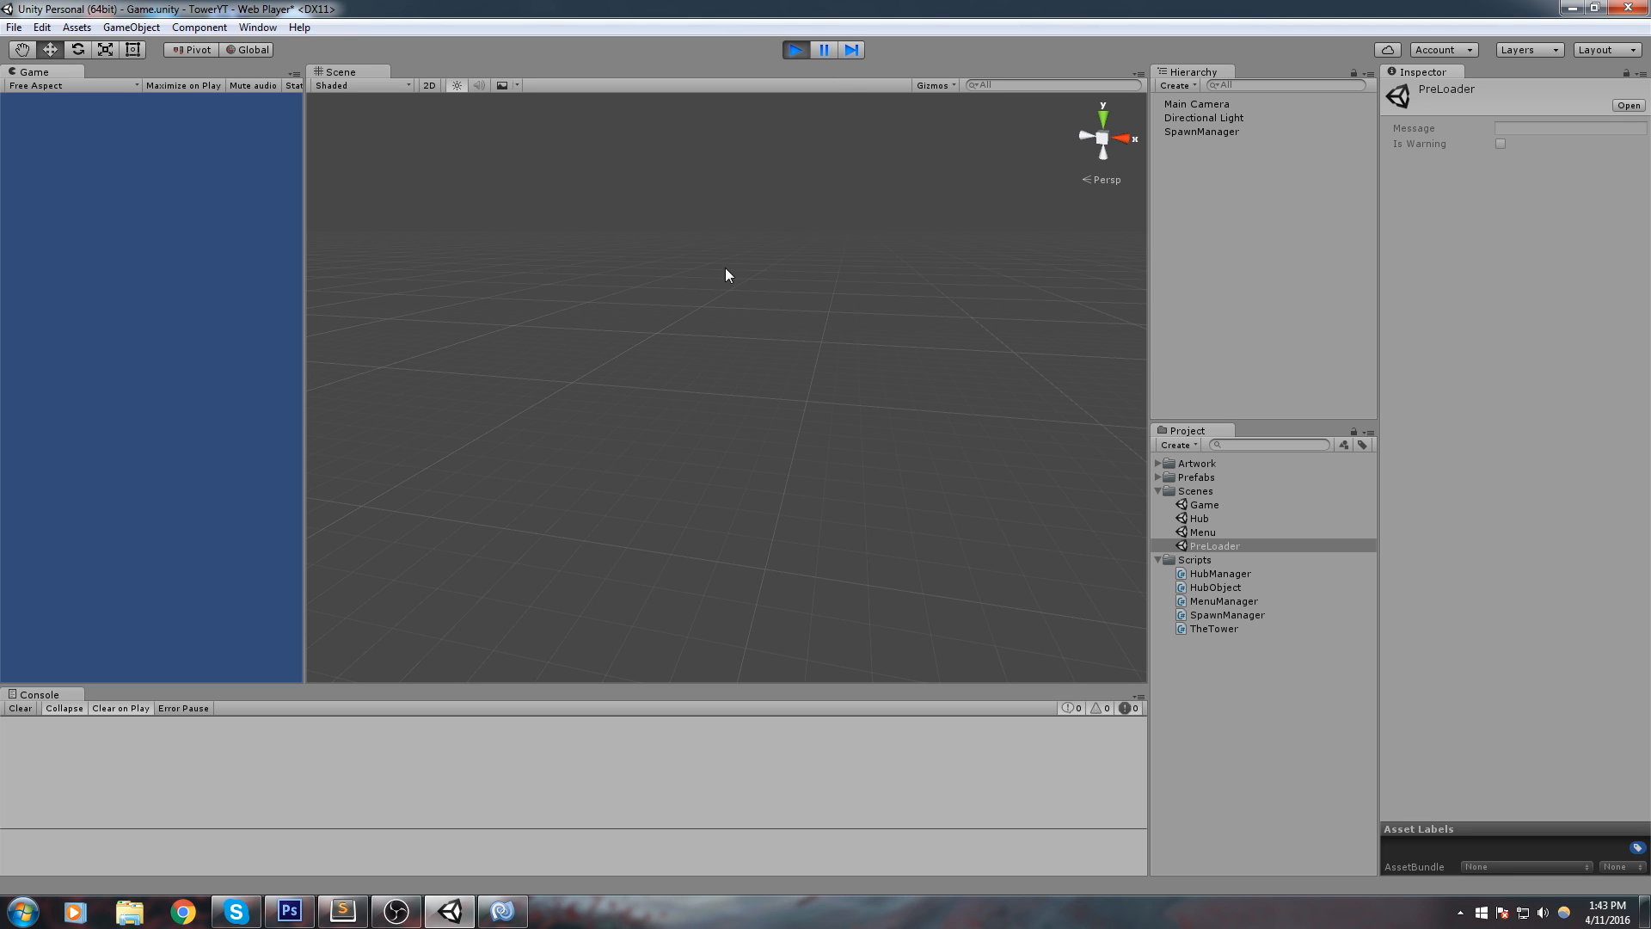
click(794, 50)
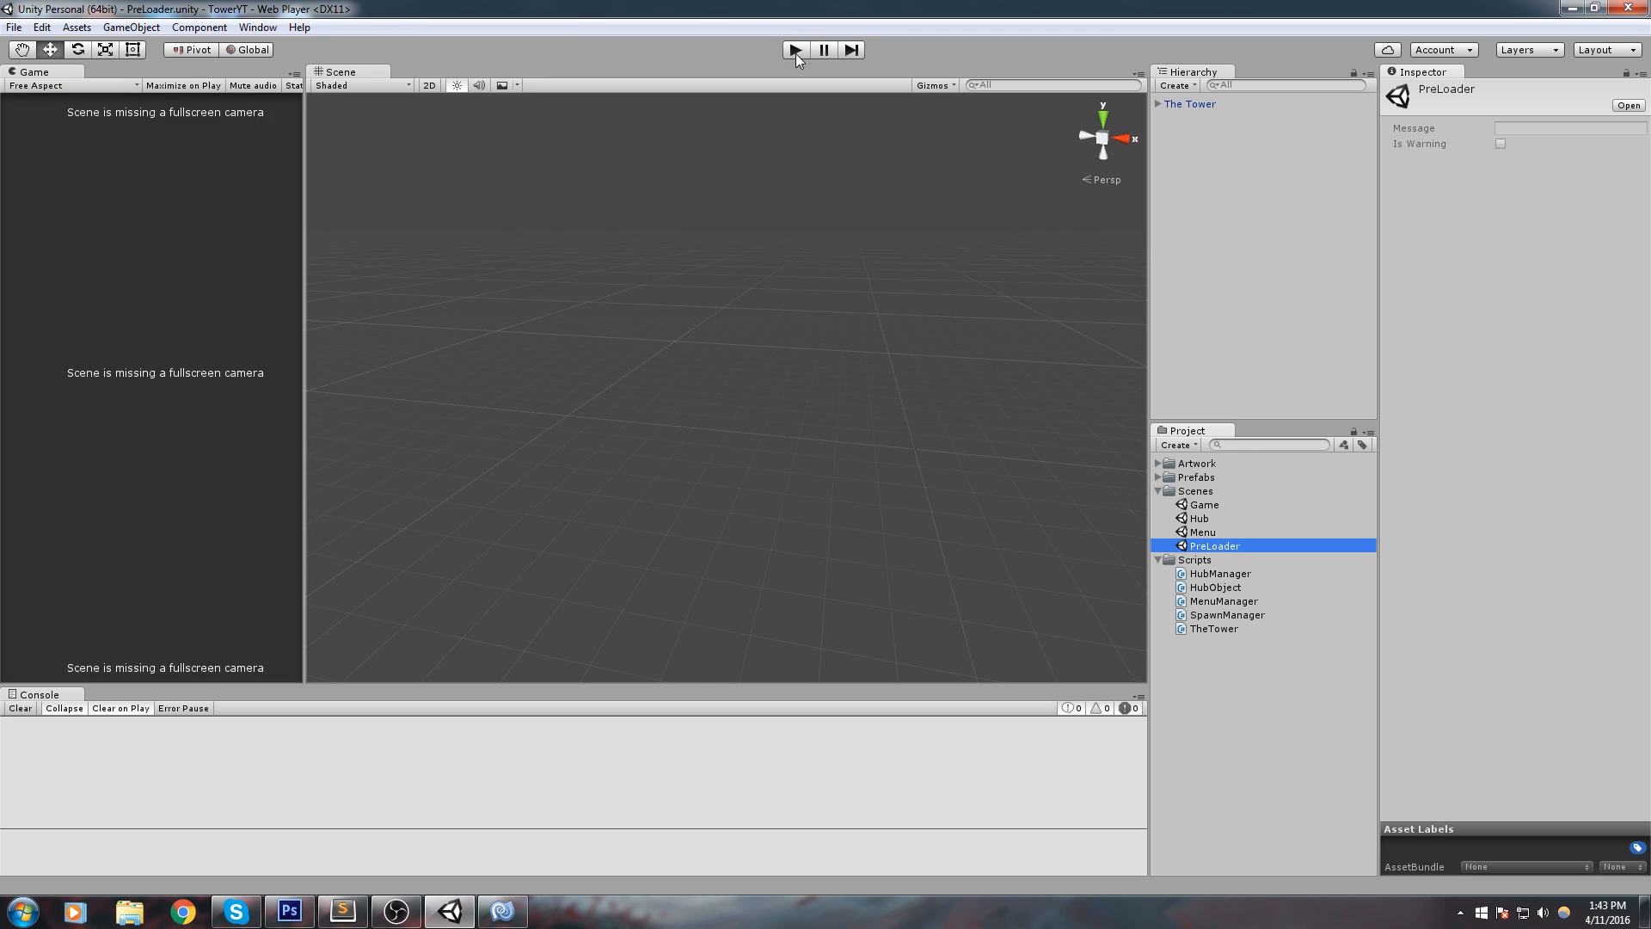
click(793, 50)
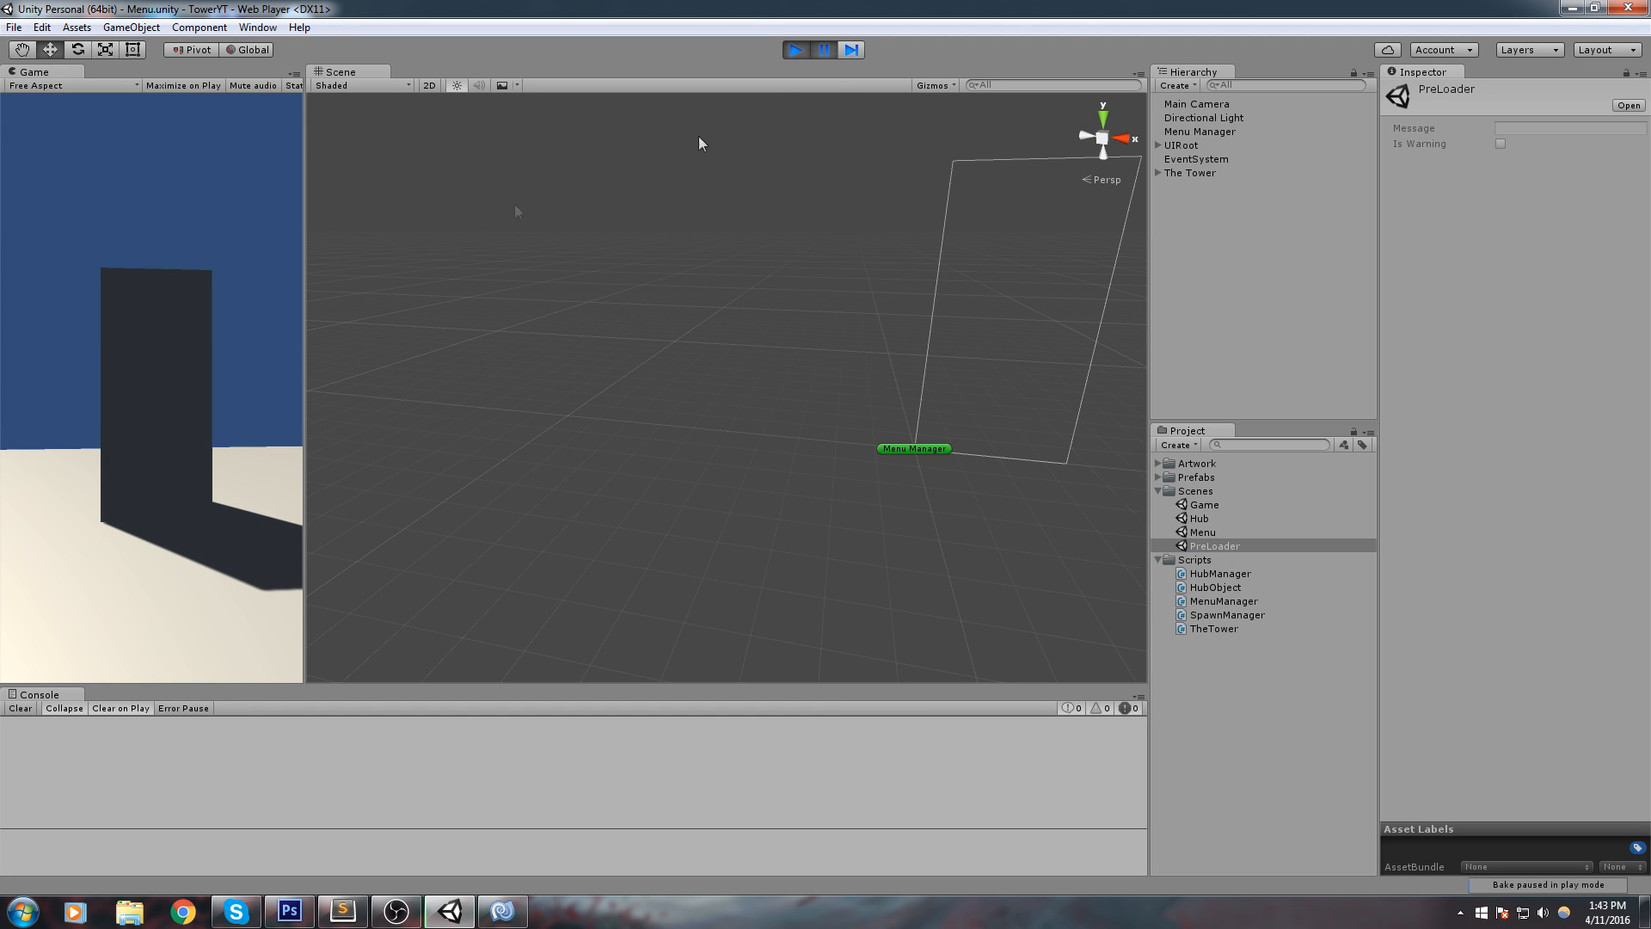
click(1190, 172)
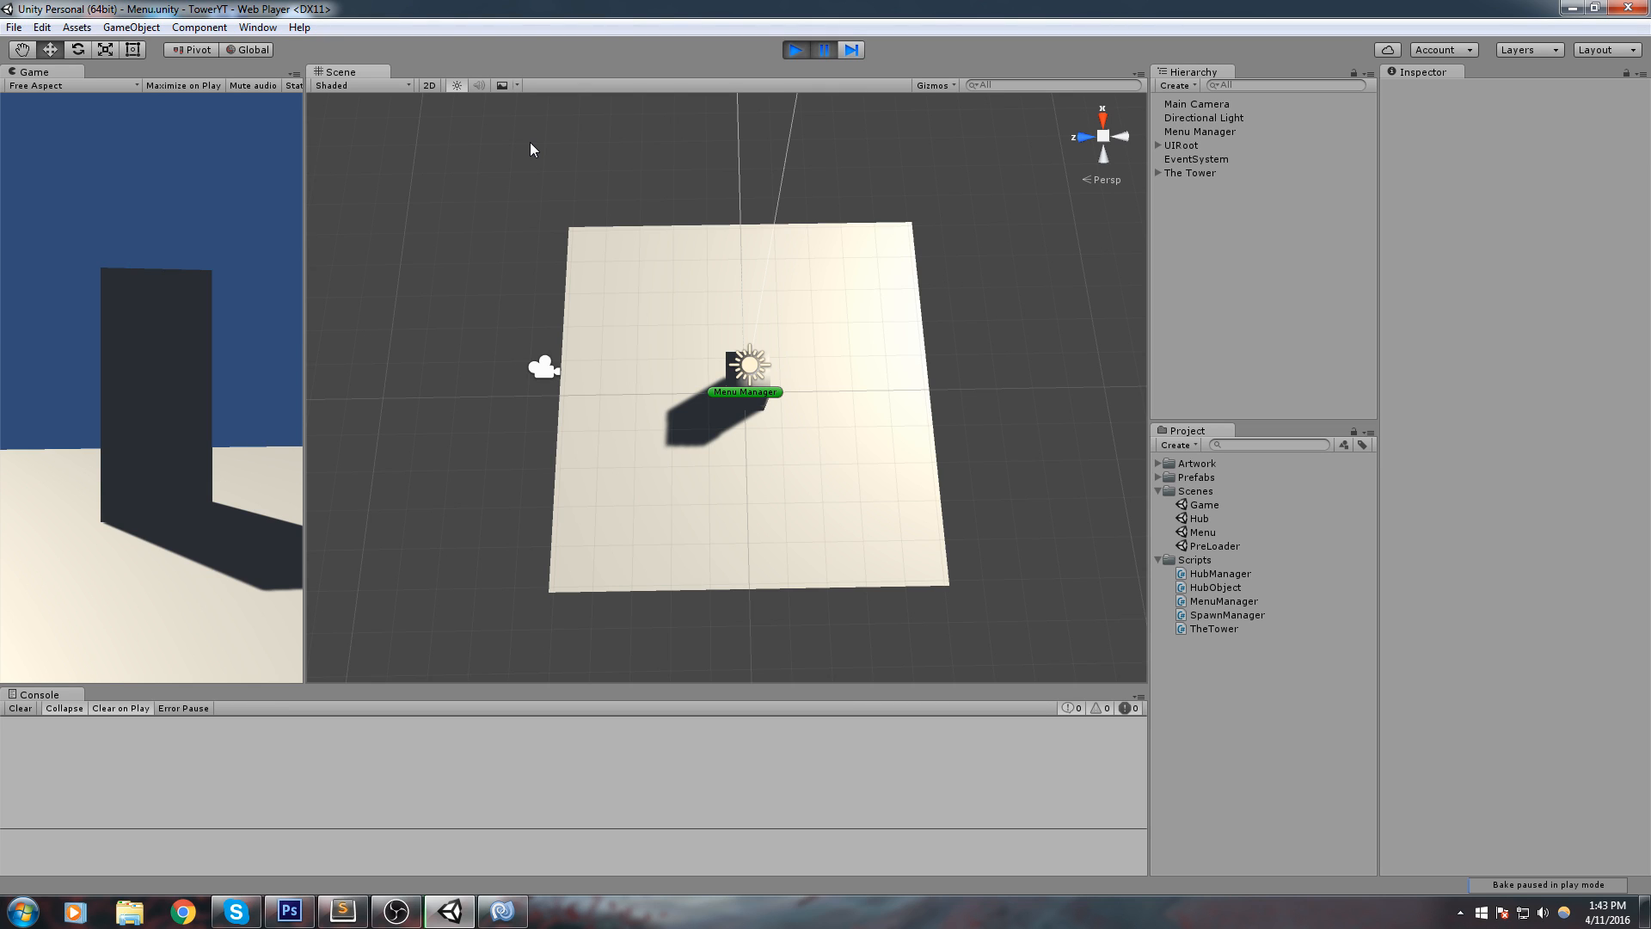
mouse_move(740, 605)
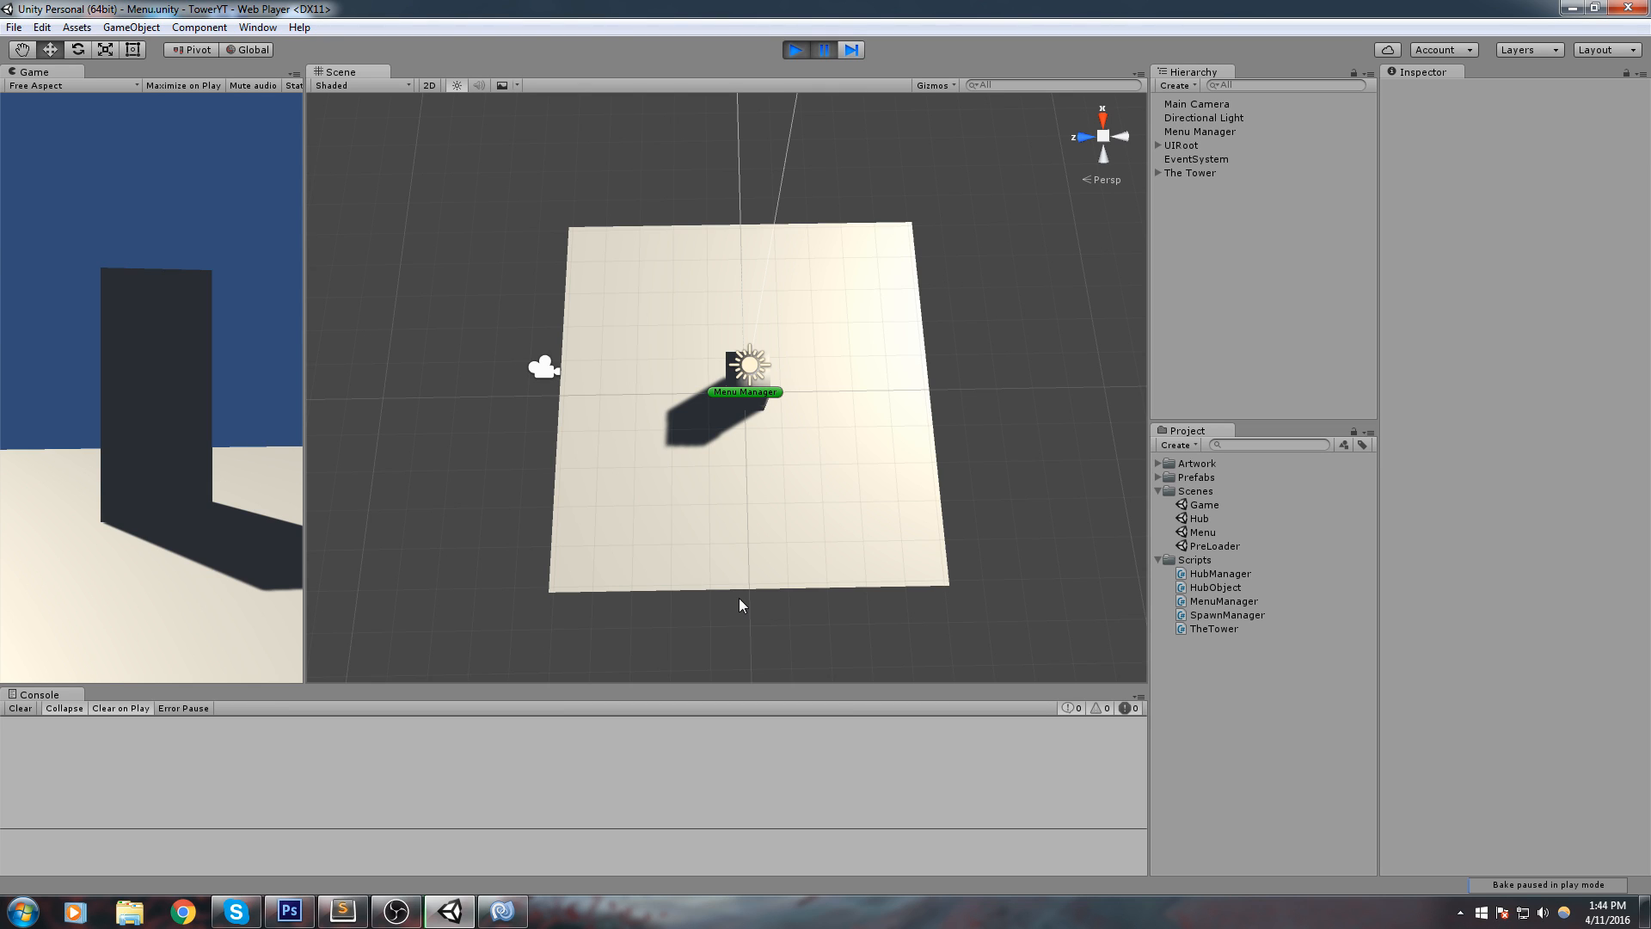
mouse_move(714, 595)
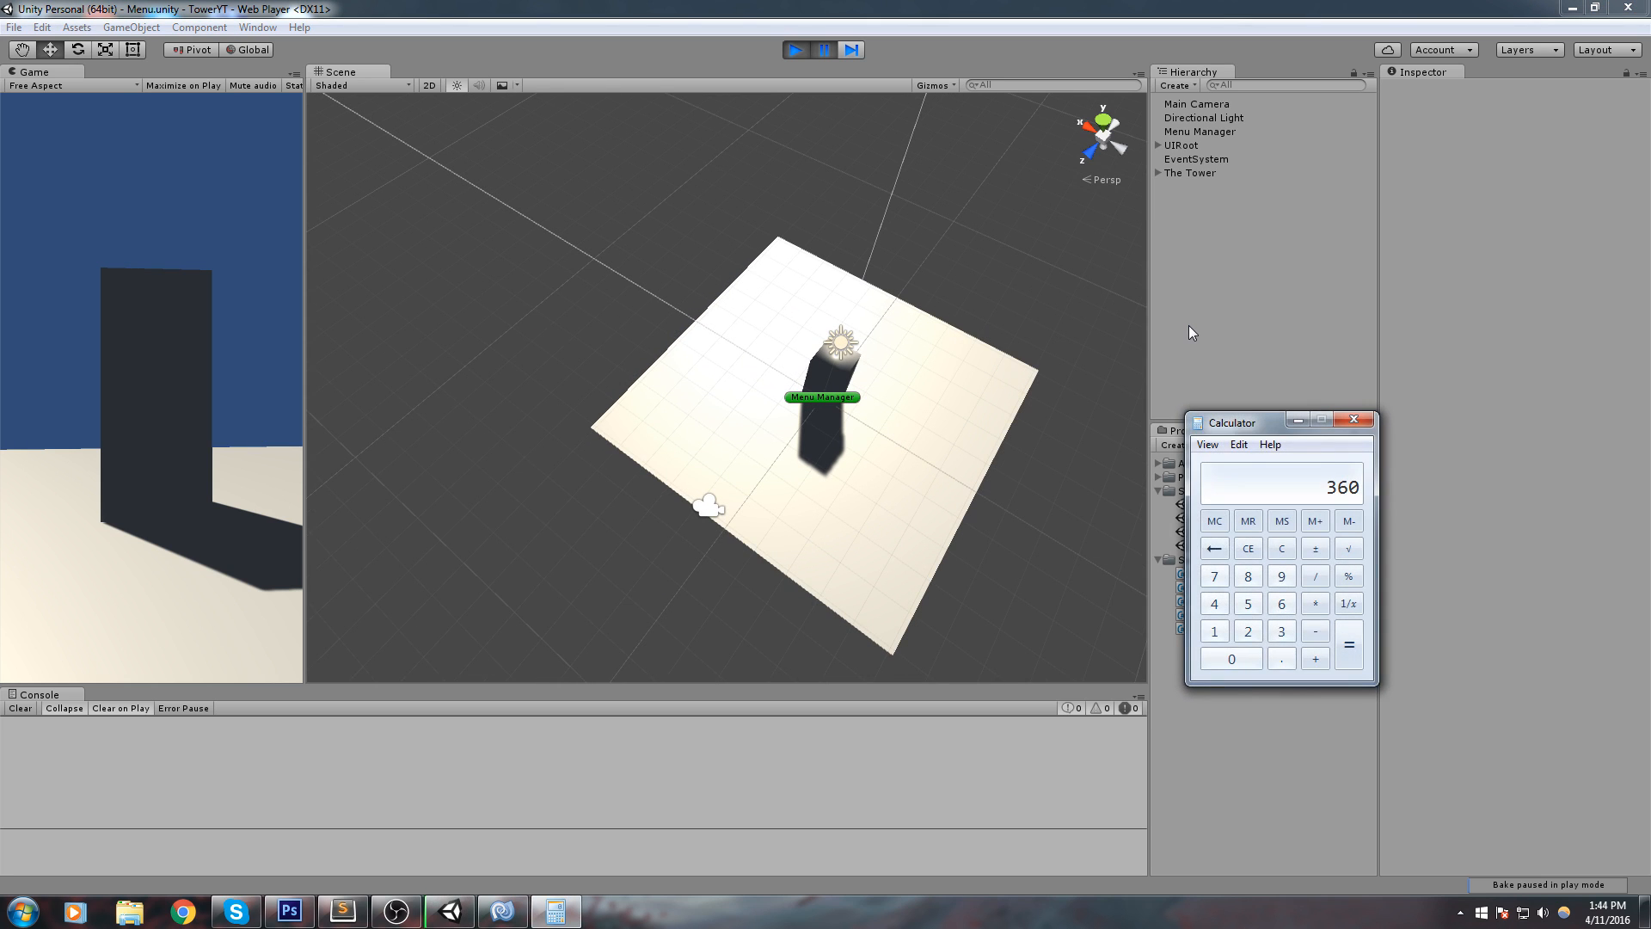
Step: Reopen SpawnManager.cs in MonoDevelop from the Scripts folder
click(1351, 421)
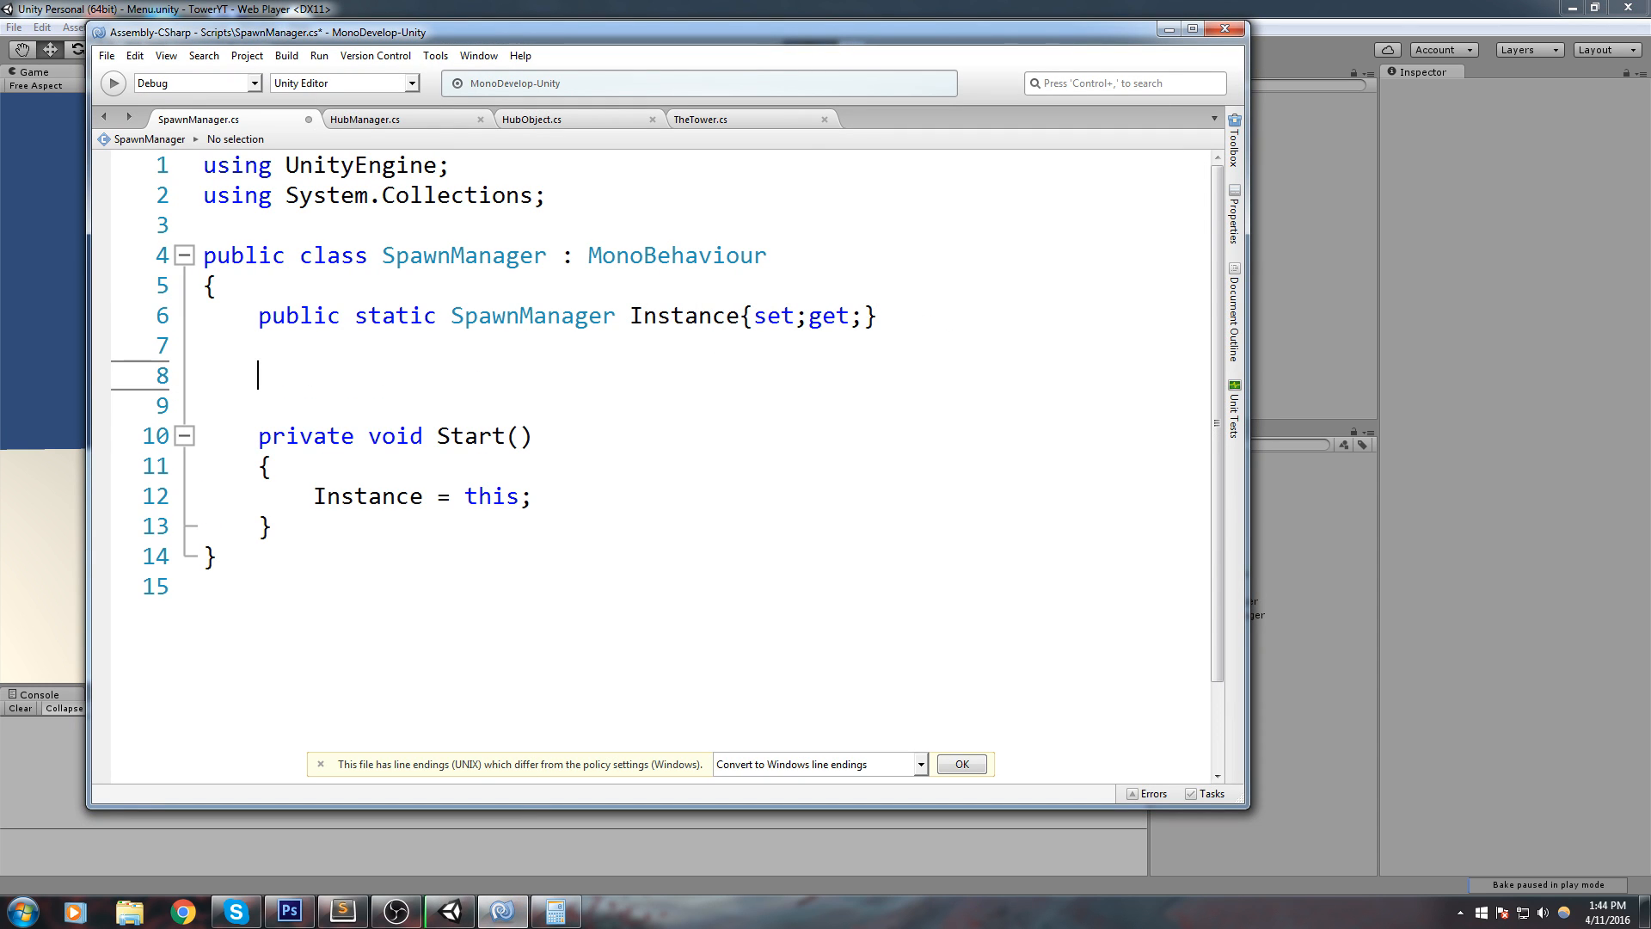
Step: Declare constants ZONE_ANGLE = 72.0f, SPAWN_DISTANCE = 20.0f and AMN_ZONES = 5
text(private const fl)
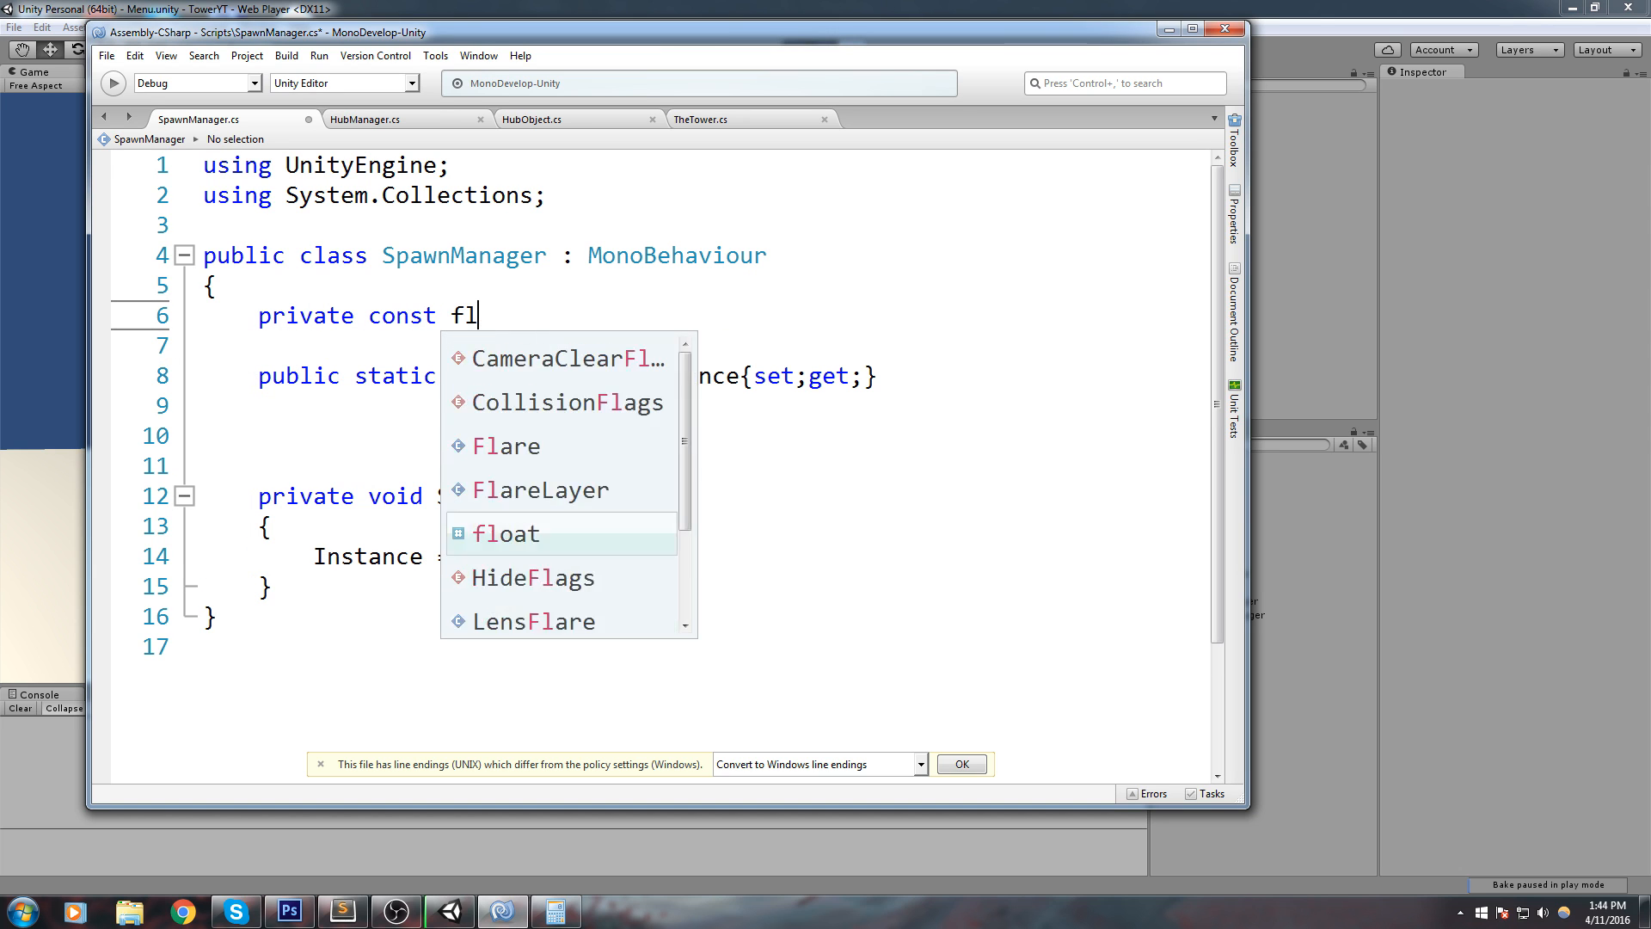
text(oat ZONE_ANG)
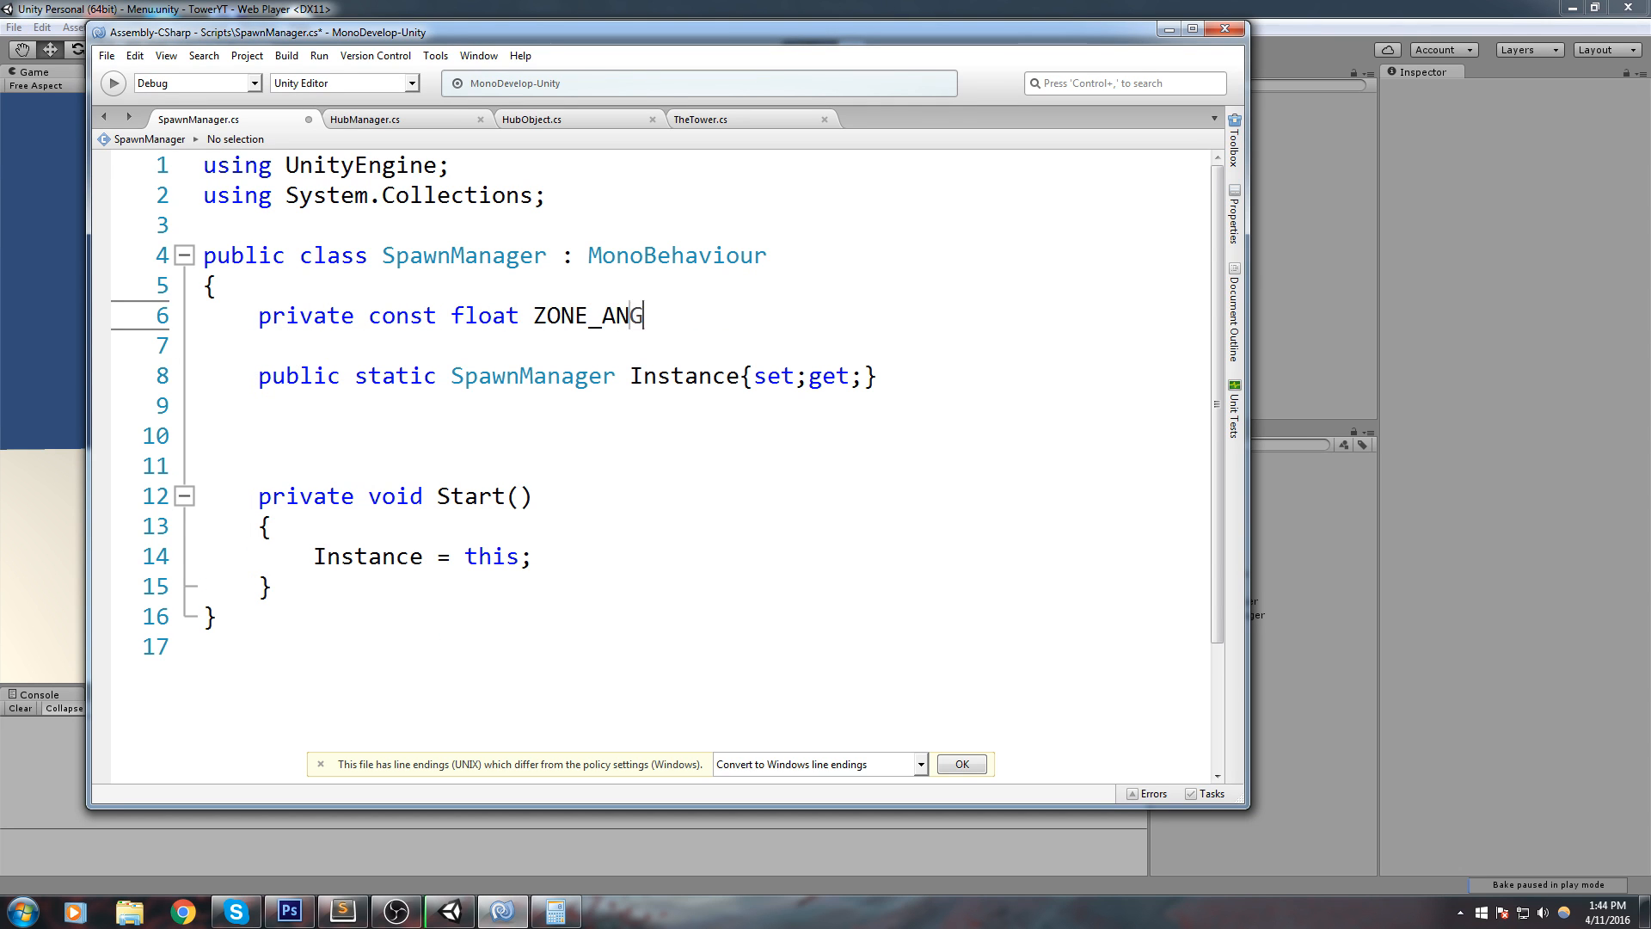
text(LE = 72)
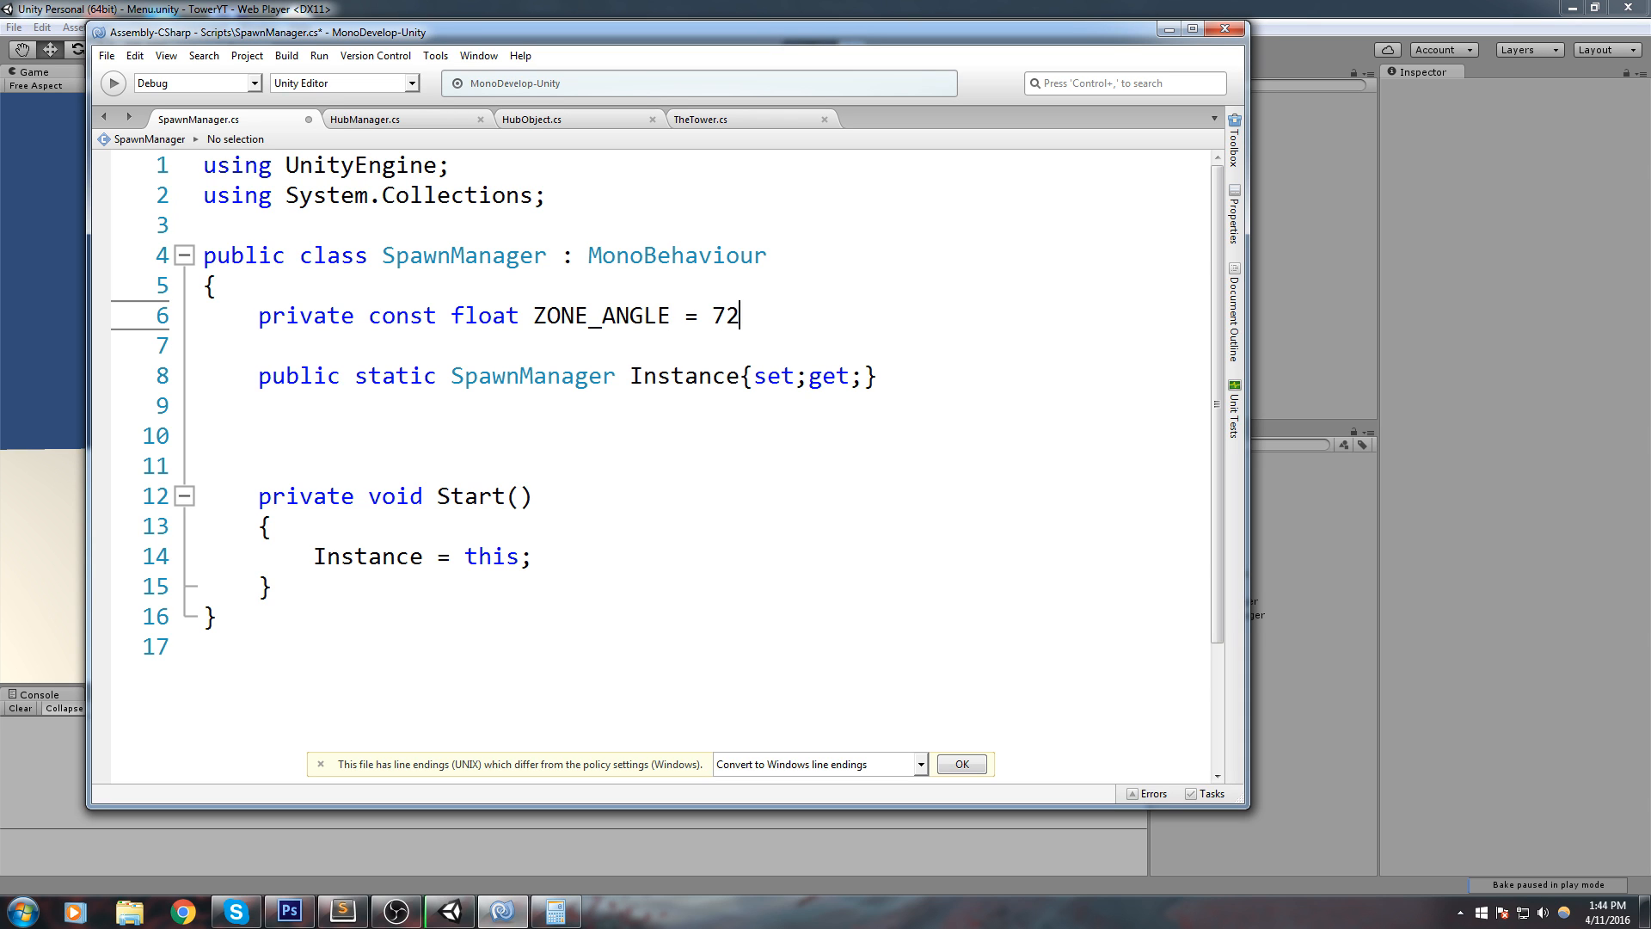
text(.0f;)
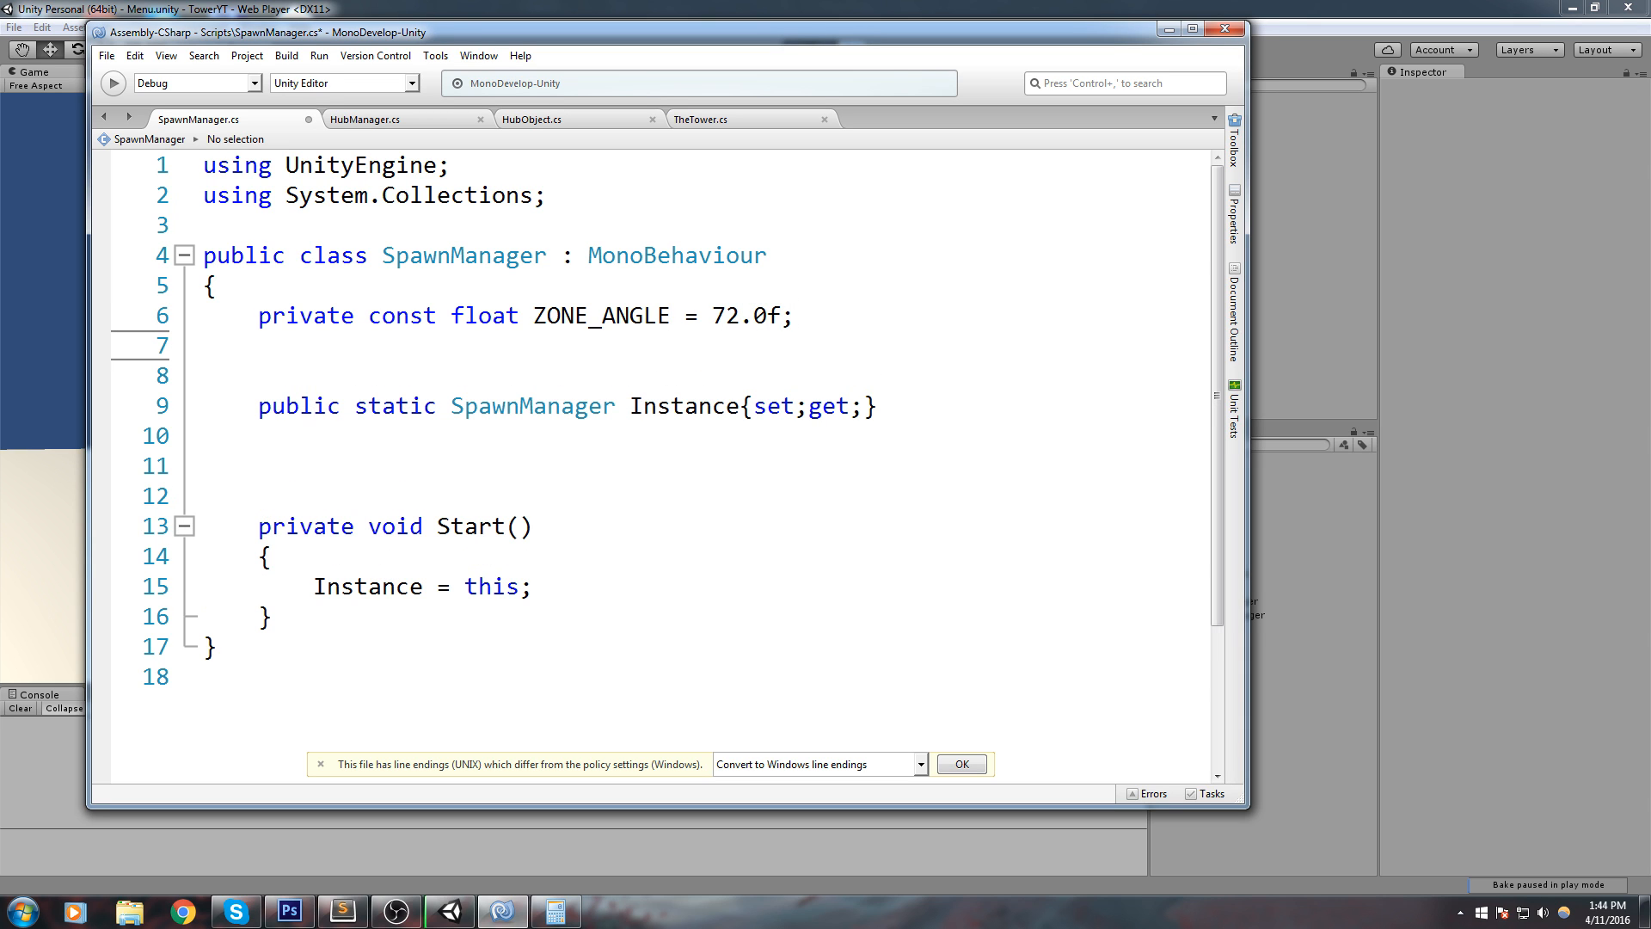
text(private const flo)
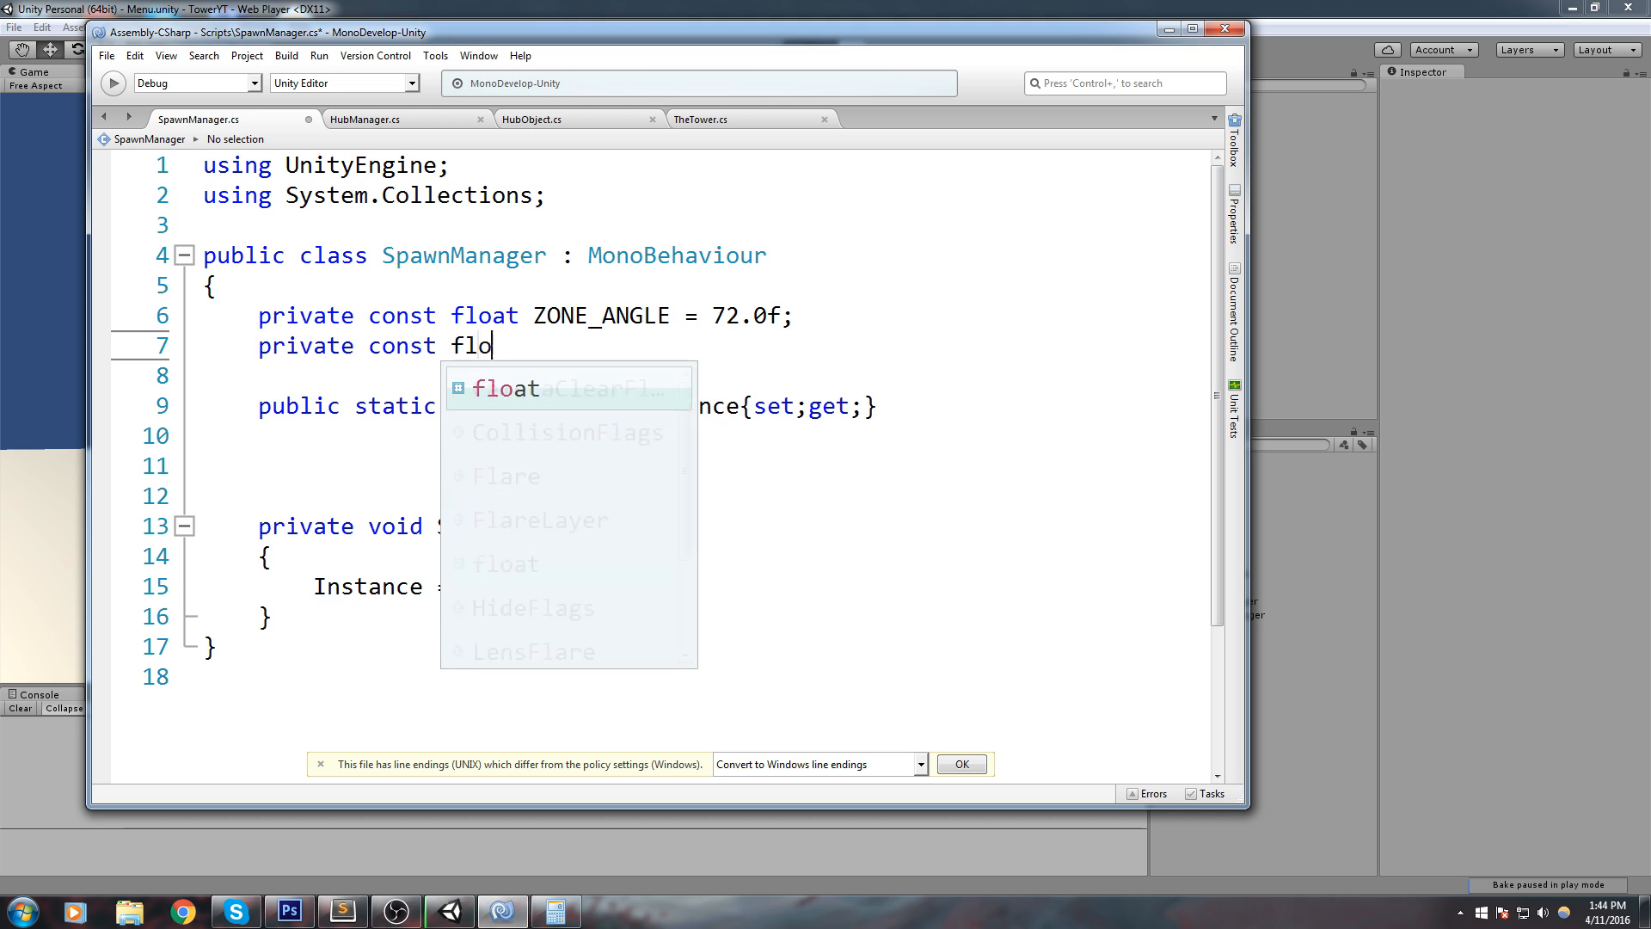
text(at SP)
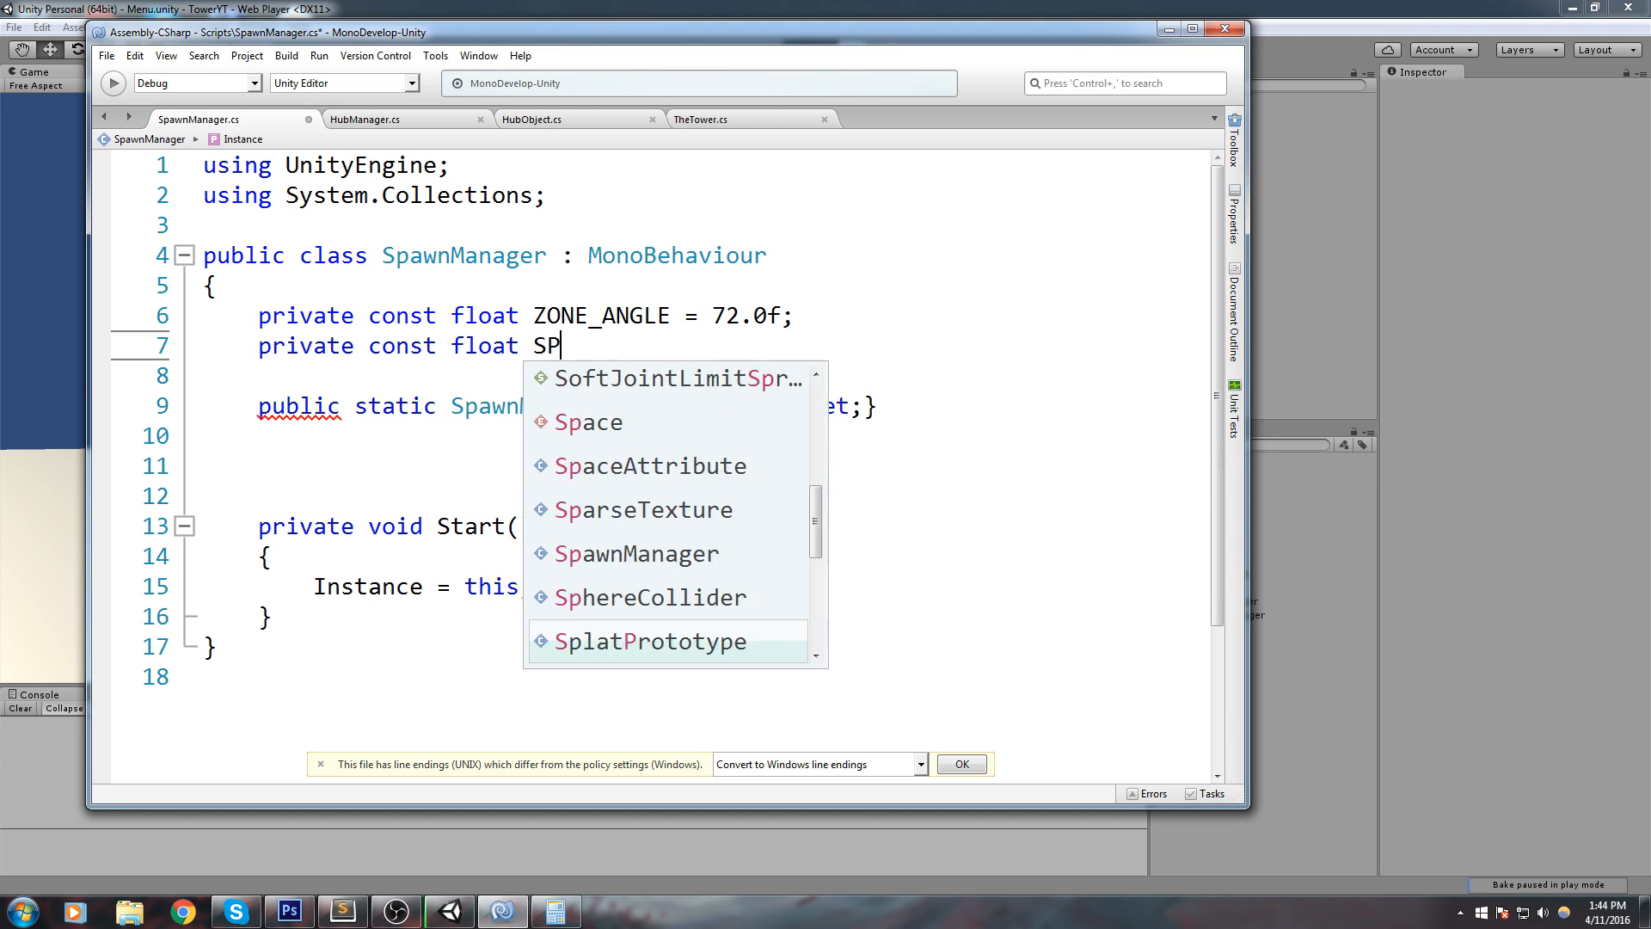
text(AWN_DISTA)
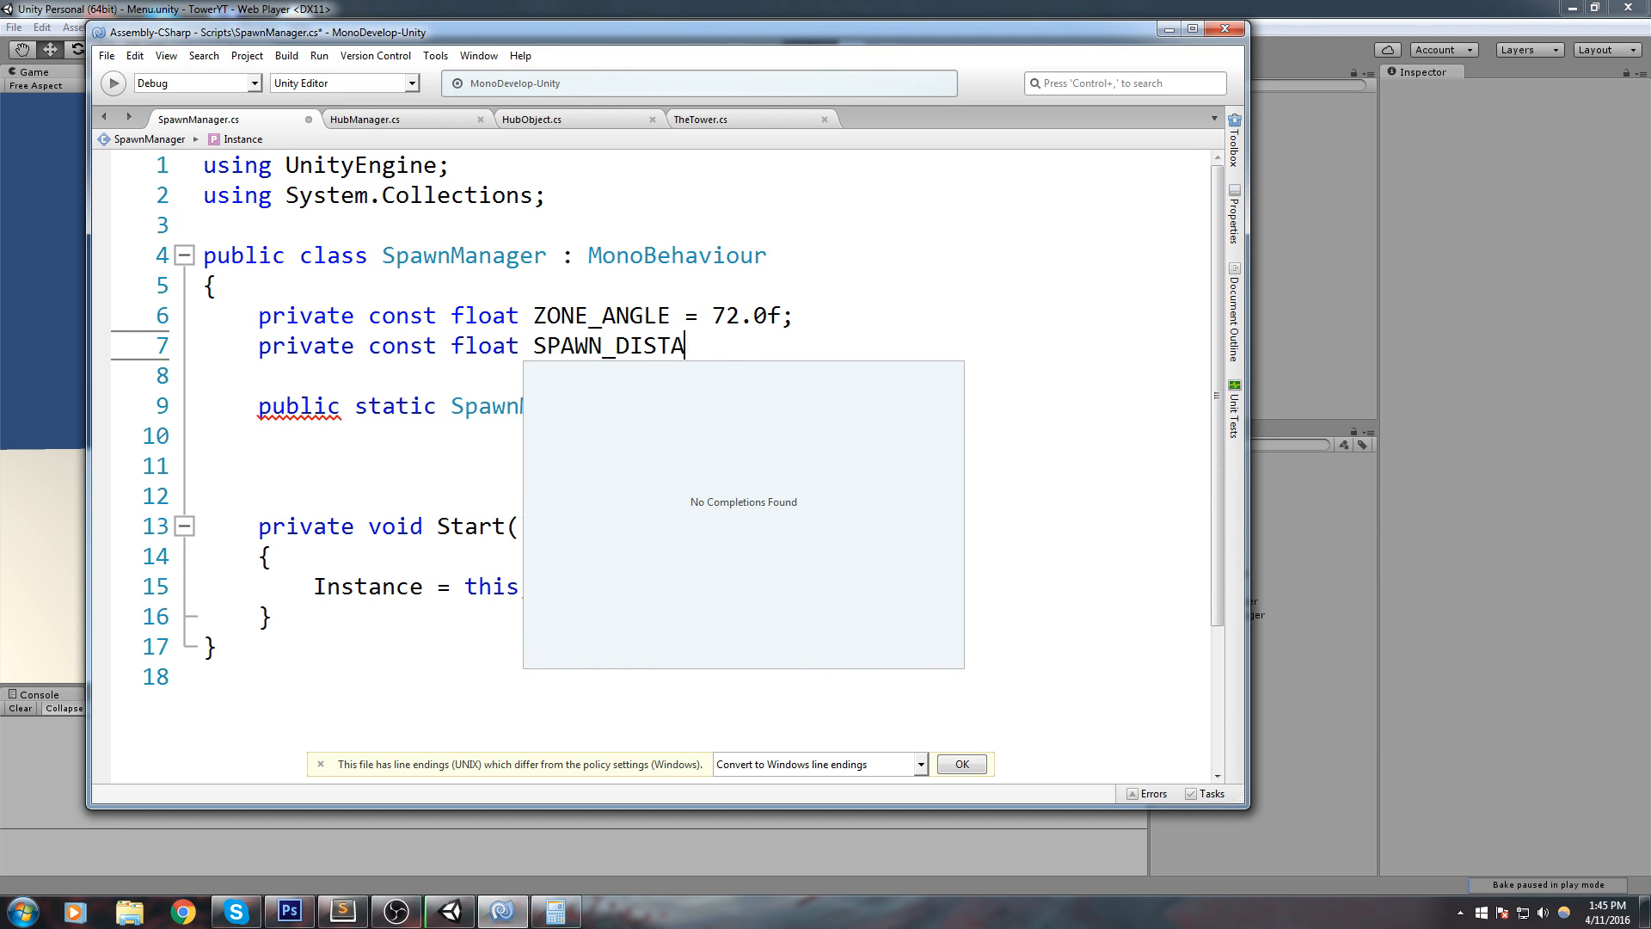
text(NCE =)
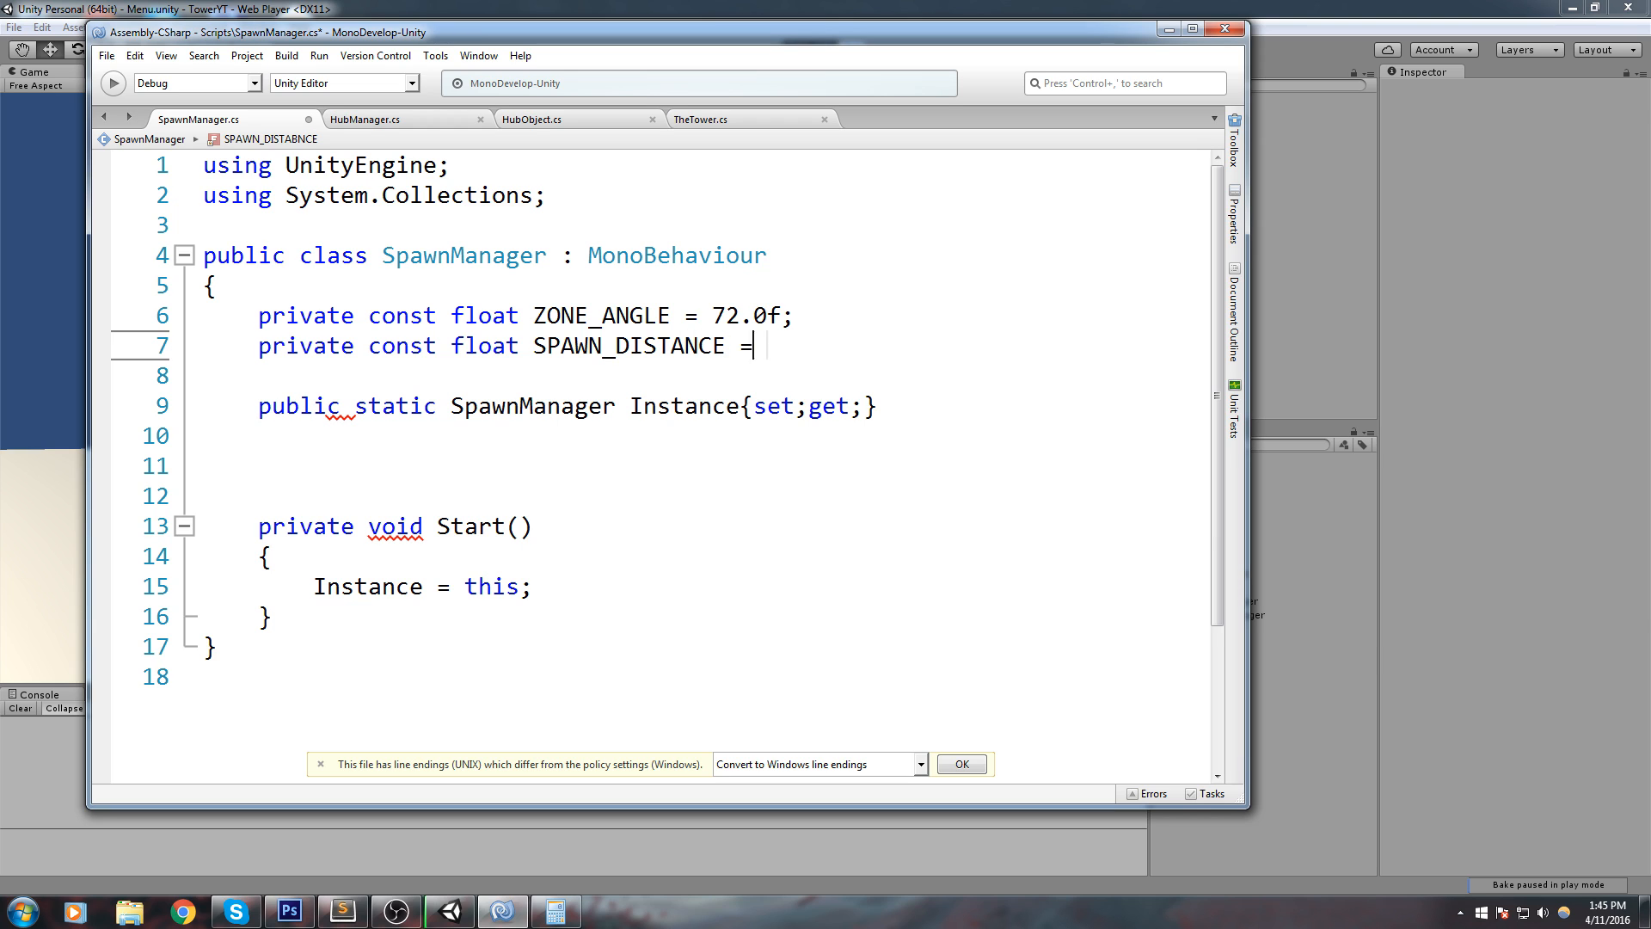
text(2)
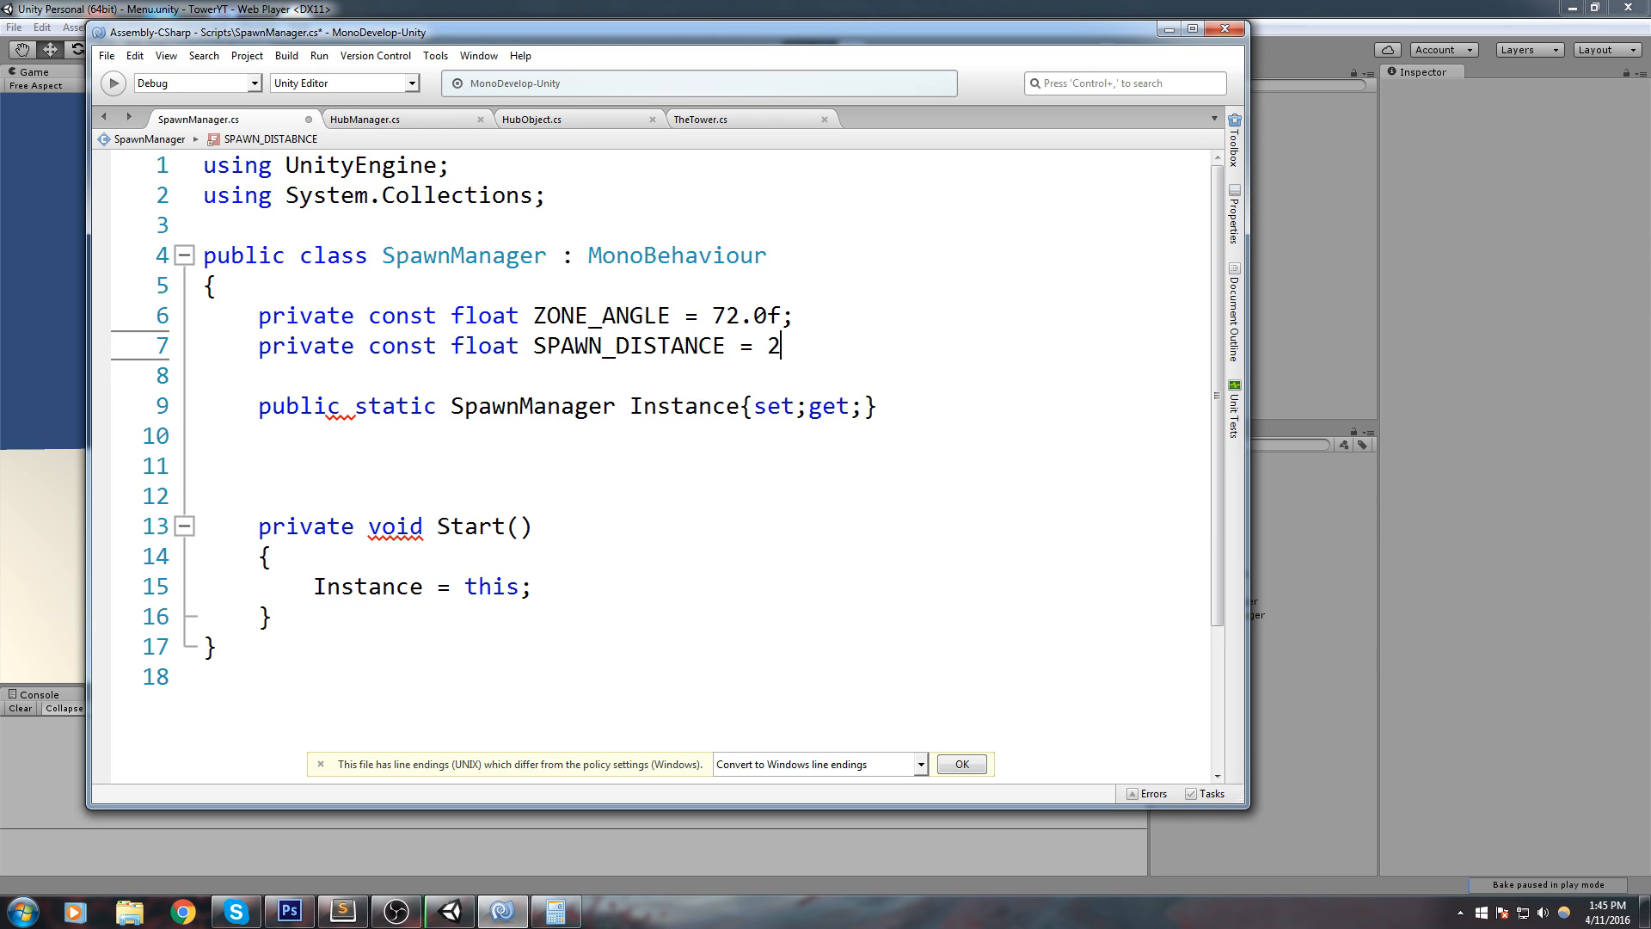
text(0.0f;)
text(private const)
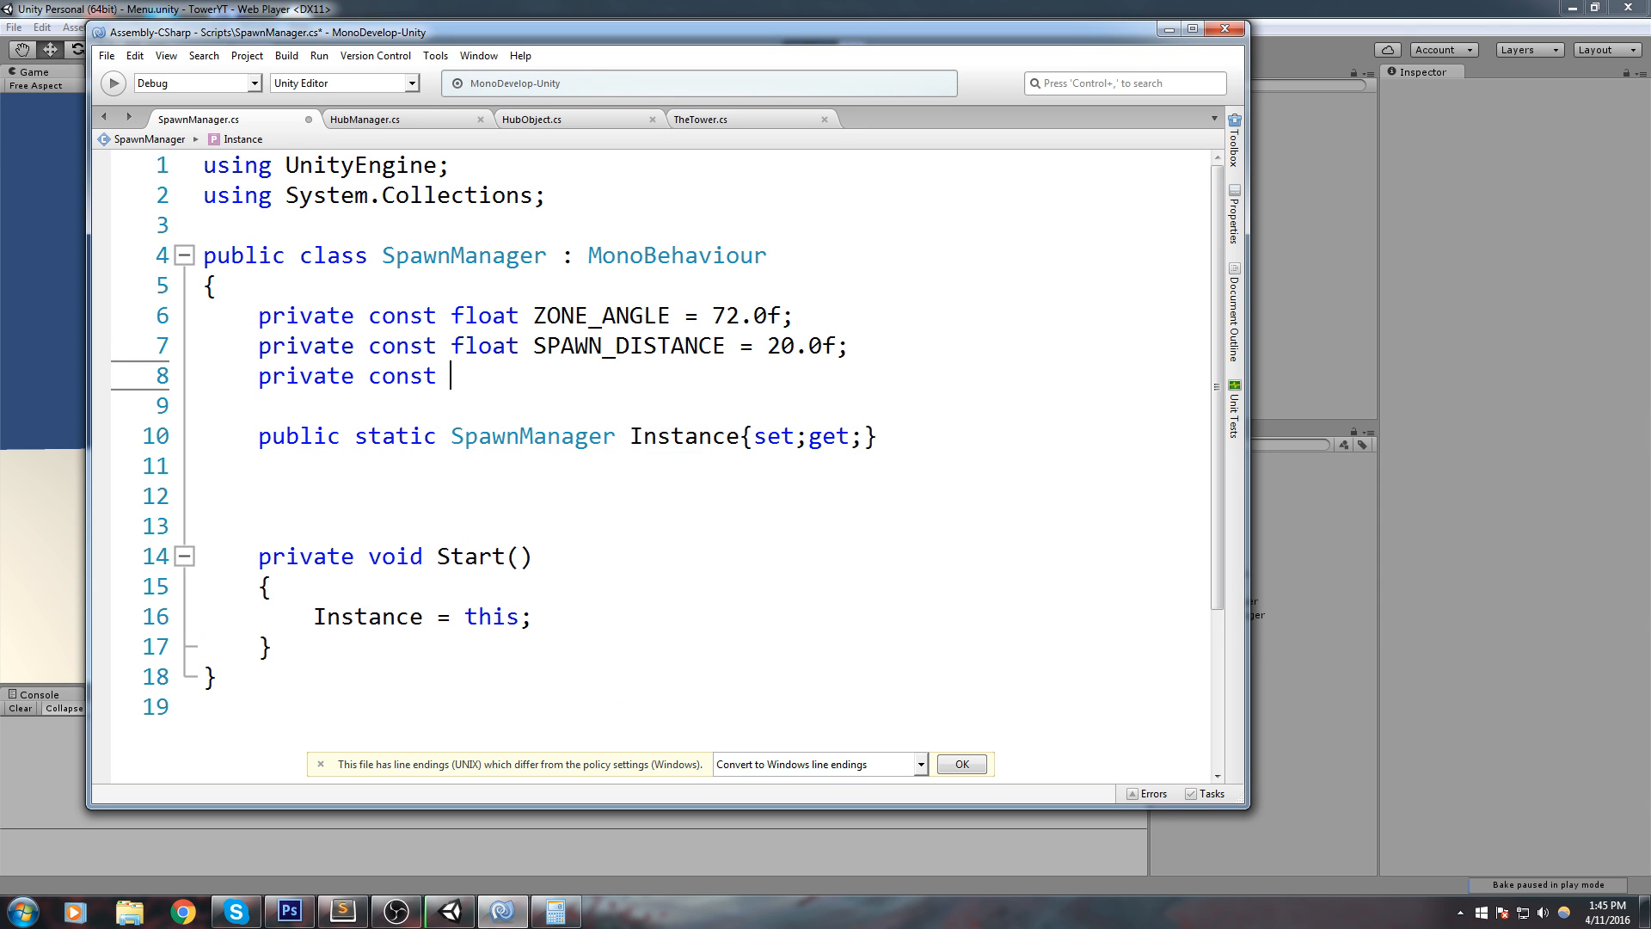
text(int AMM)
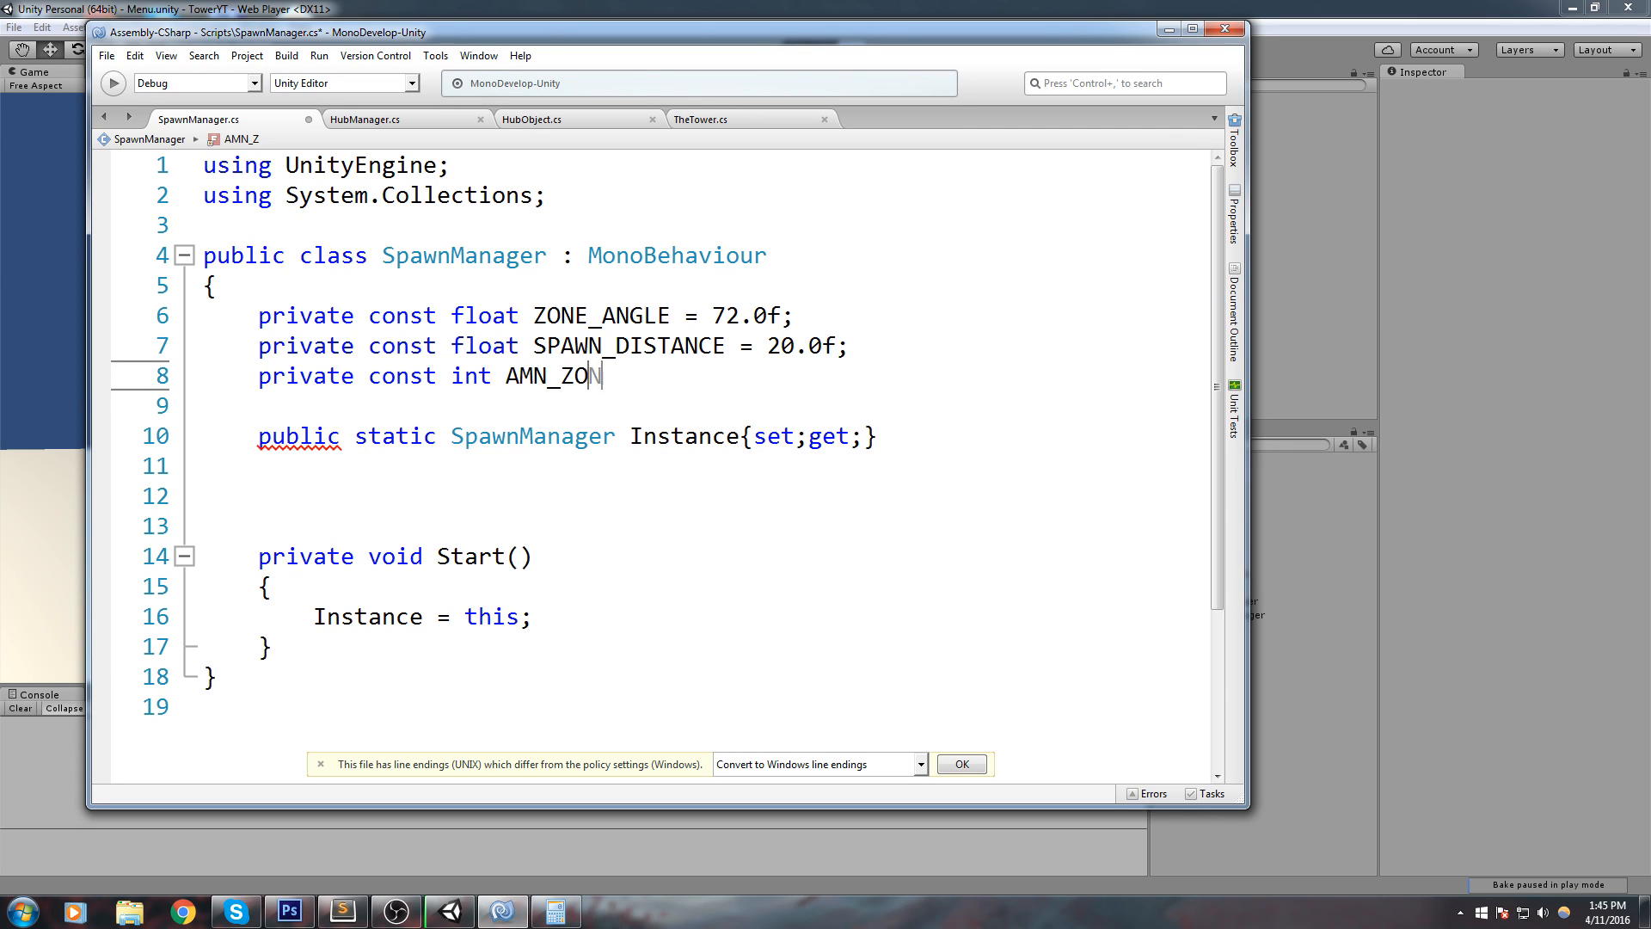
text(ES = 5)
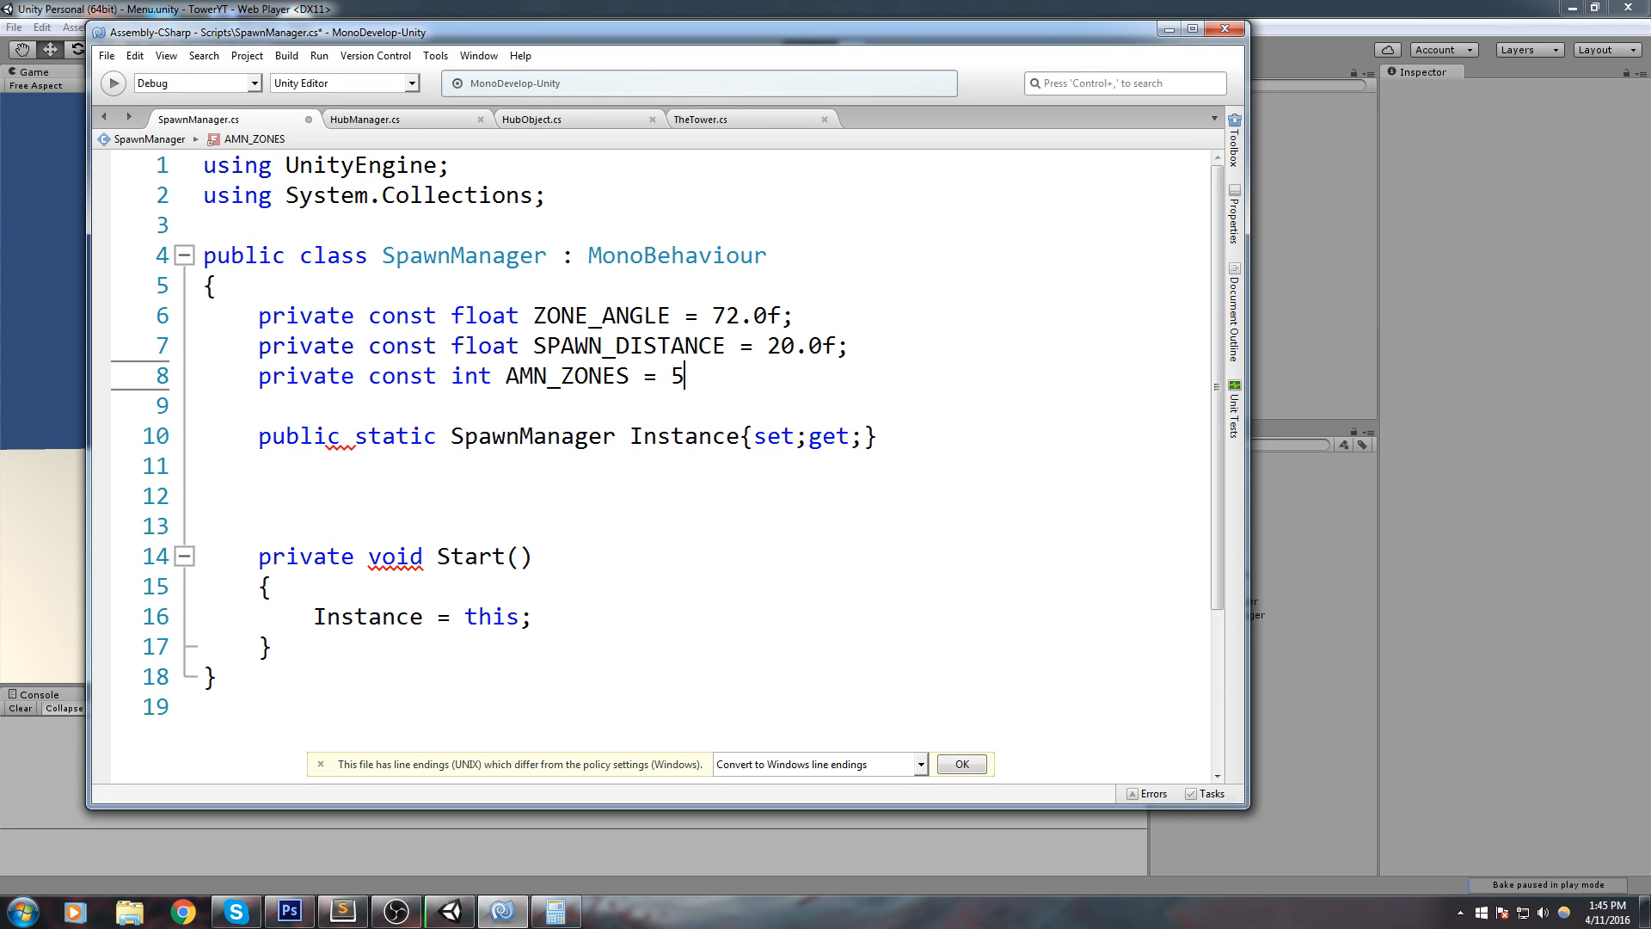
text(;)
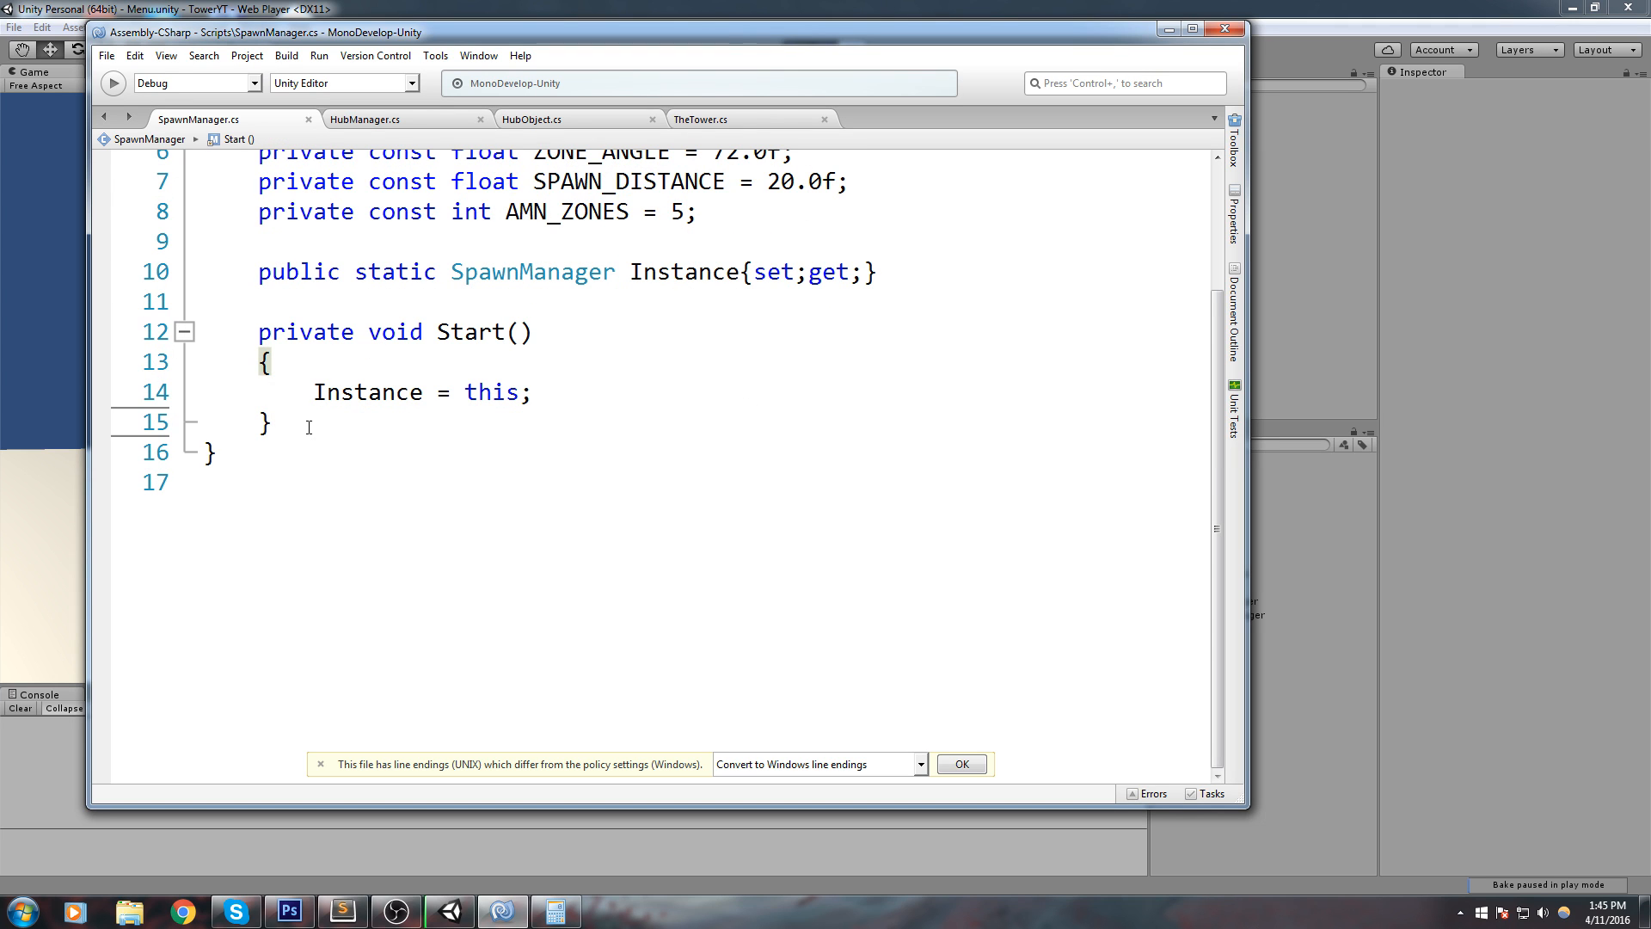
Step: Add an empty public void SpawnEnemy(int prefabIndex, int zoneId) method
text(public voi)
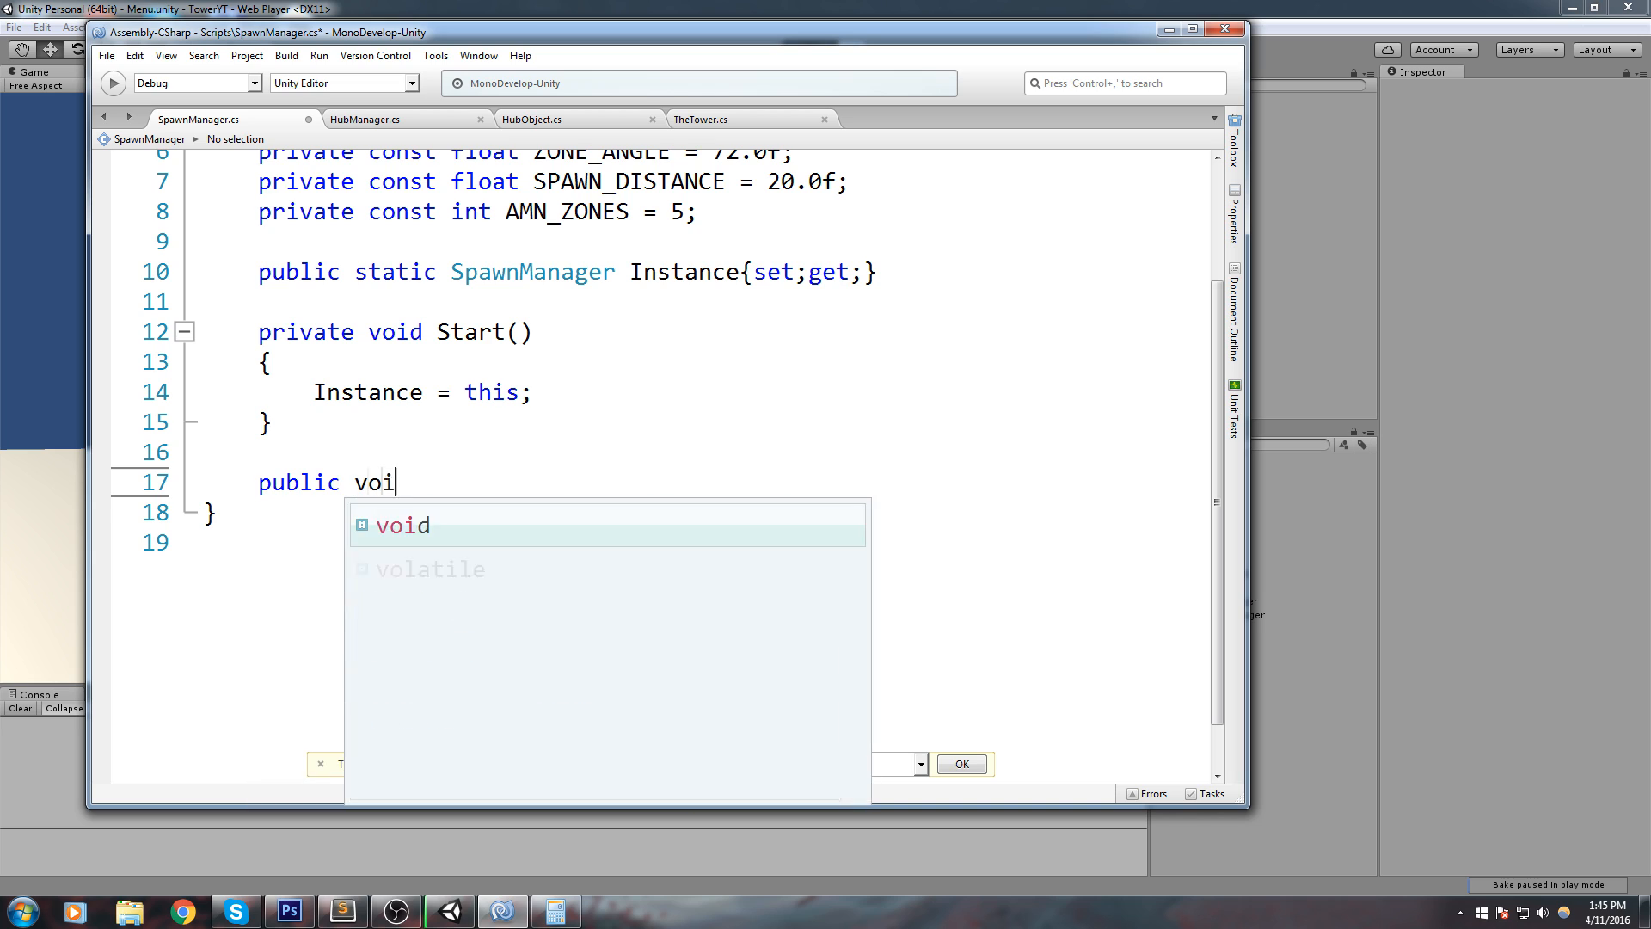
text(SpawnEne)
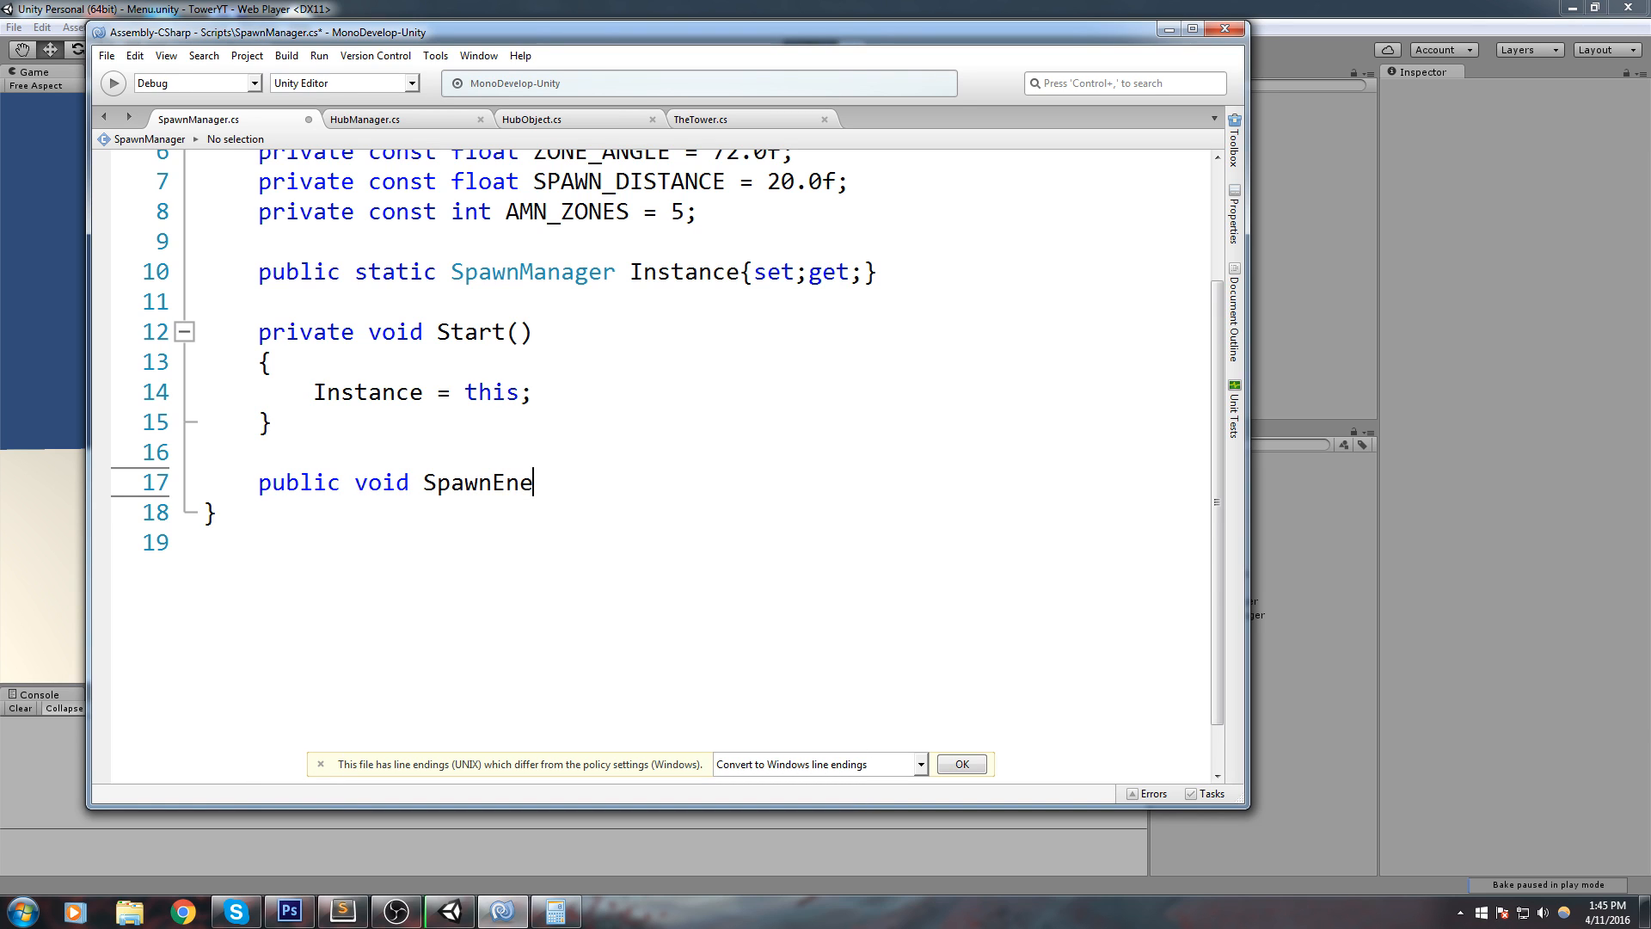
text(my()
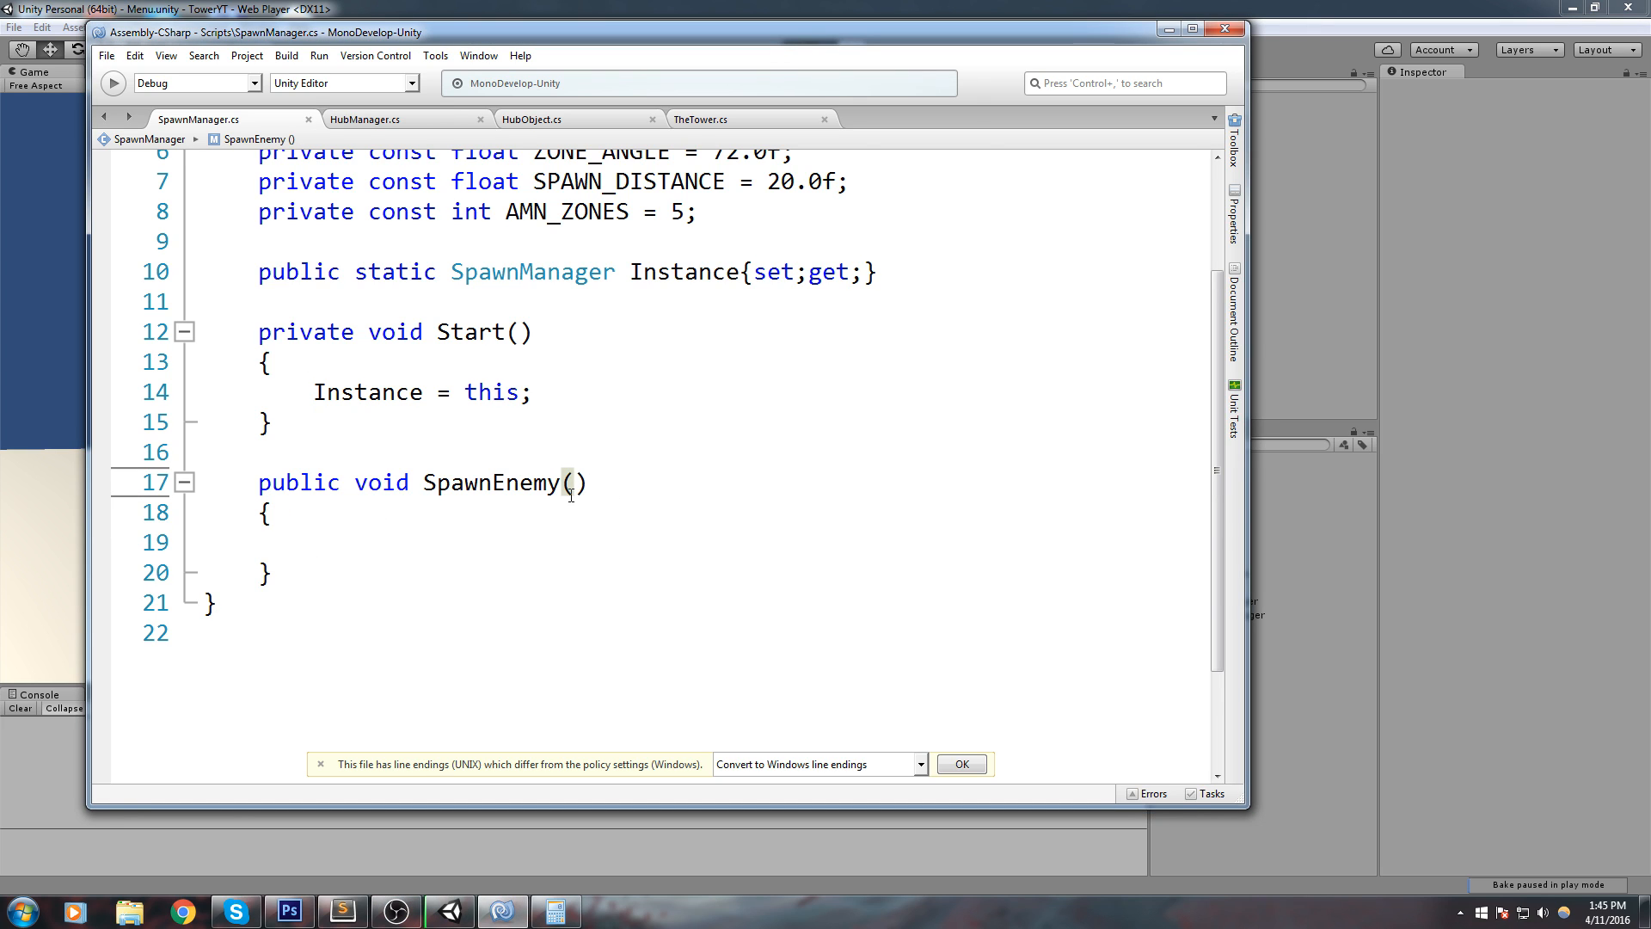
text(int)
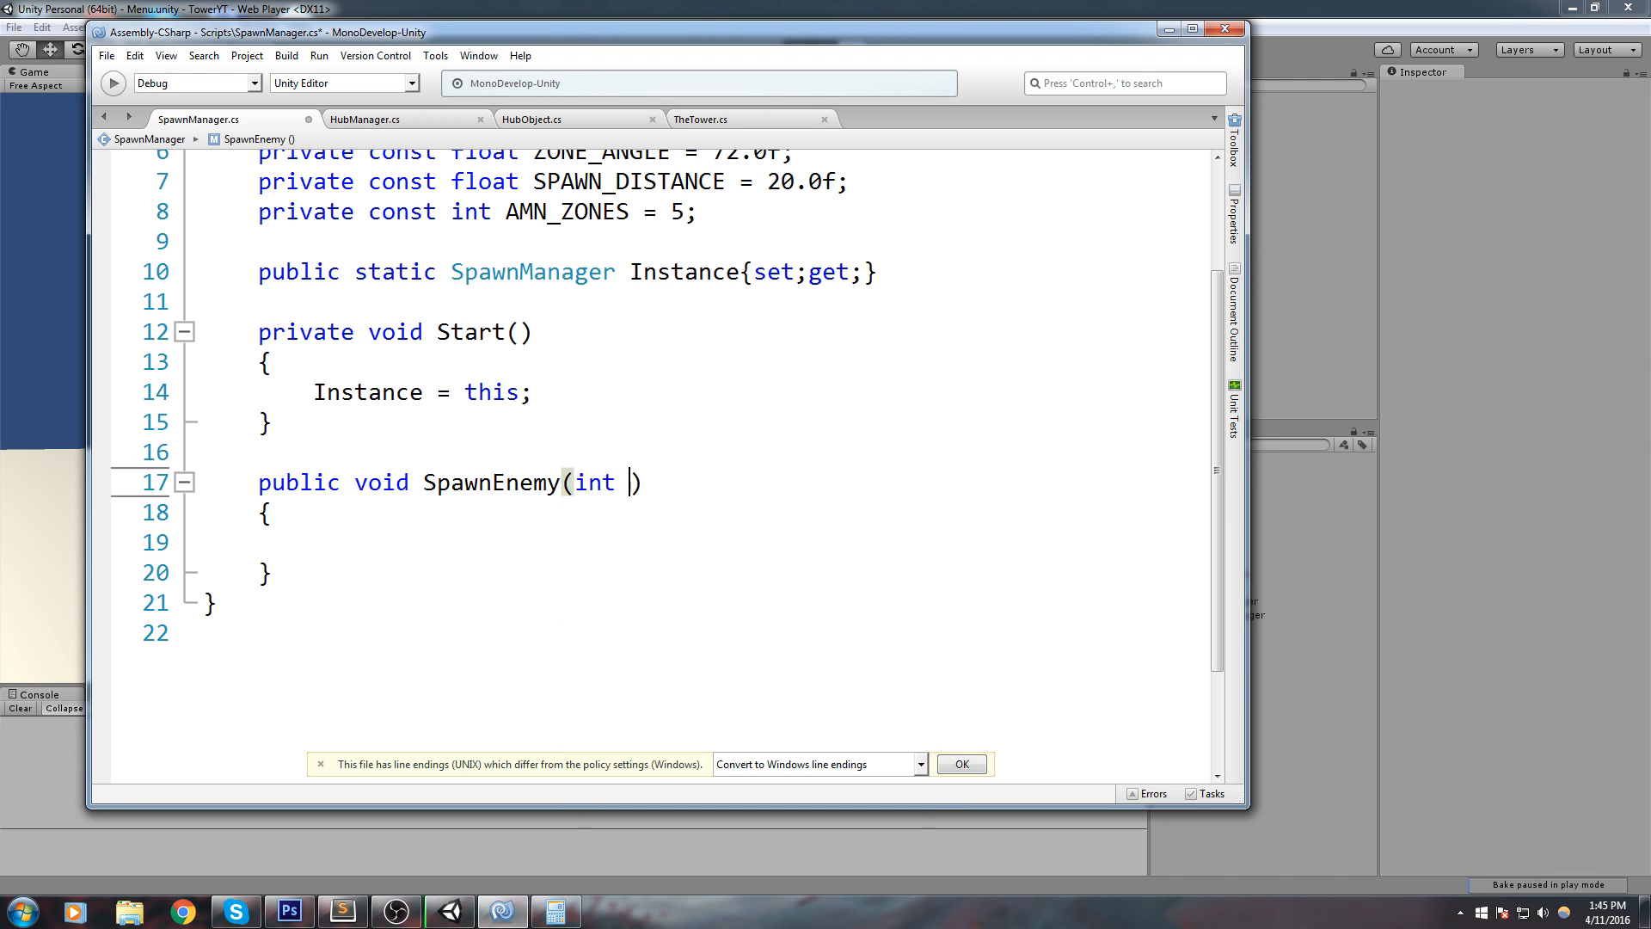
text(prefabIndex)
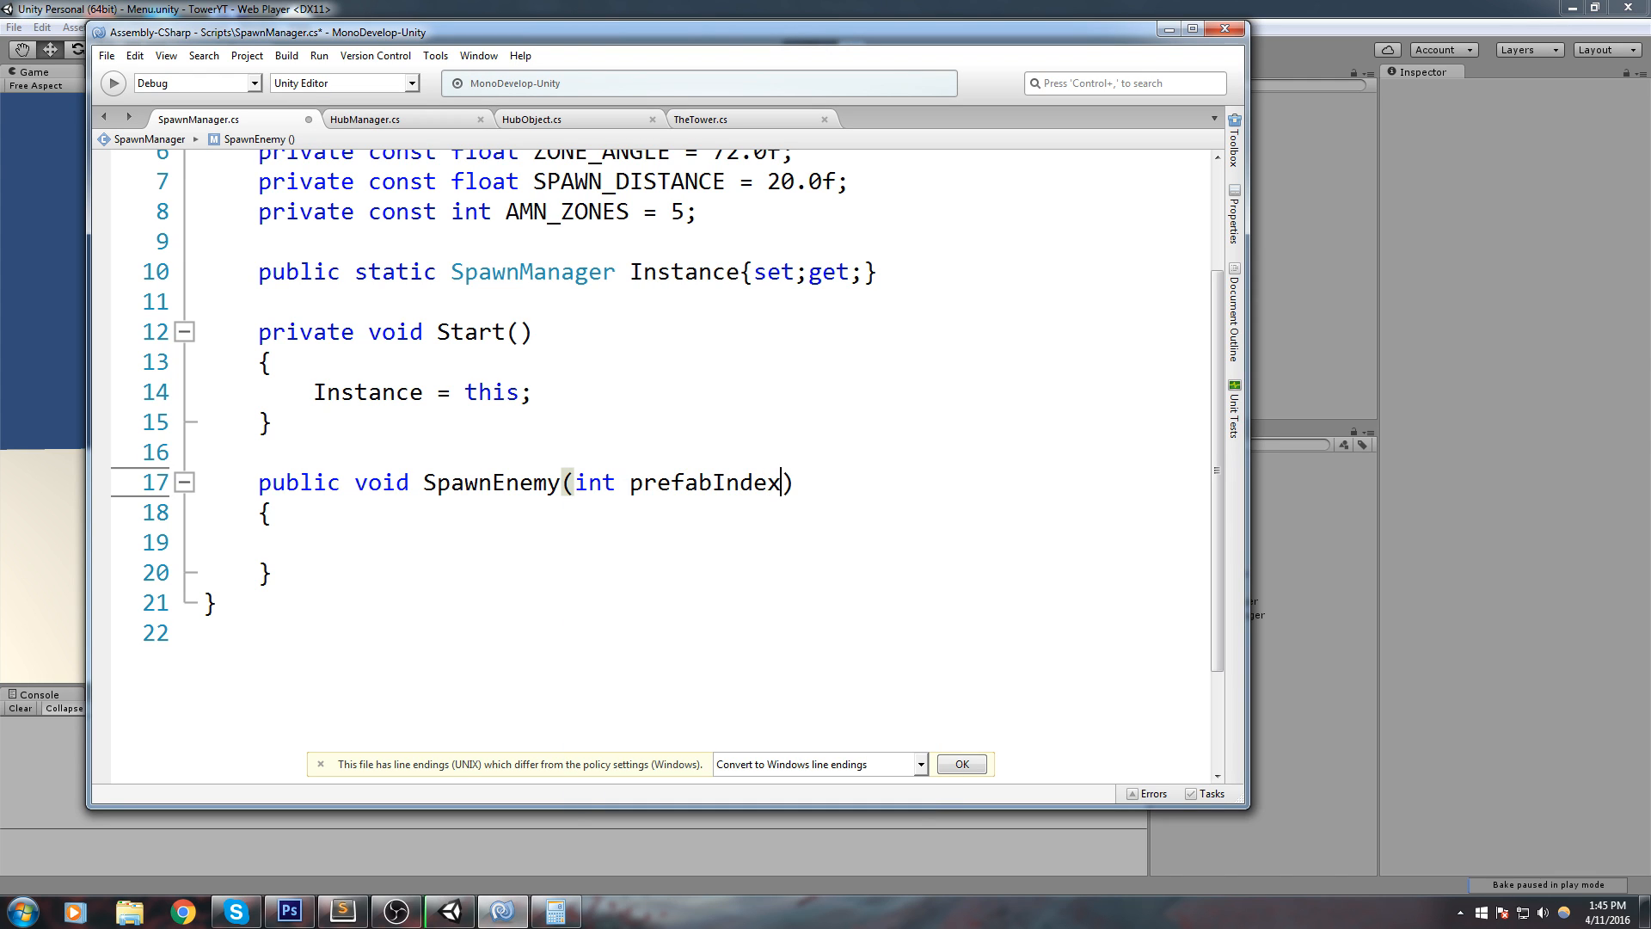
text(,)
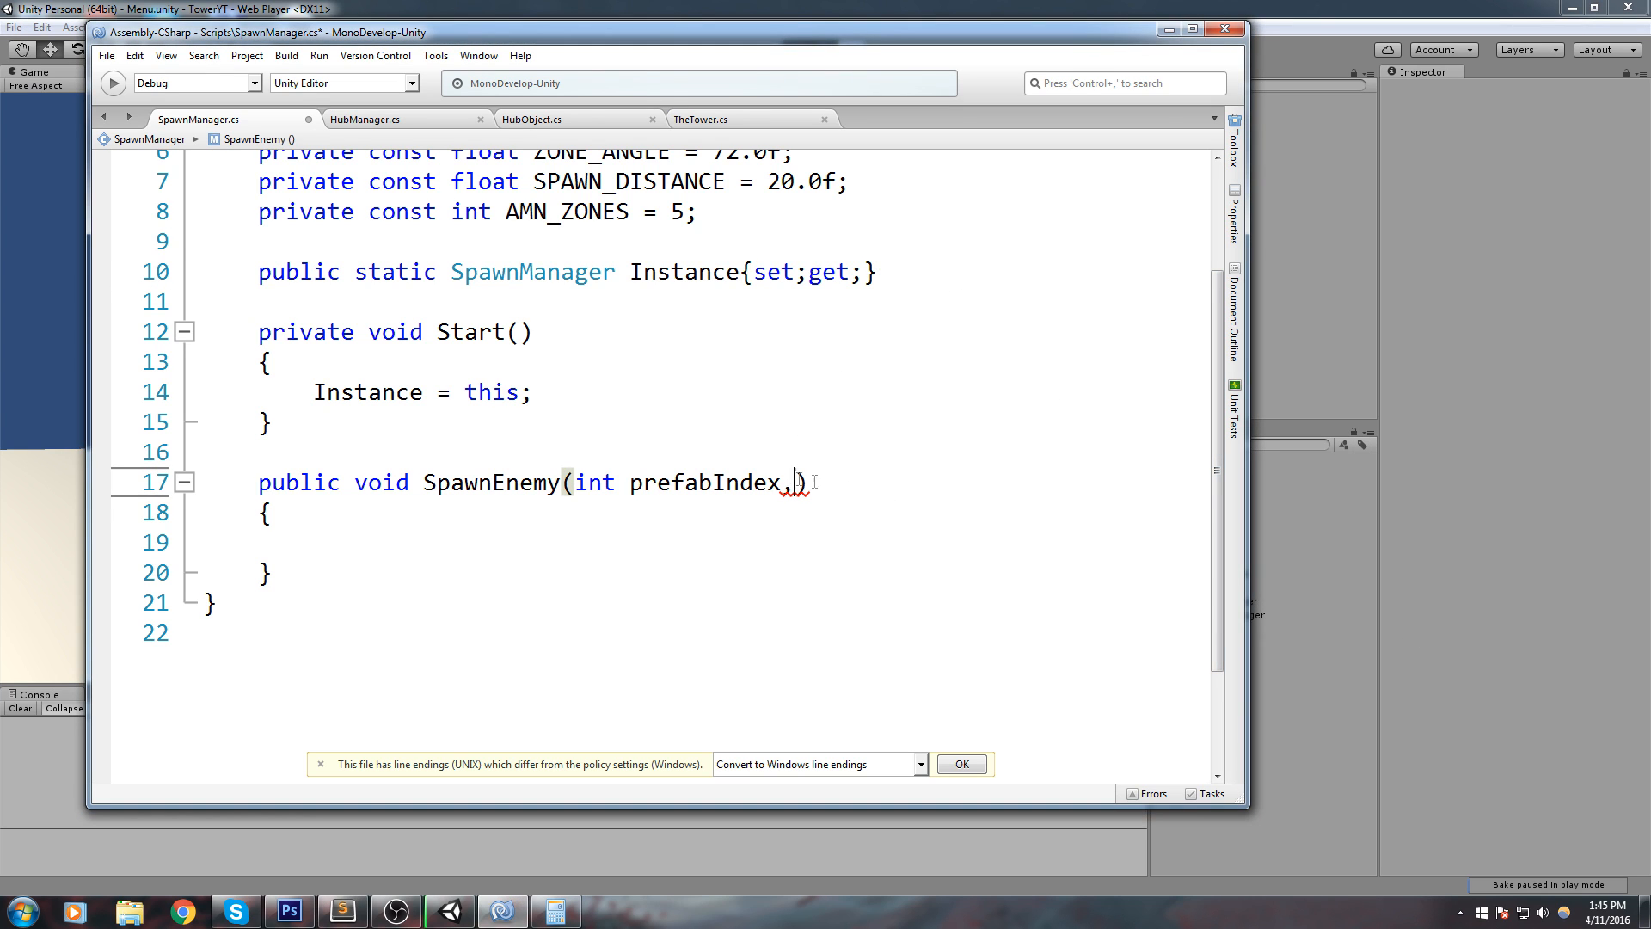
text(int)
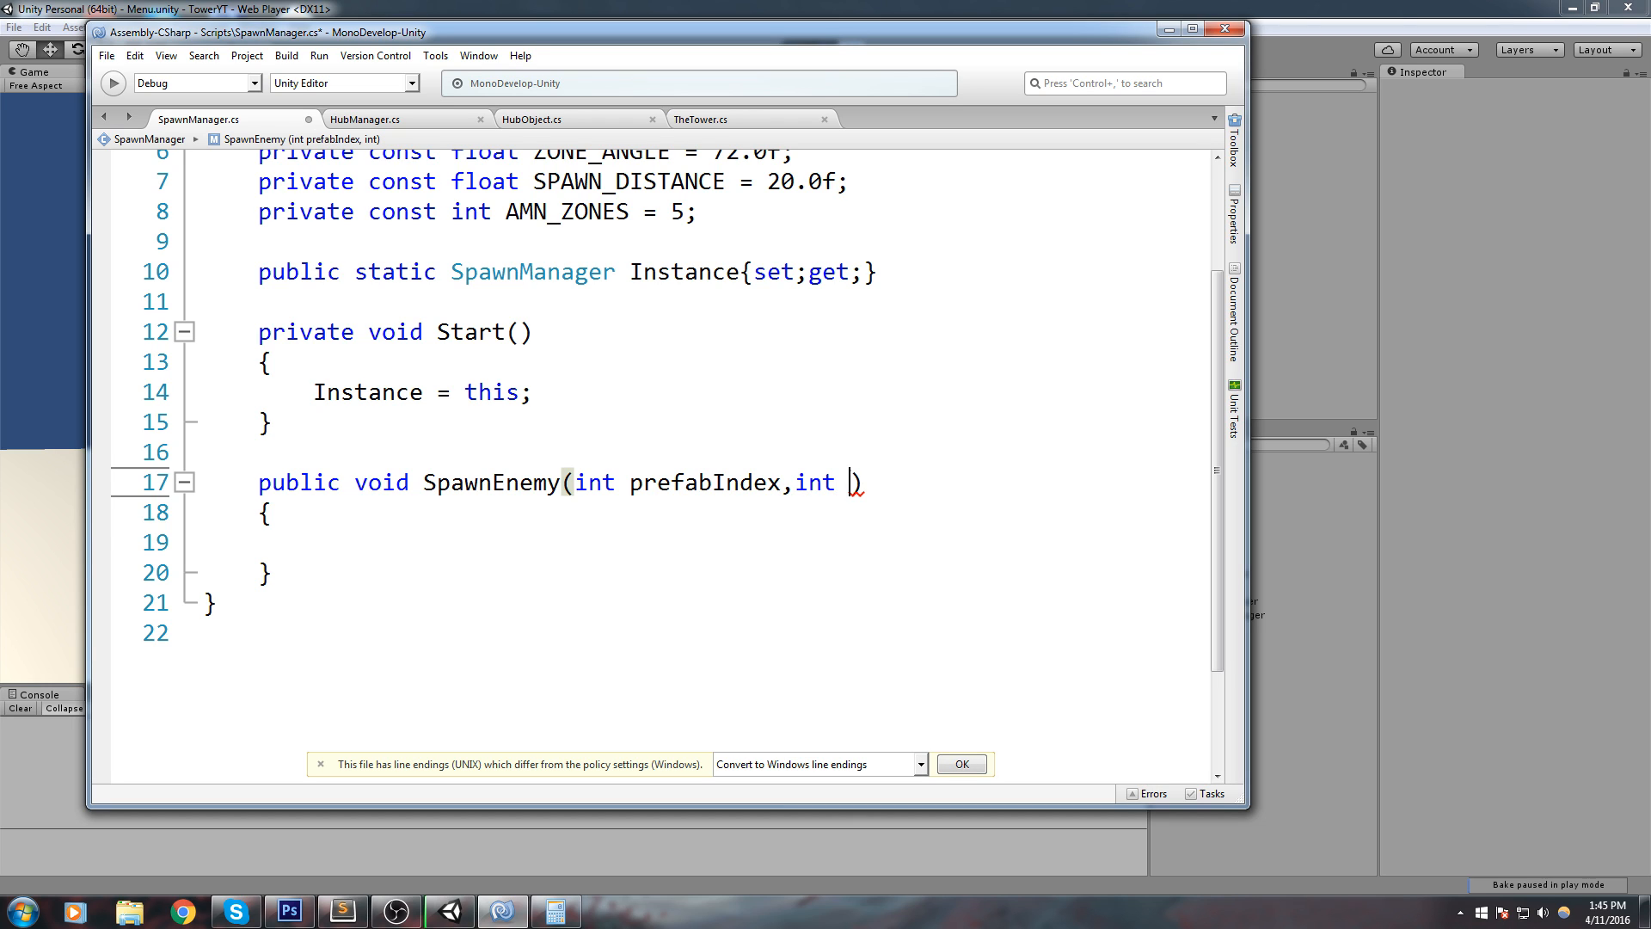
text(zoneId)
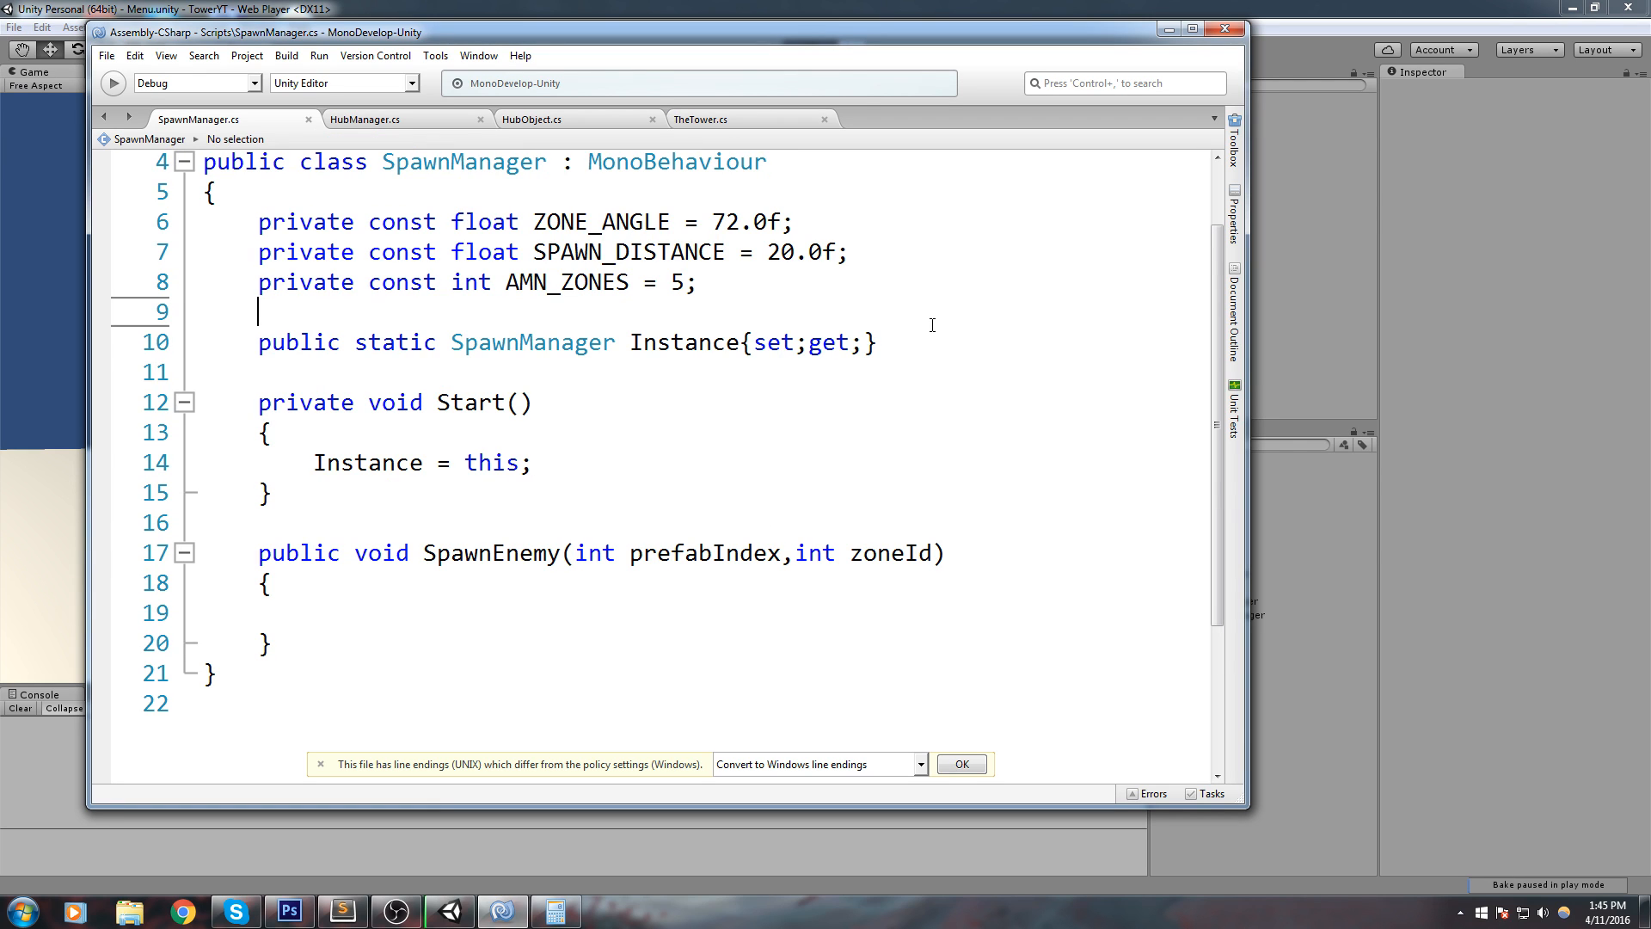
Step: Declare a public GameObject[] enemyPrefabs field below the Instance property
key(enter)
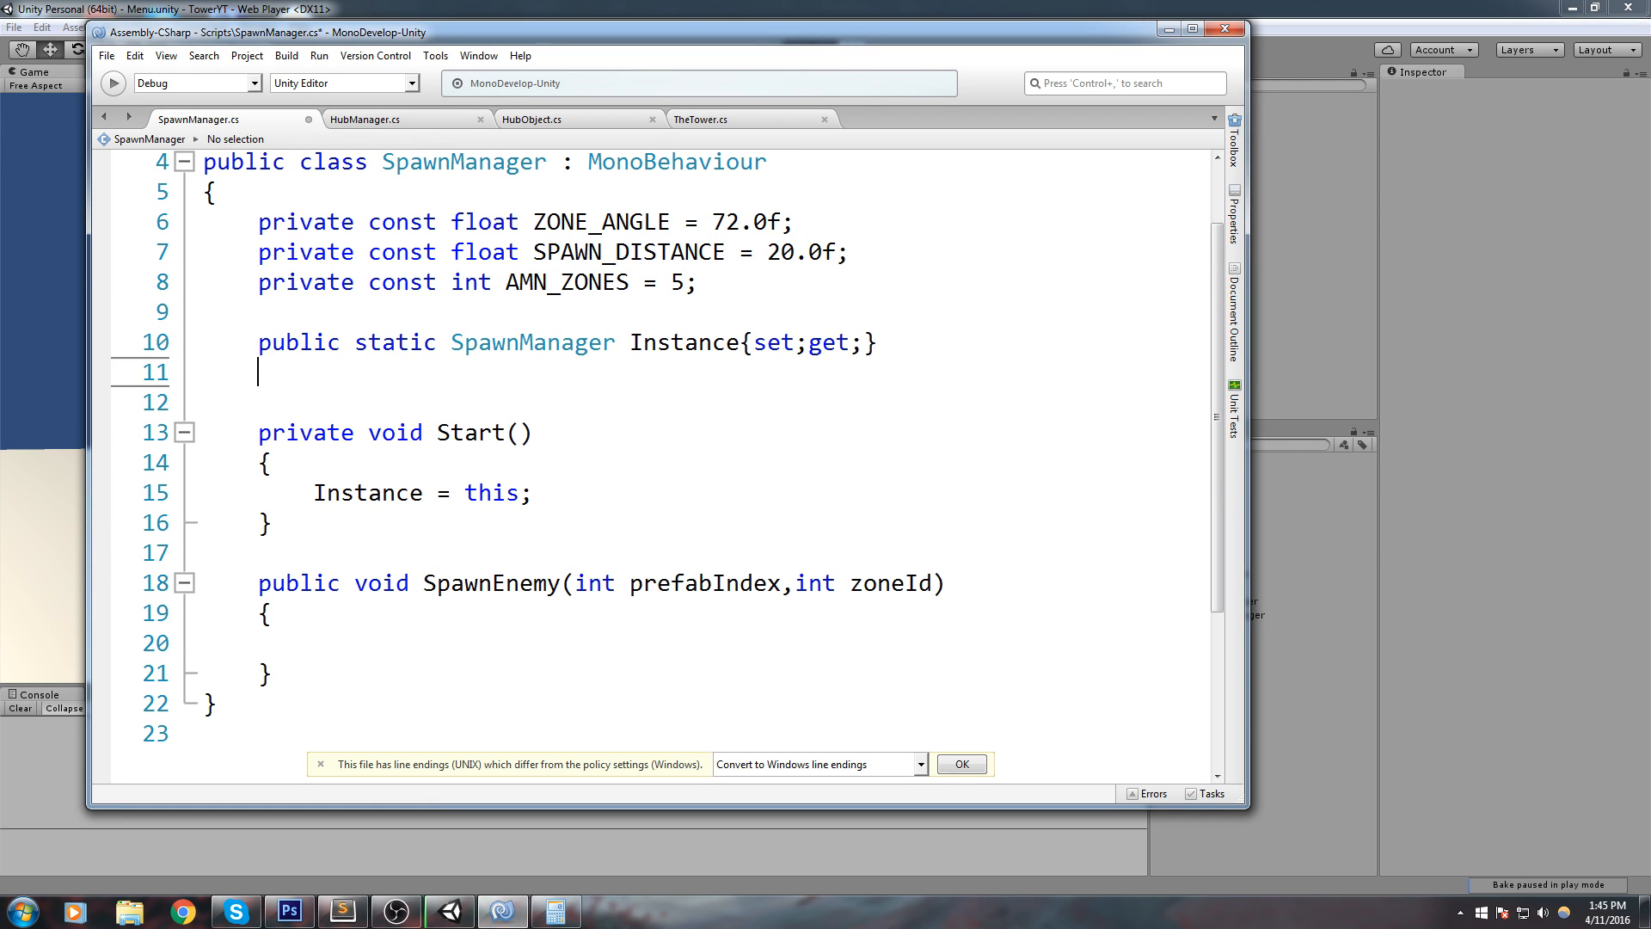
text(public GameObject[] enem)
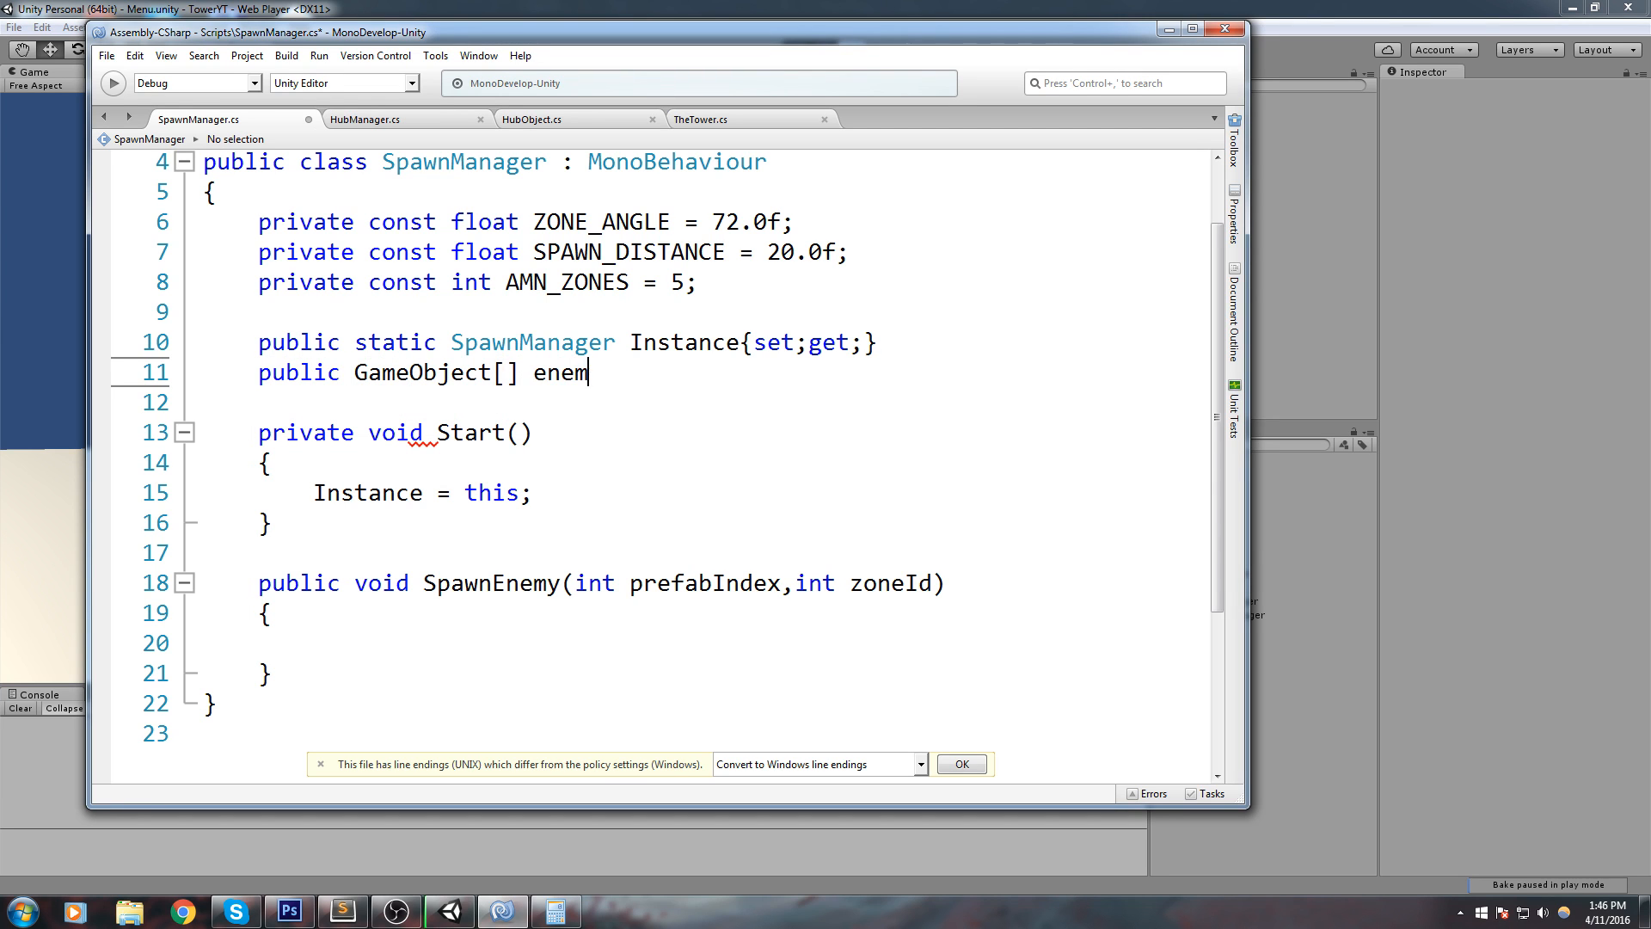
text(yPrefabs;)
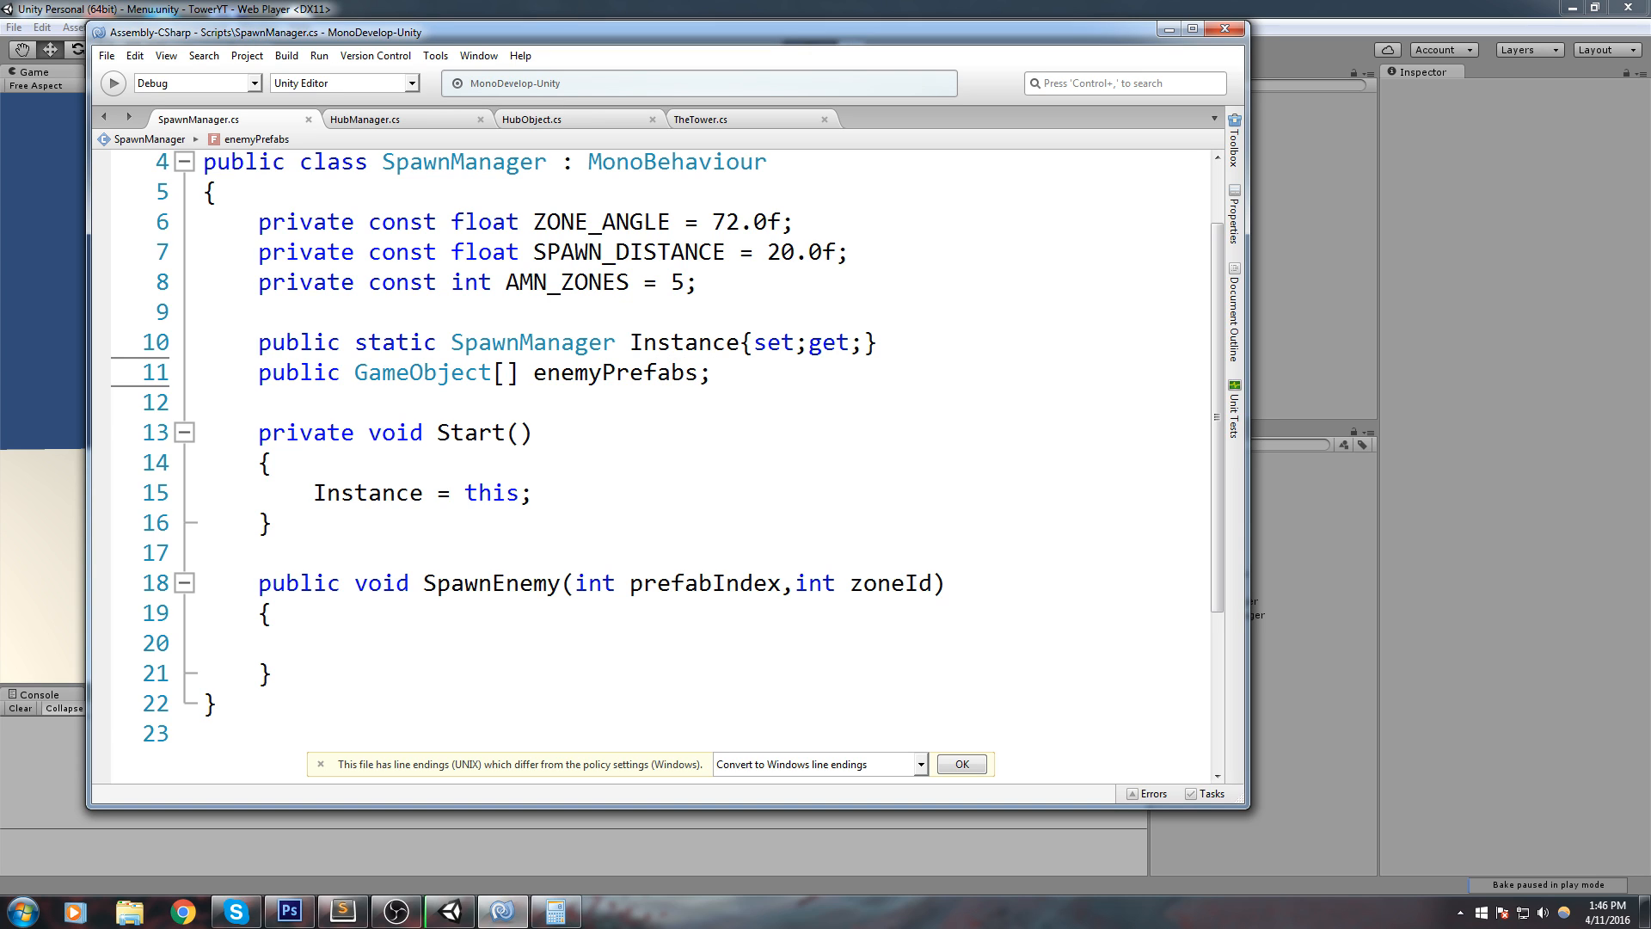
click(712, 373)
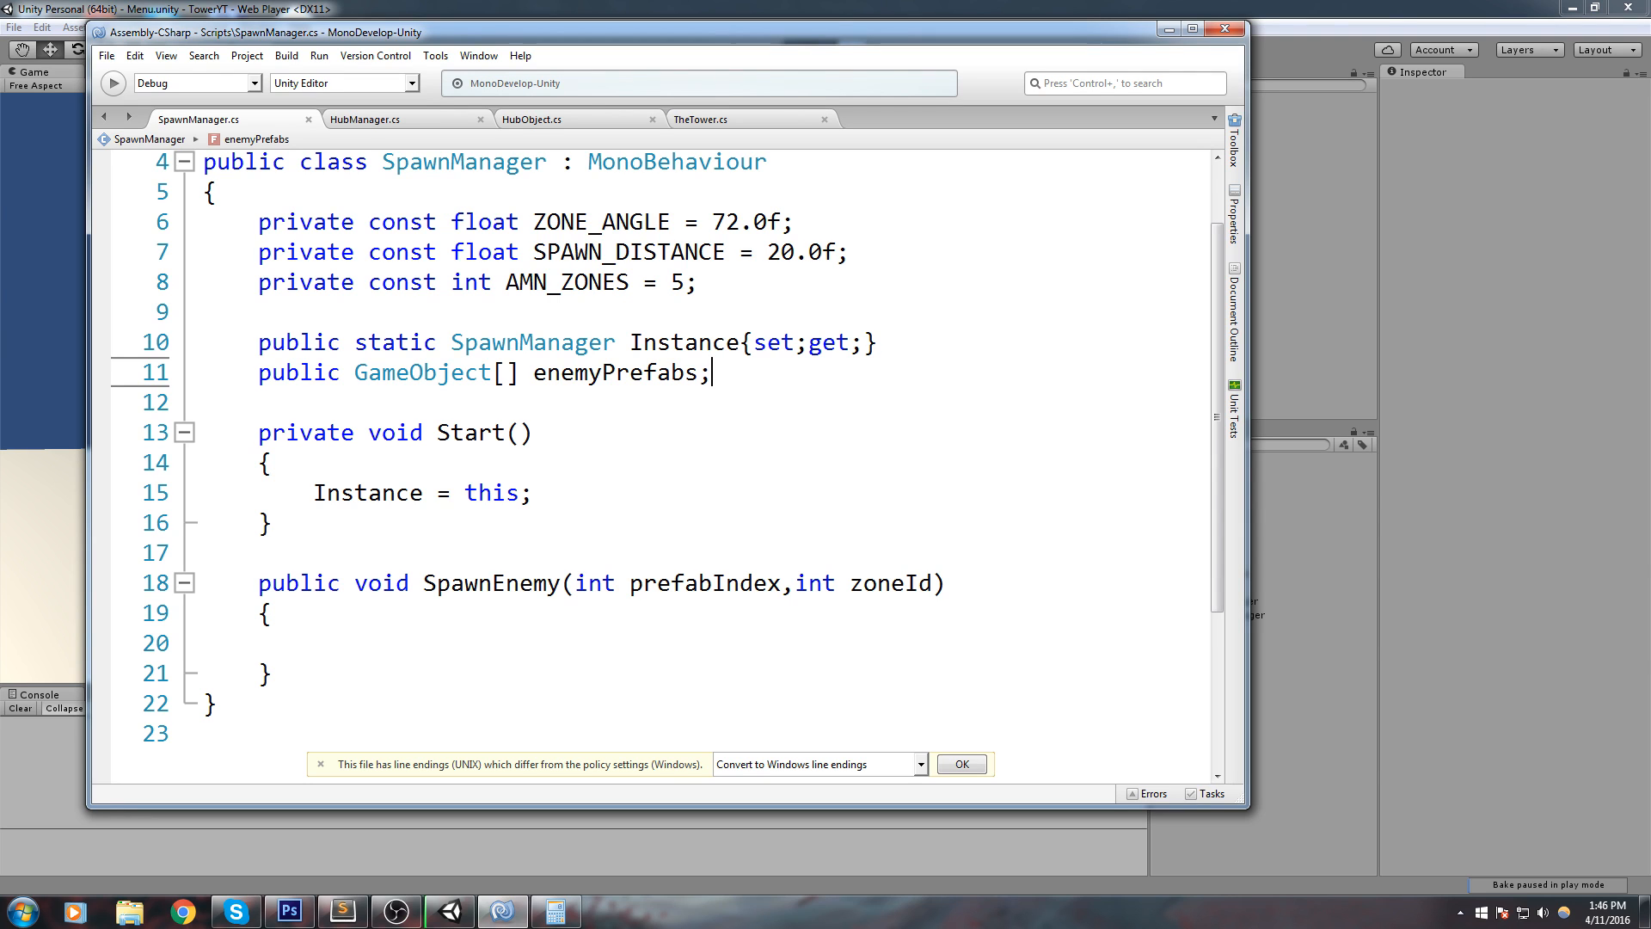
double_click(614, 372)
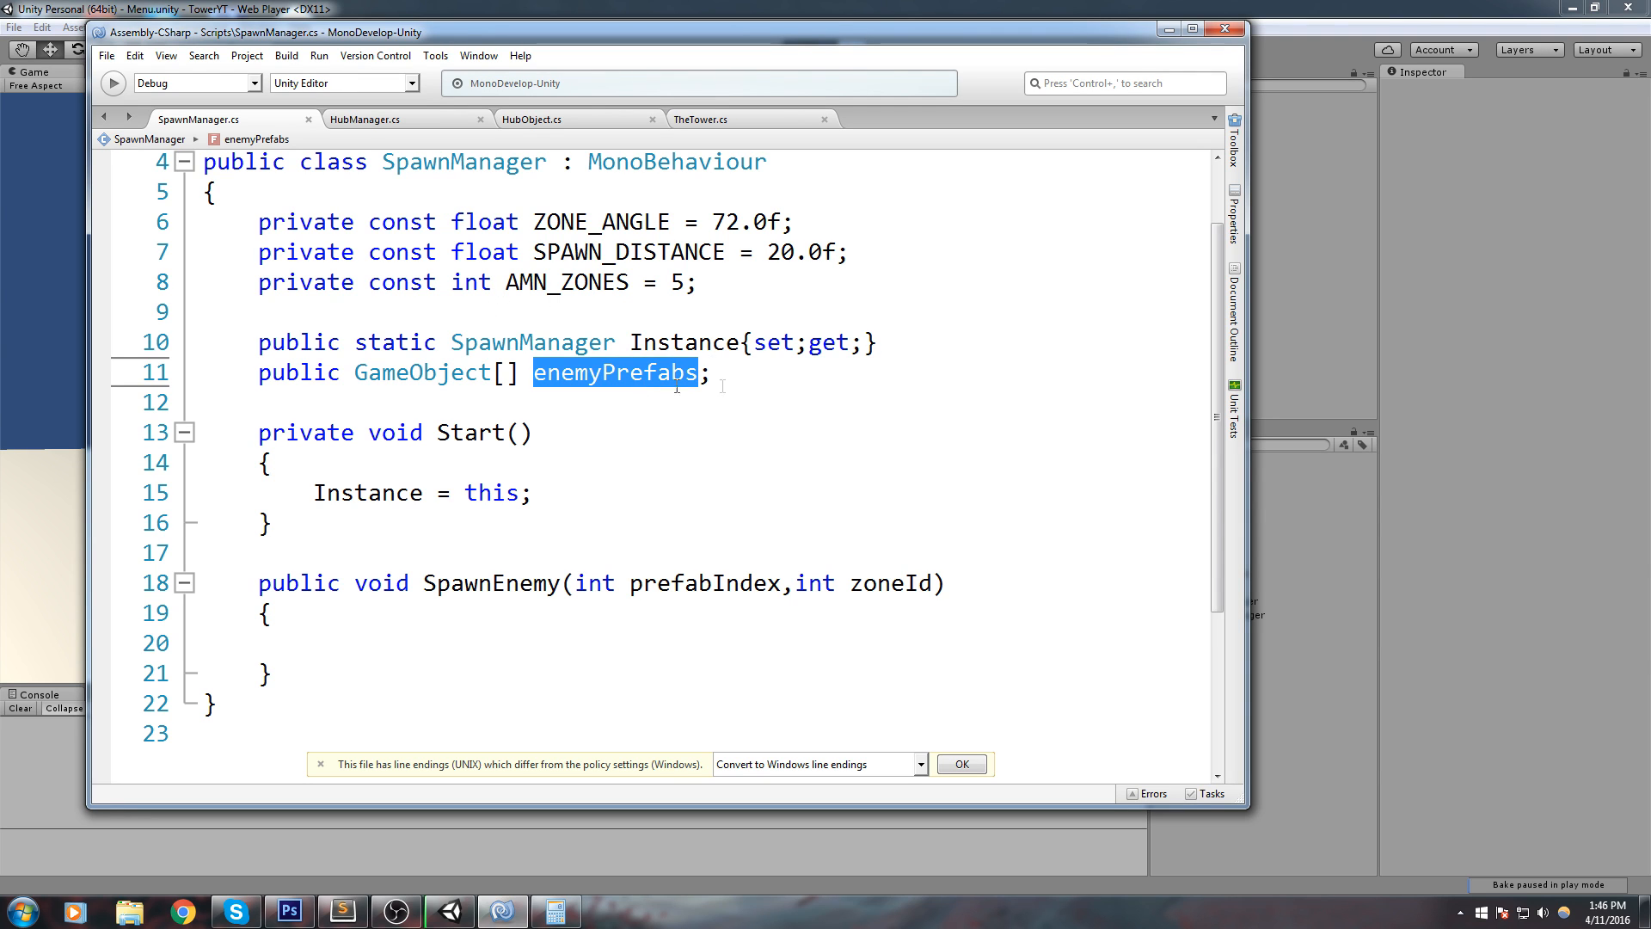
scroll(down, 3)
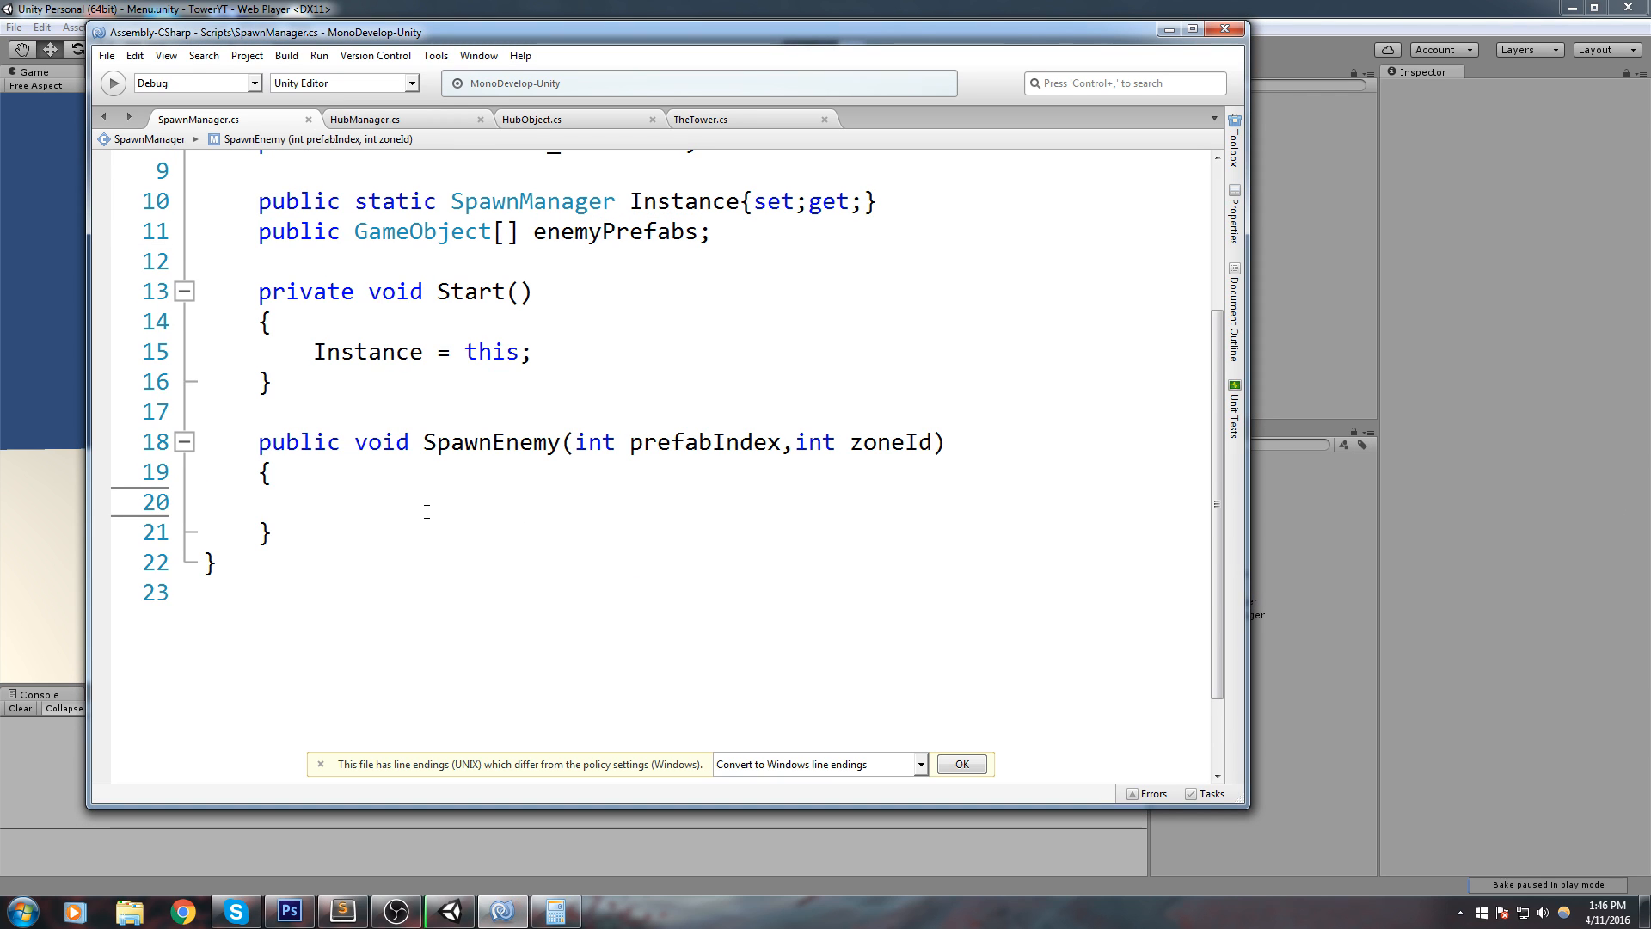
Step: Inside SpawnEnemy, set float zonePosition = Random.Range(0, ZONE_ANGLE)
click(313, 503)
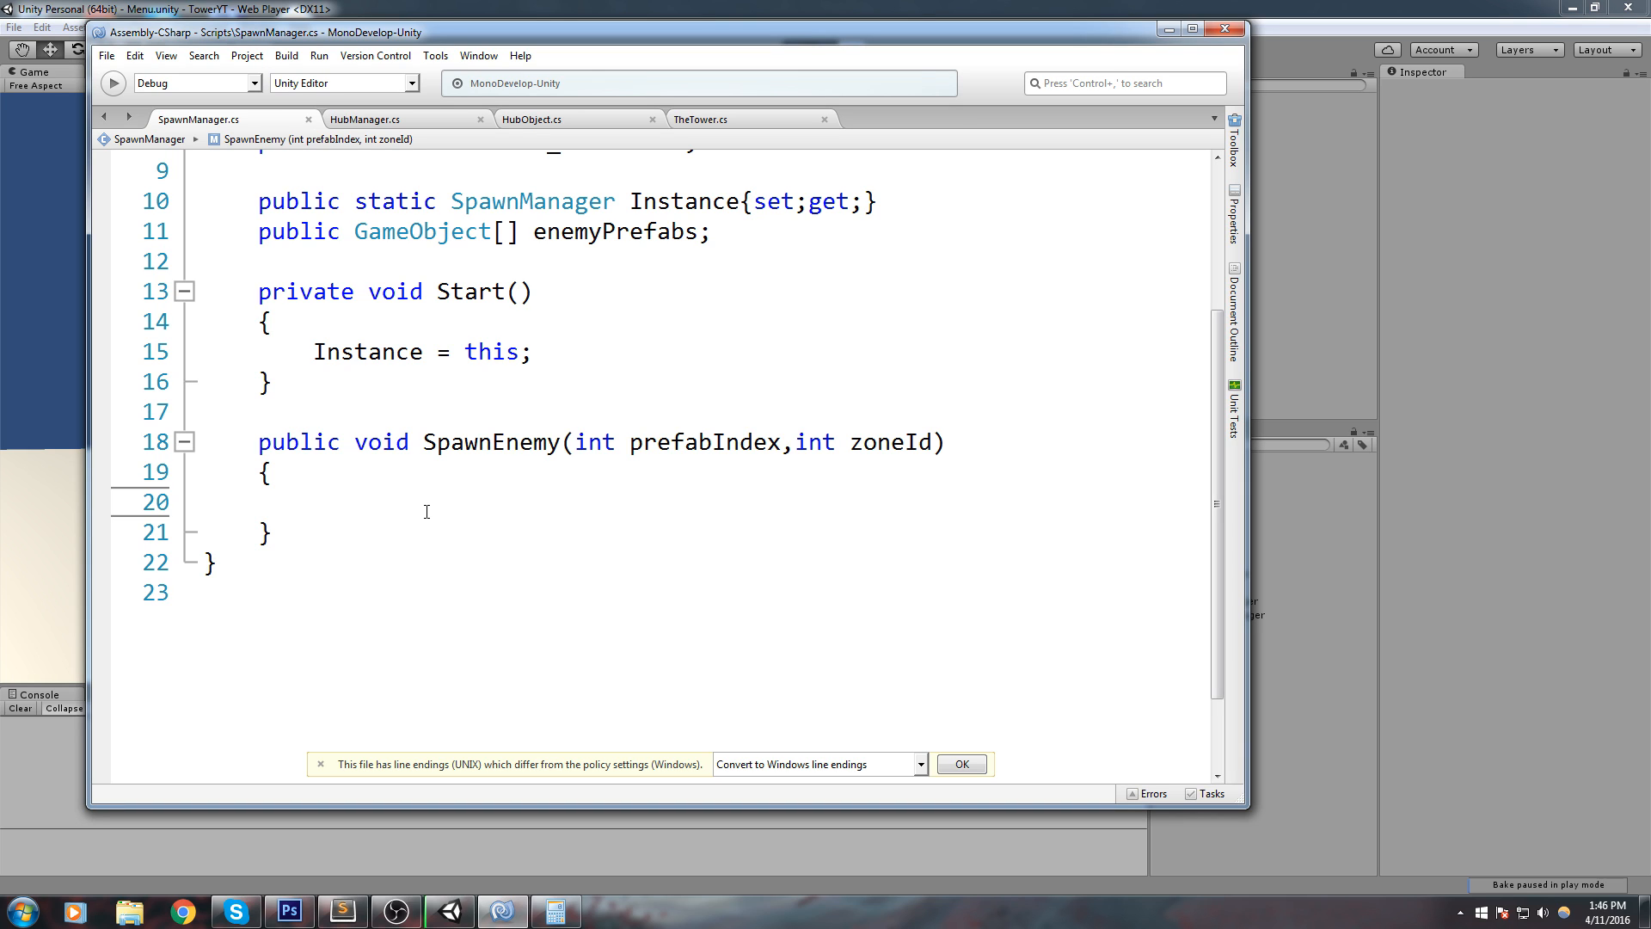
text(float)
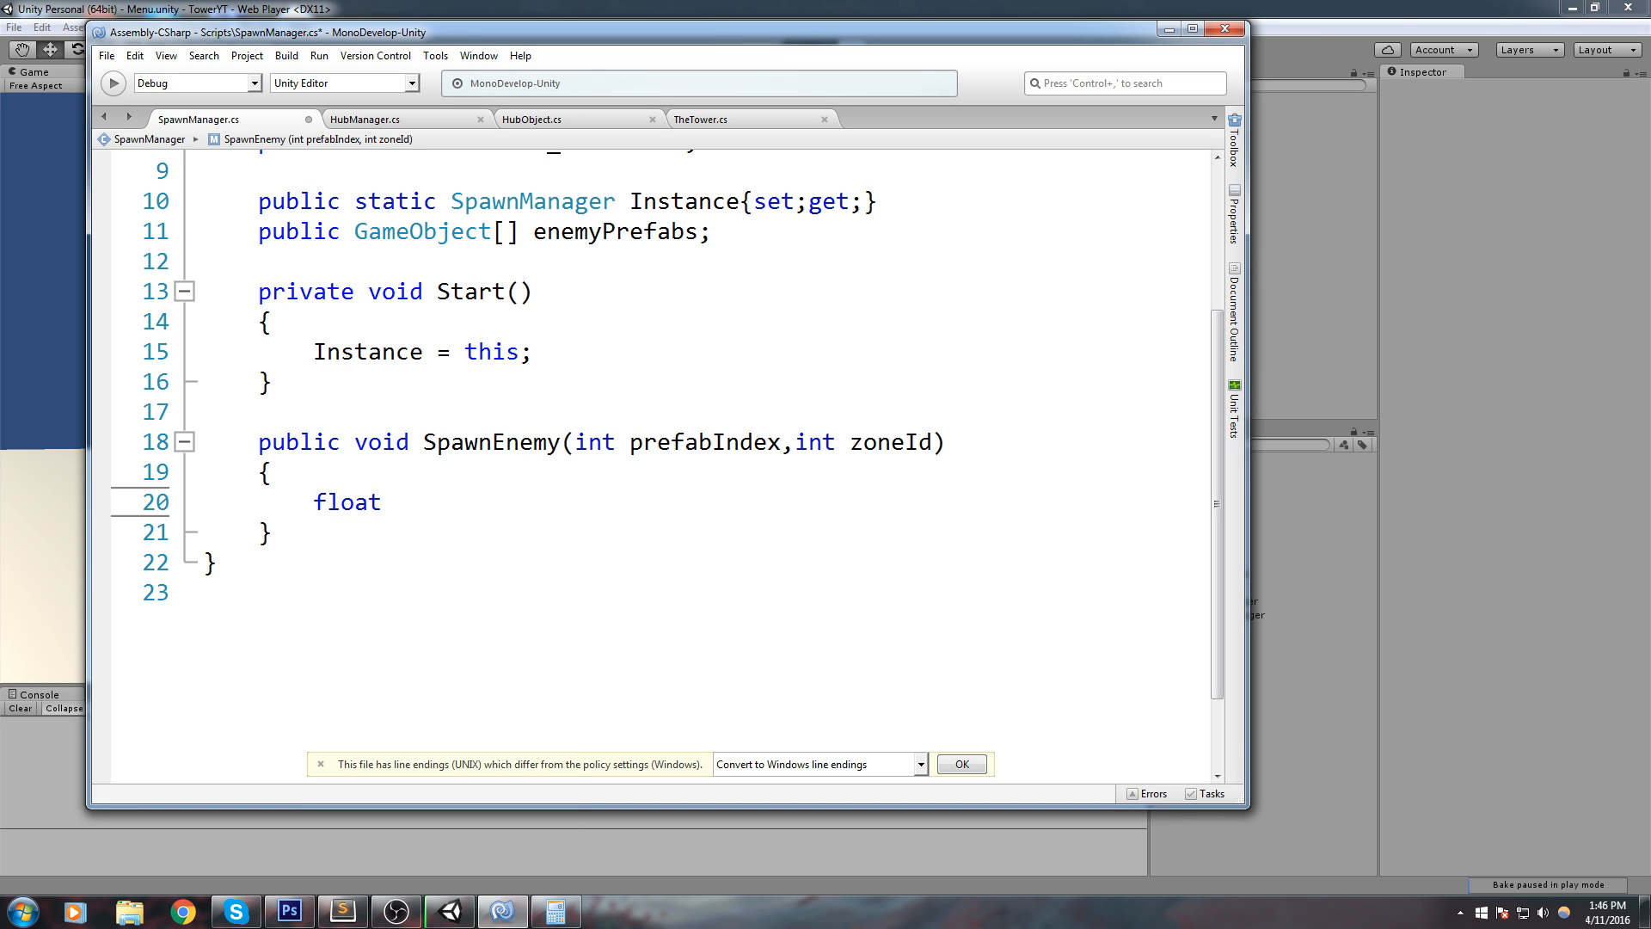
text(zonePo)
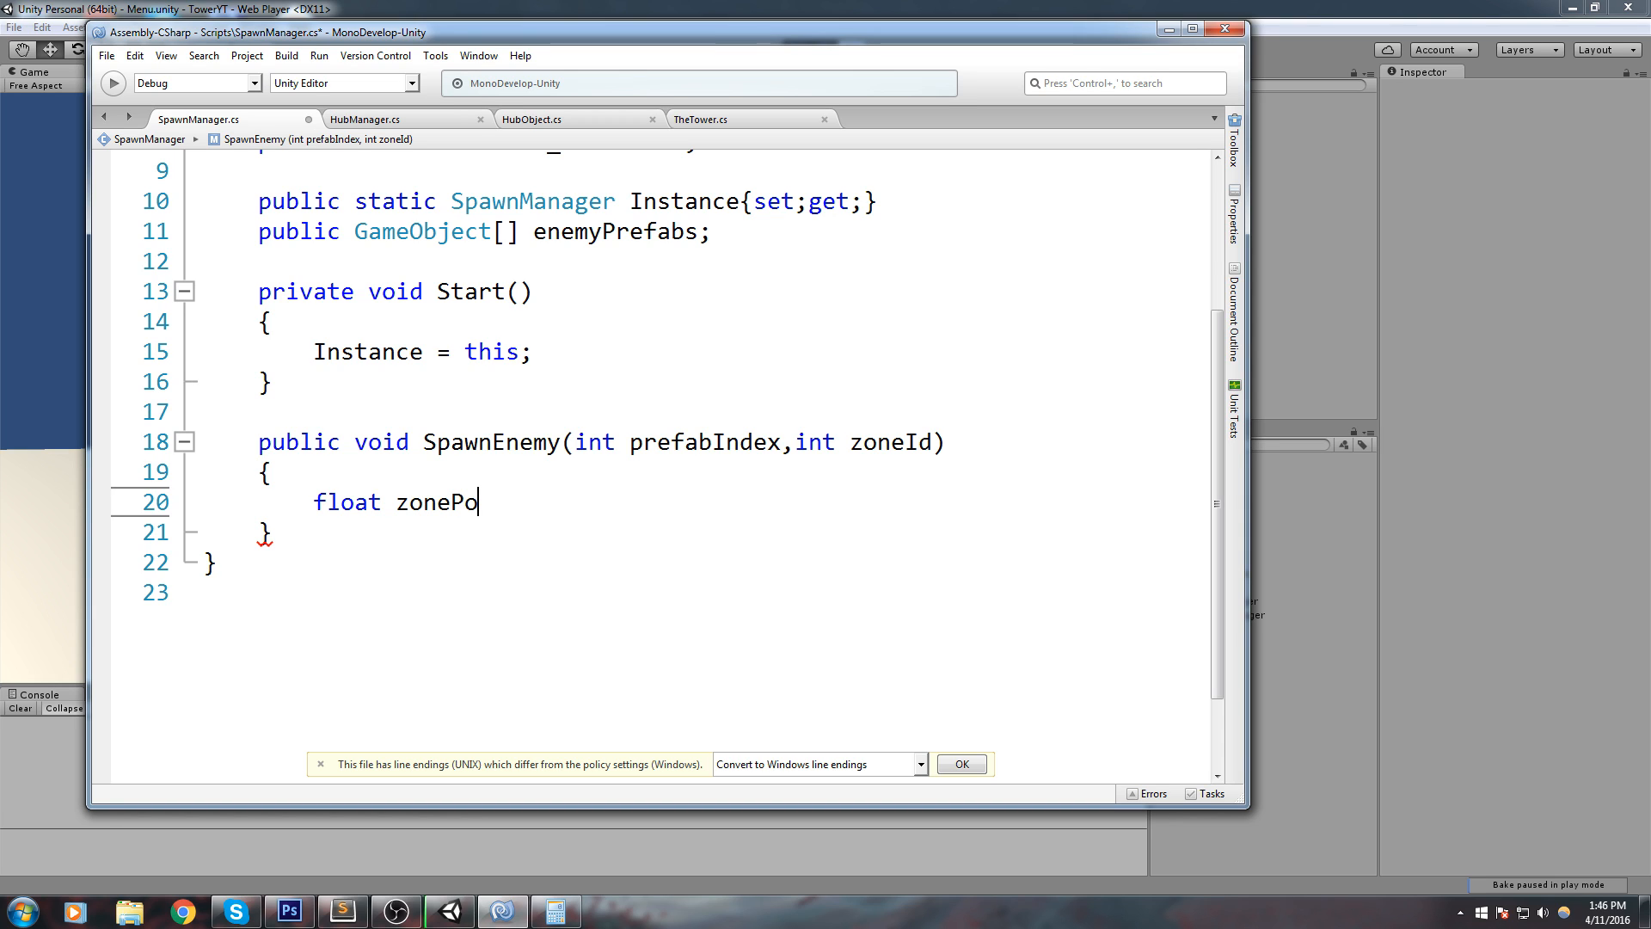
text(sition)
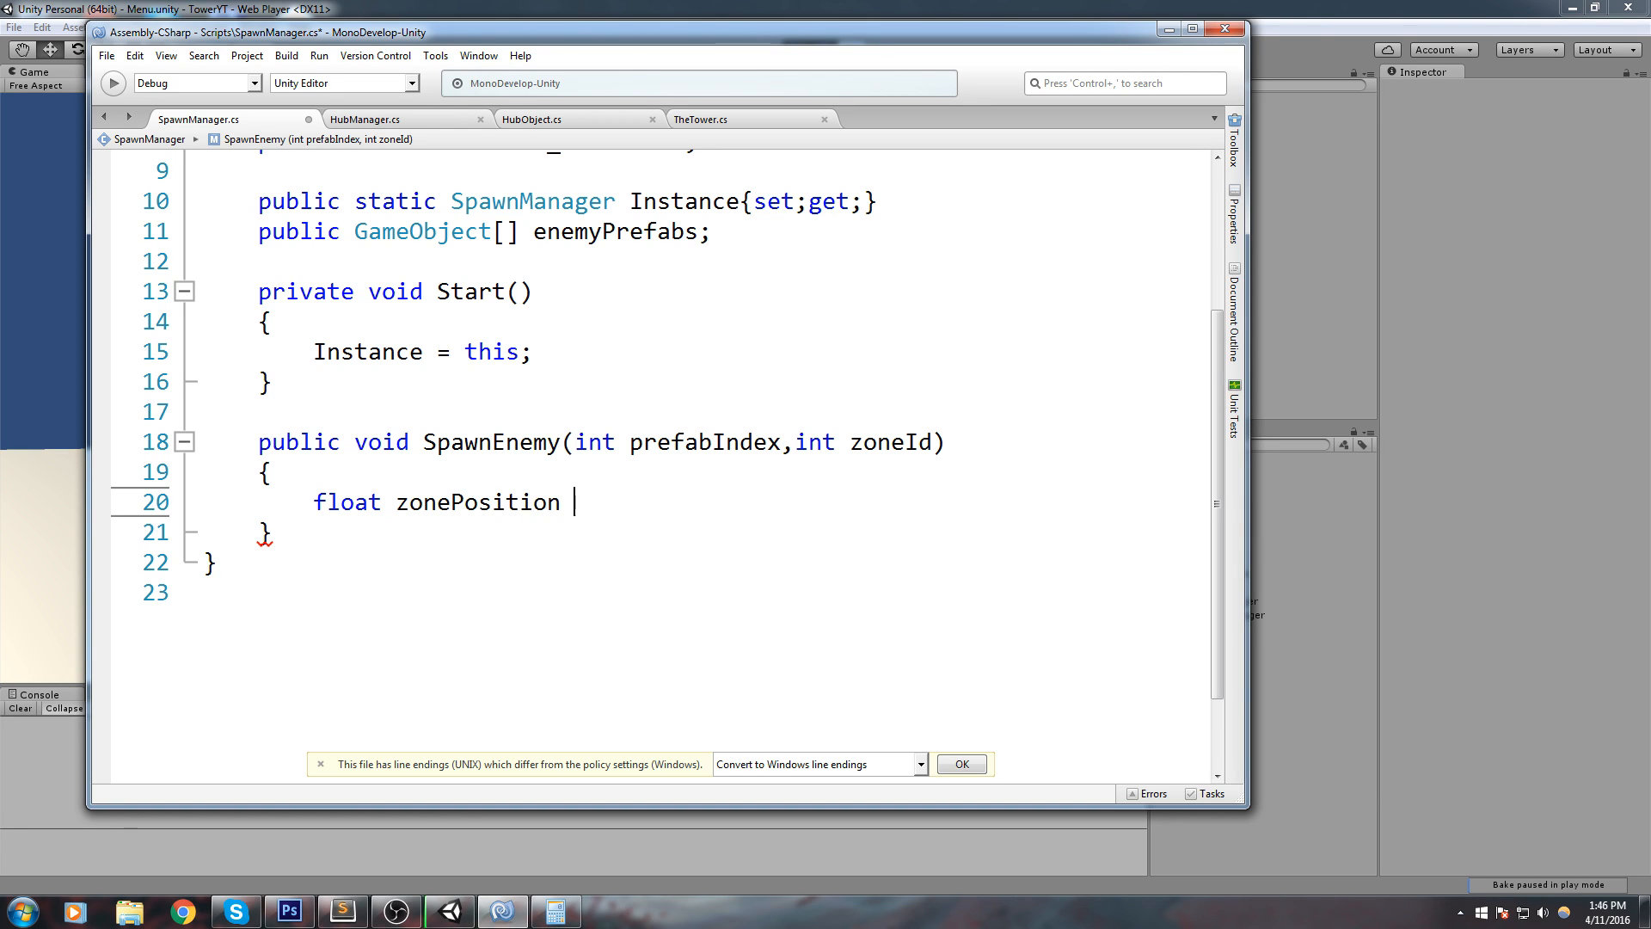
text(=)
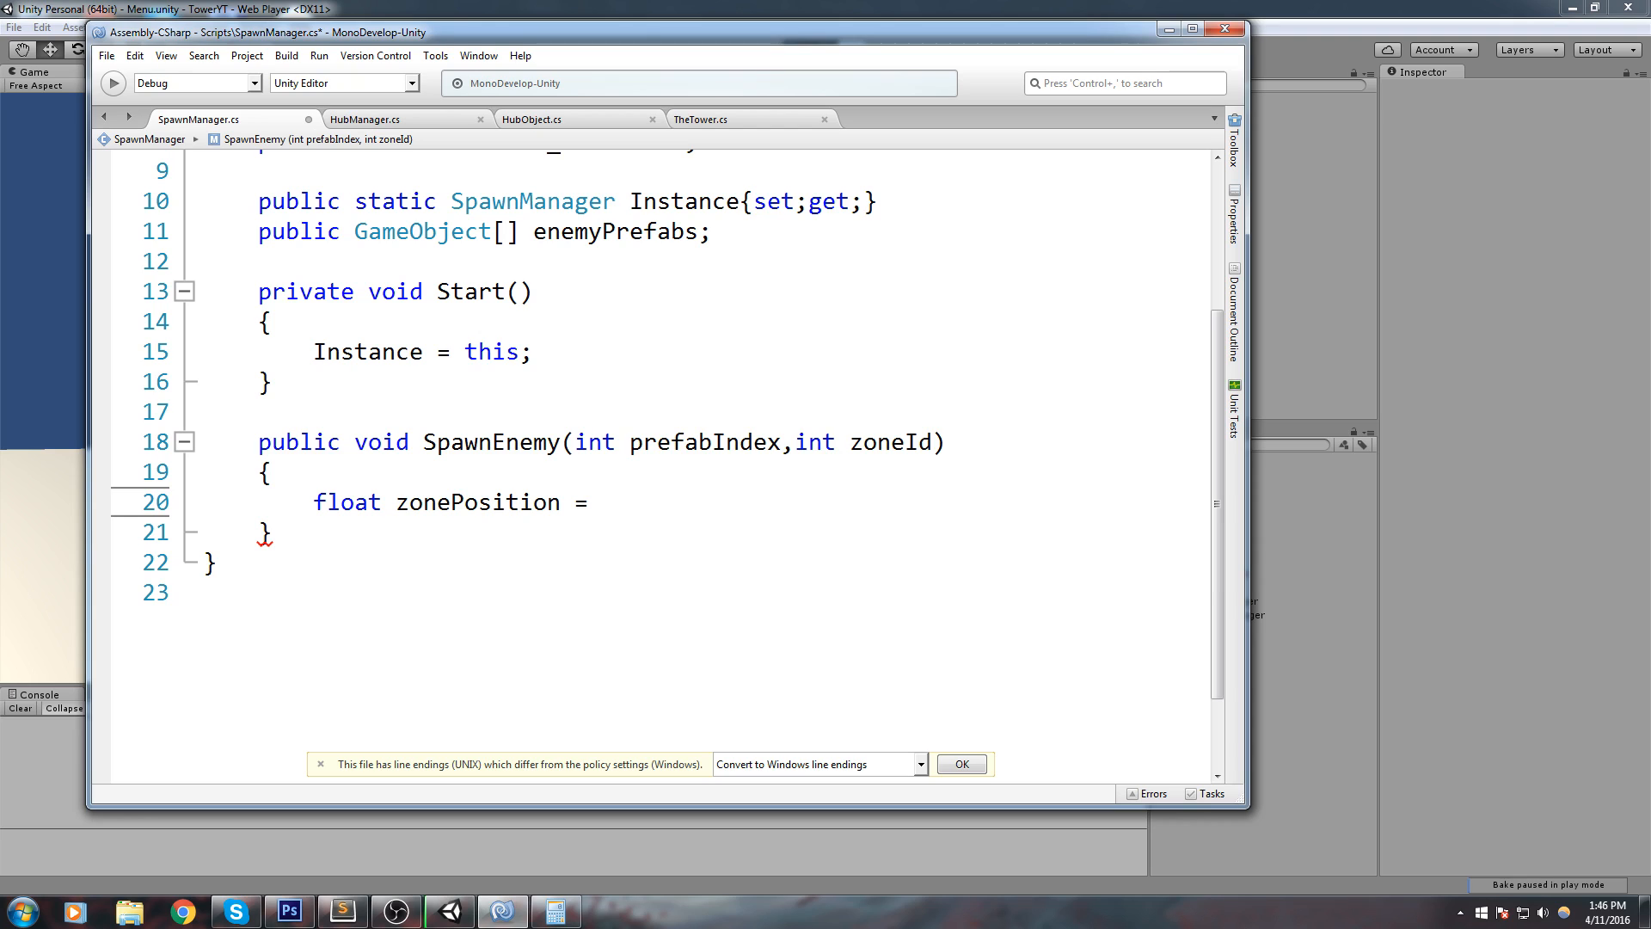
click(600, 503)
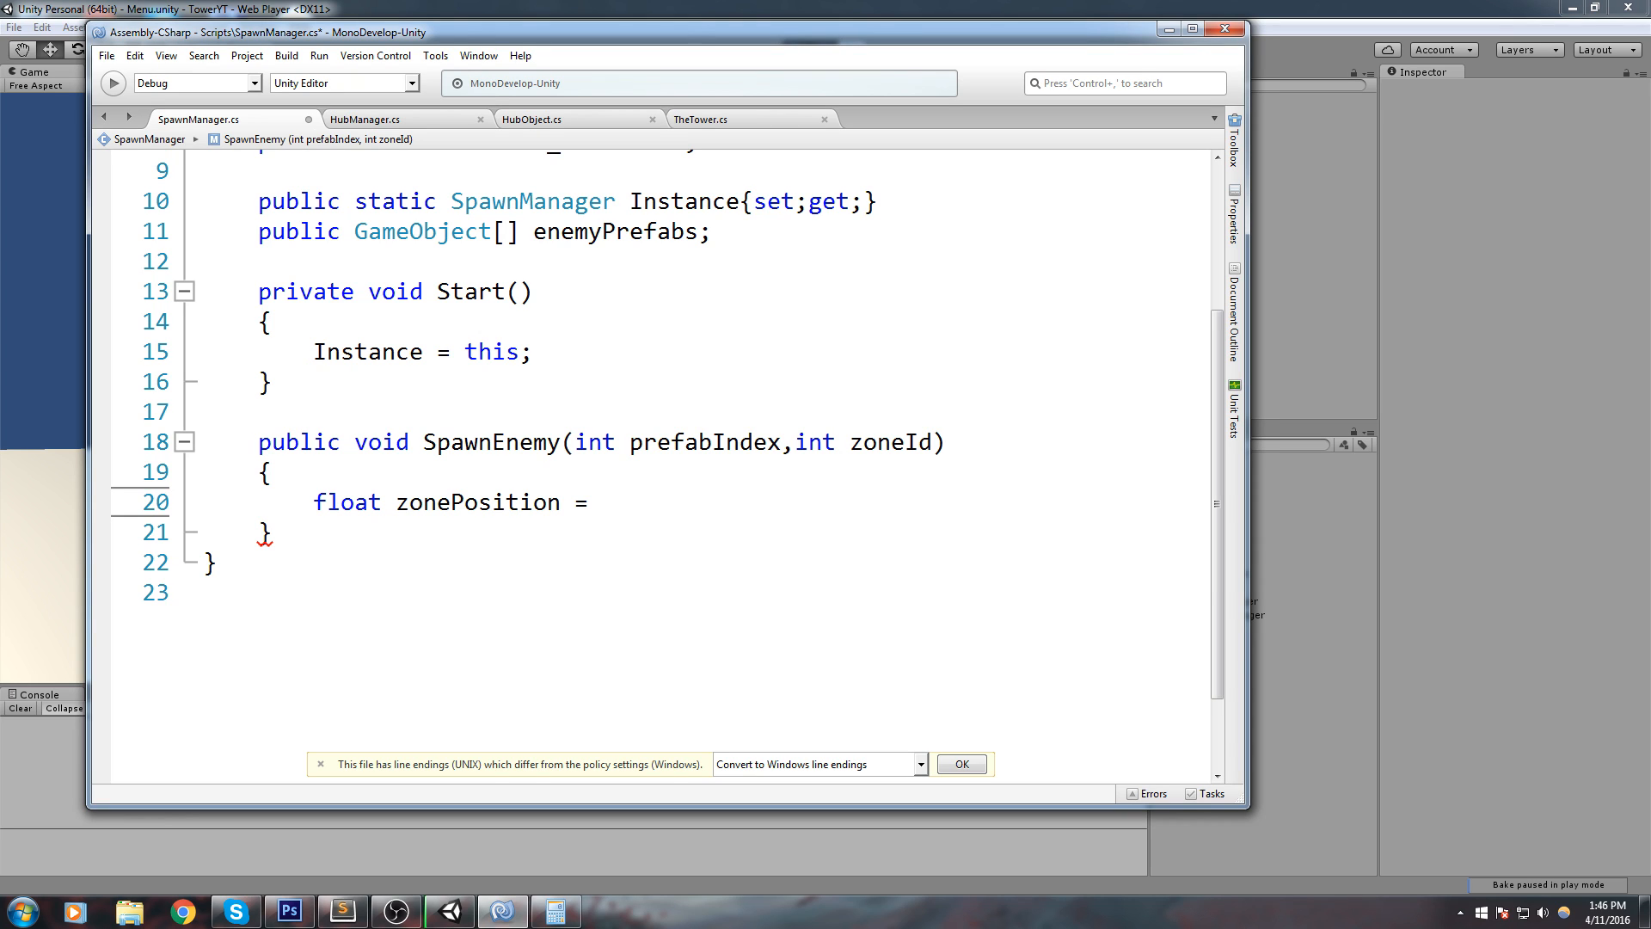
text(Random.R)
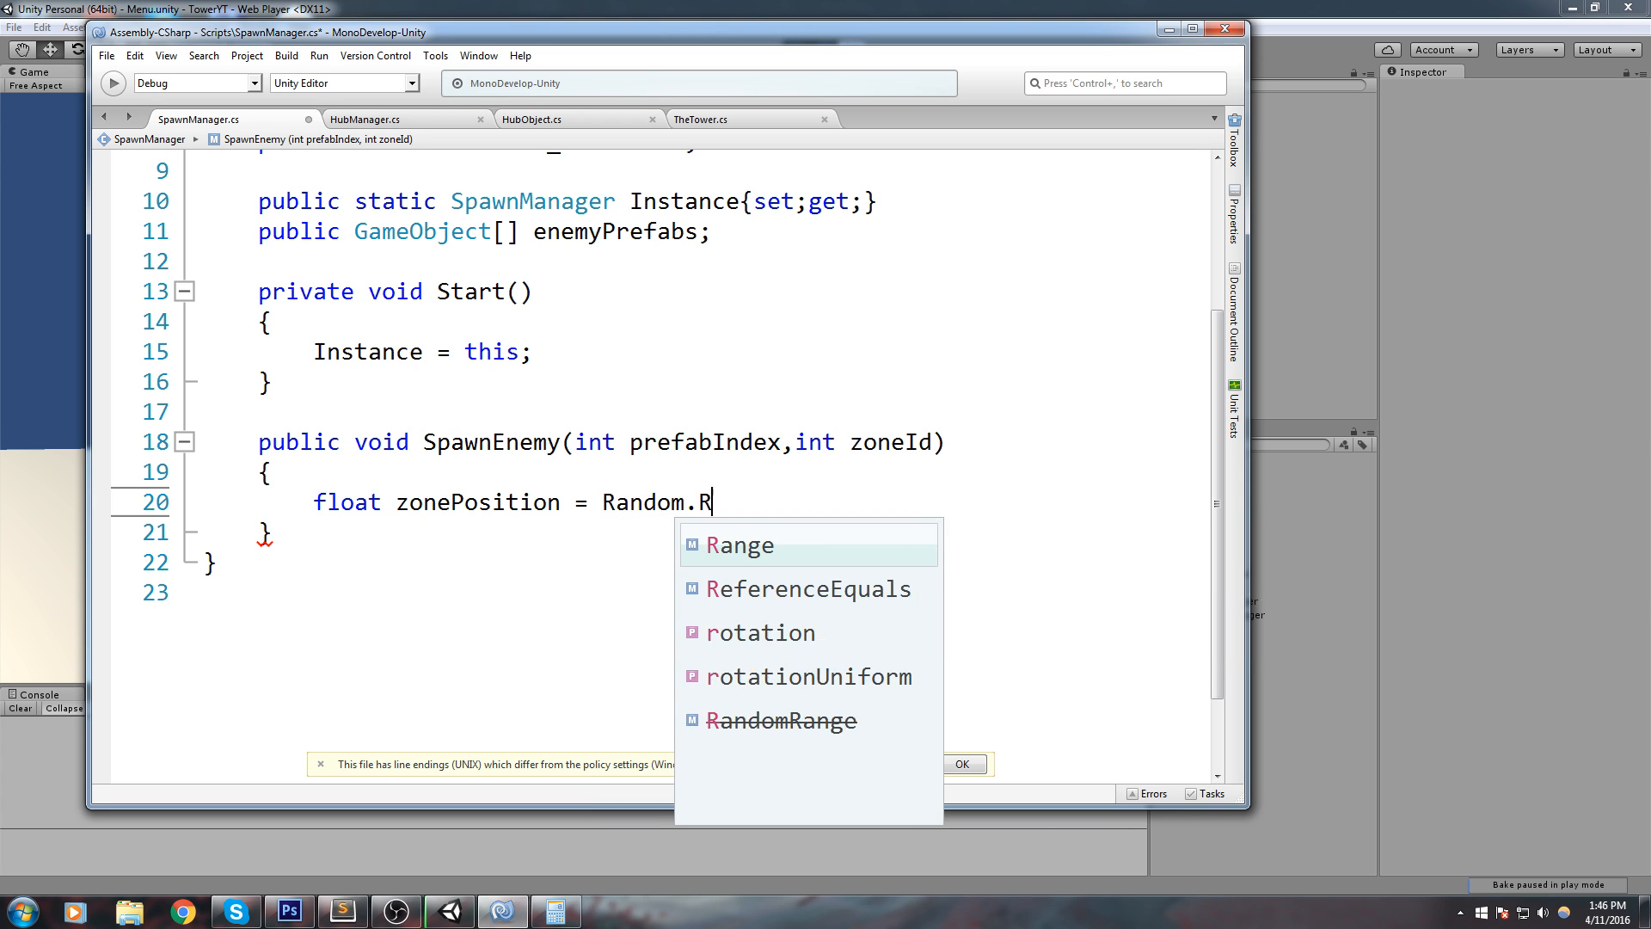
text(ange(0)
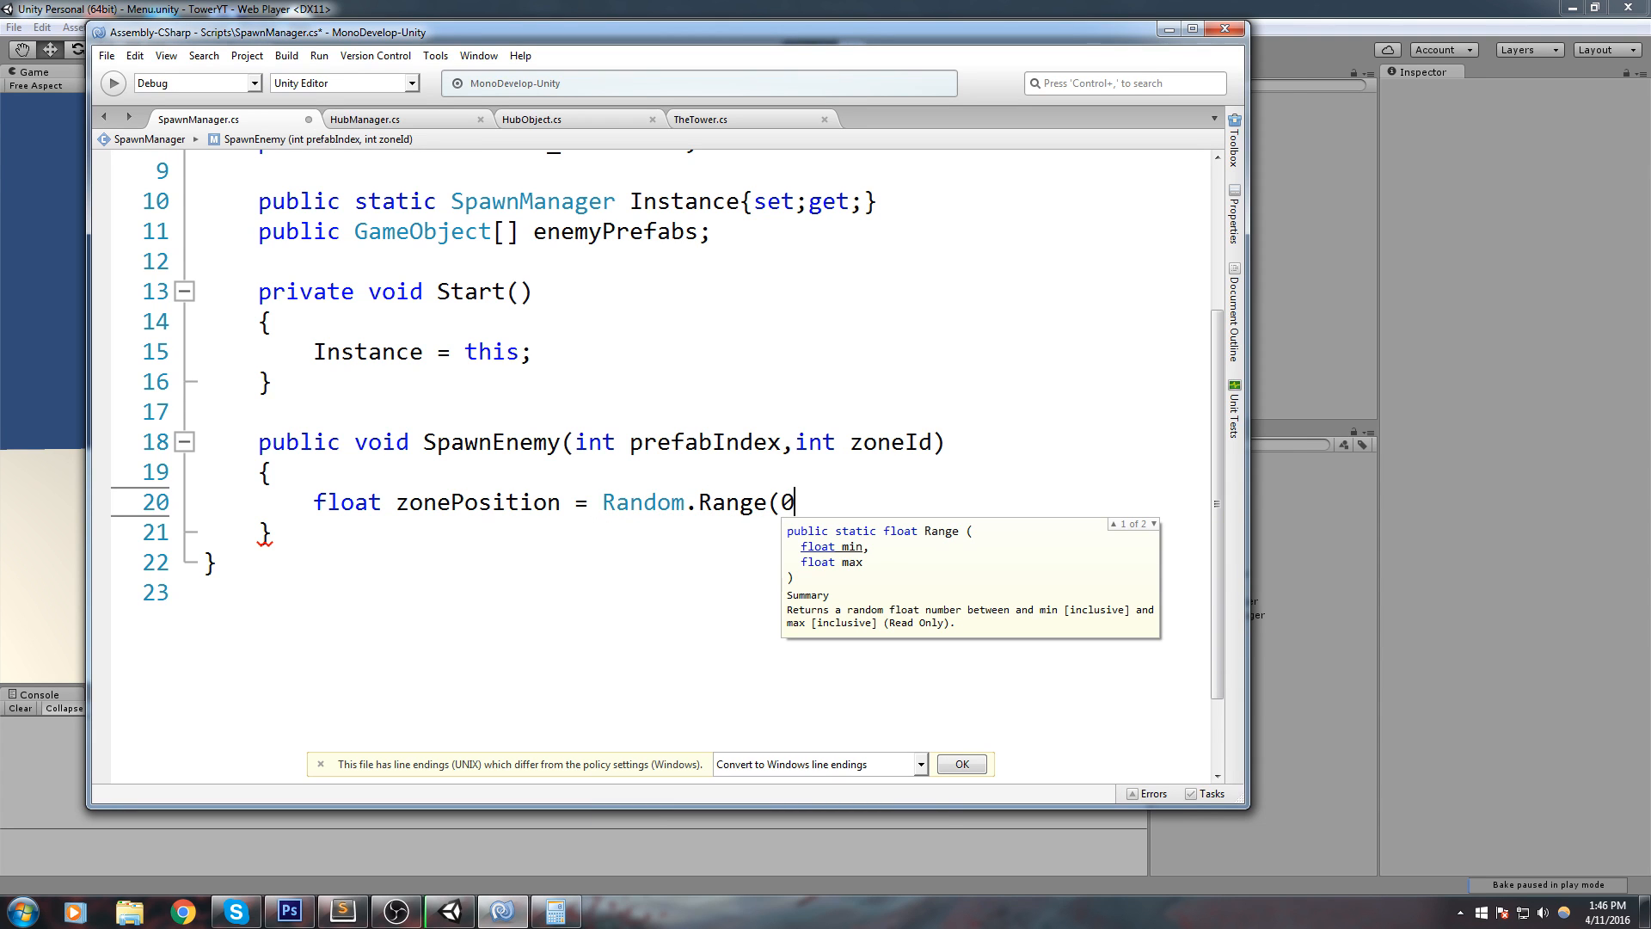
text(,ZONE_ANGLE);)
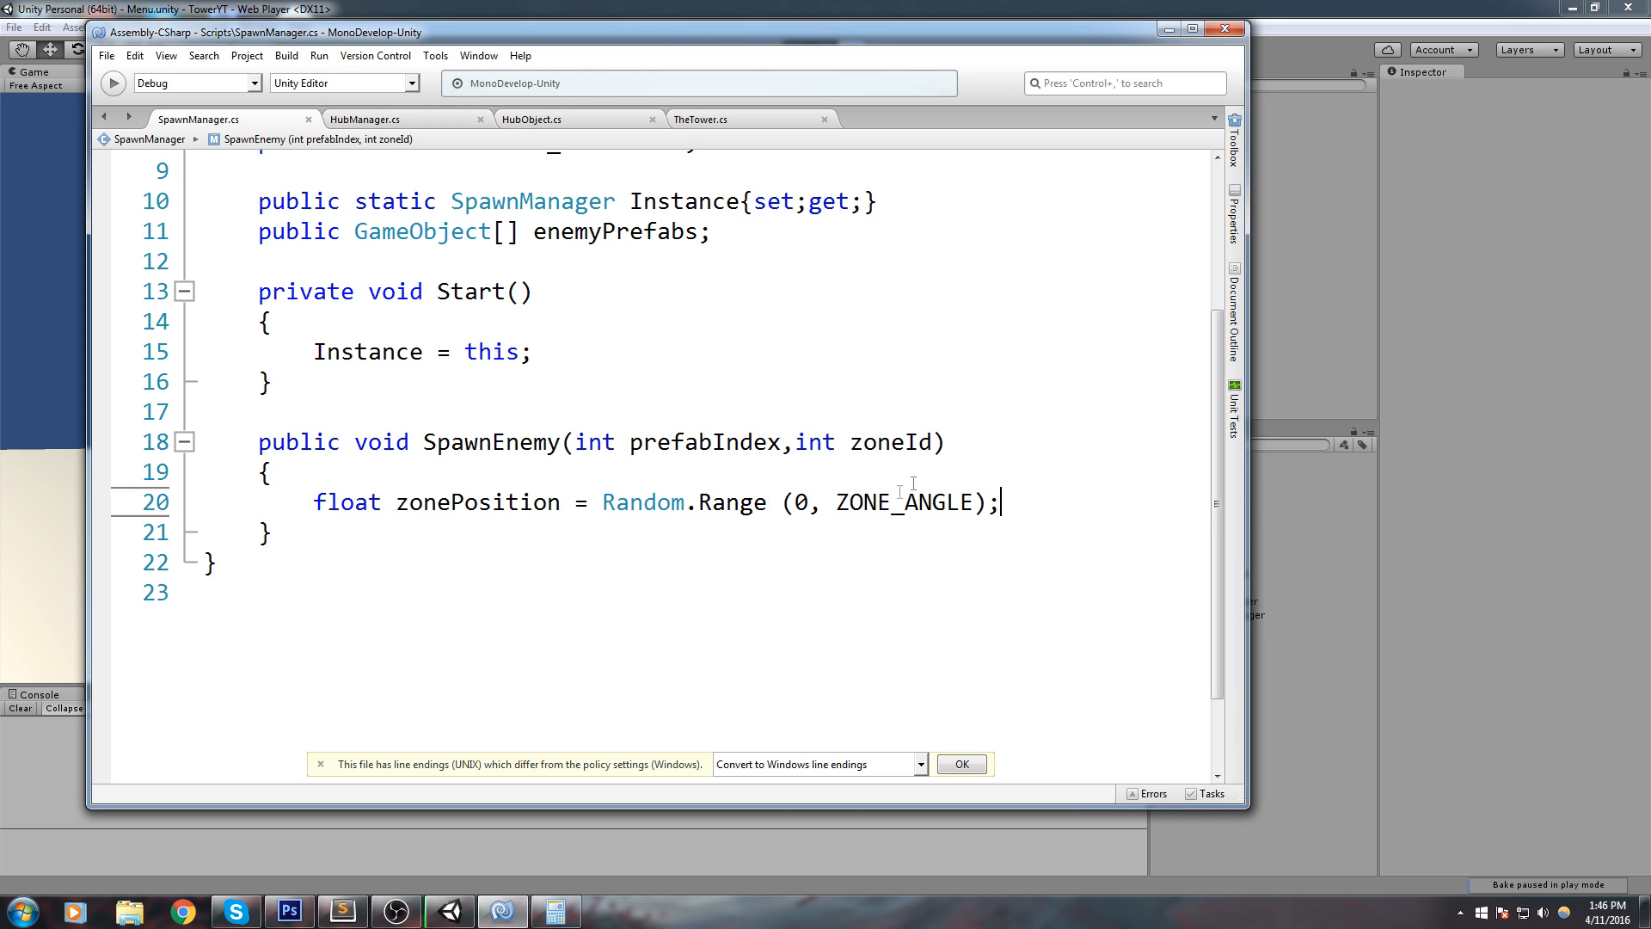
mouse_move(1009, 495)
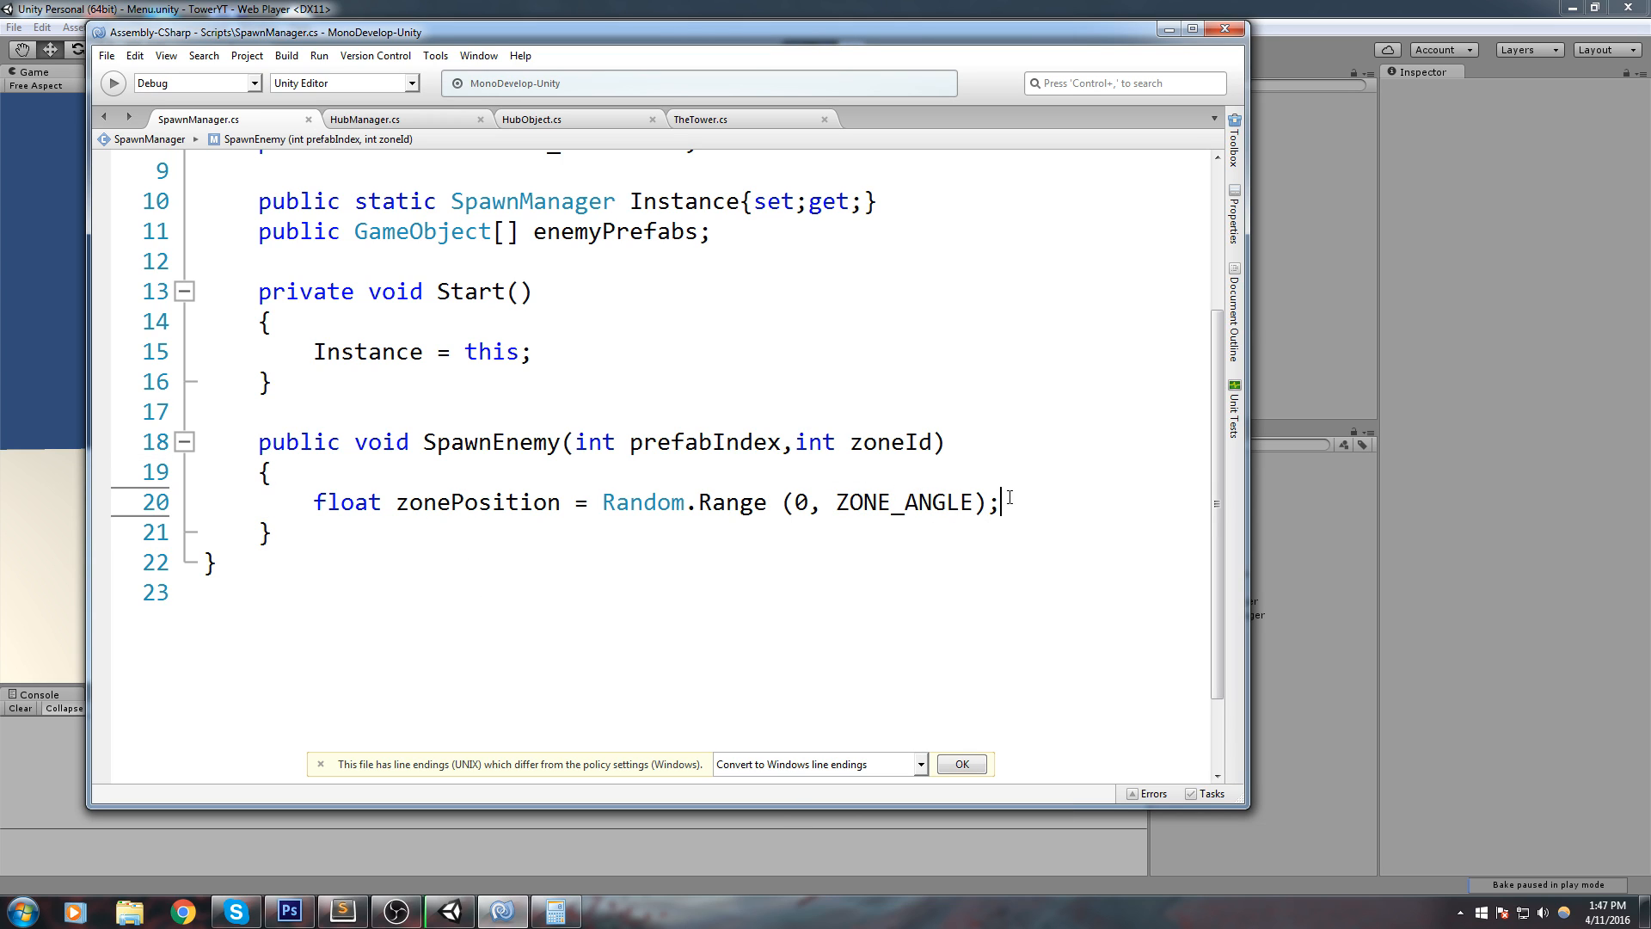
Step: Add zonePosition += zoneId * ZONE_ANGLE and highlight zoneId and ZONE_ANGLE
text(zone)
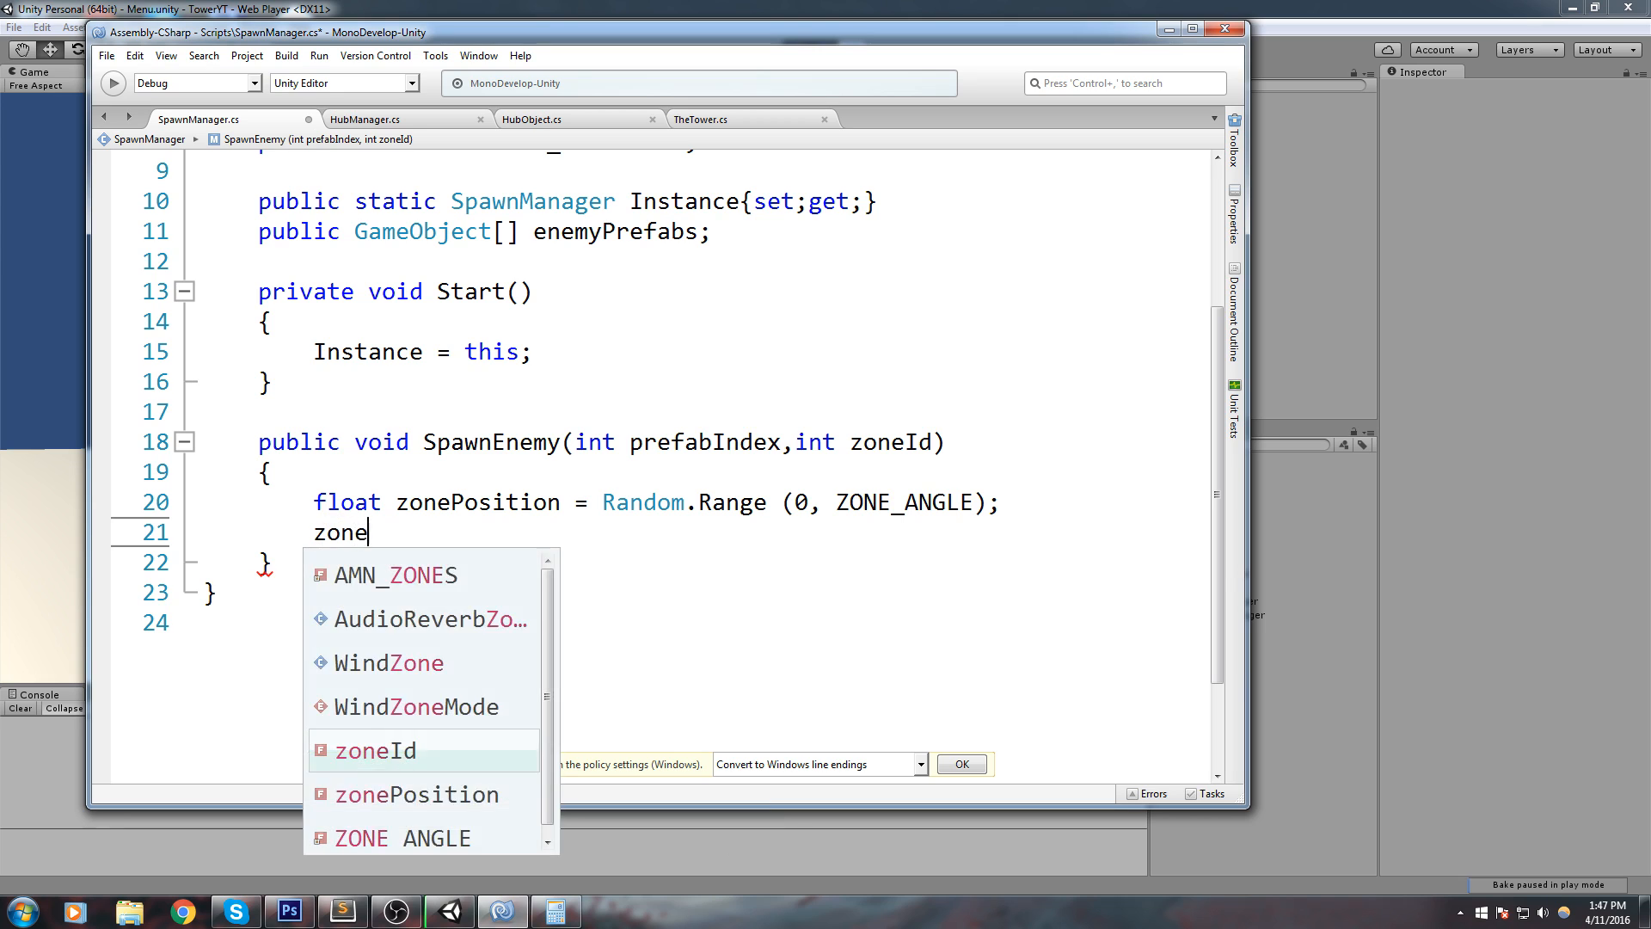
text(Position +)
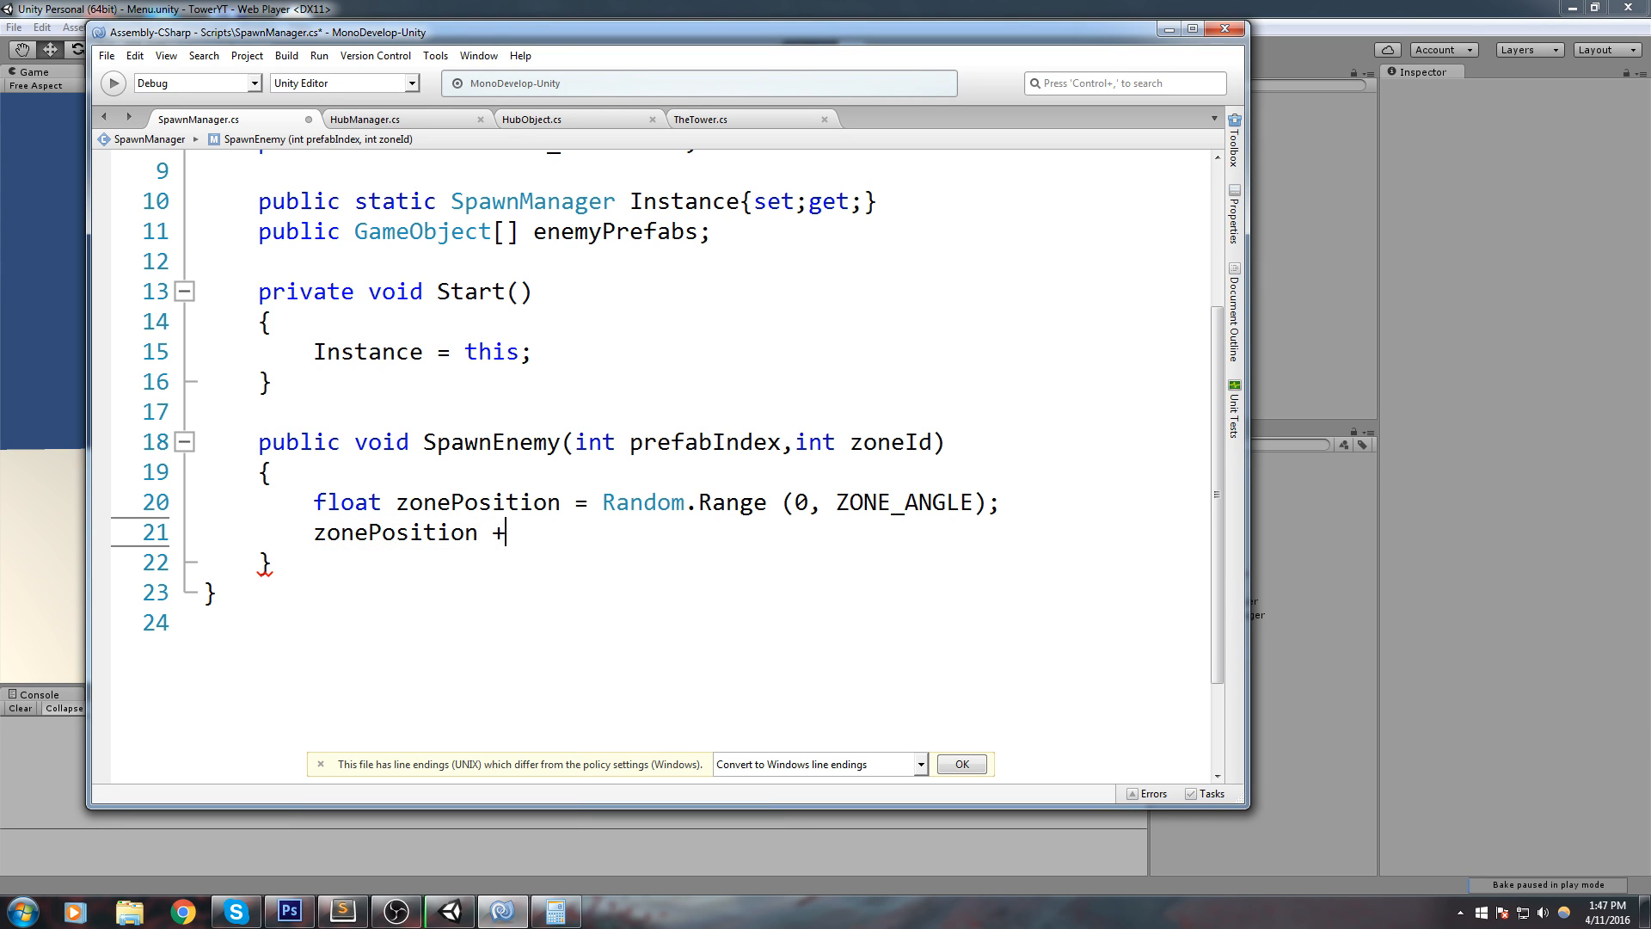
text(= zoneId *)
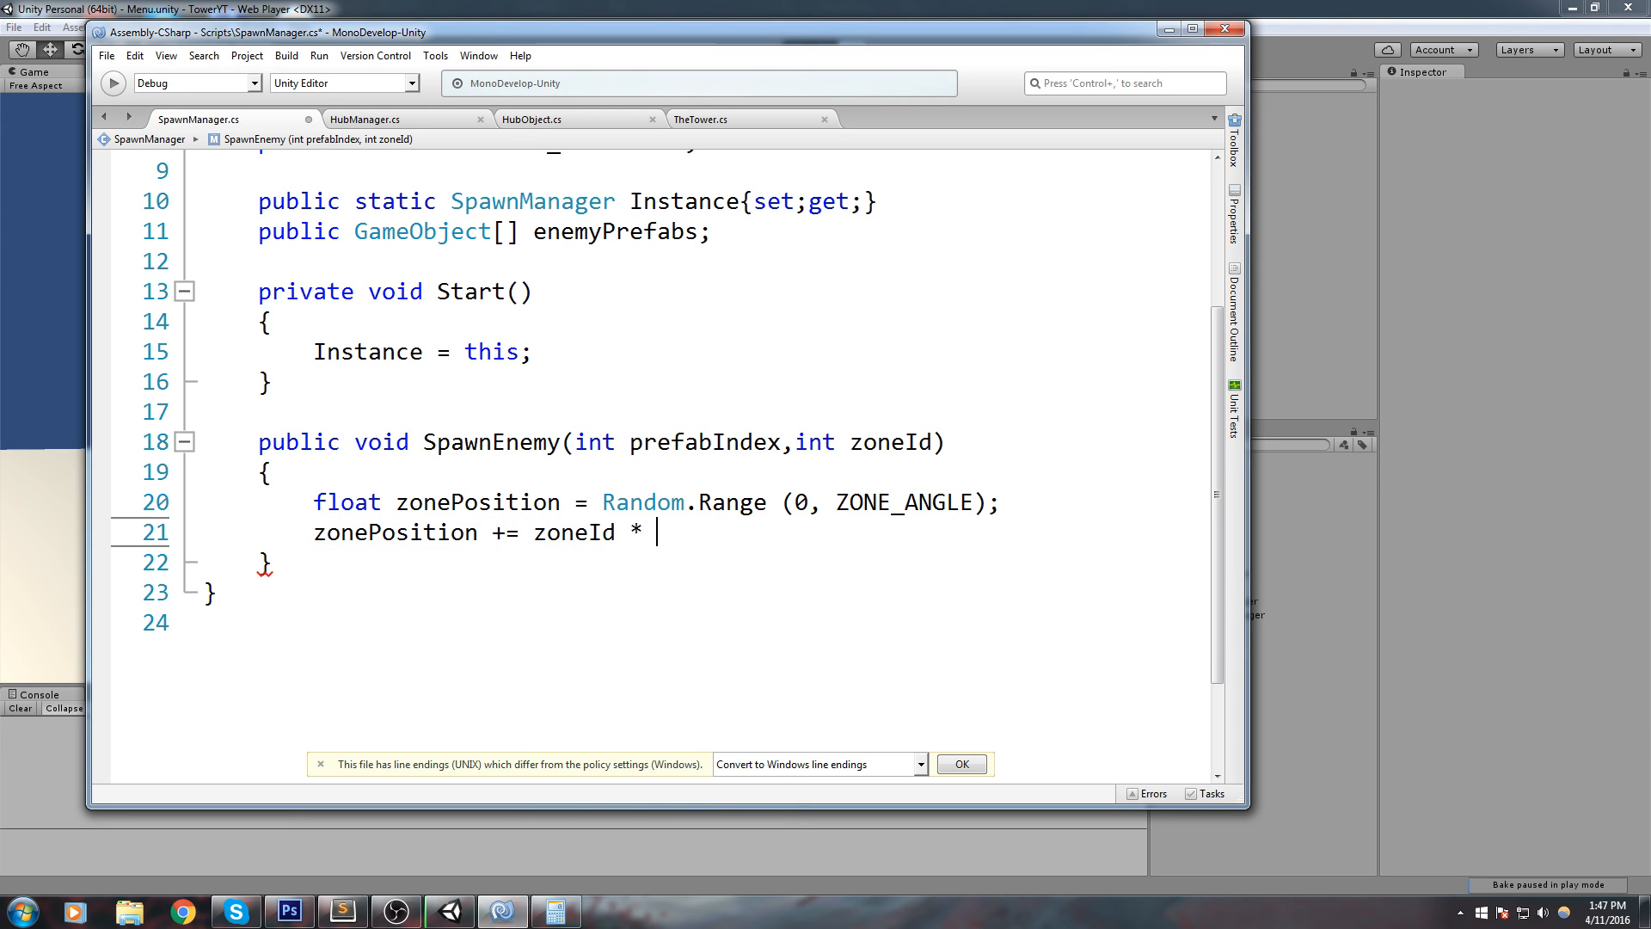
text(Zone)
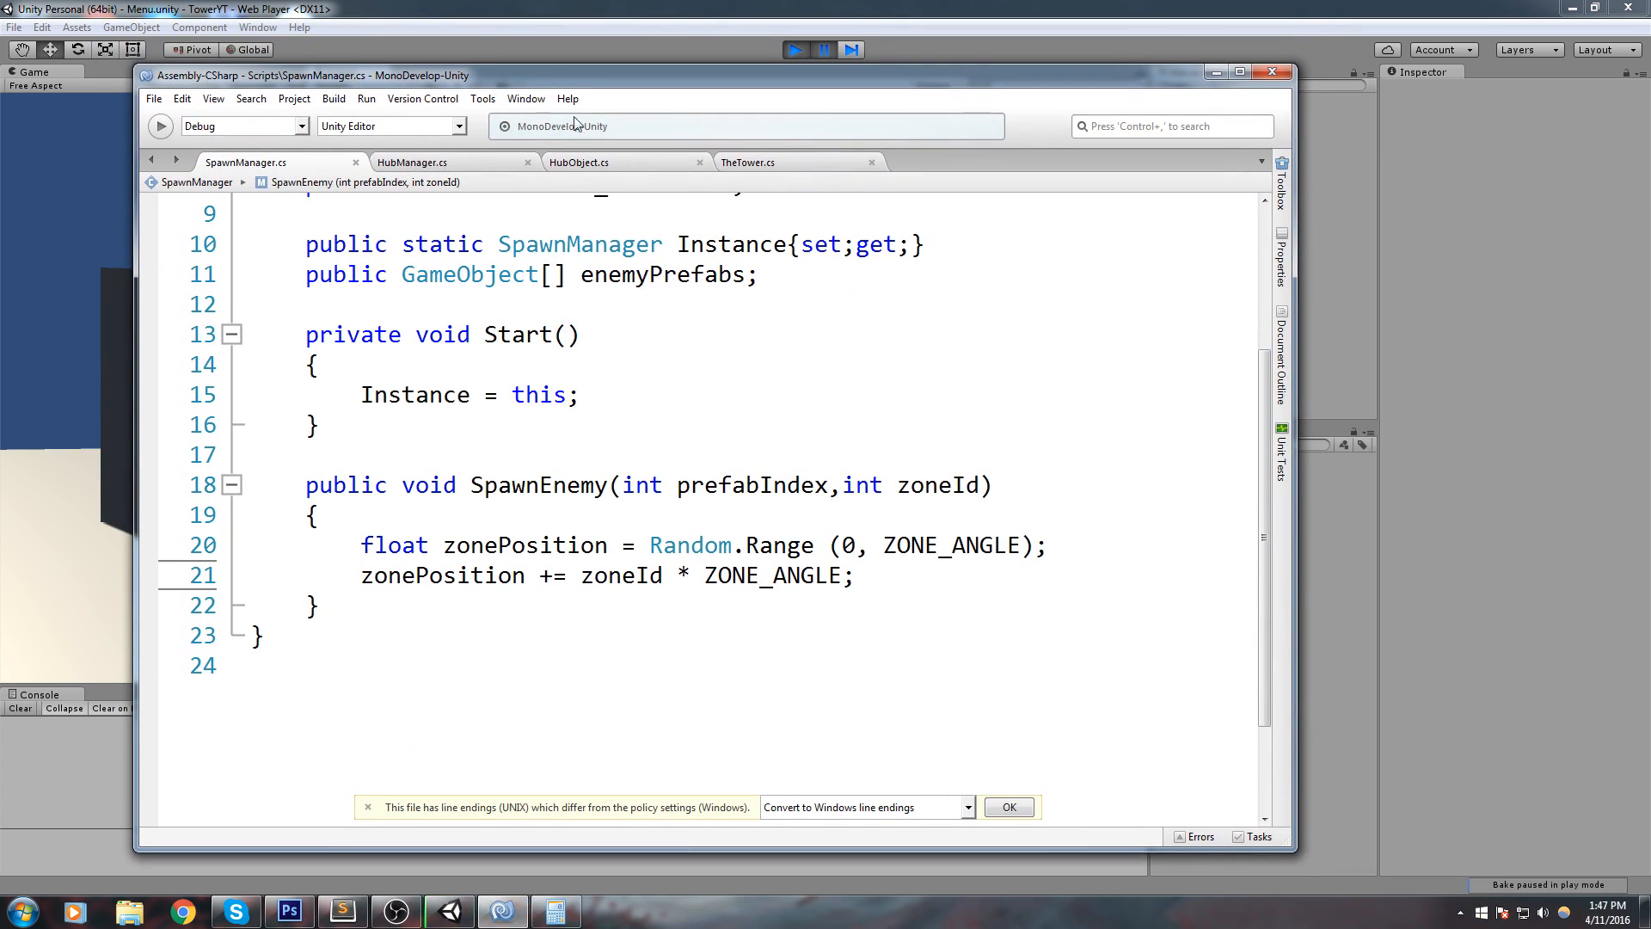
double_click(934, 485)
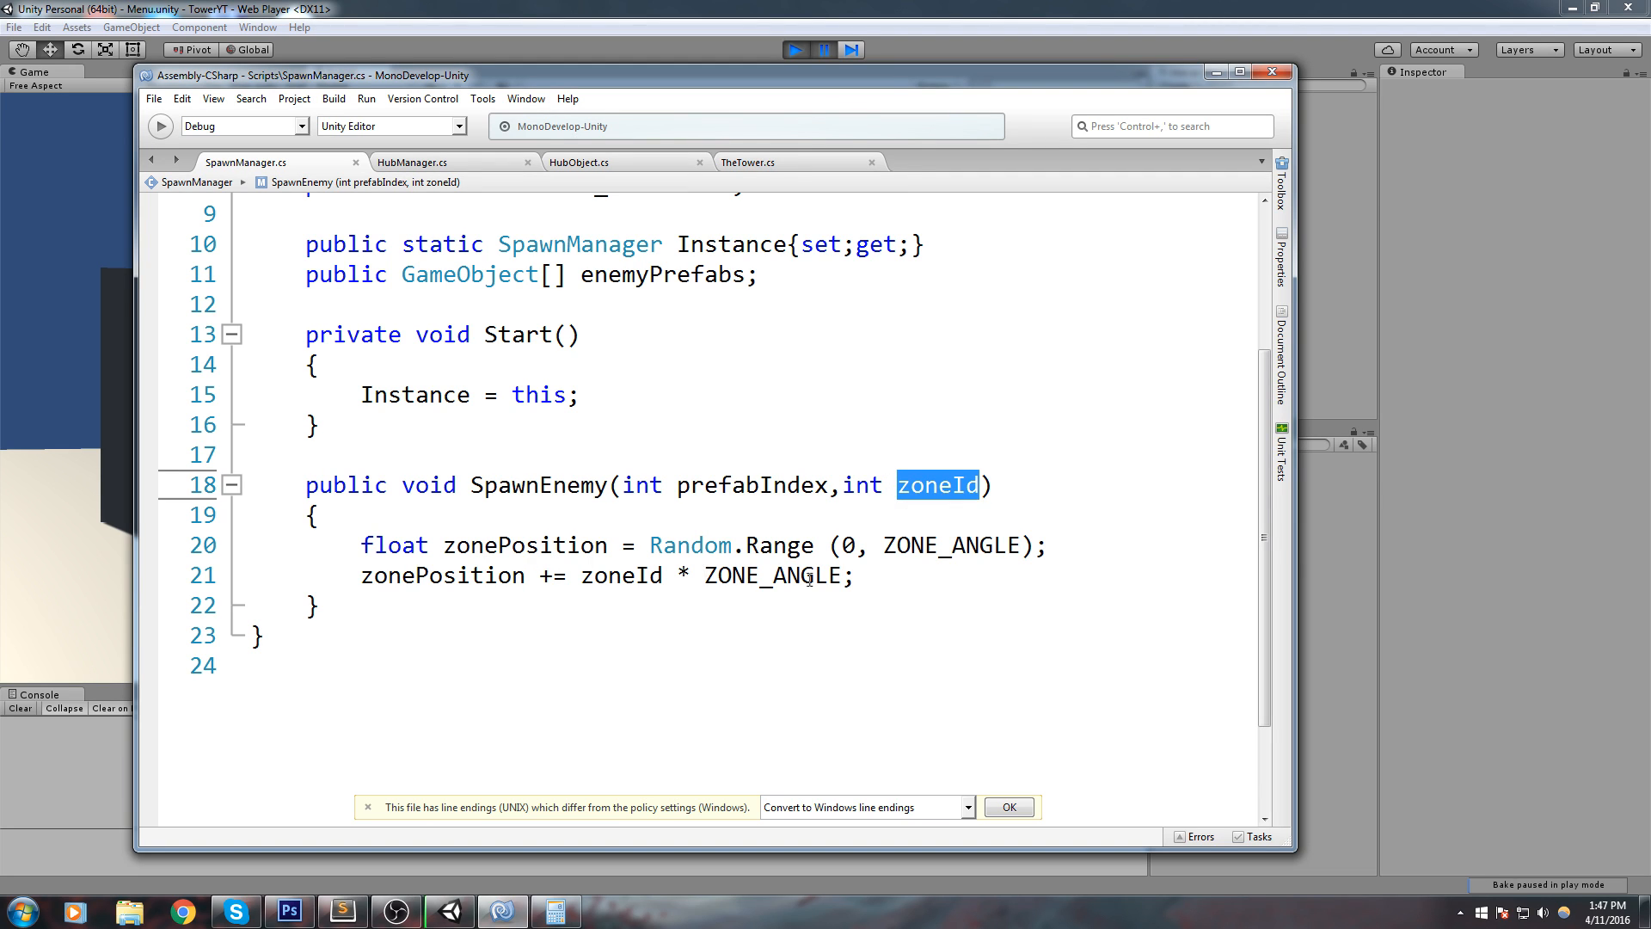
double_click(772, 575)
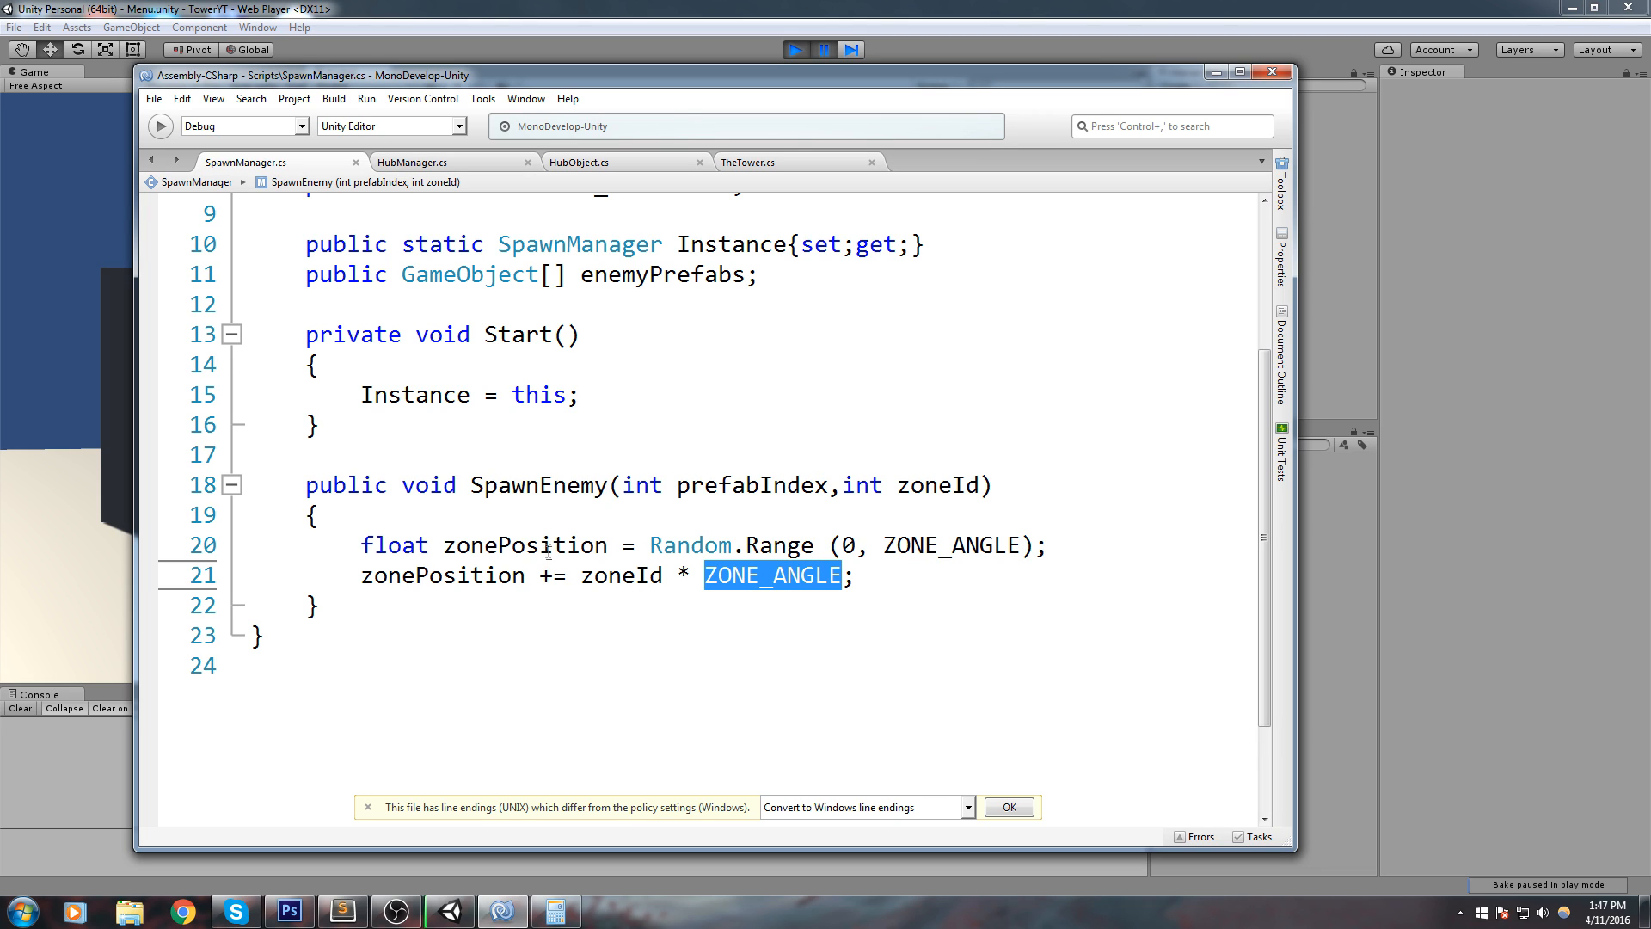
double_click(525, 544)
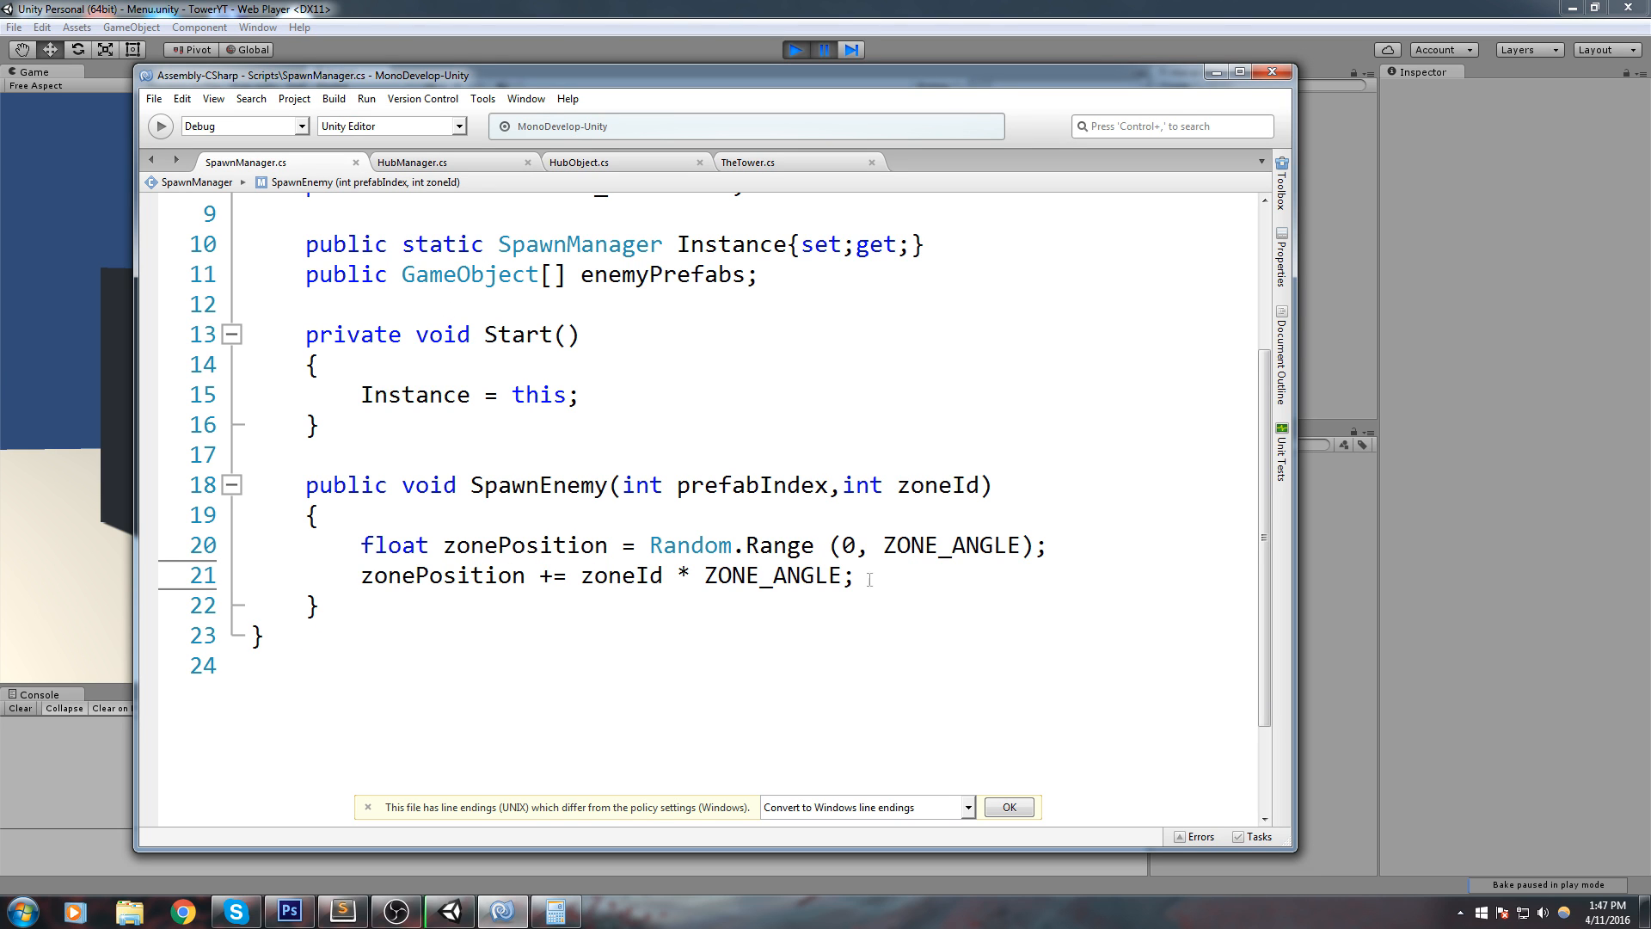
Step: Add Vector3 dir = Vector3.forward * SPAWN_DISTANCE and Quaternion angle = Quaternion.Euler(0, zonePosition, 0)
text(Vector3 d)
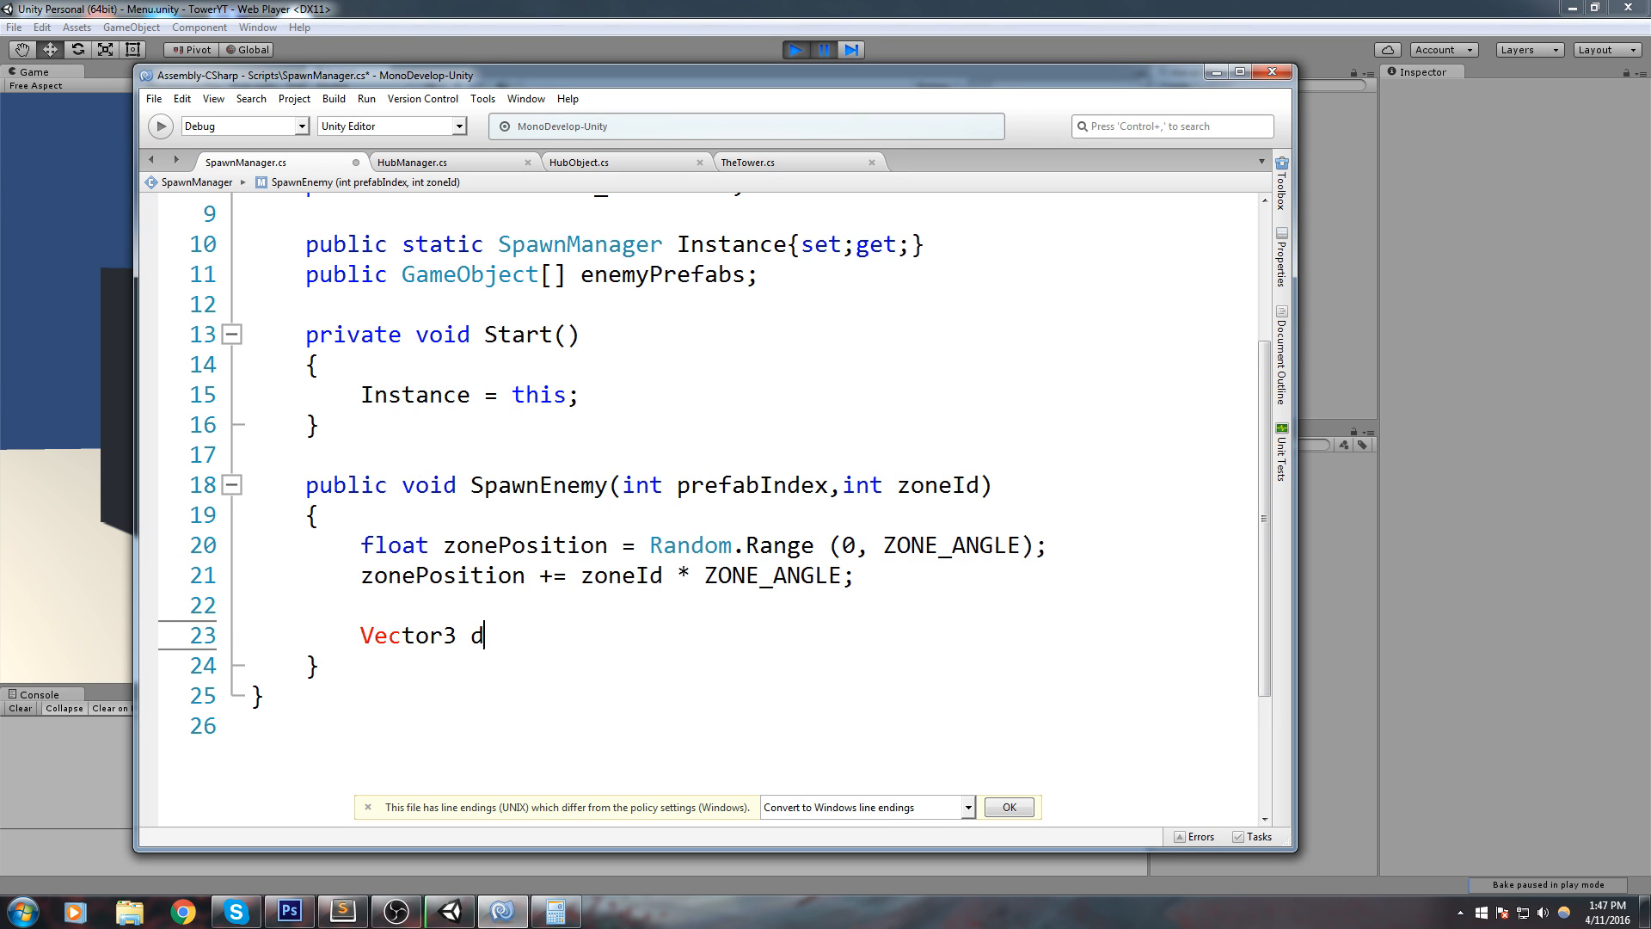
text(ir = V)
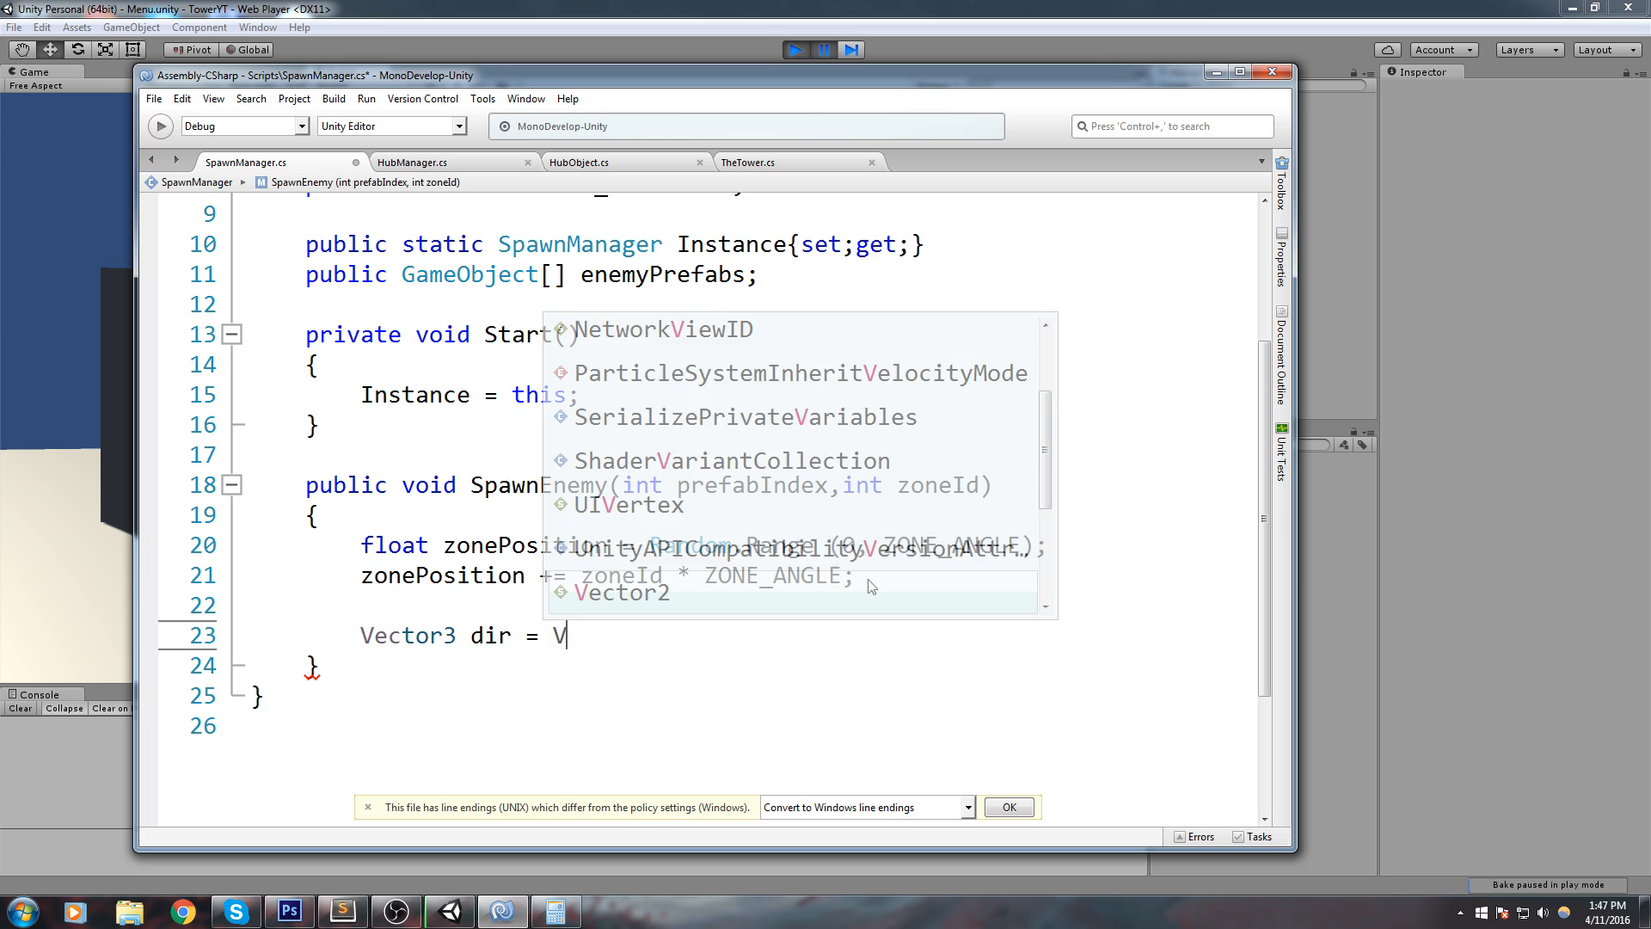
text(ector3.forward * SPAWN_DISTANCE;)
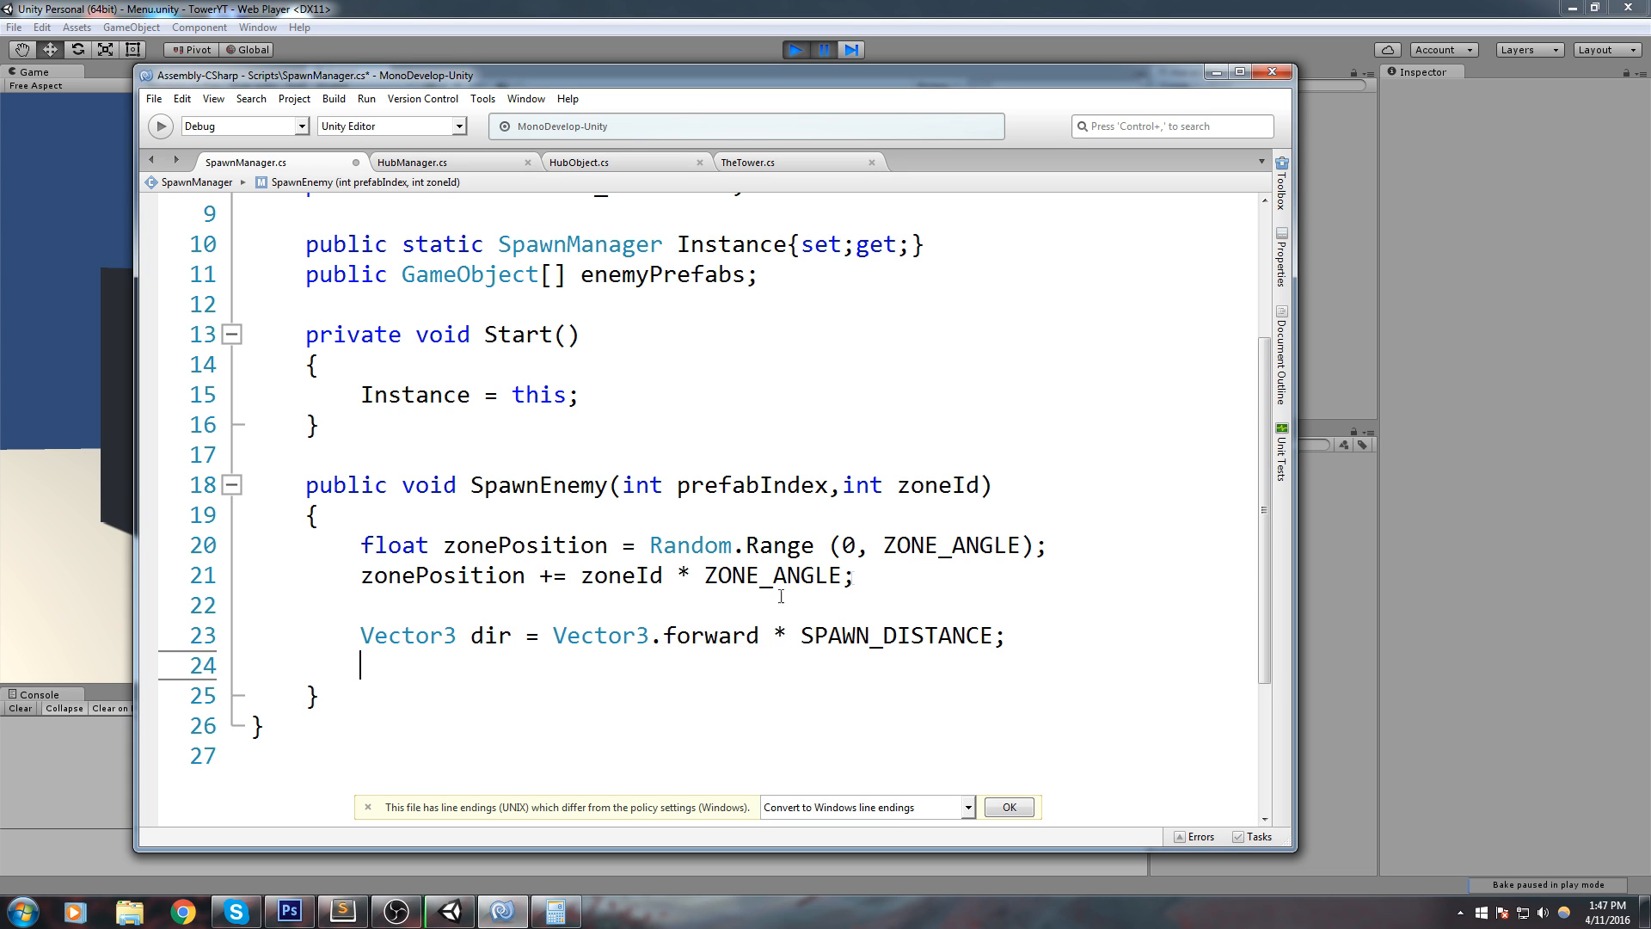
text(Quater)
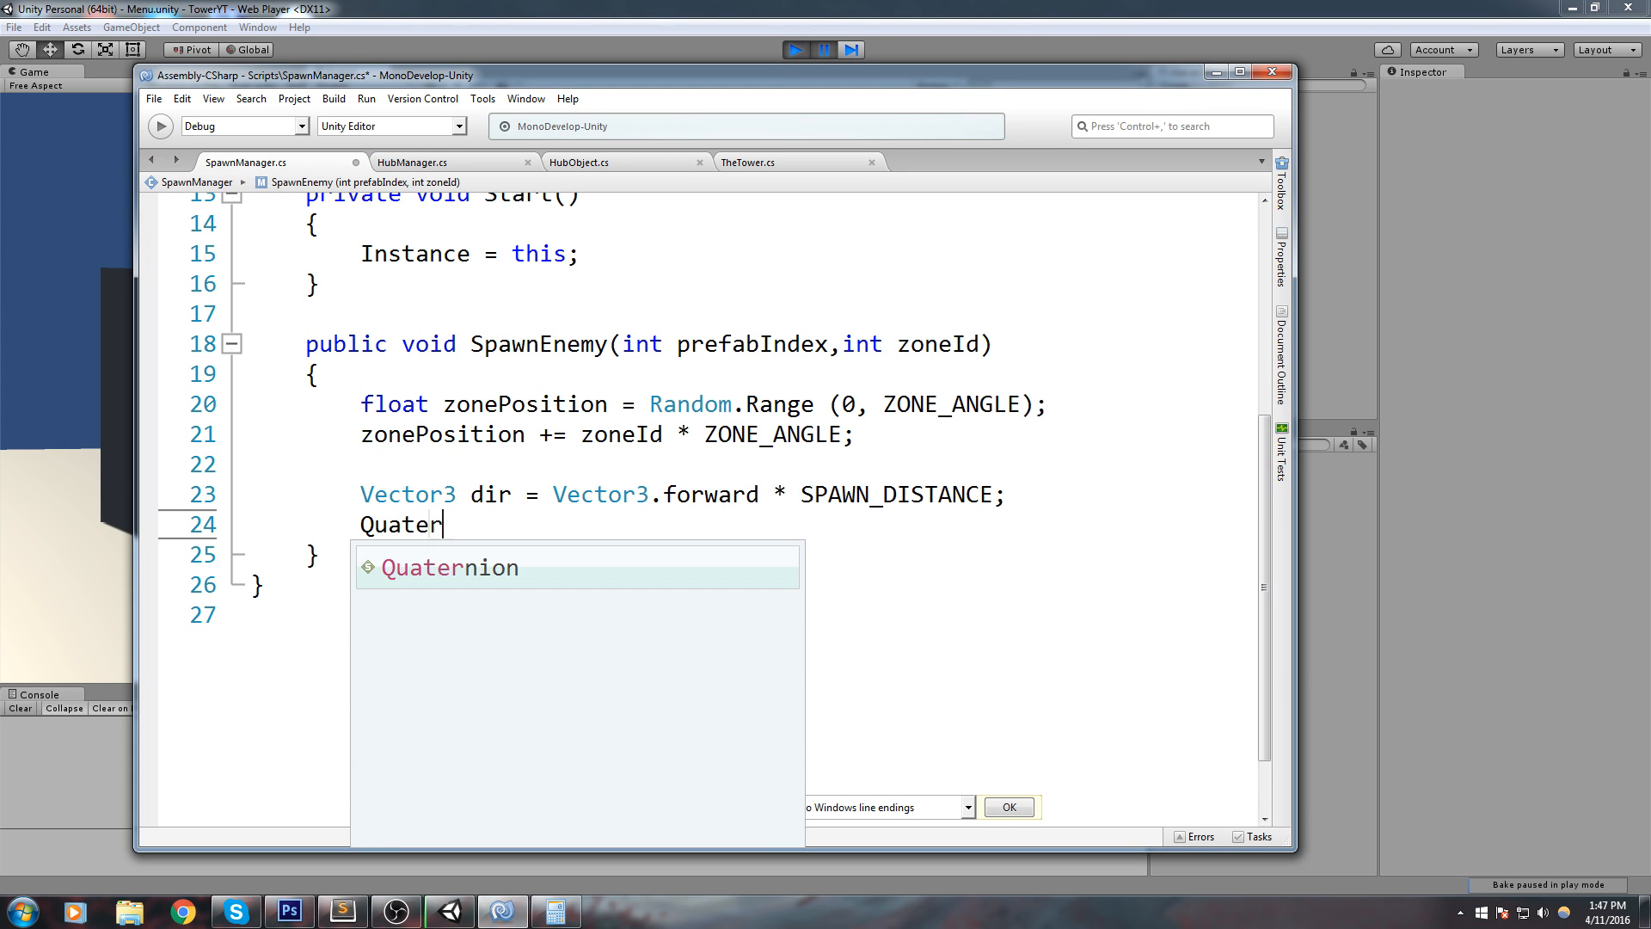
text(nion angle = Quaternion)
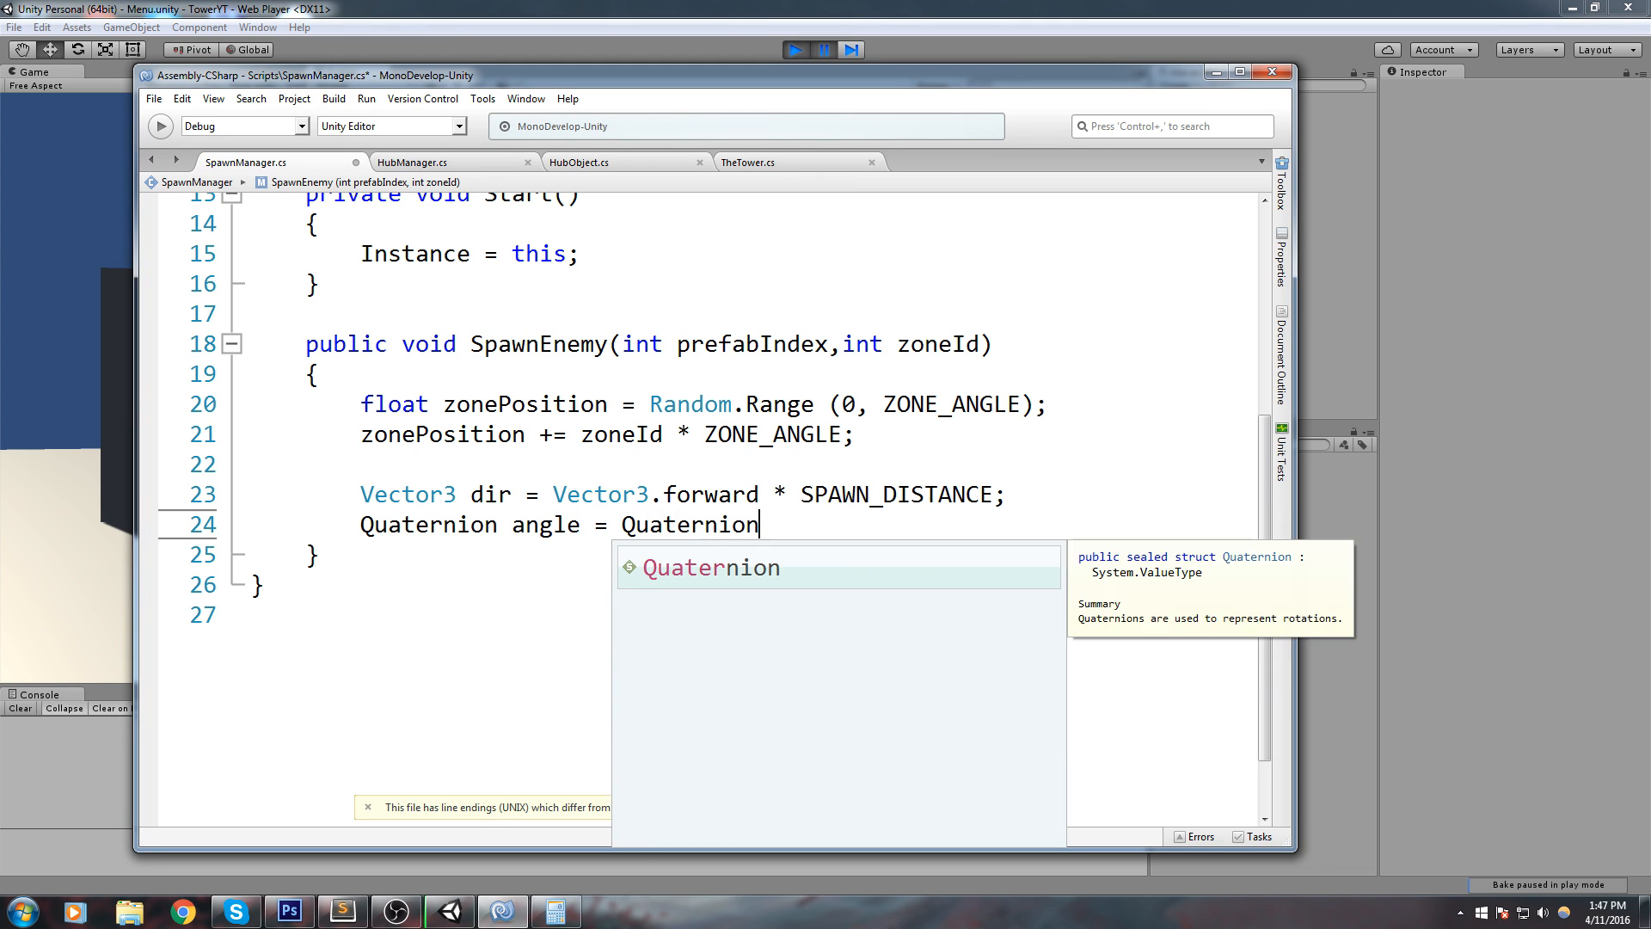
text(.Euler()
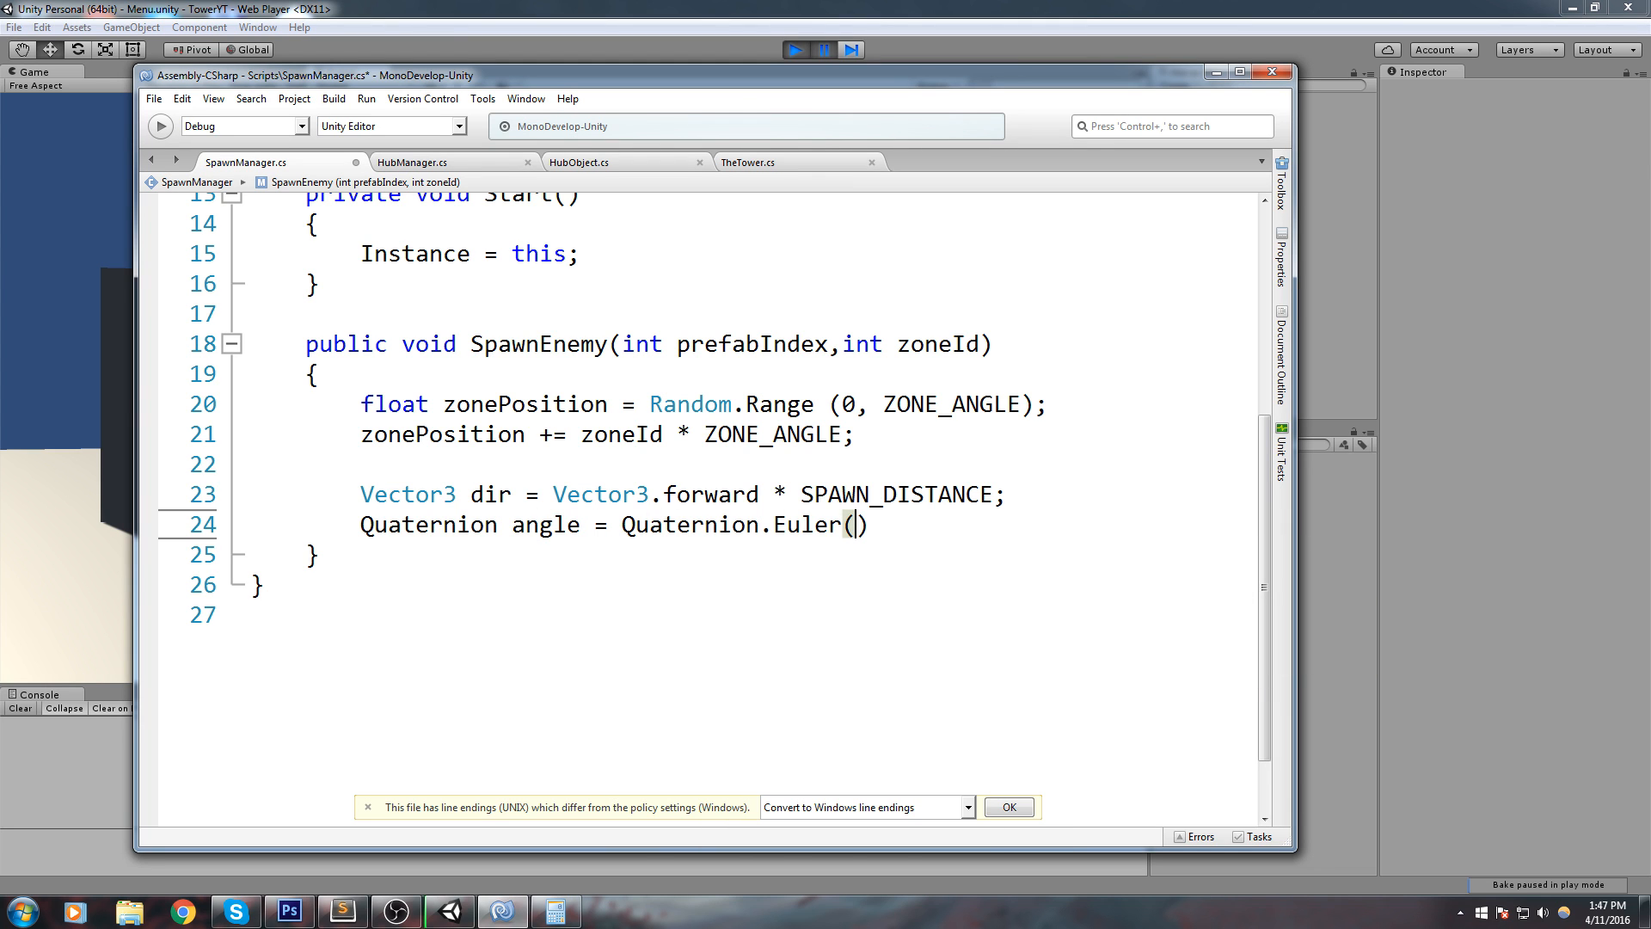
text(0,)
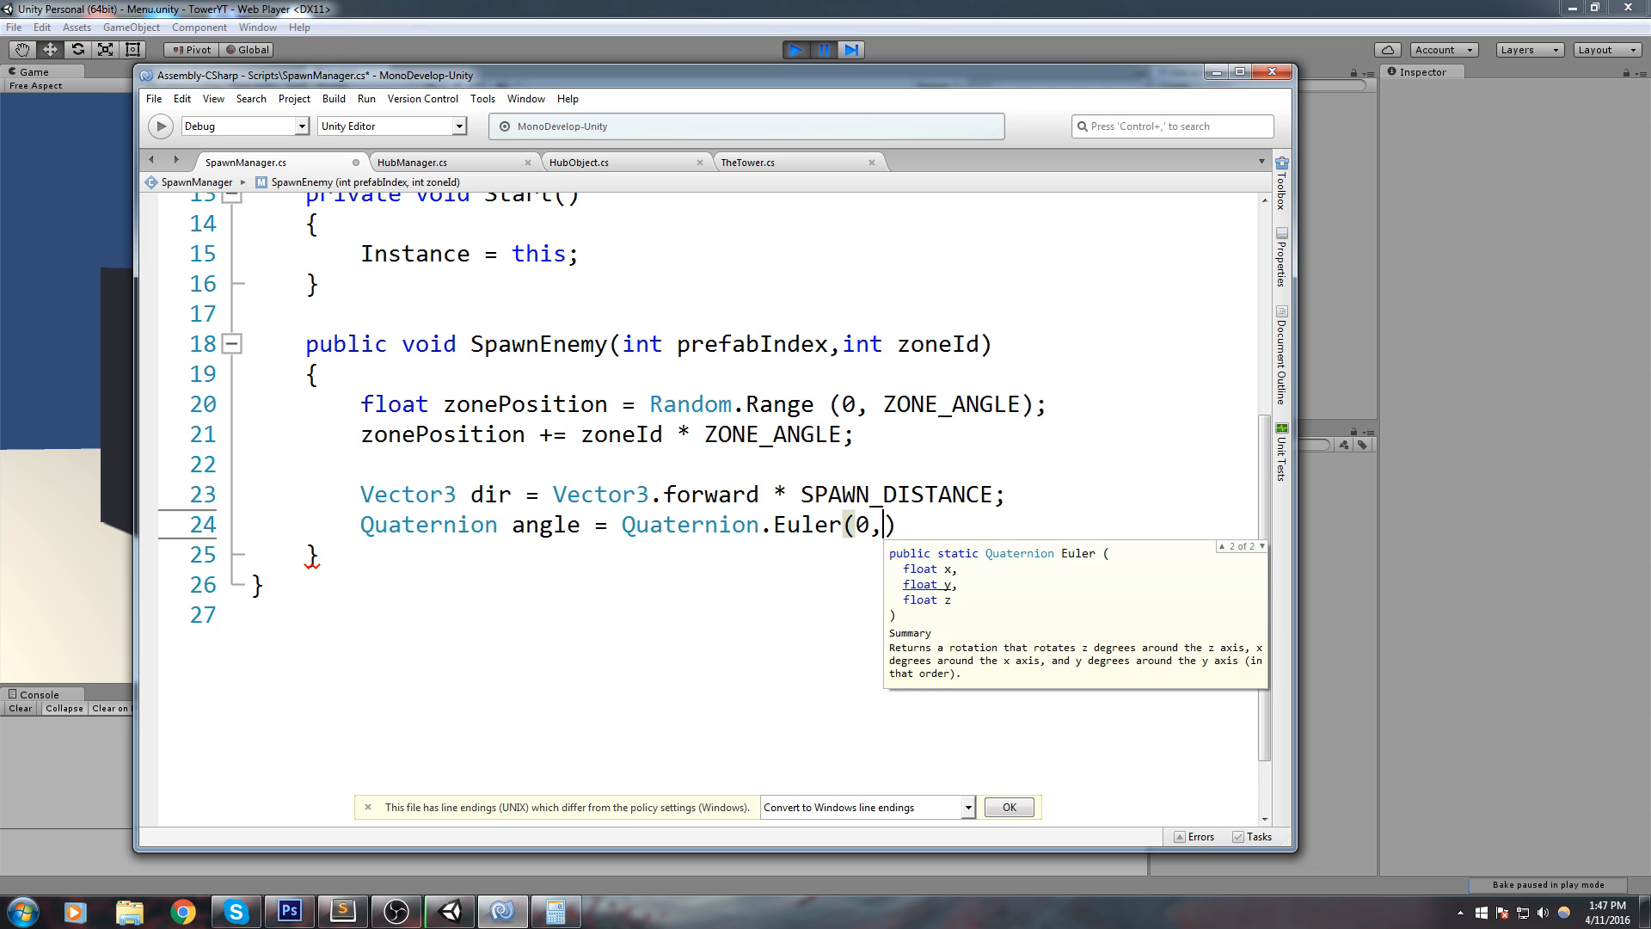
text(zonePosition)
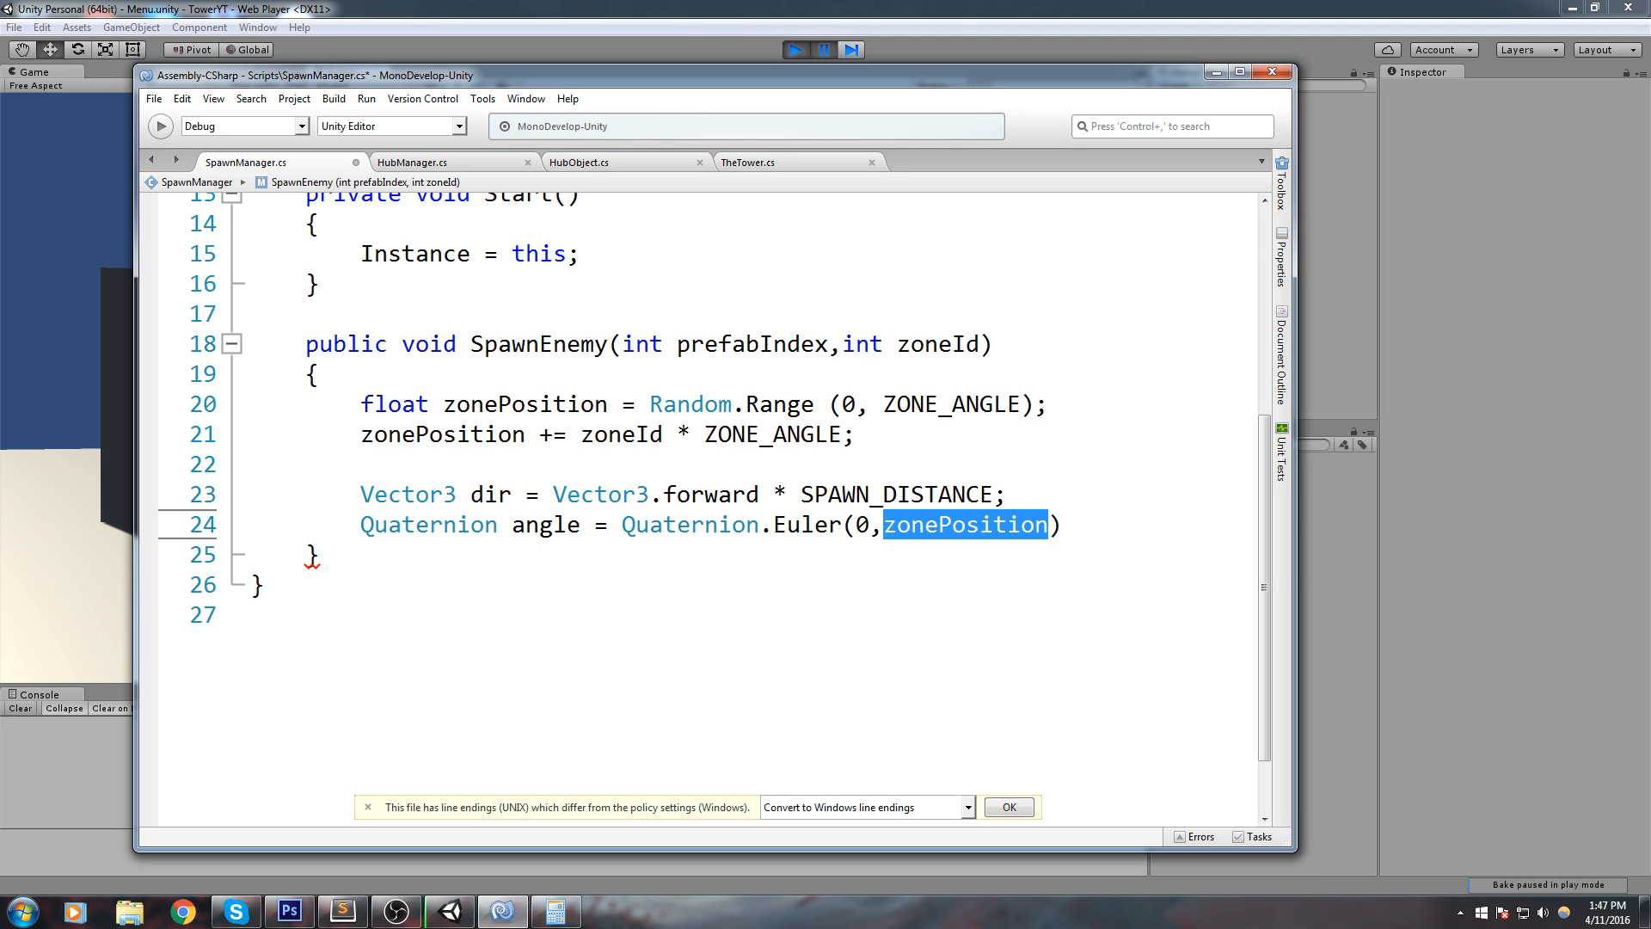
text(,0)
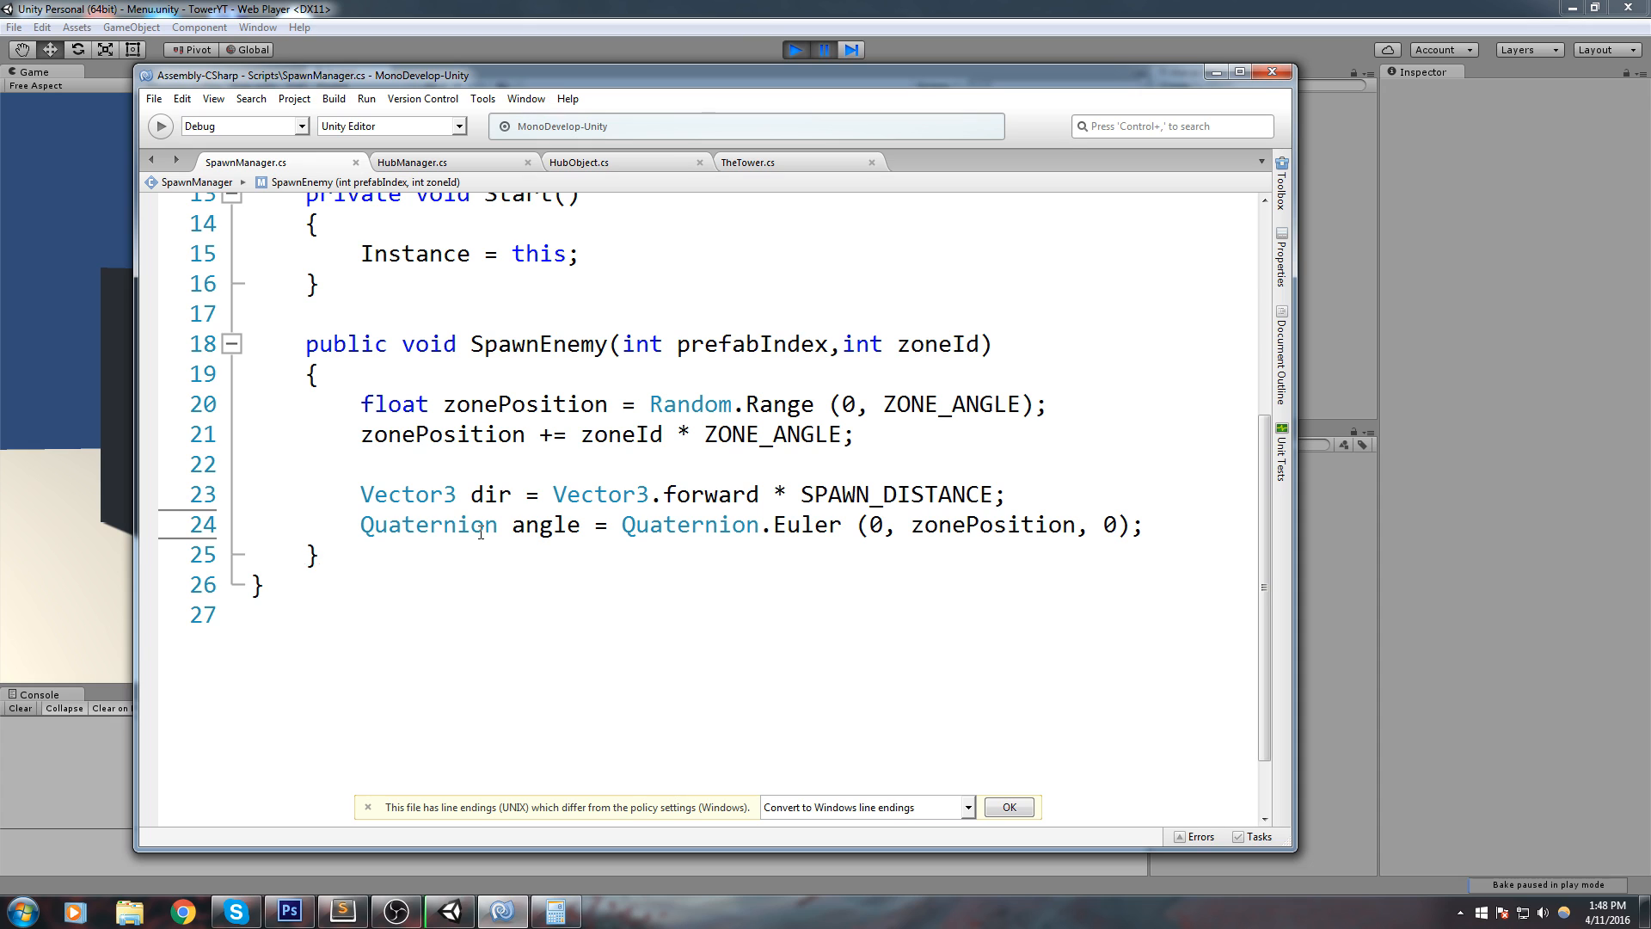
Step: Write an unfinished 'angle * dir' line and highlight the scaled forward expression
key(enter)
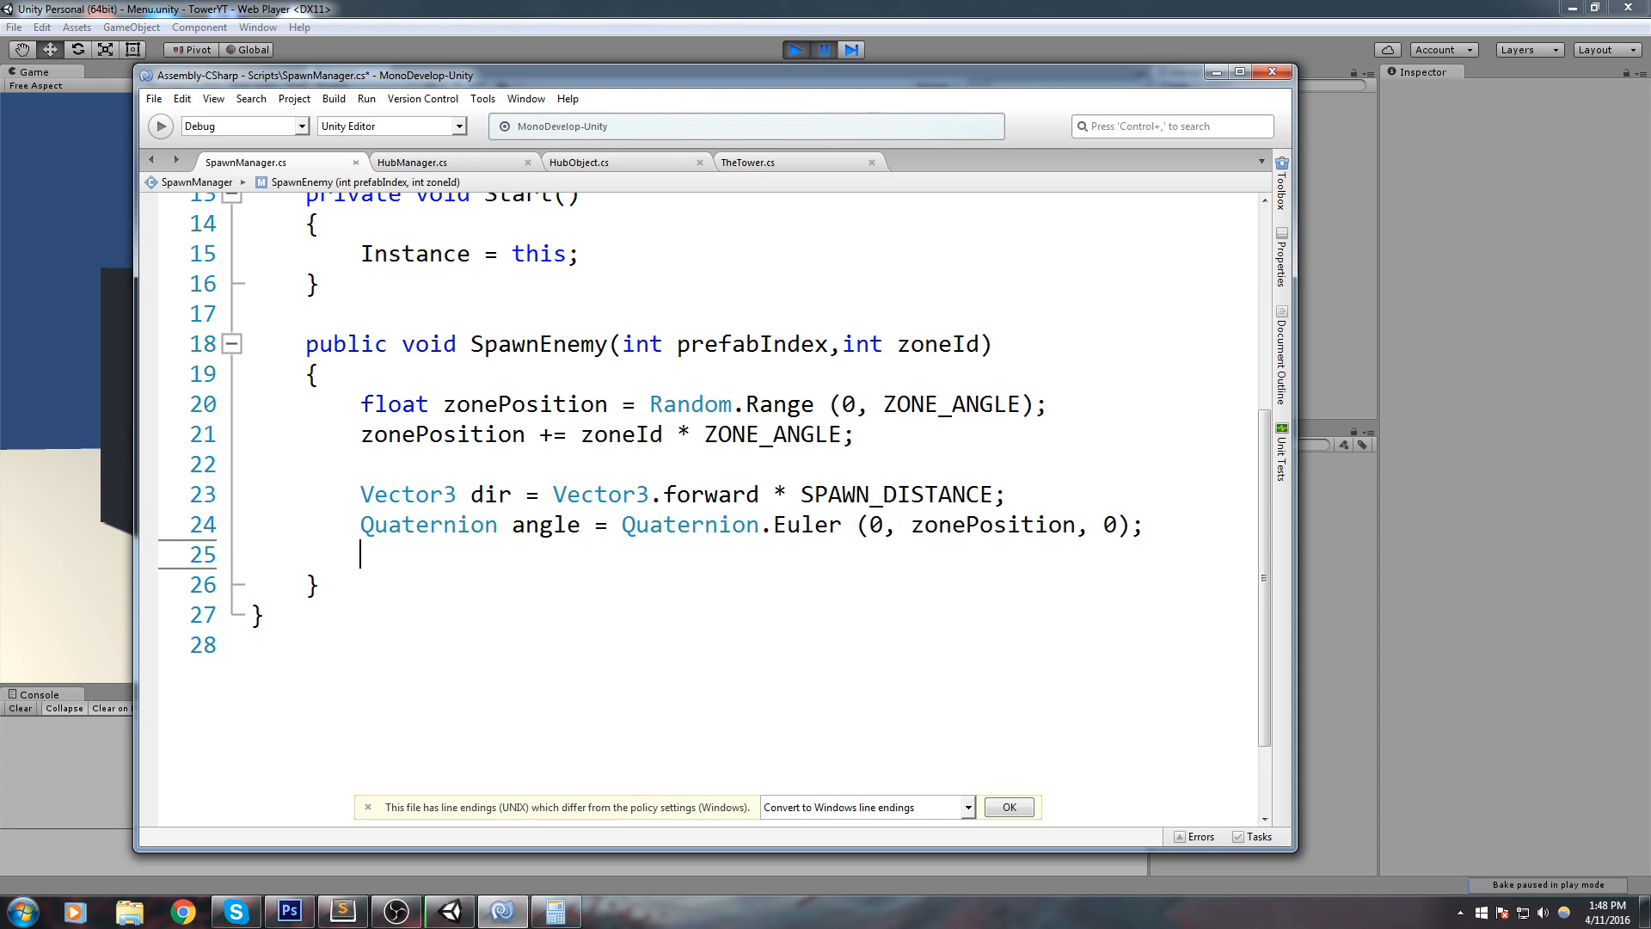
key(enter)
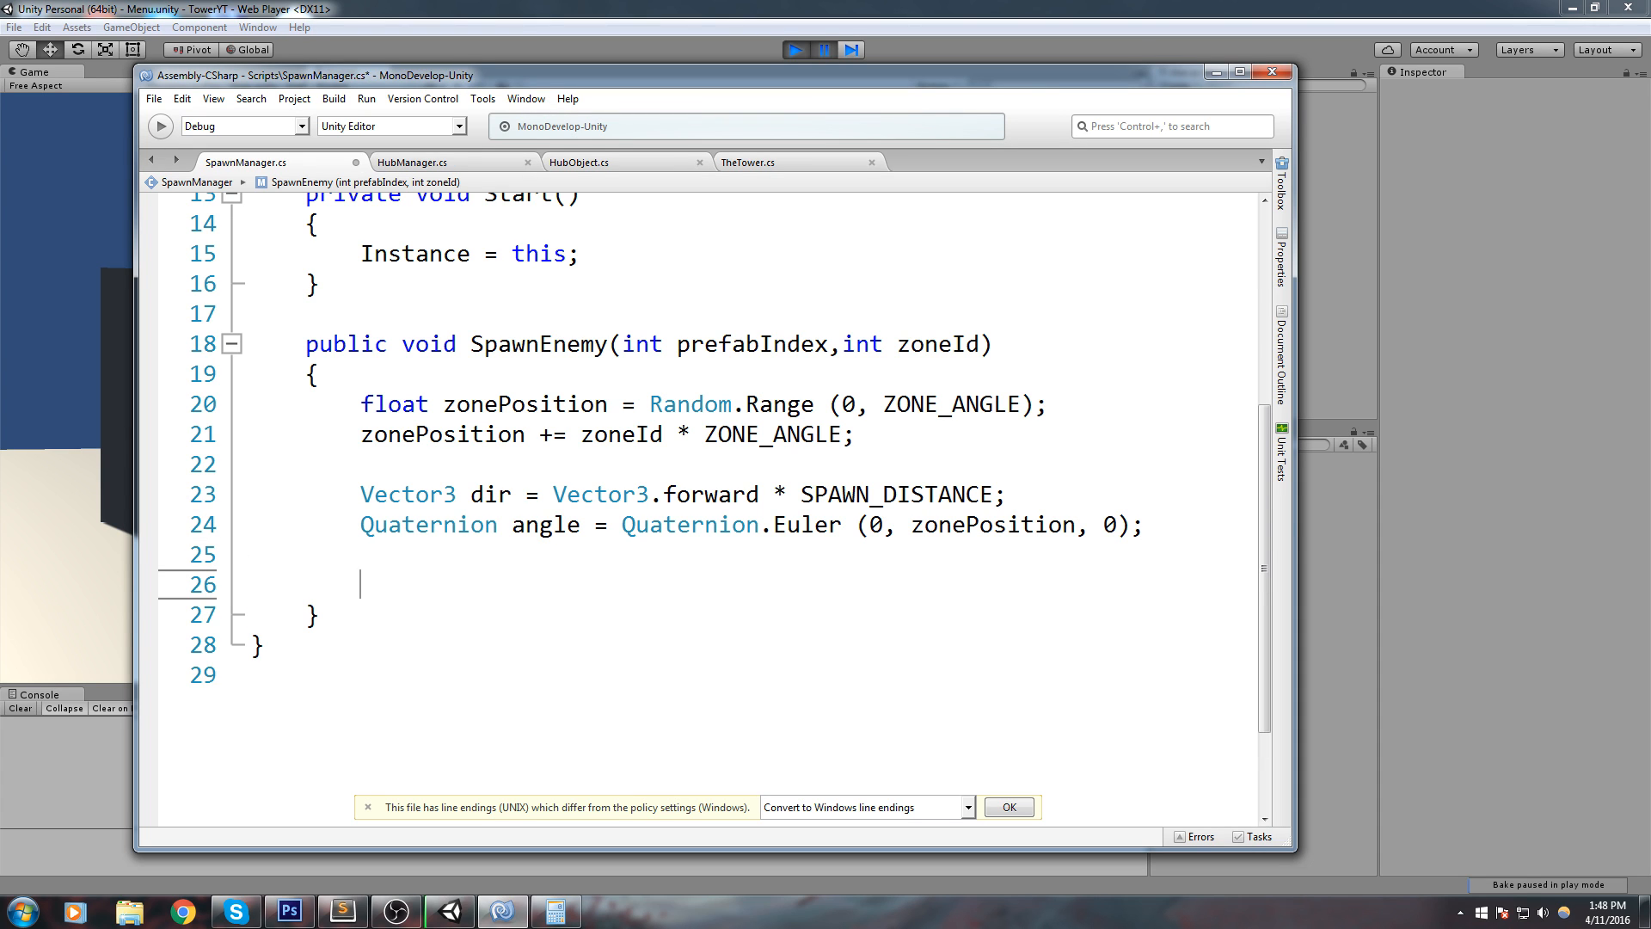
text(angle * dir)
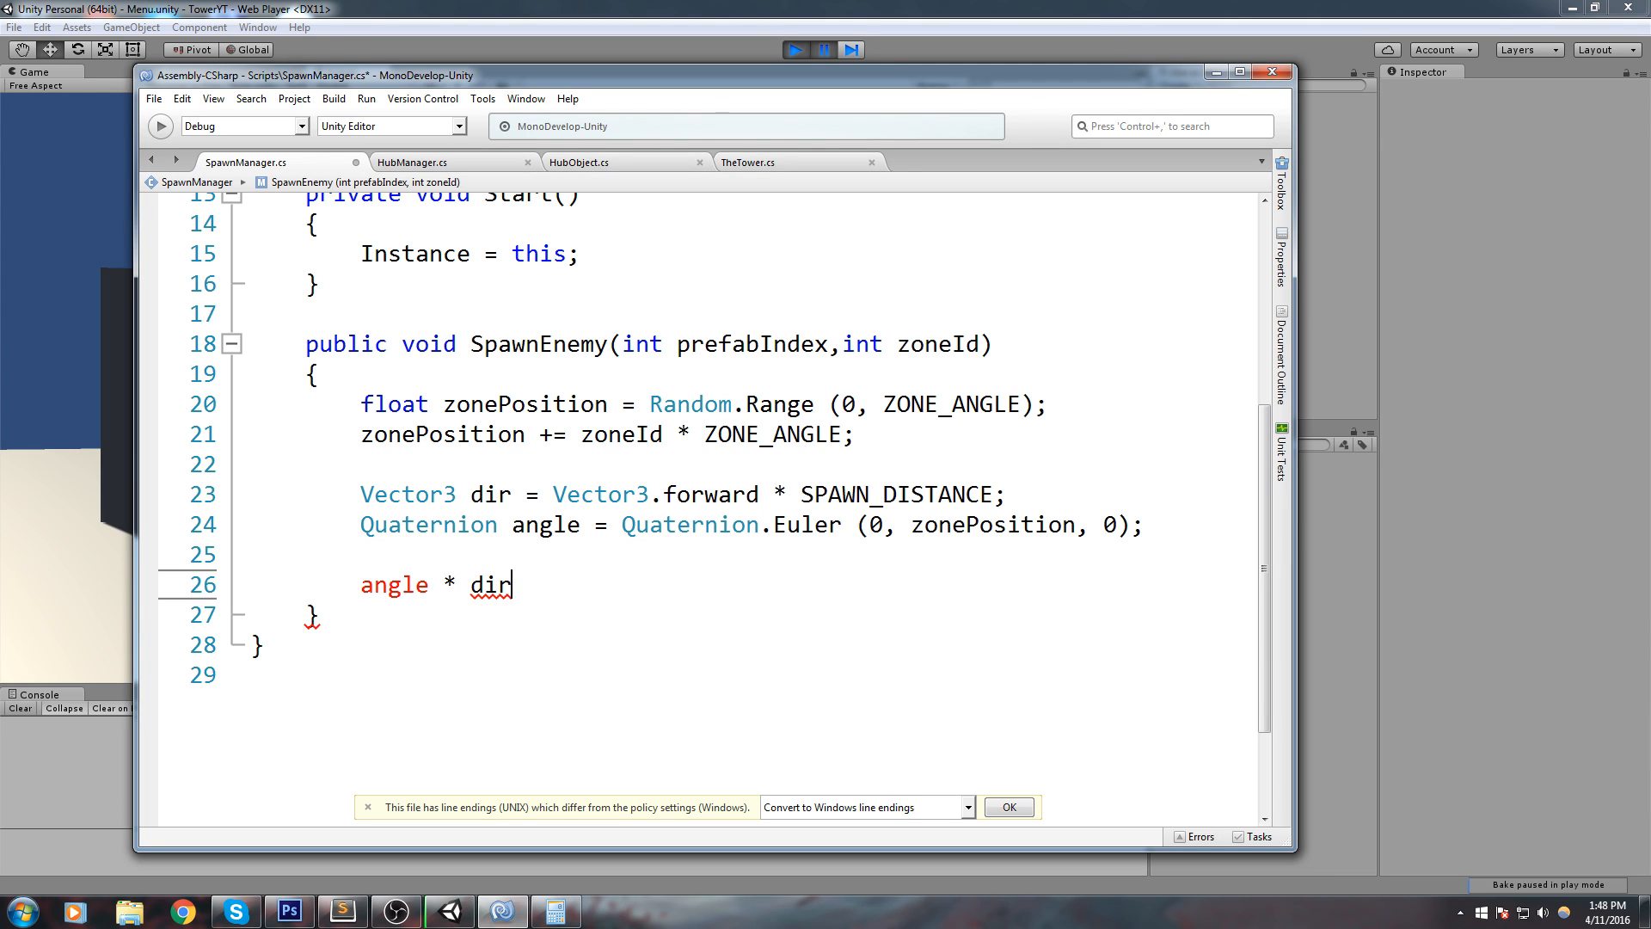
drag(547, 494, 974, 493)
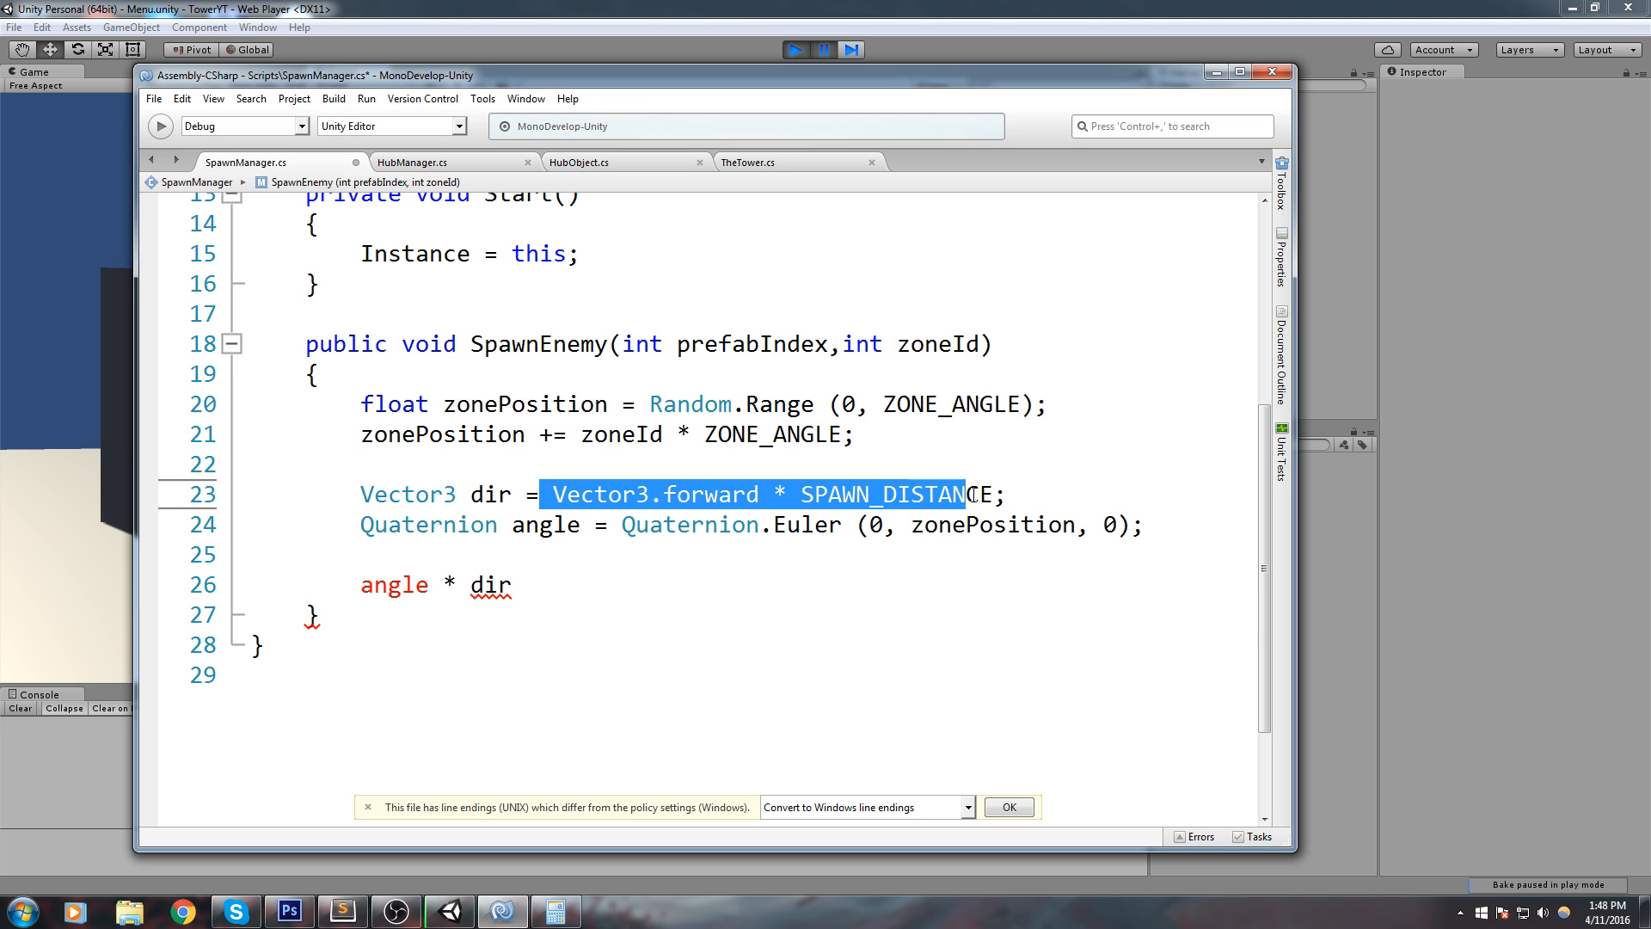
click(716, 509)
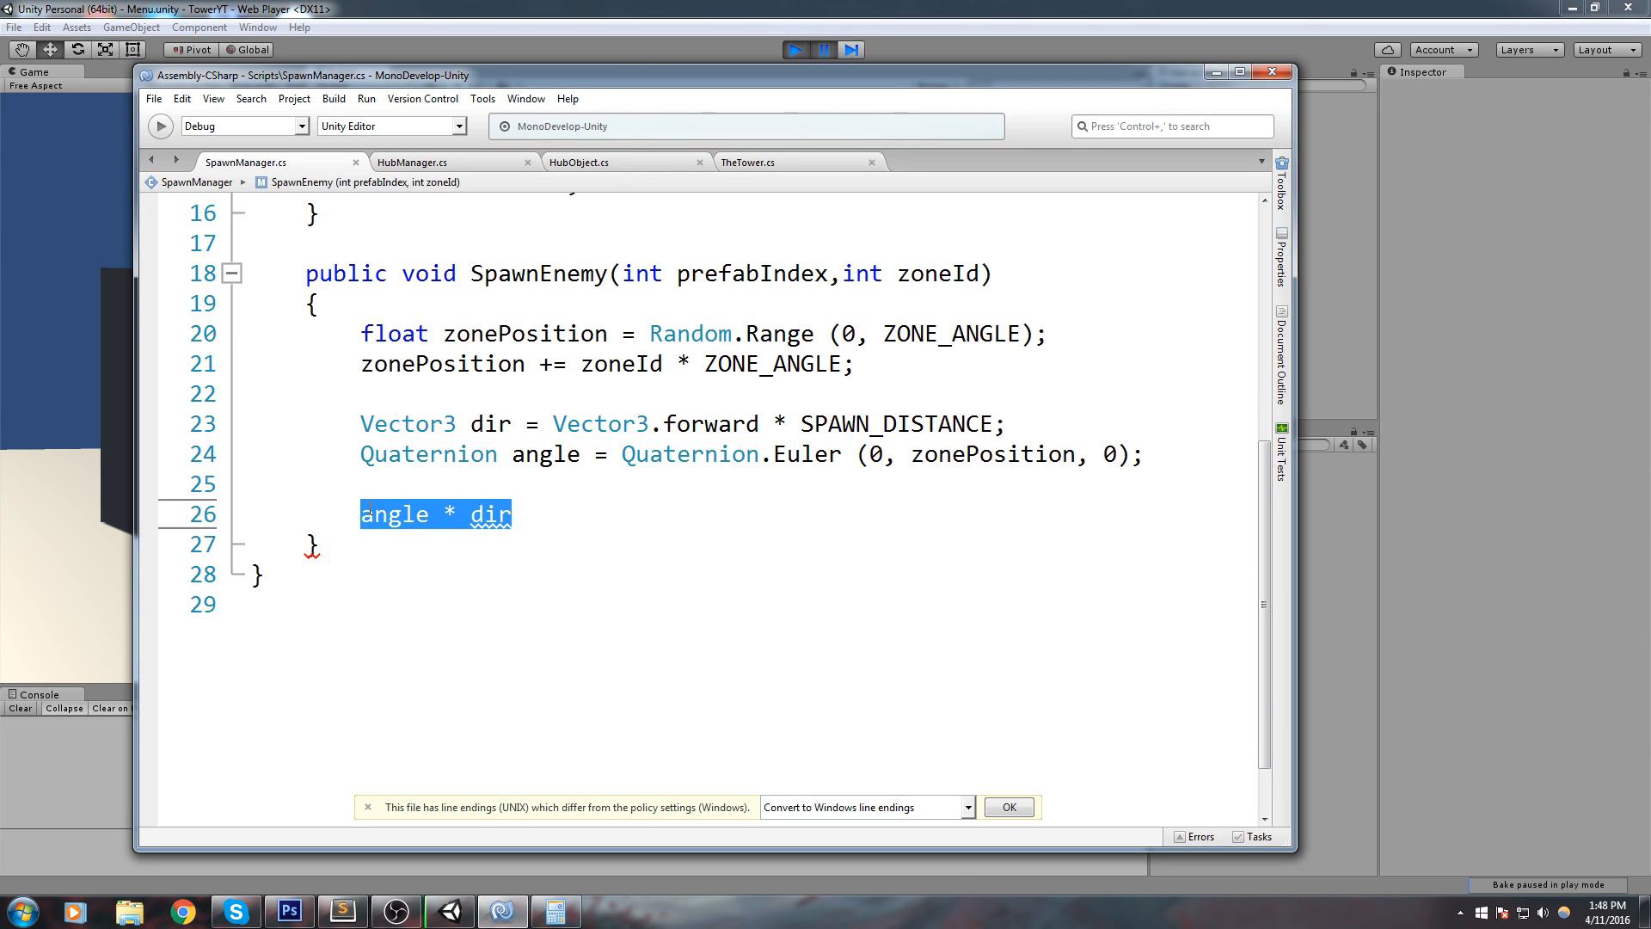
Step: Replace the angle * dir line with Instantiate(enemyPrefabs[prefabIndex], angle * dir, Quaternion...)
text(Instantiate()
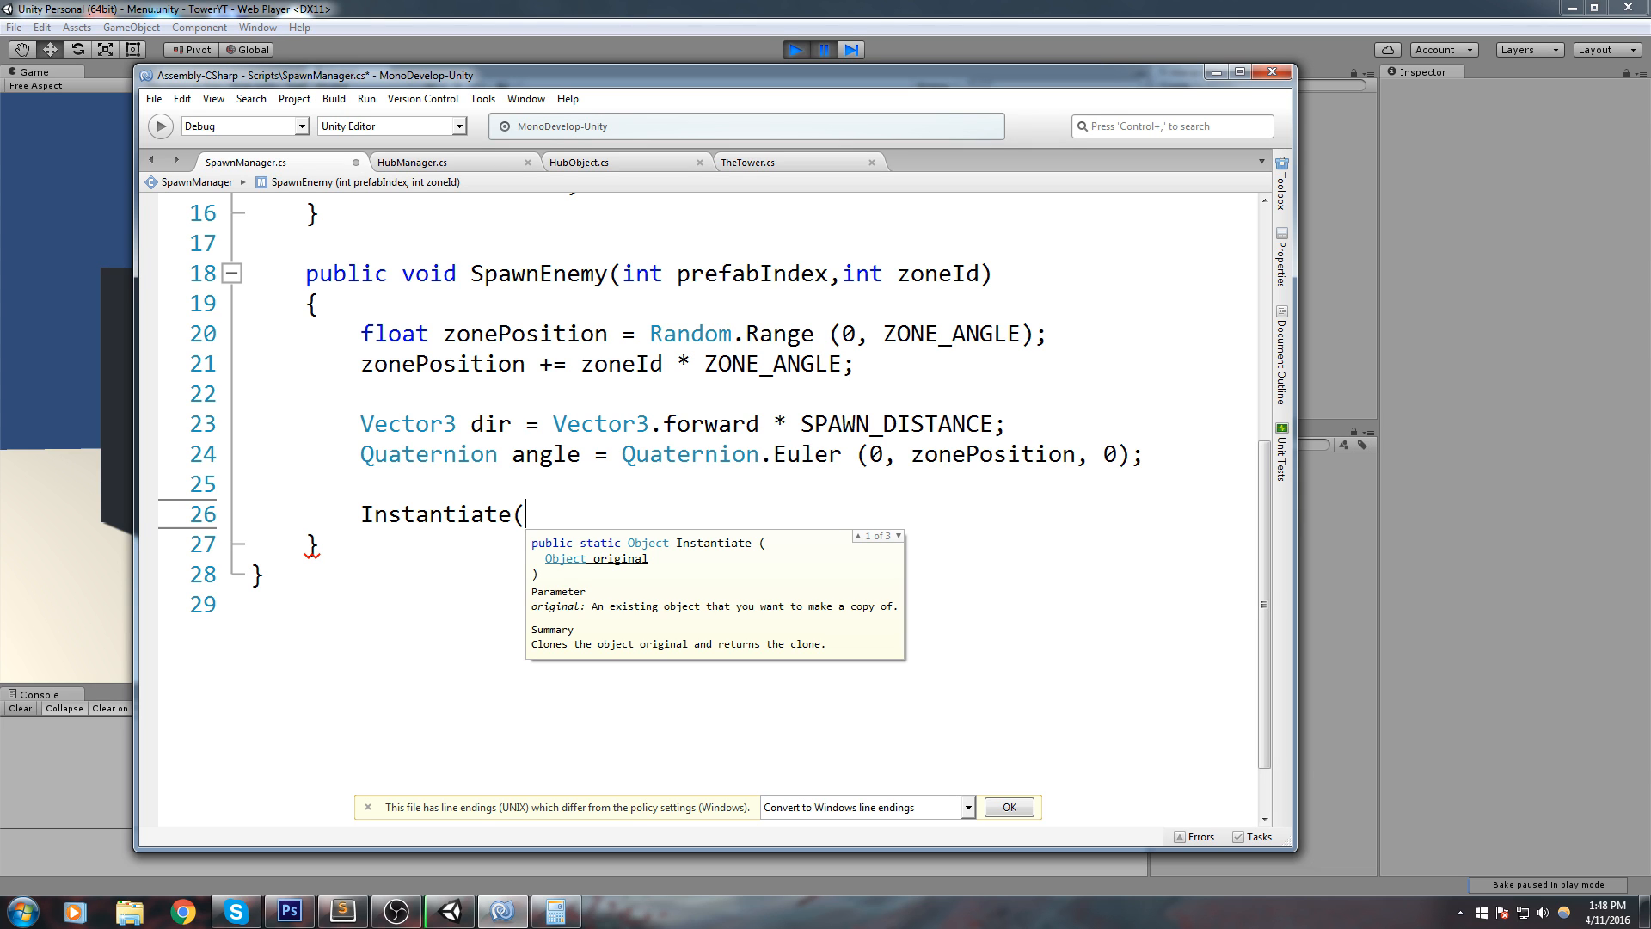
text(enemyPrefabs)
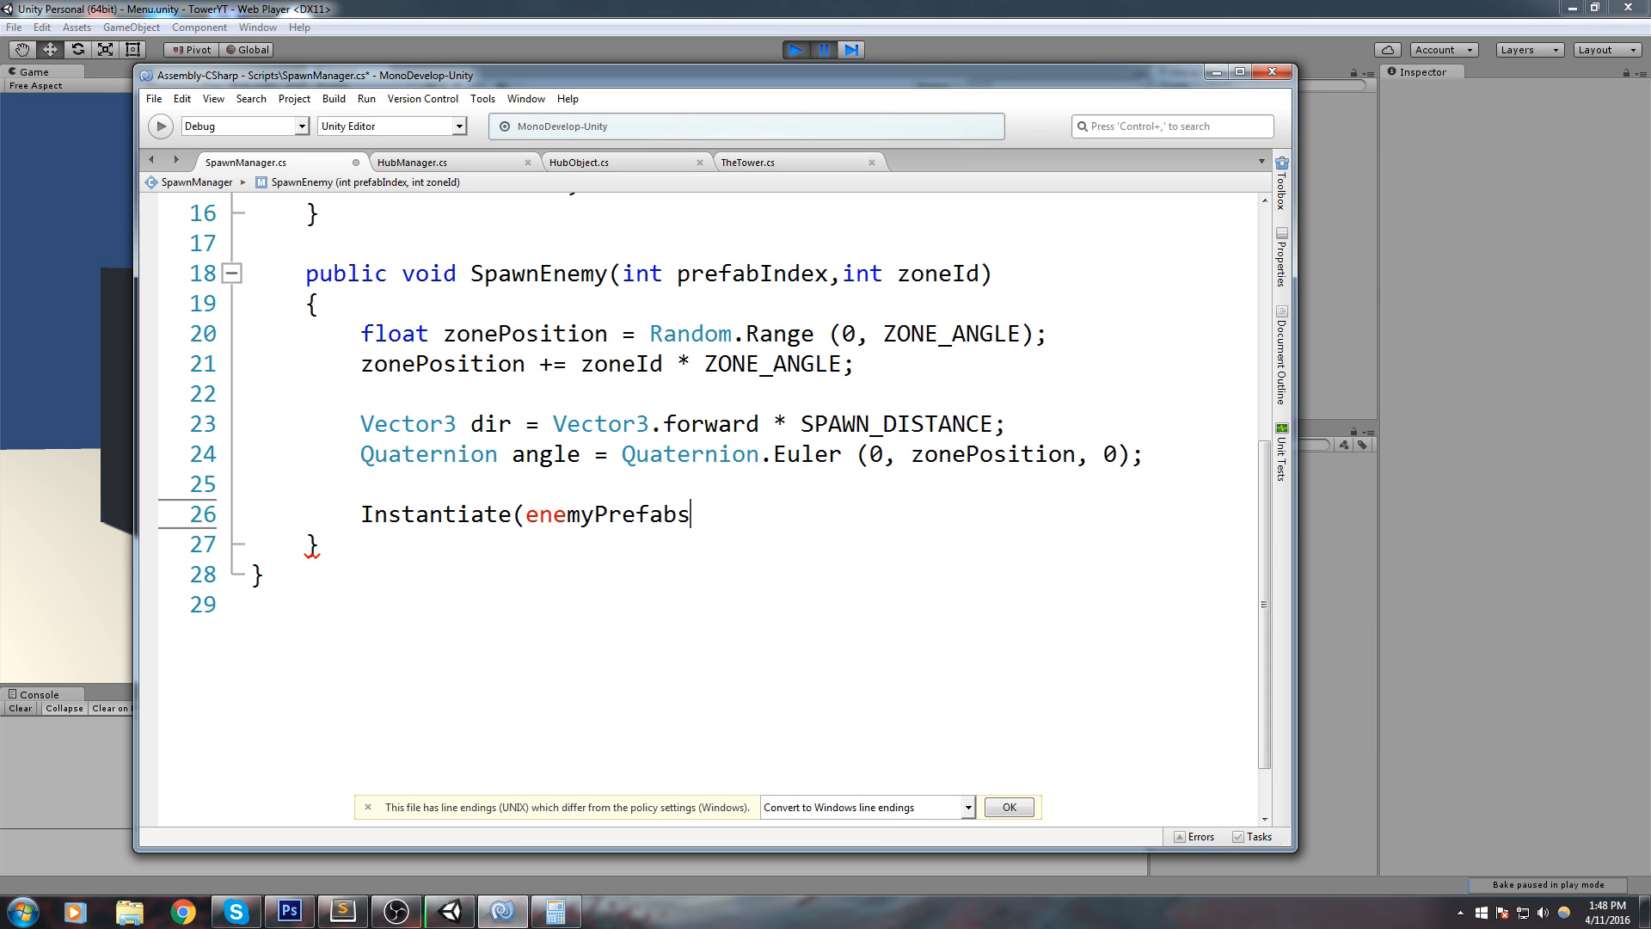
text([prefabIndex], a)
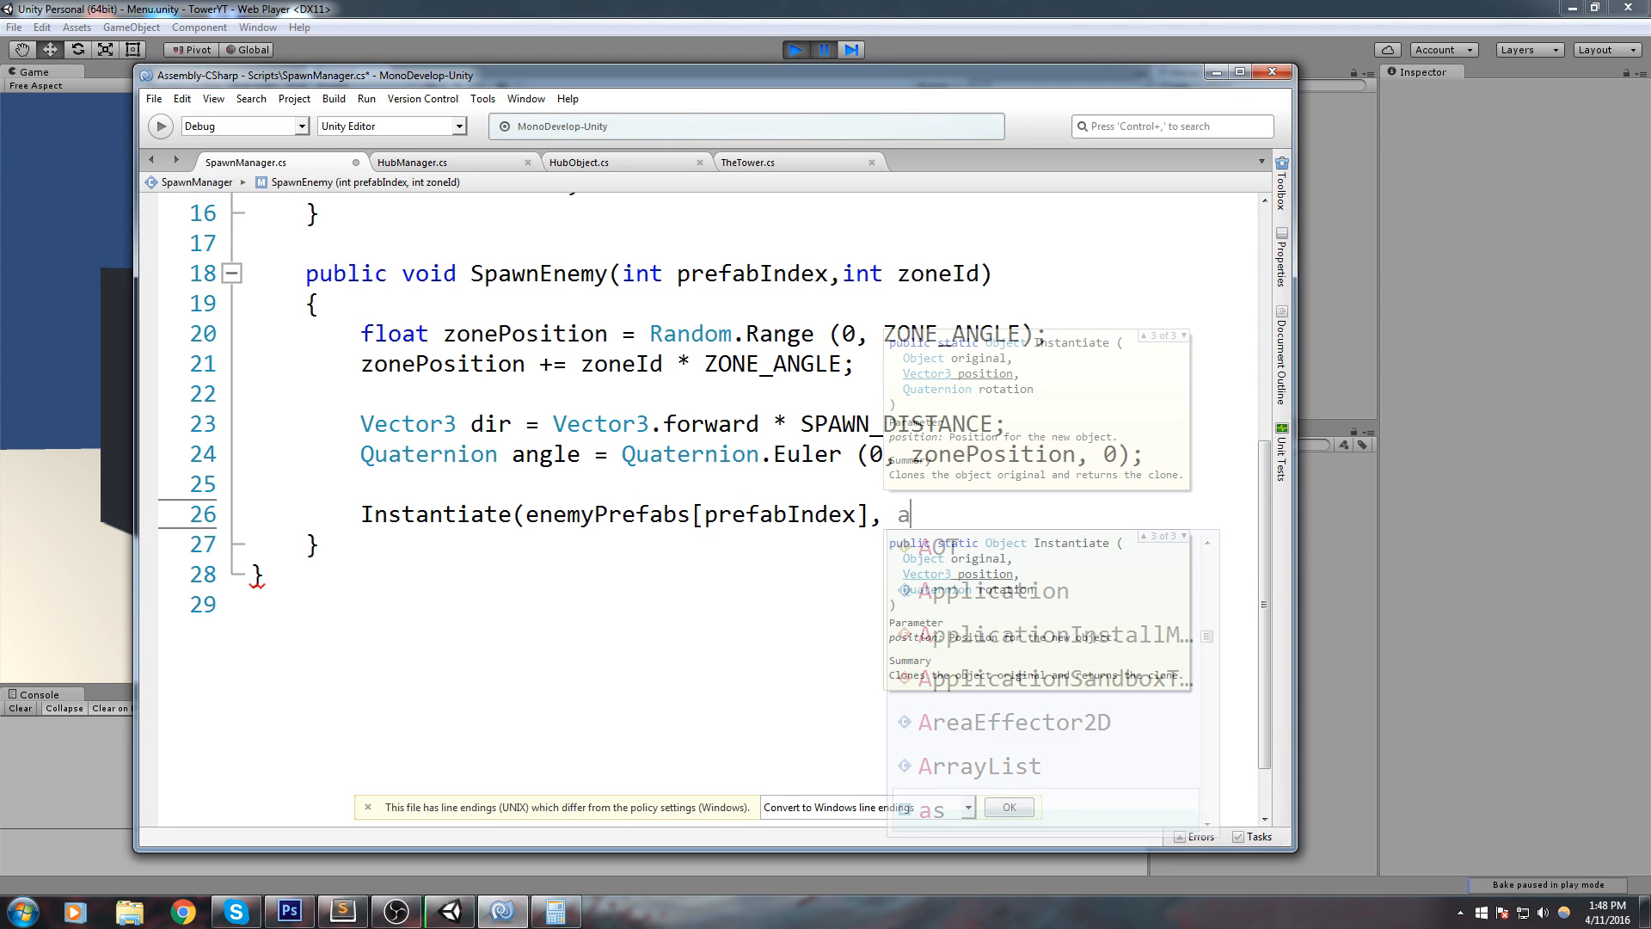
text(ngle * dir, Quaternion.)
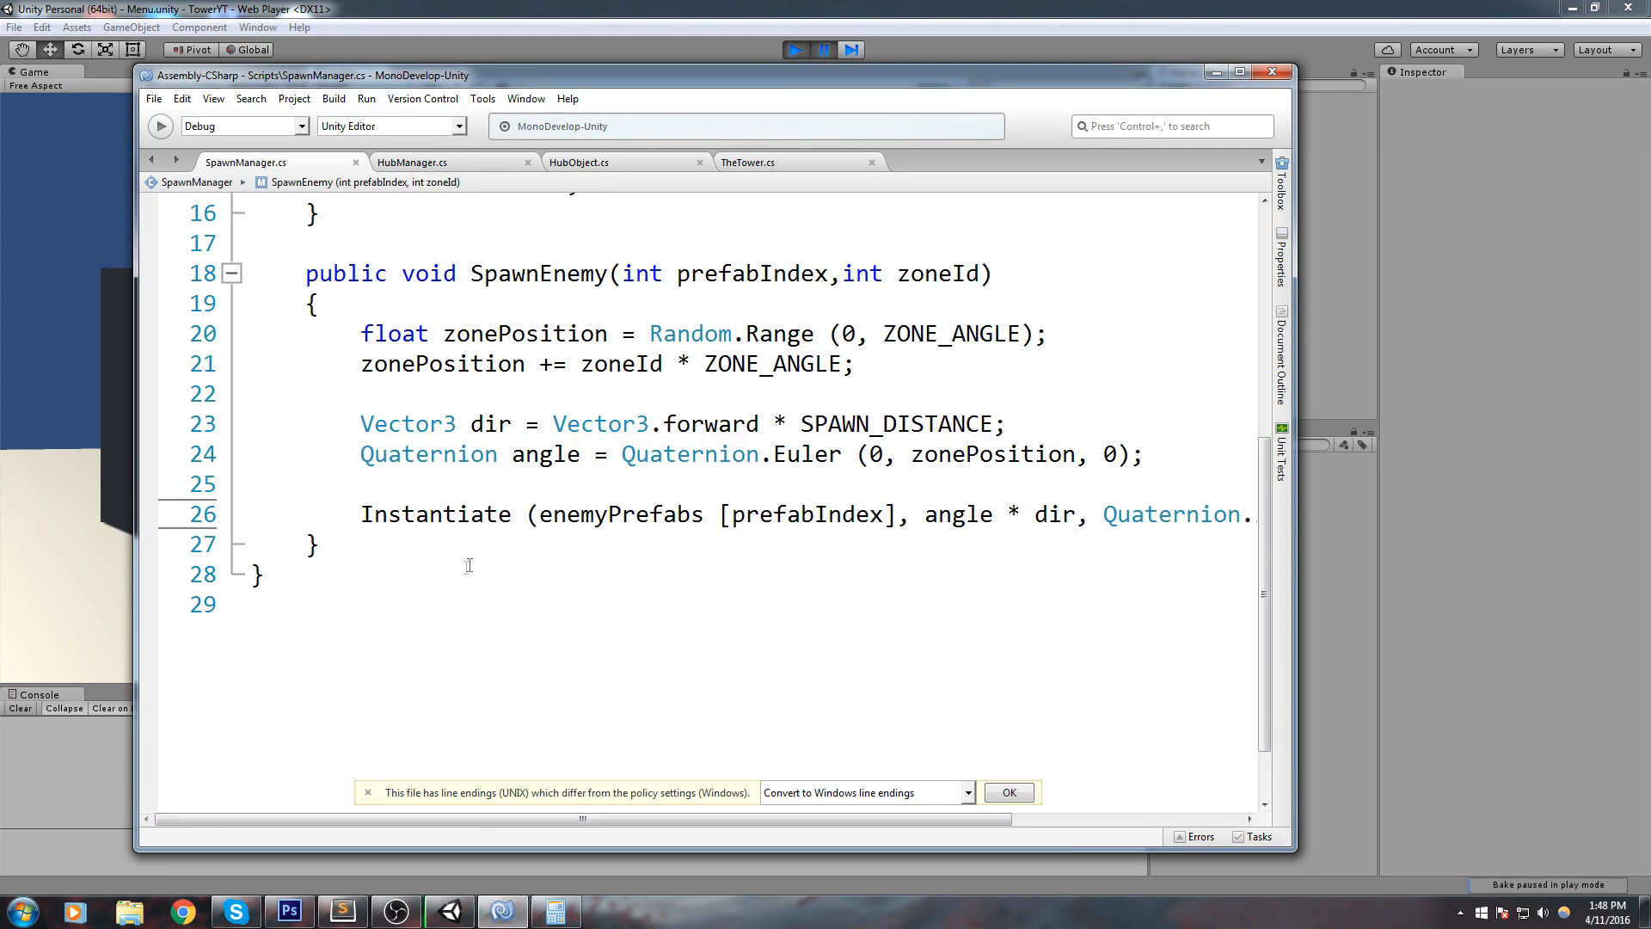
mouse_move(531, 553)
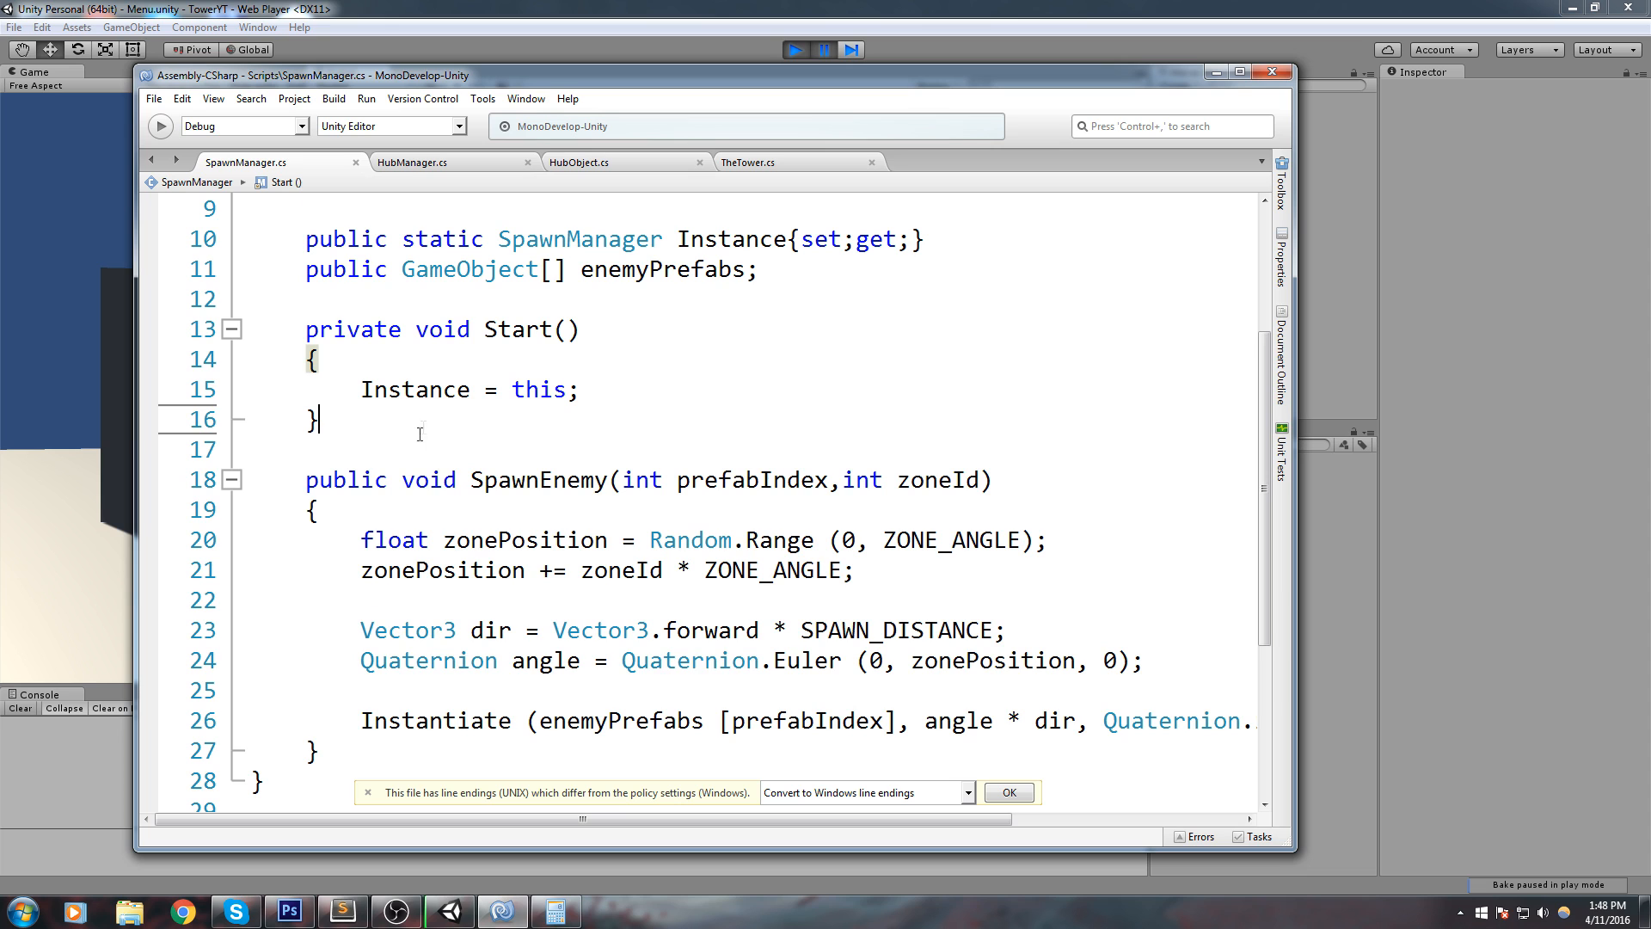
Step: Add a private void Update method with an if(Input.GetKeyDown(KeyCode.A)) check
text(private)
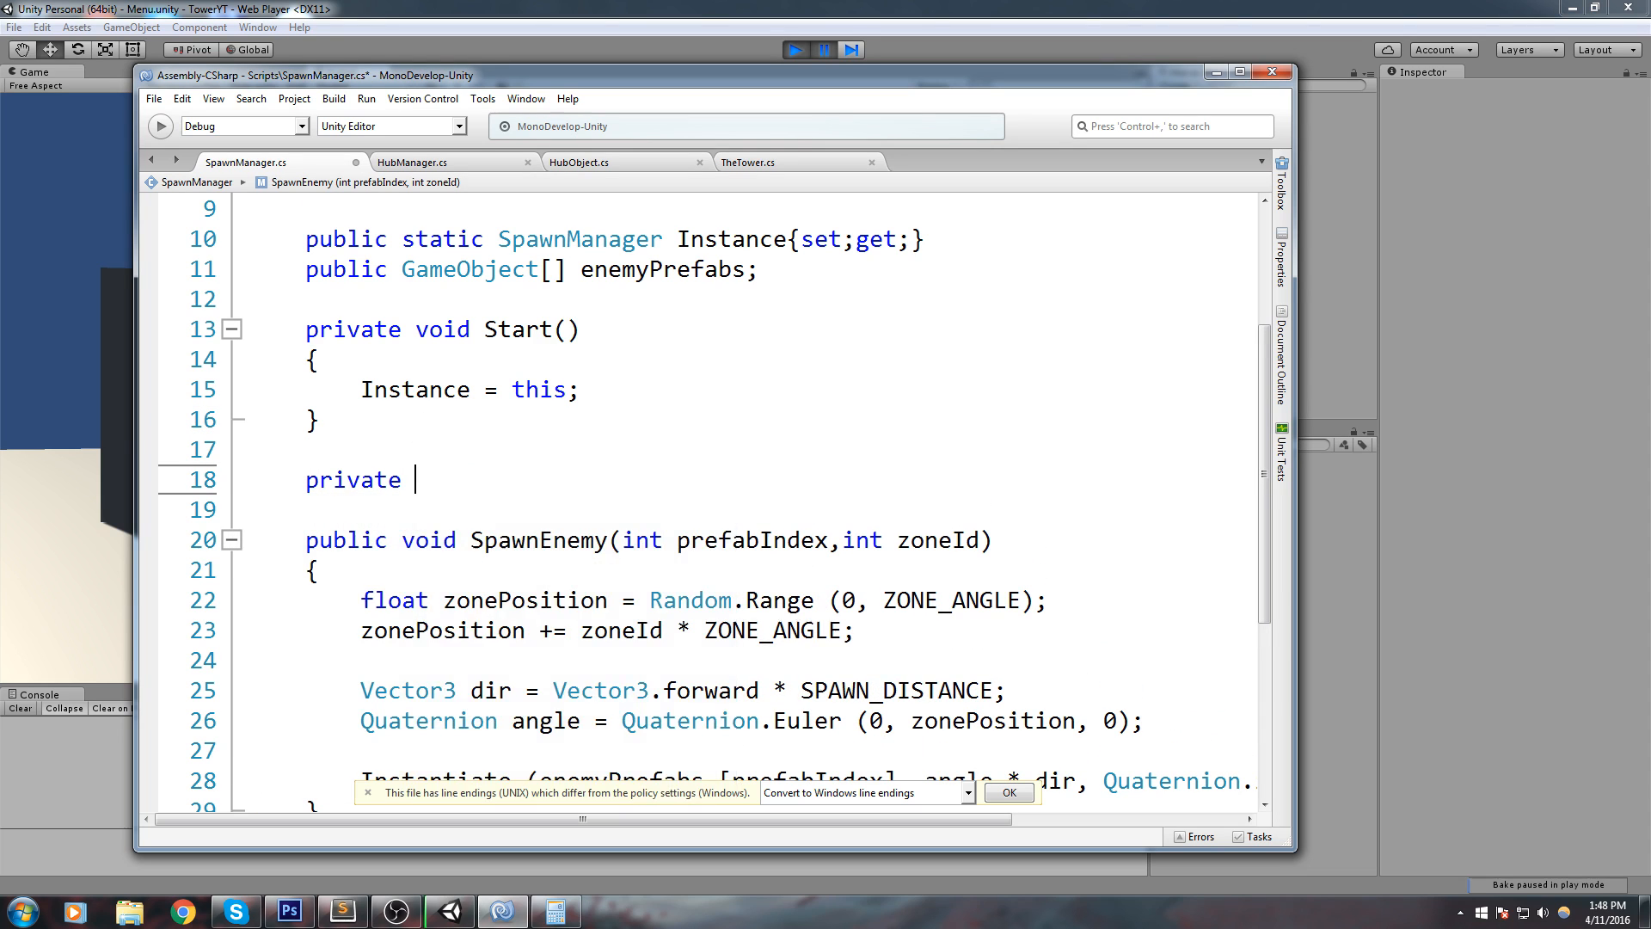
text(void Update()
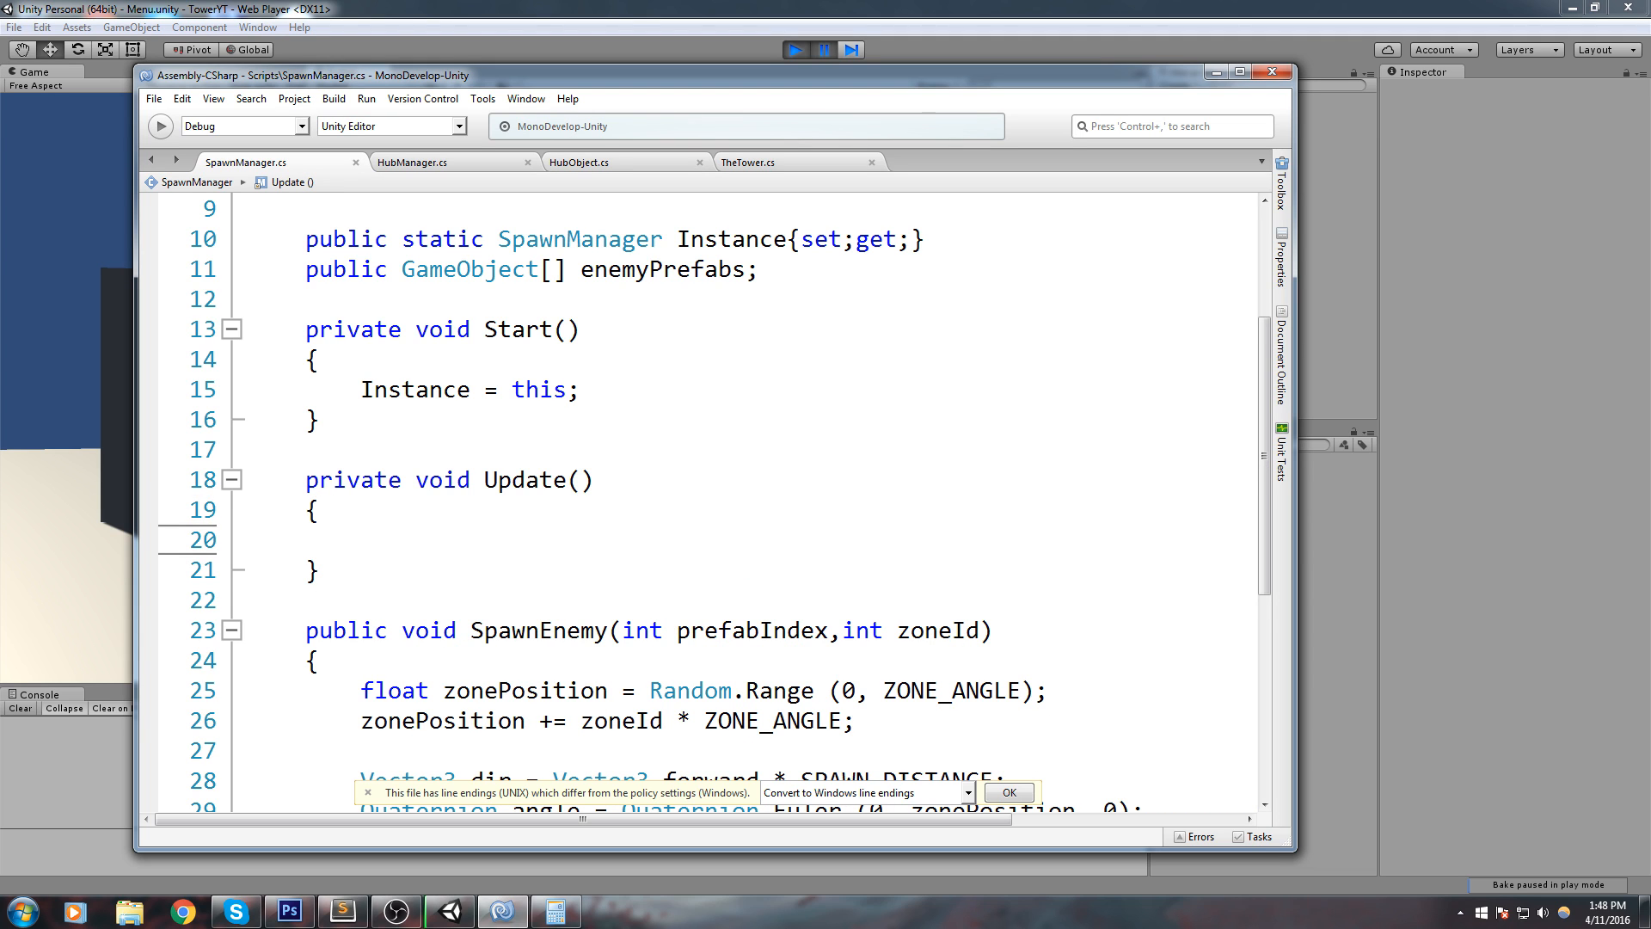
text(if()
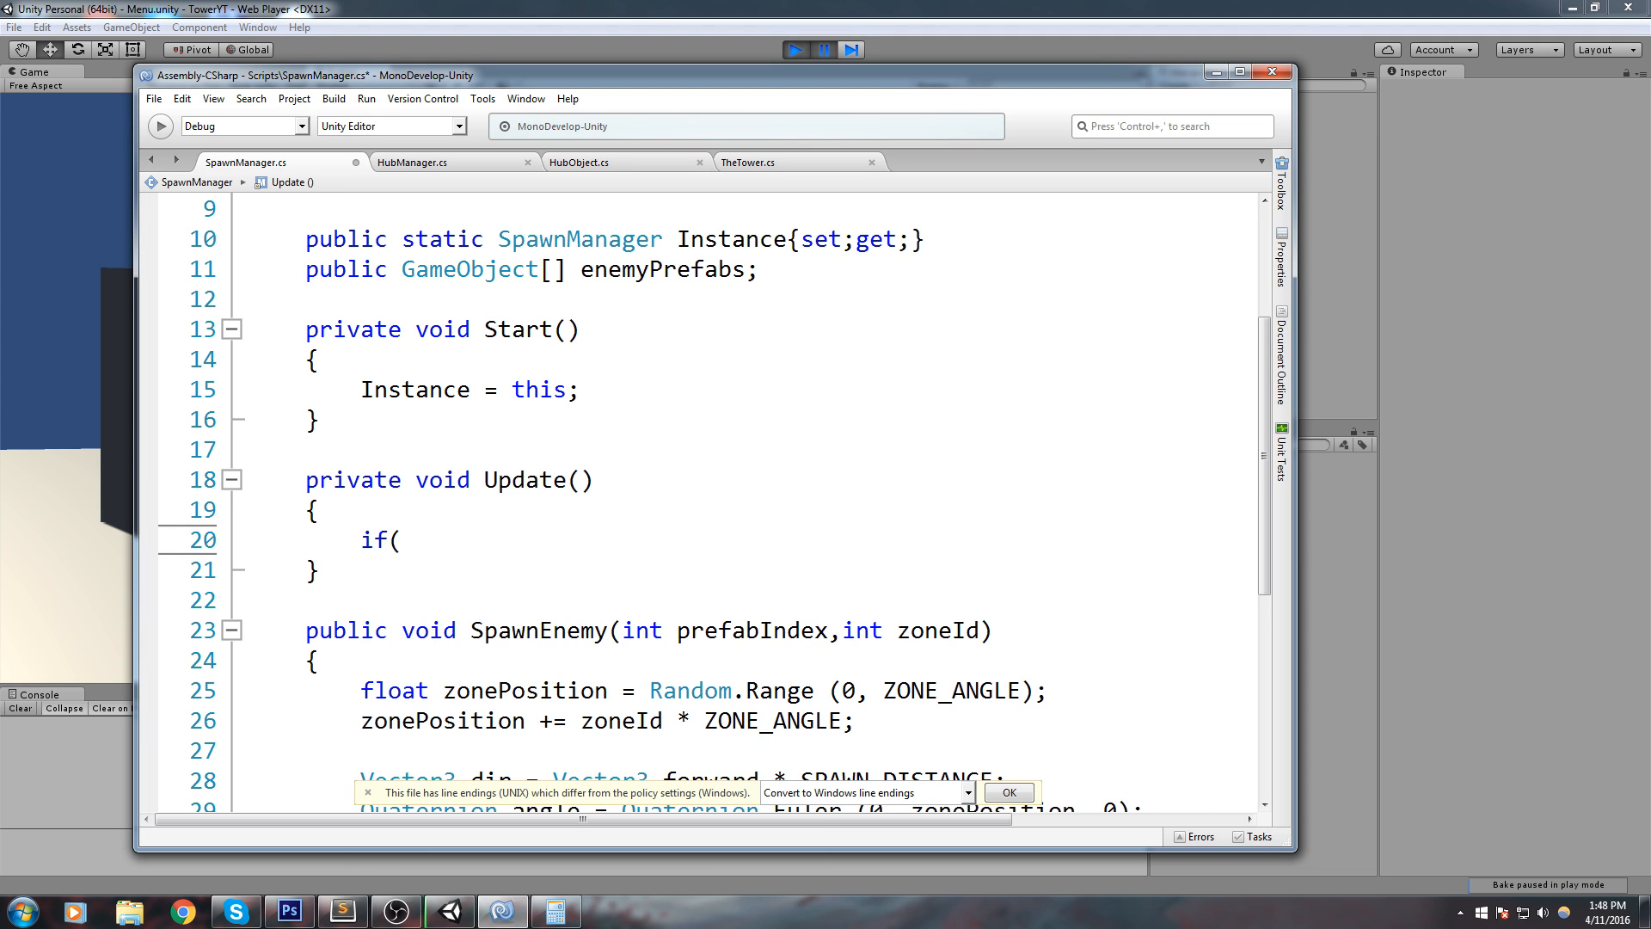
text(Input)
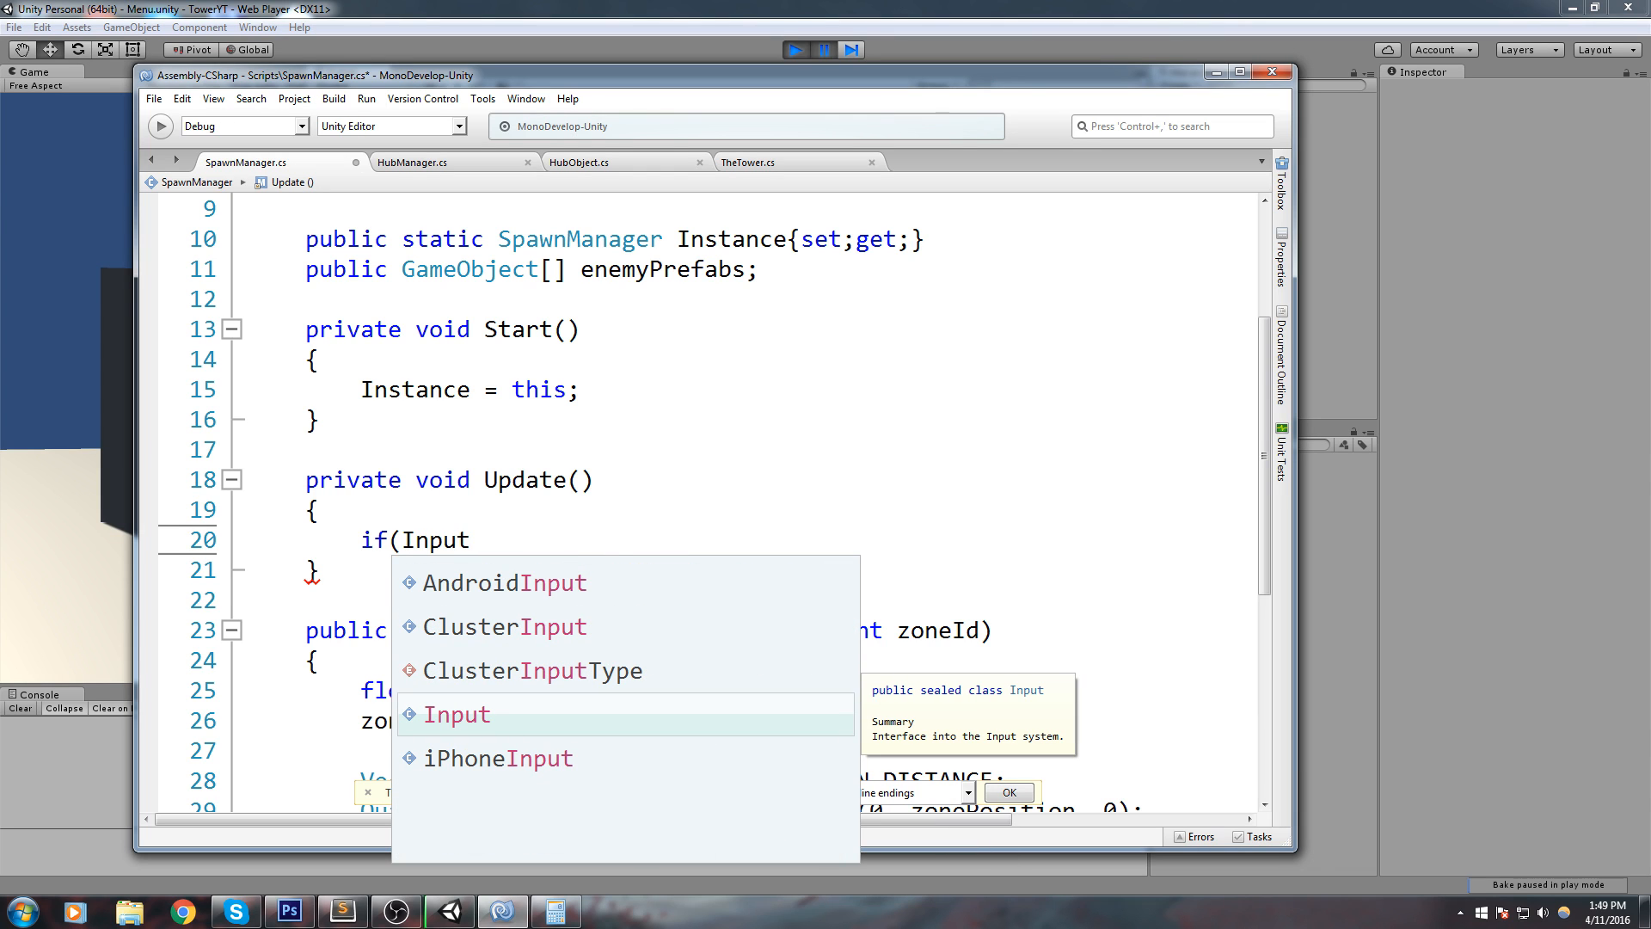
text(.Get)
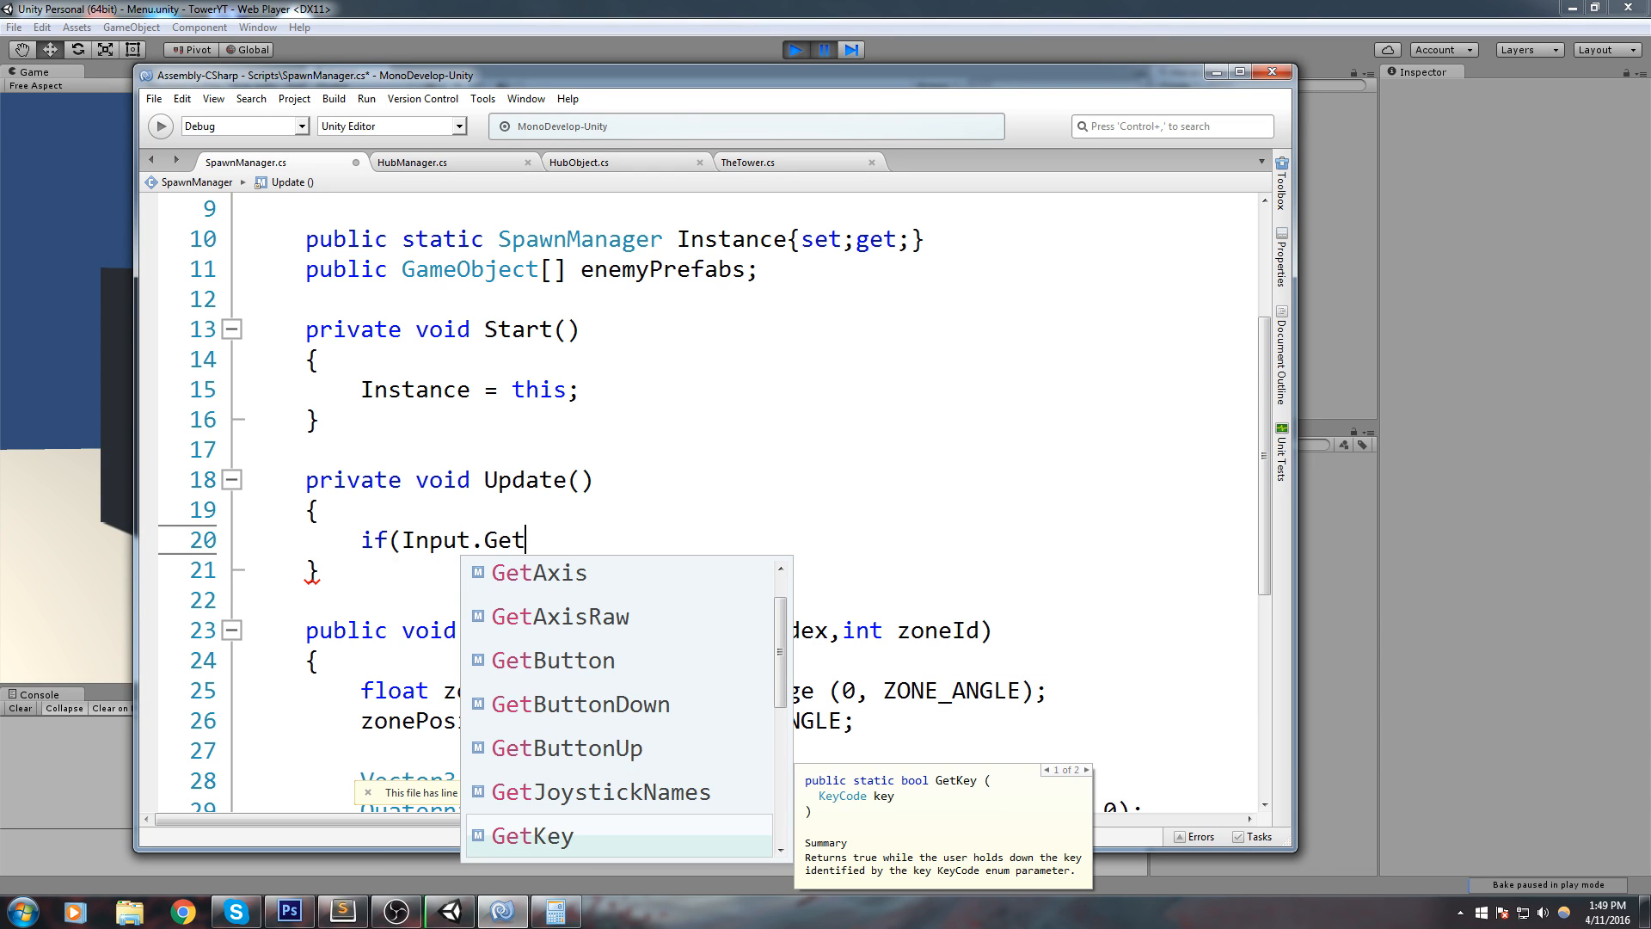
text(K)
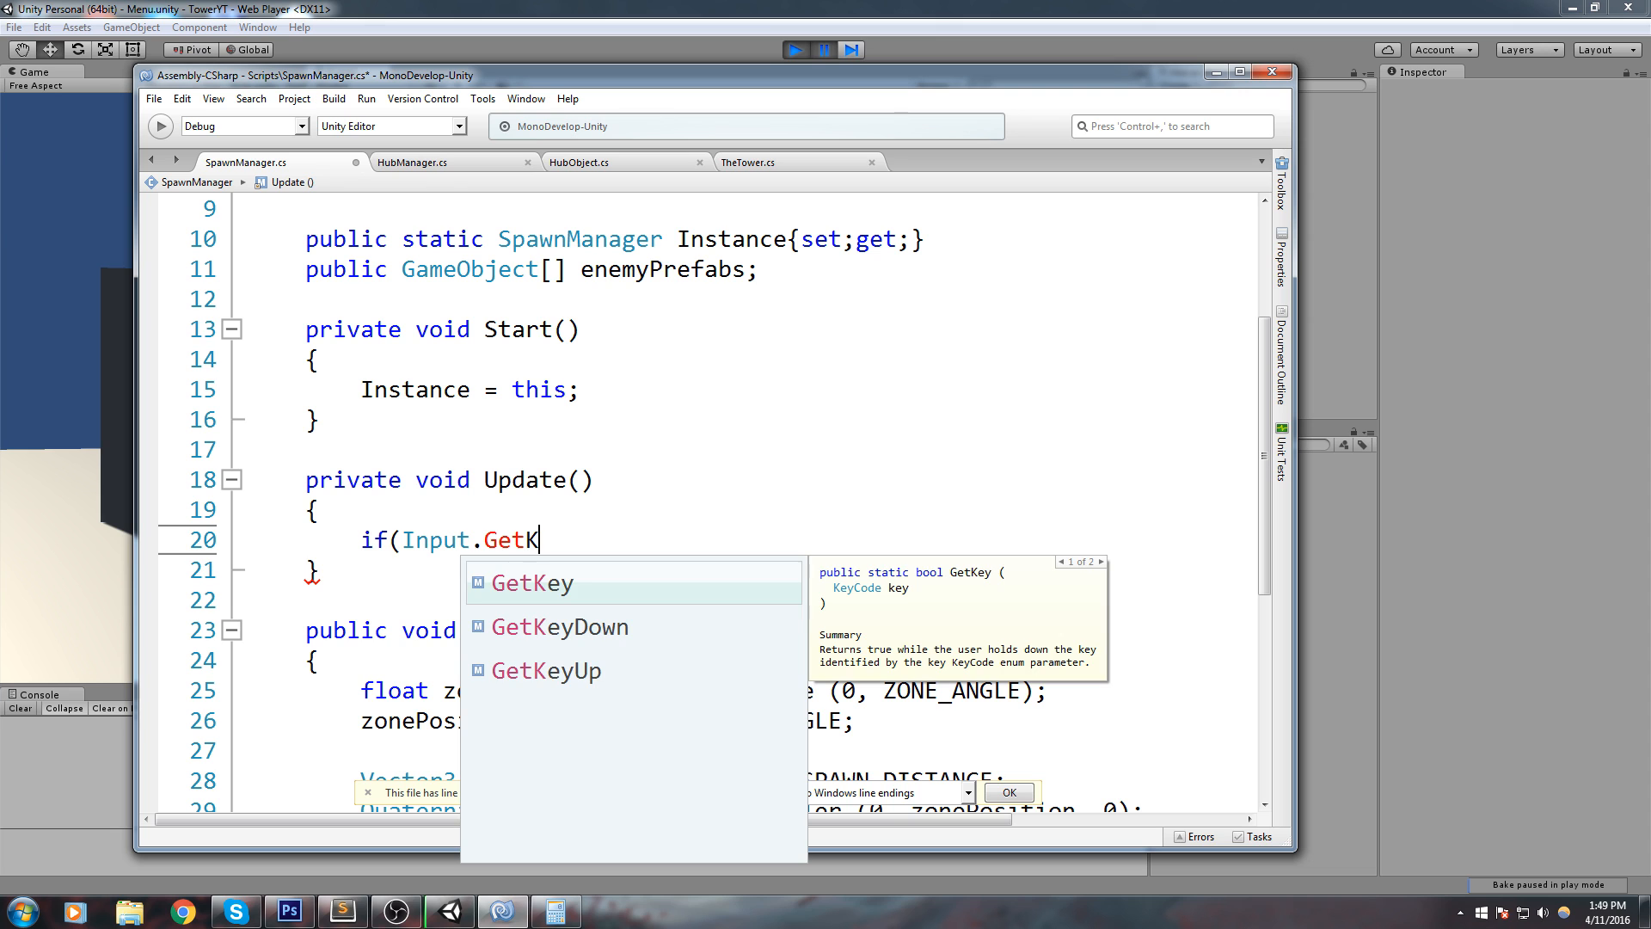
text(eyDown)
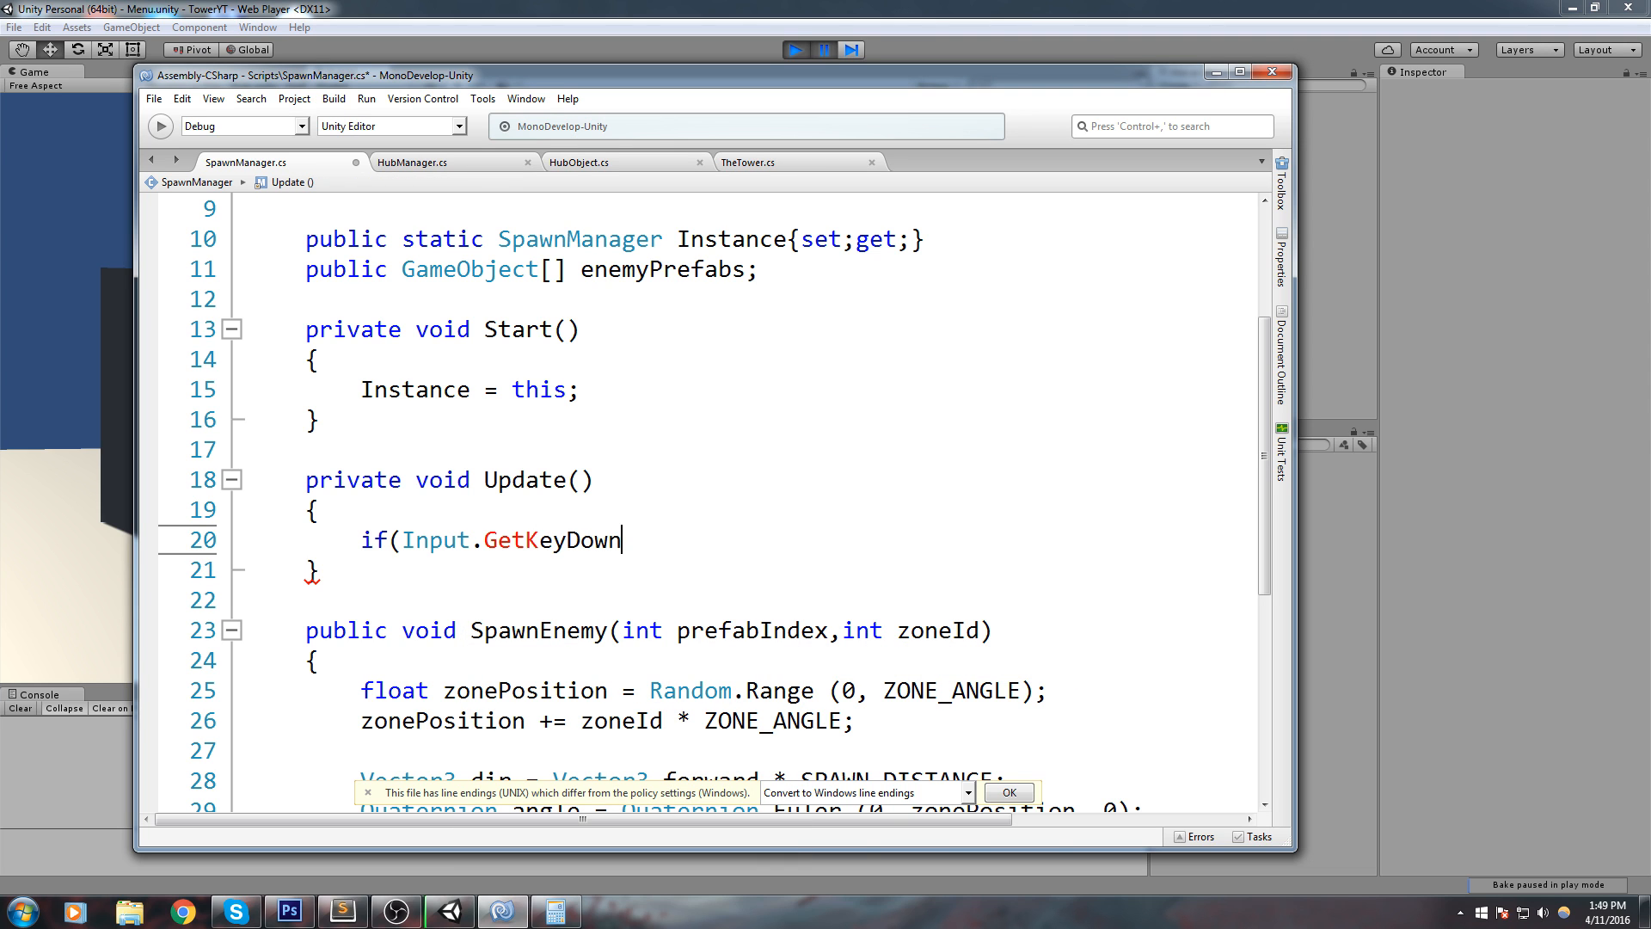
text((KeyCode.A)
text(S)
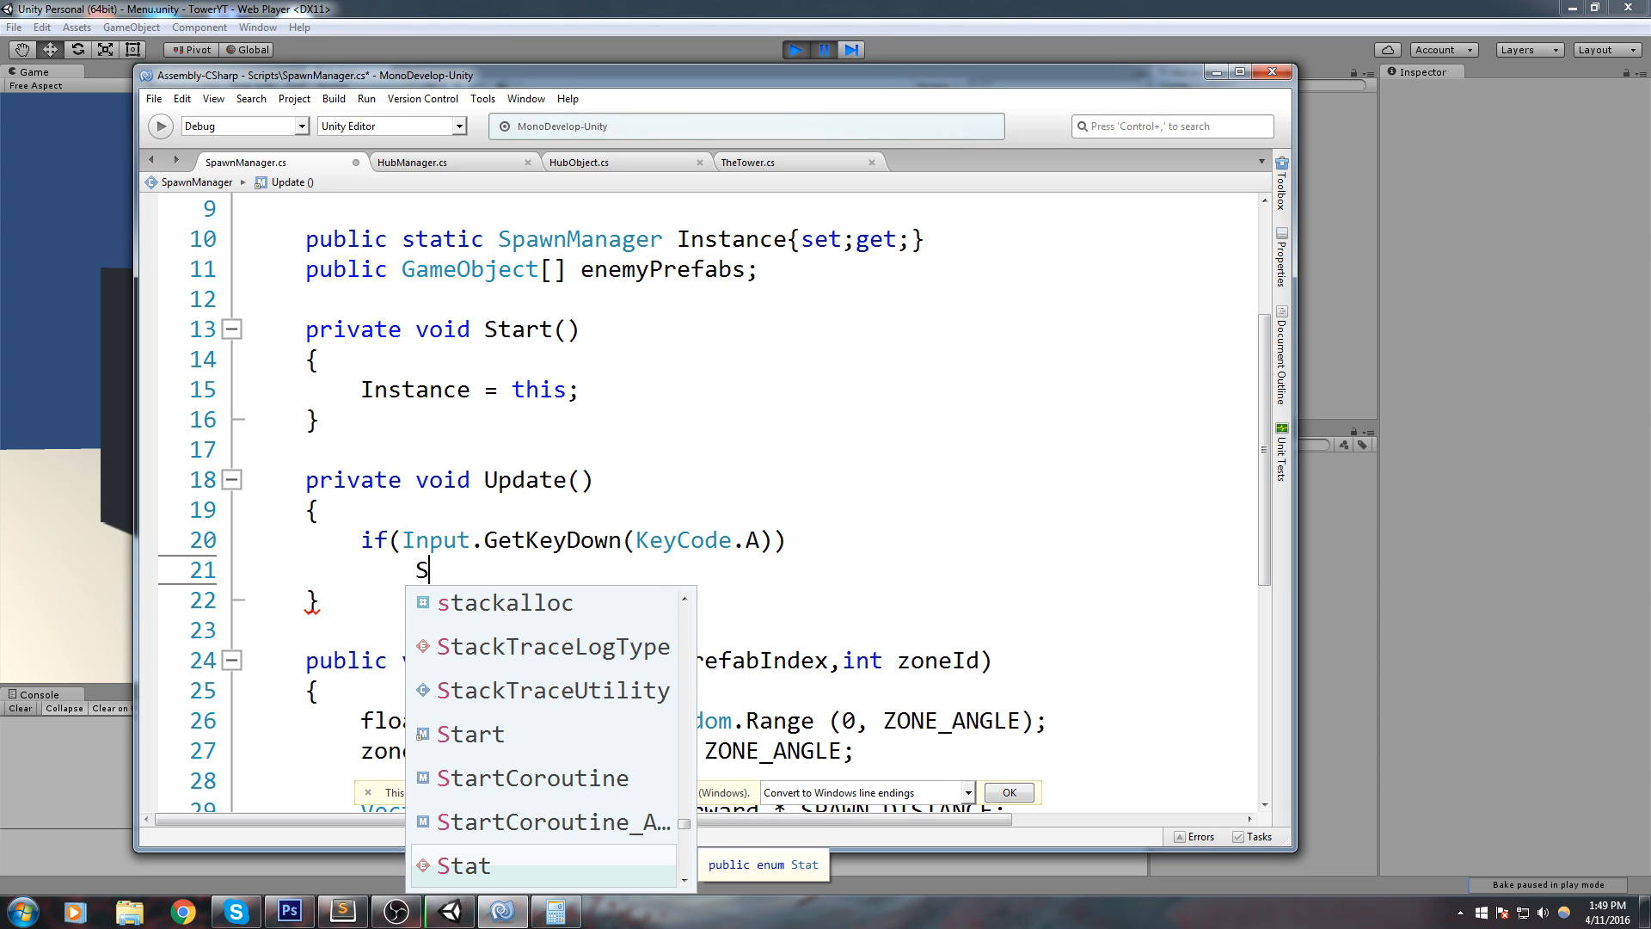
Step: Start a SpawnEnemy(0, call inside the A-key check
text(p)
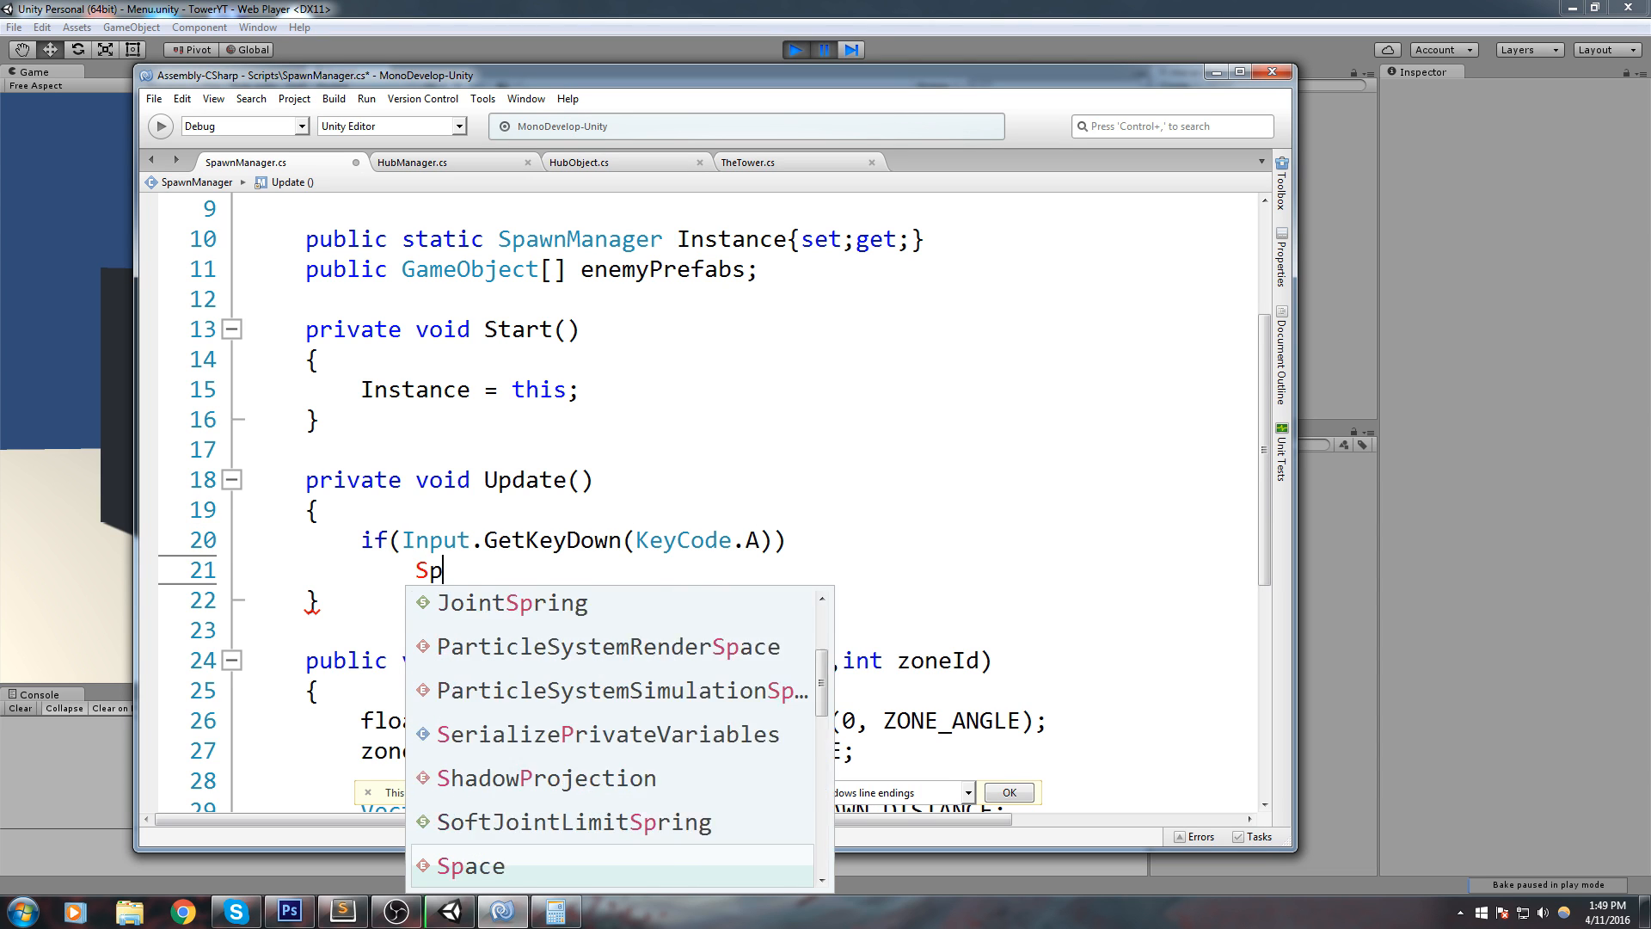
text(awnEnemy()
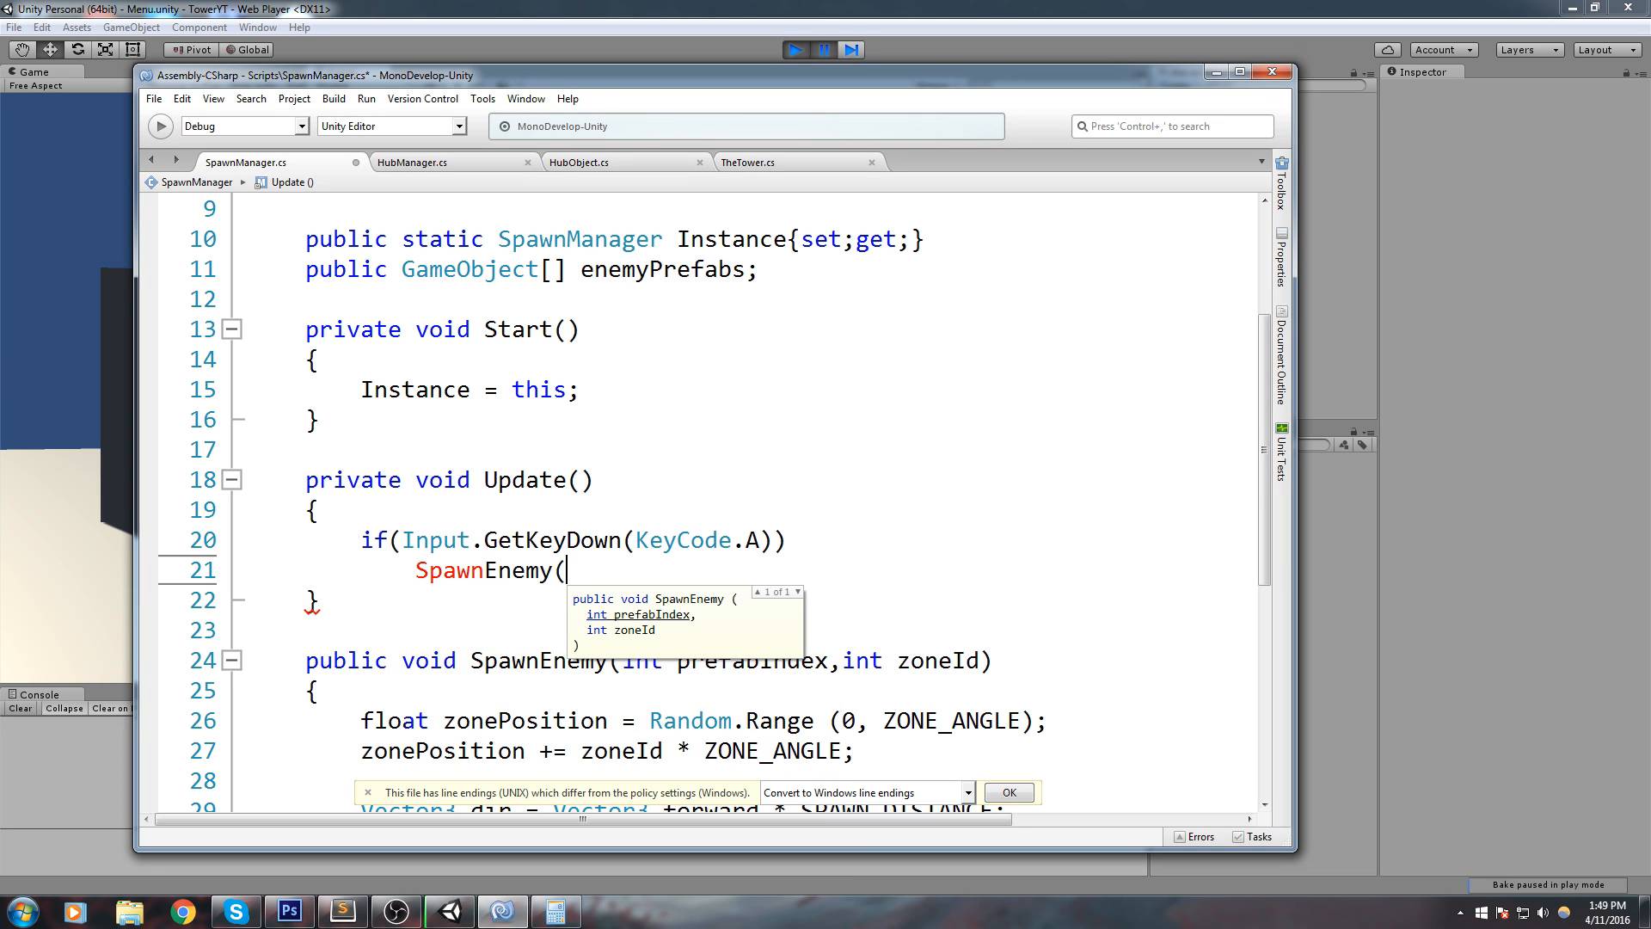
text(0)
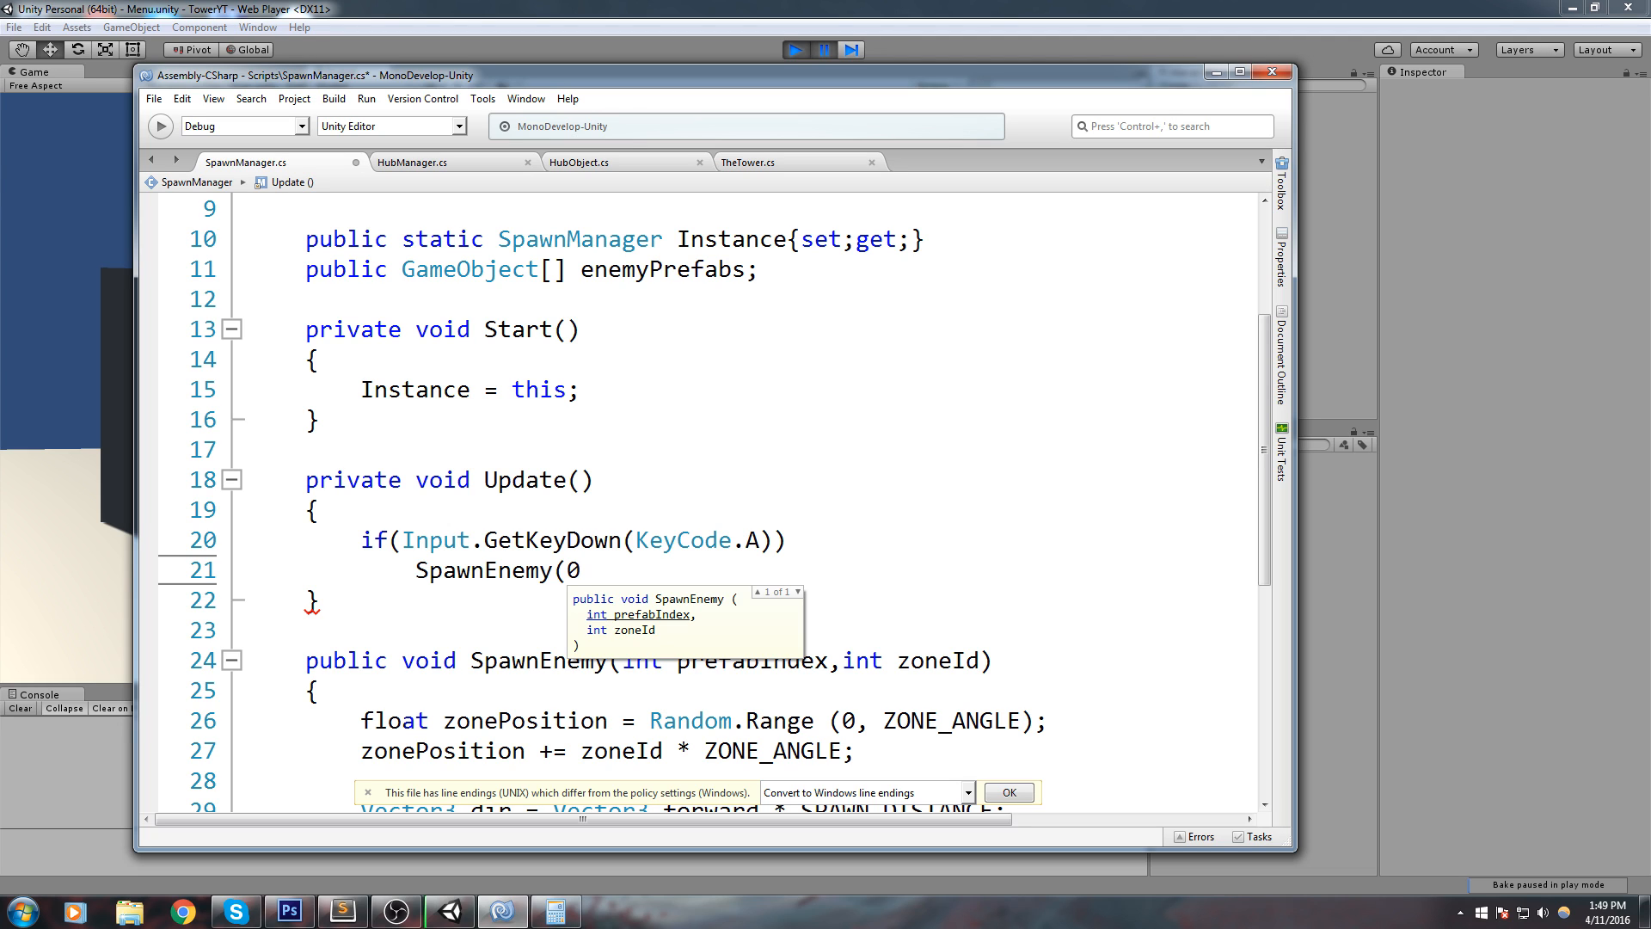
text(,)
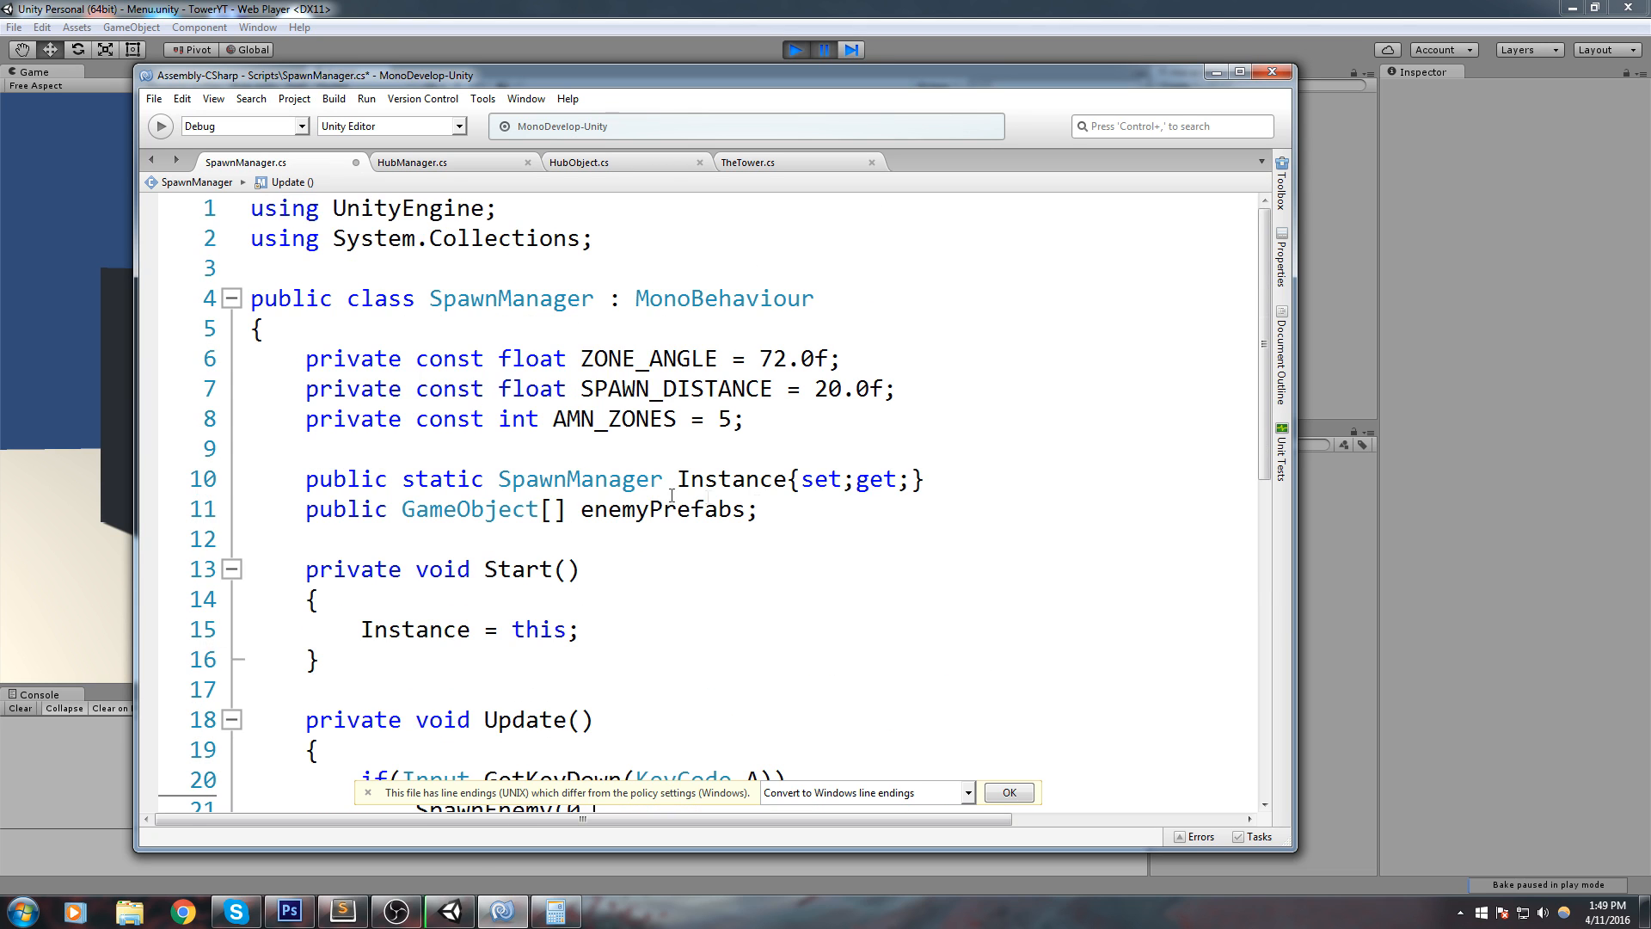
Step: Declare a private zoneIndex field and add zoneIndex++ in SpawnEnemy
text(private void int Z)
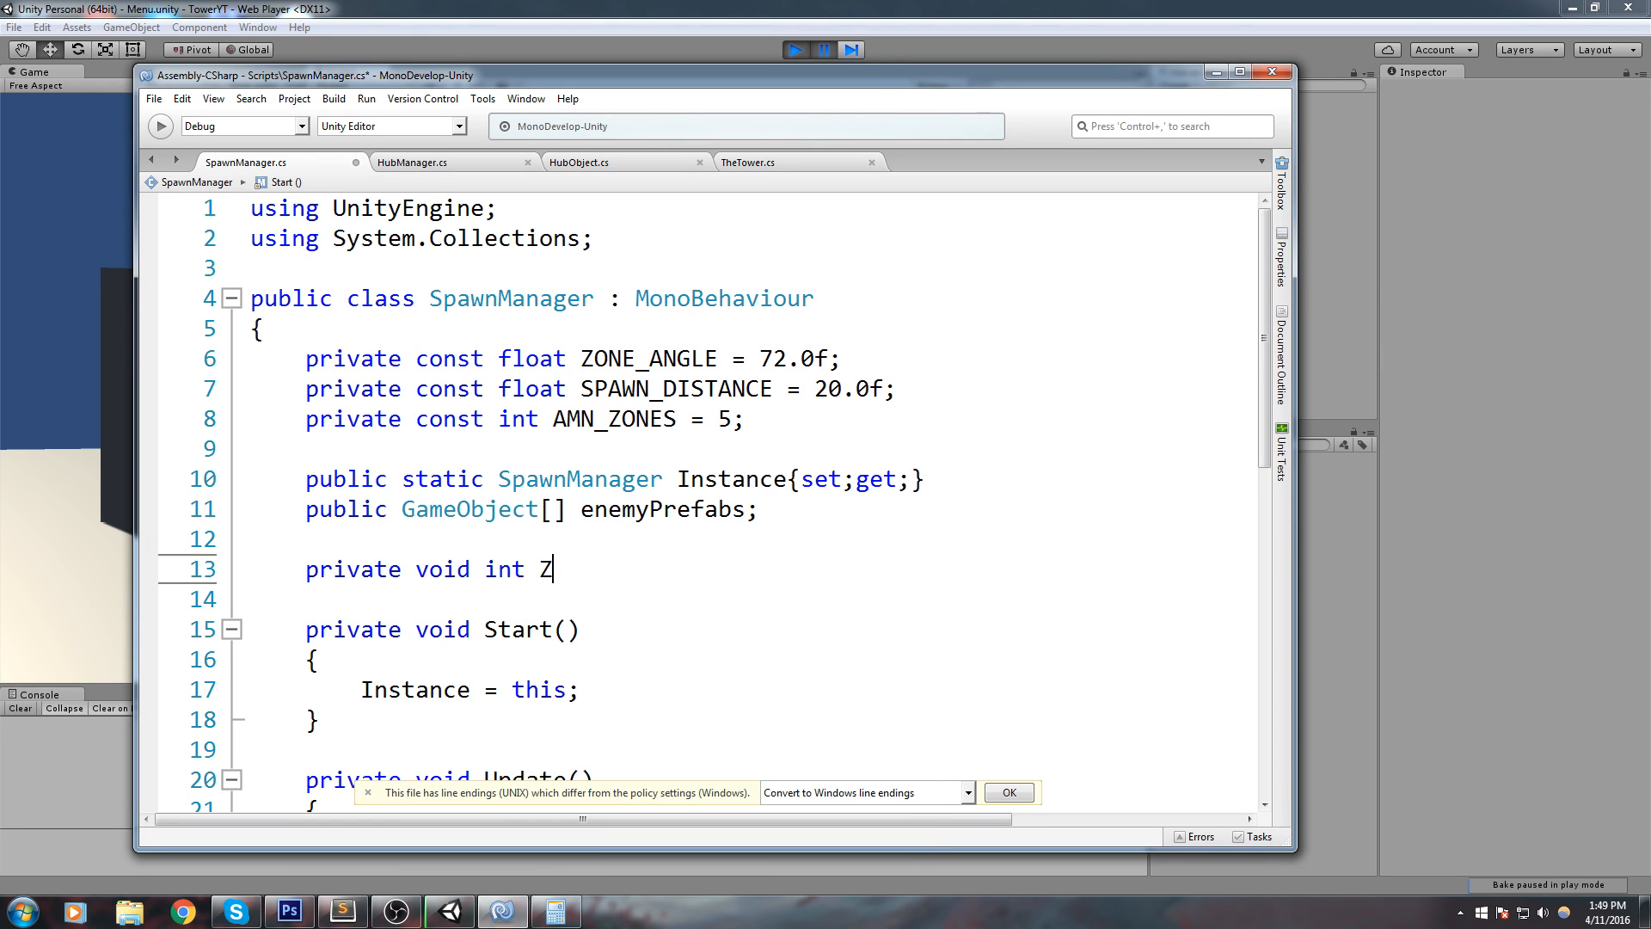
text(oneIN)
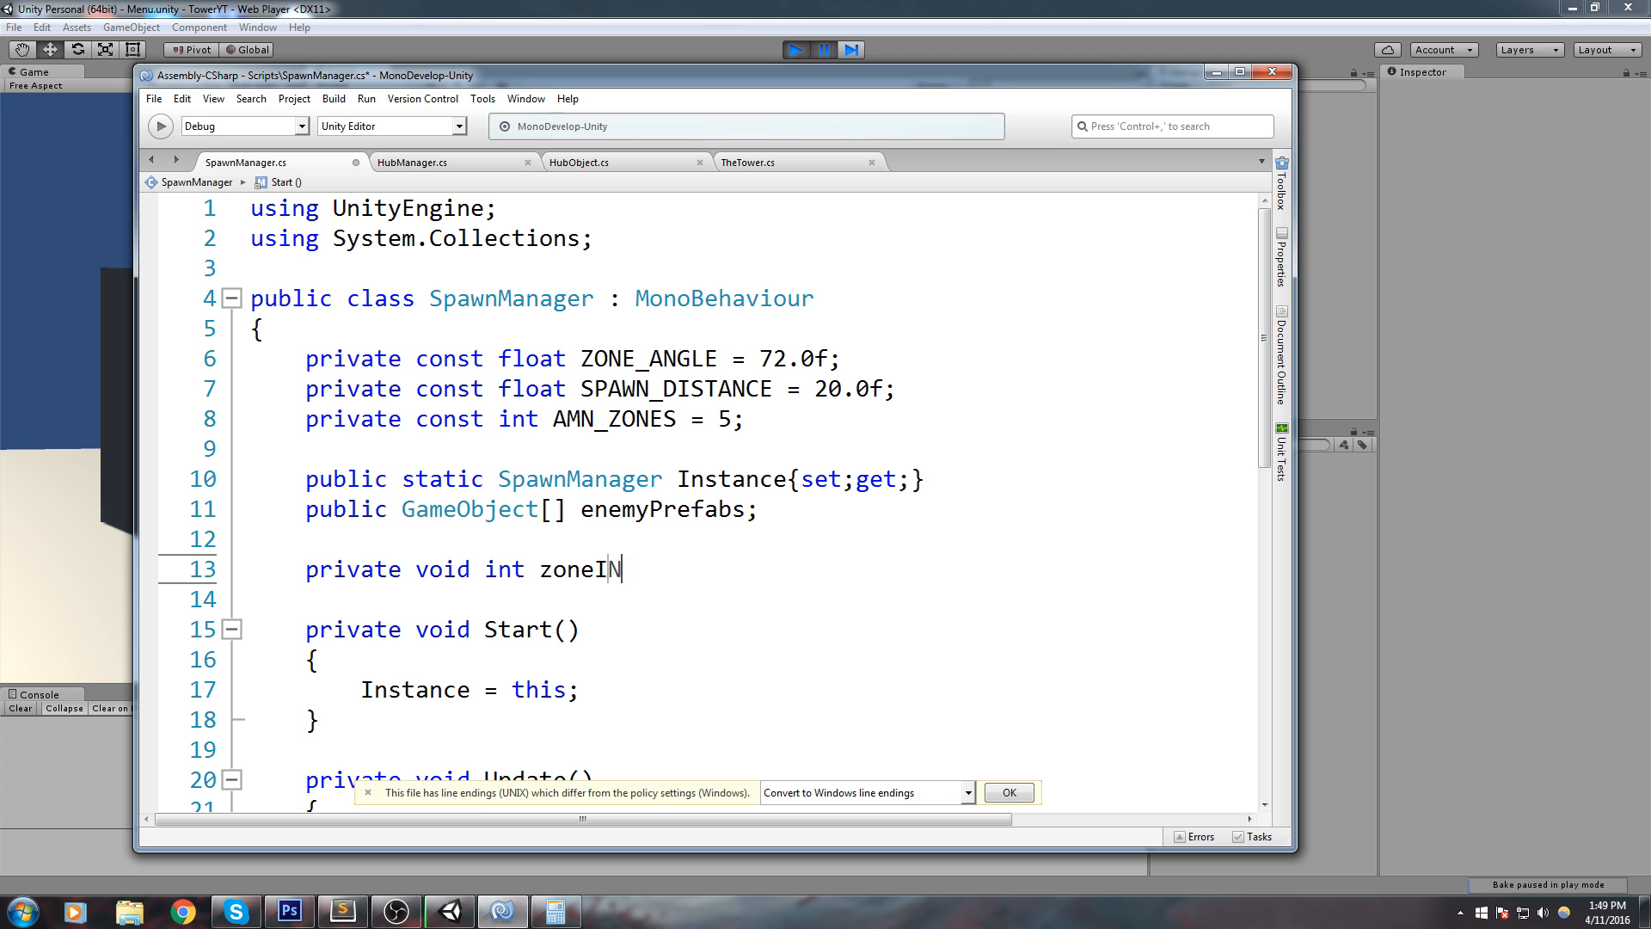
text(dex;)
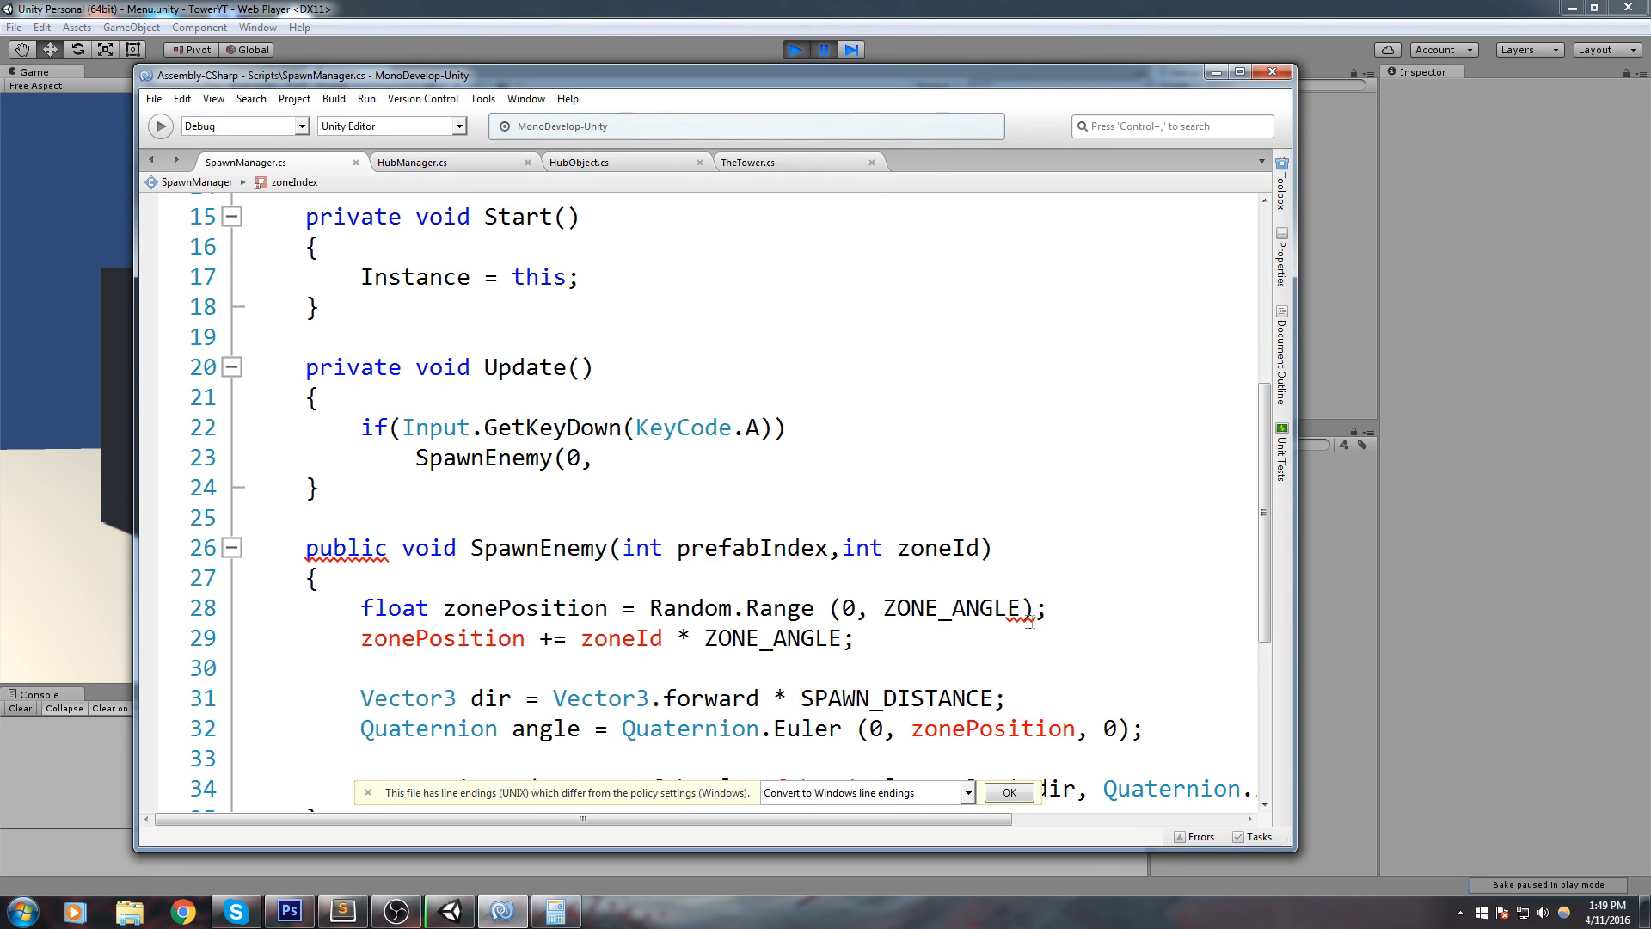
text(zoneIndex)
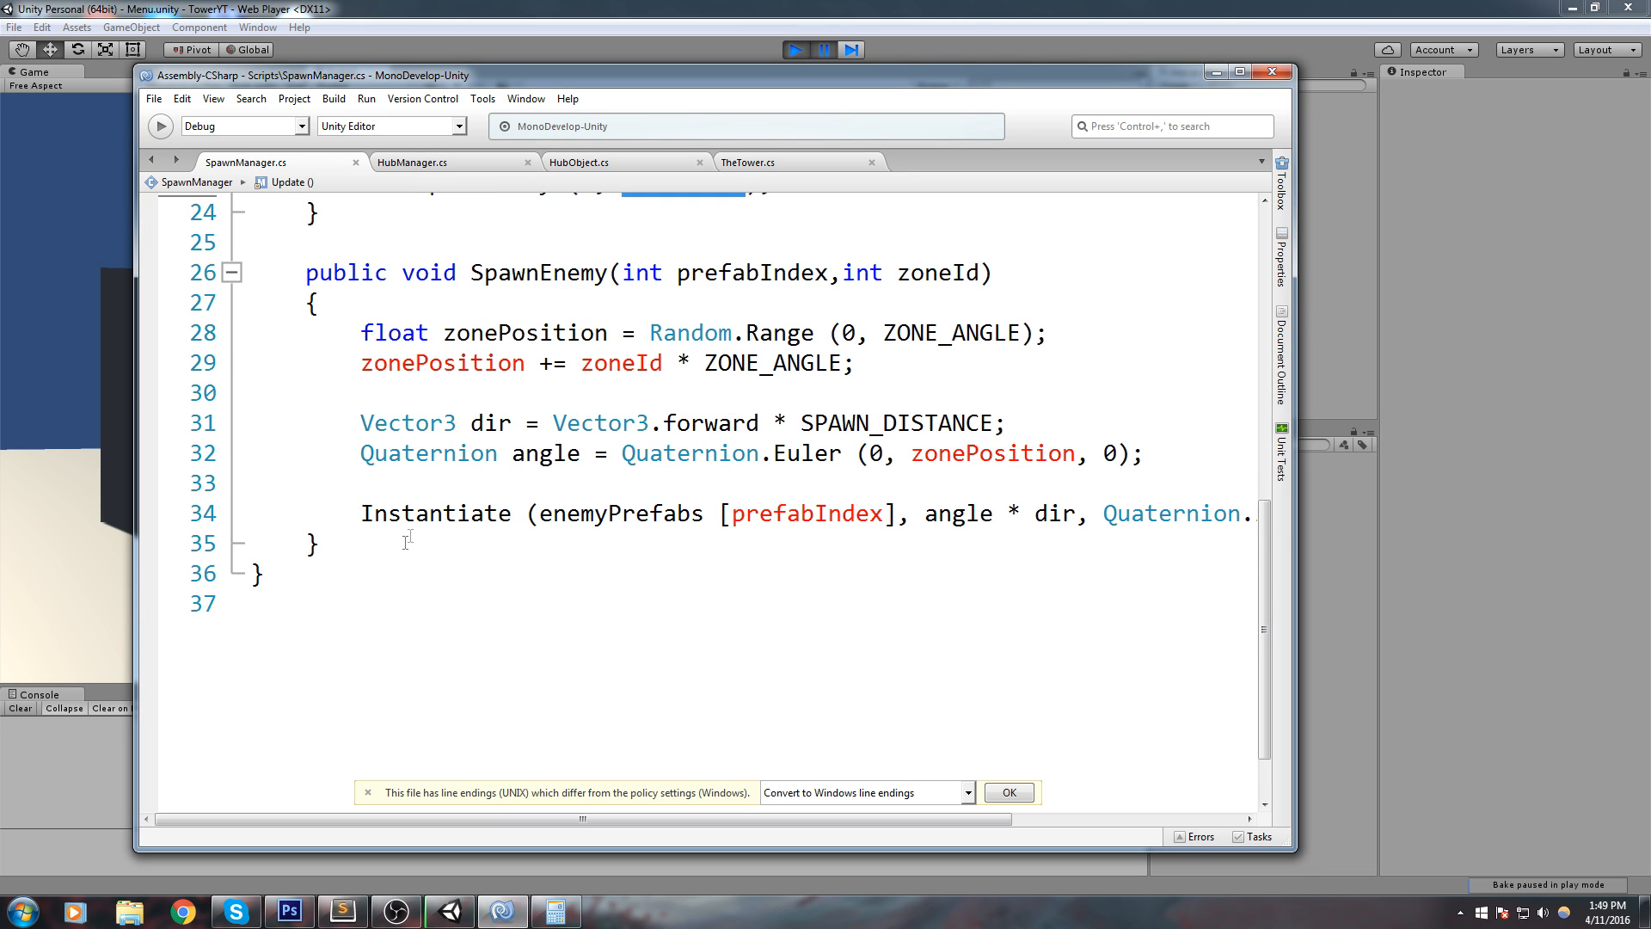
text(zoneIndex)
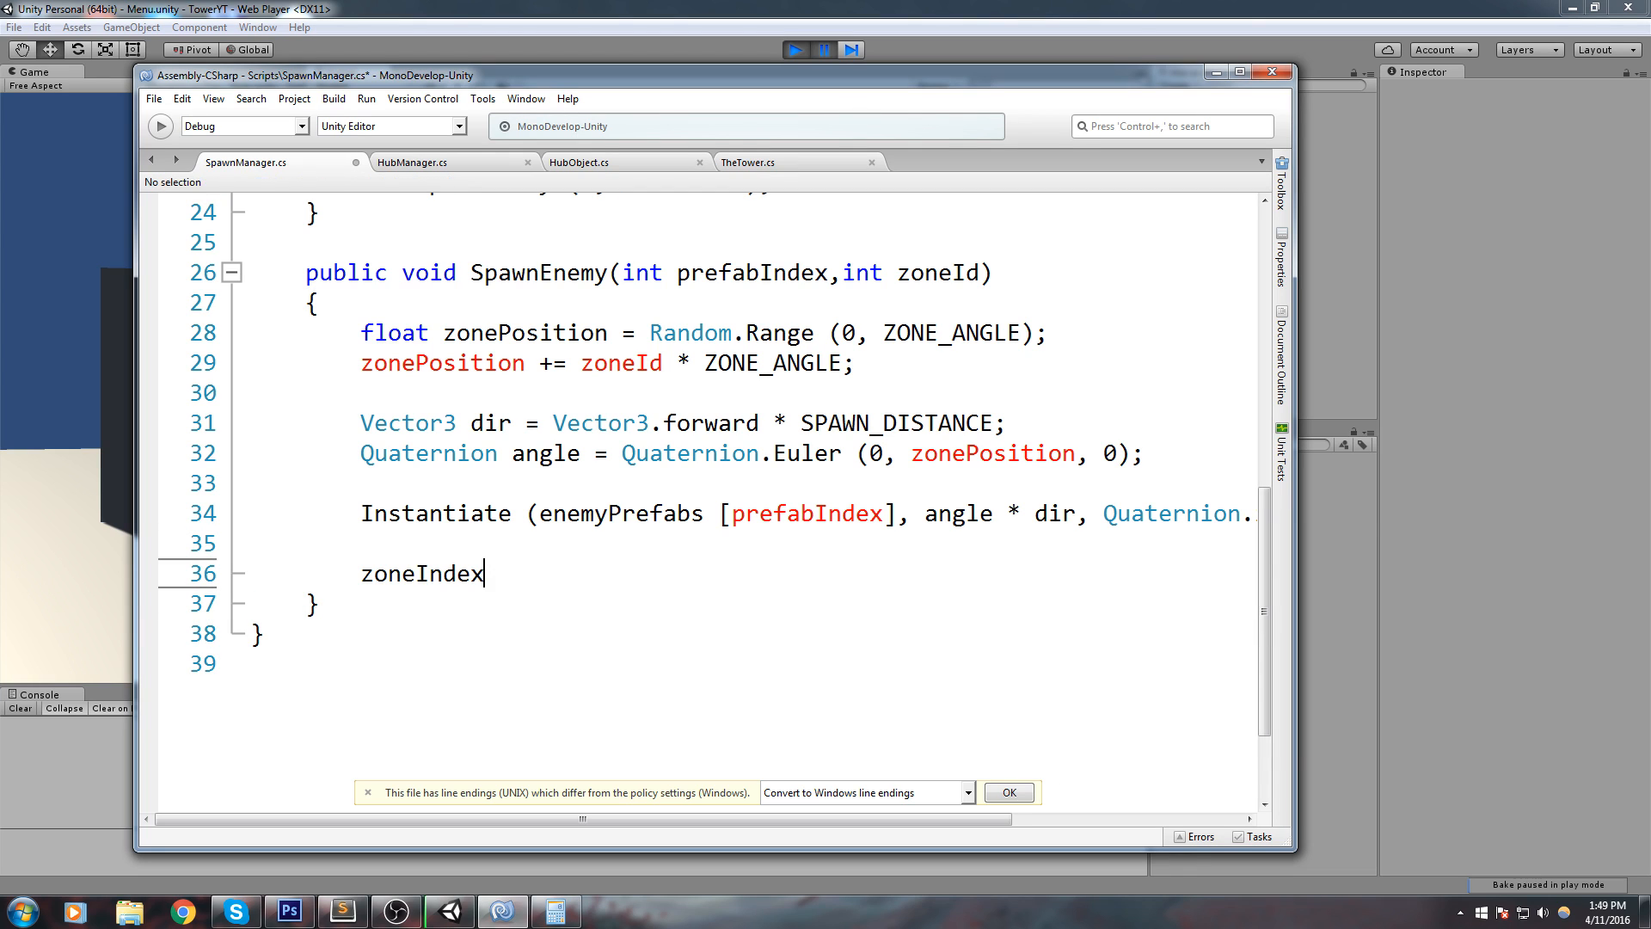
text(++;)
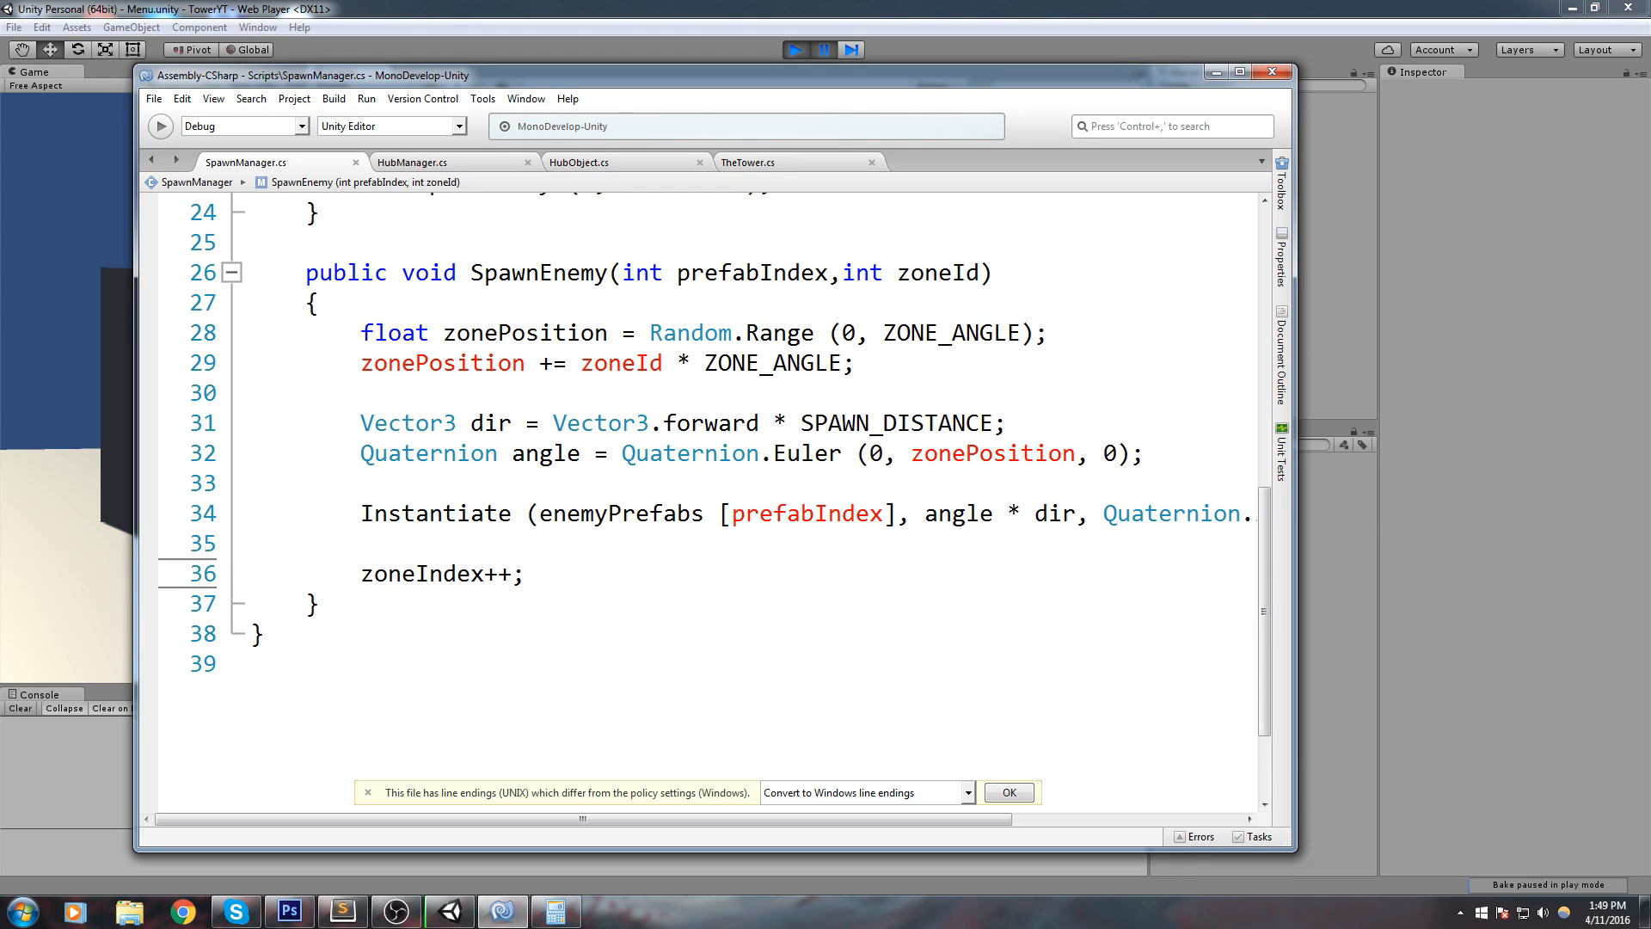
Step: Start an if(zoneIndex >= AMN_ZONES) check and select the stray 'void' in the field
click(516, 573)
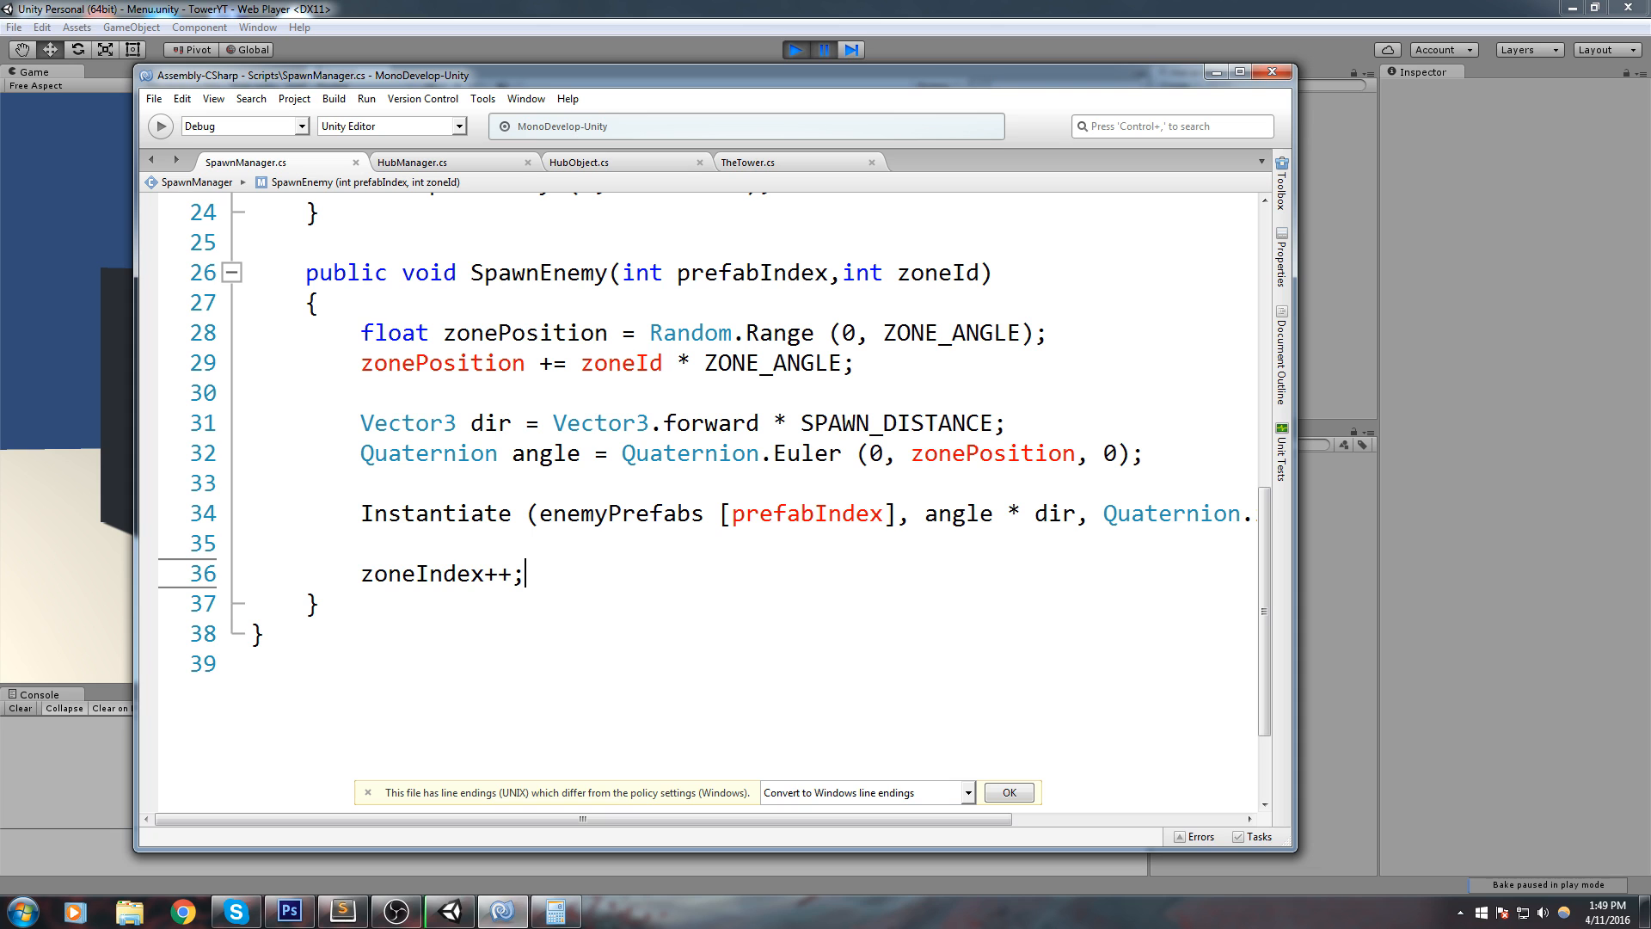
text(if()
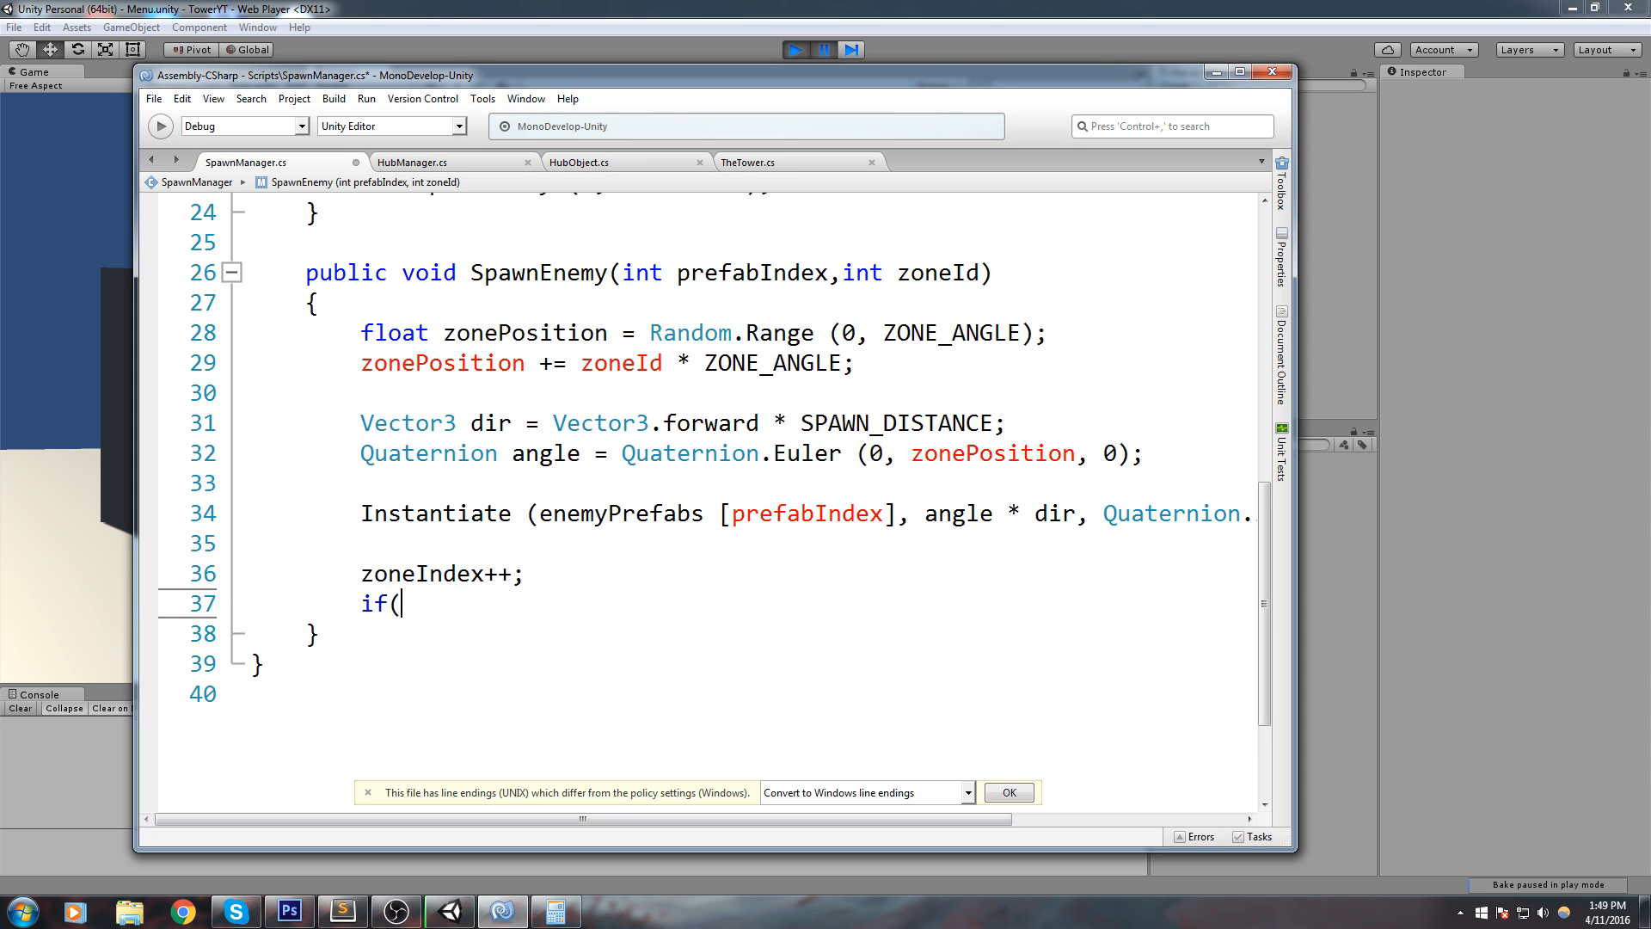
text(zoneIndex >)
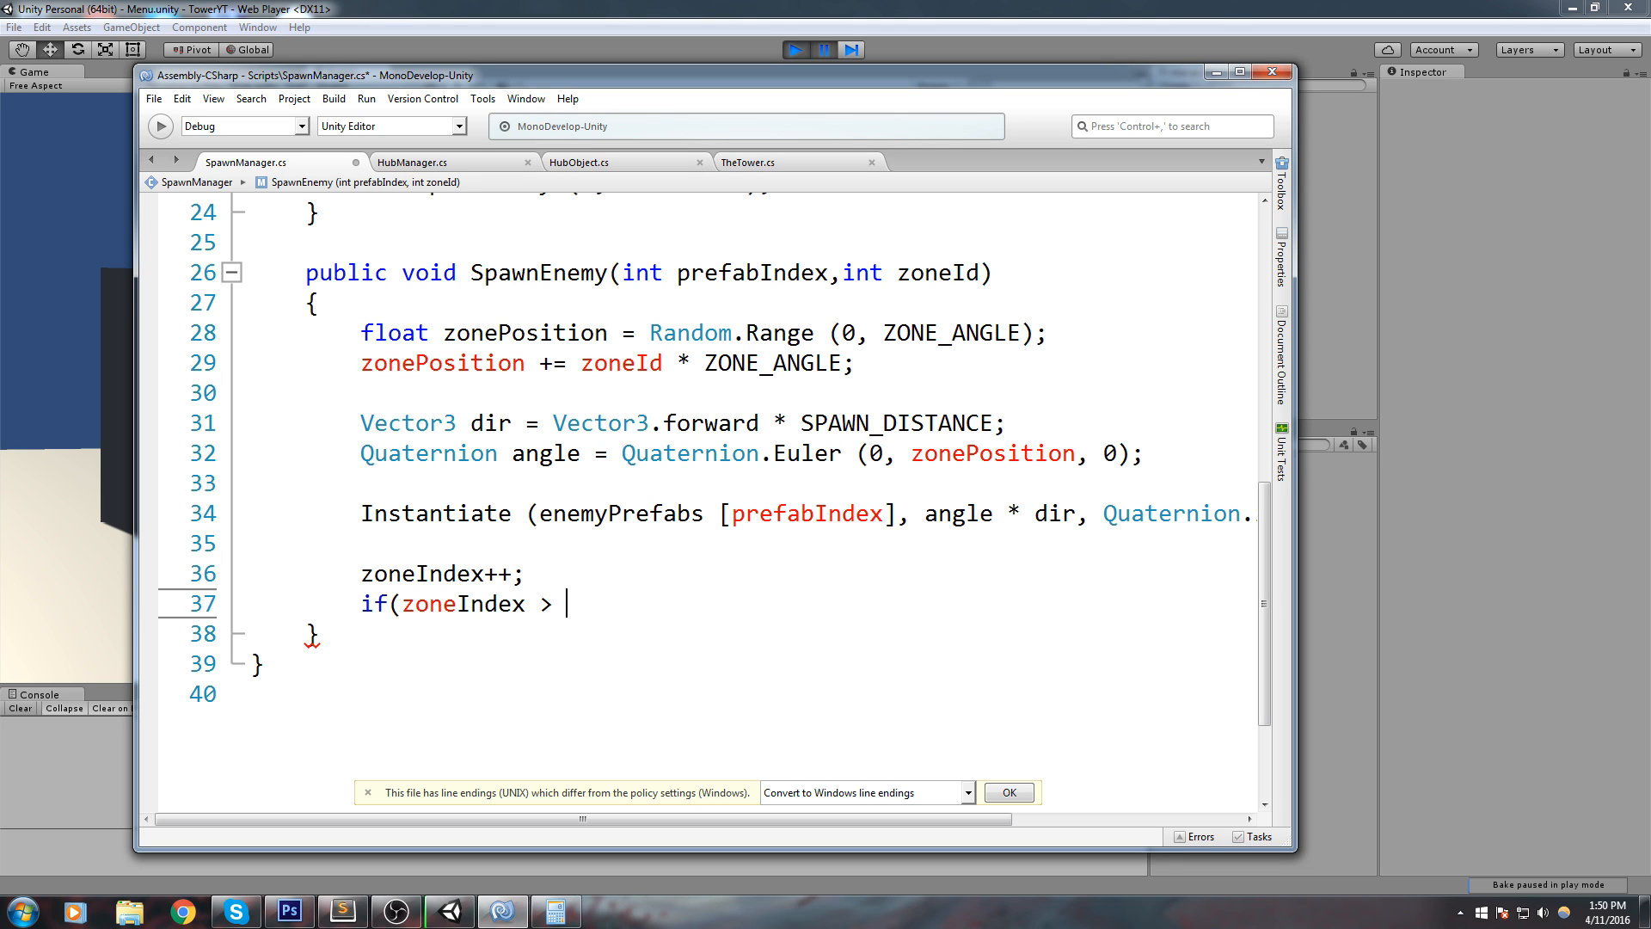
text(= Am)
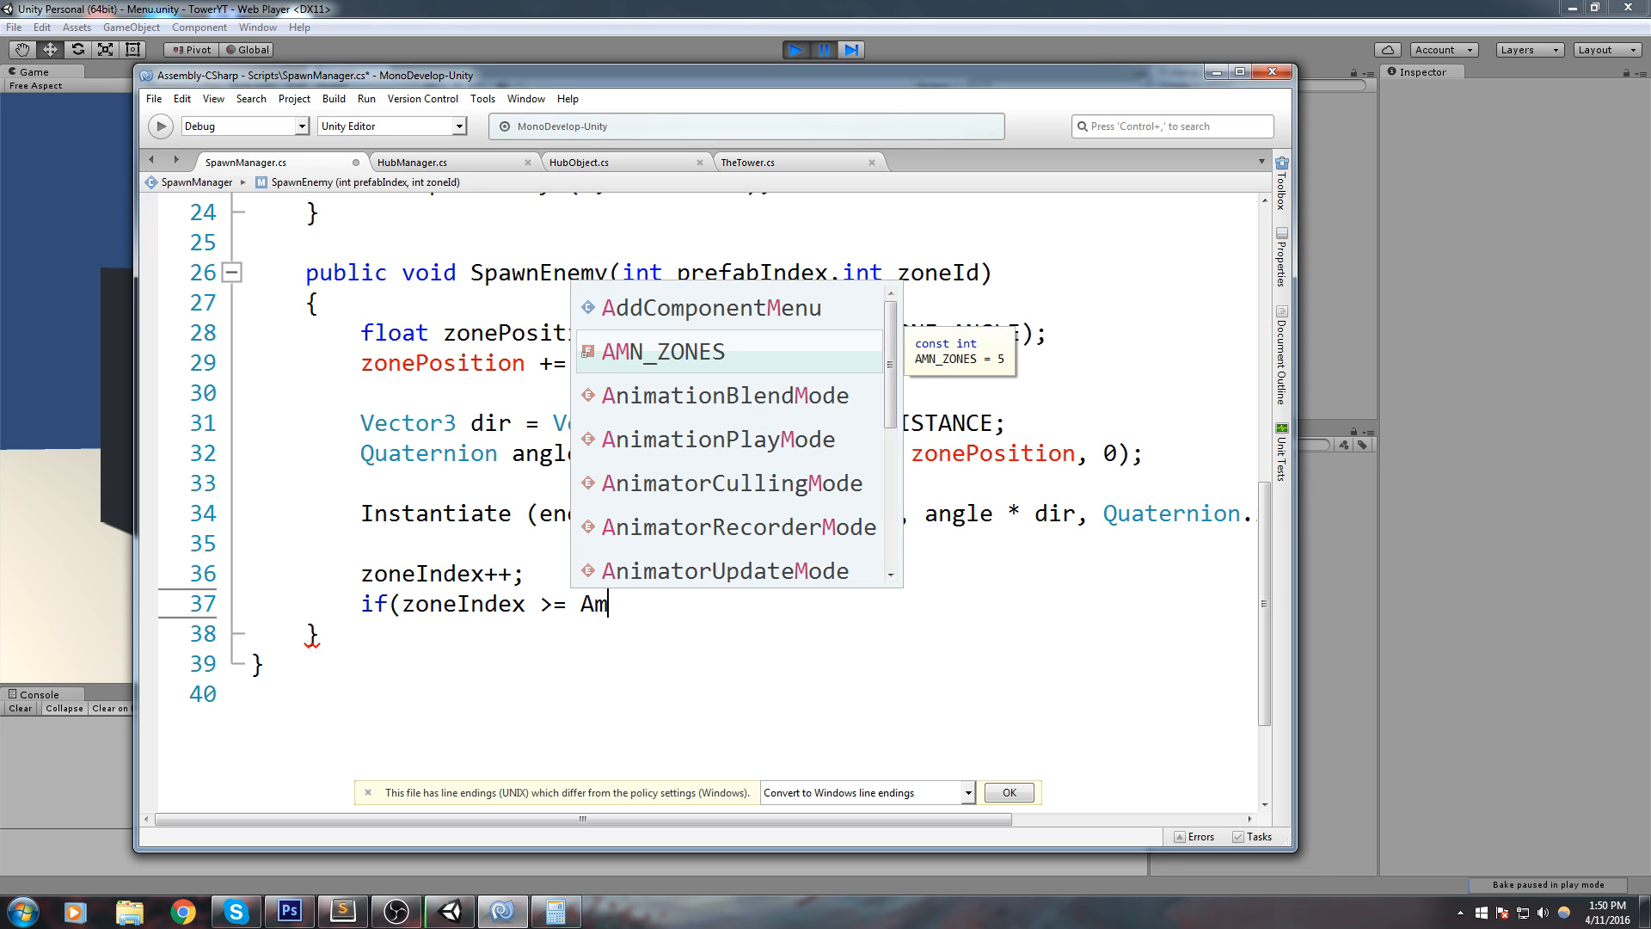
text(zone)
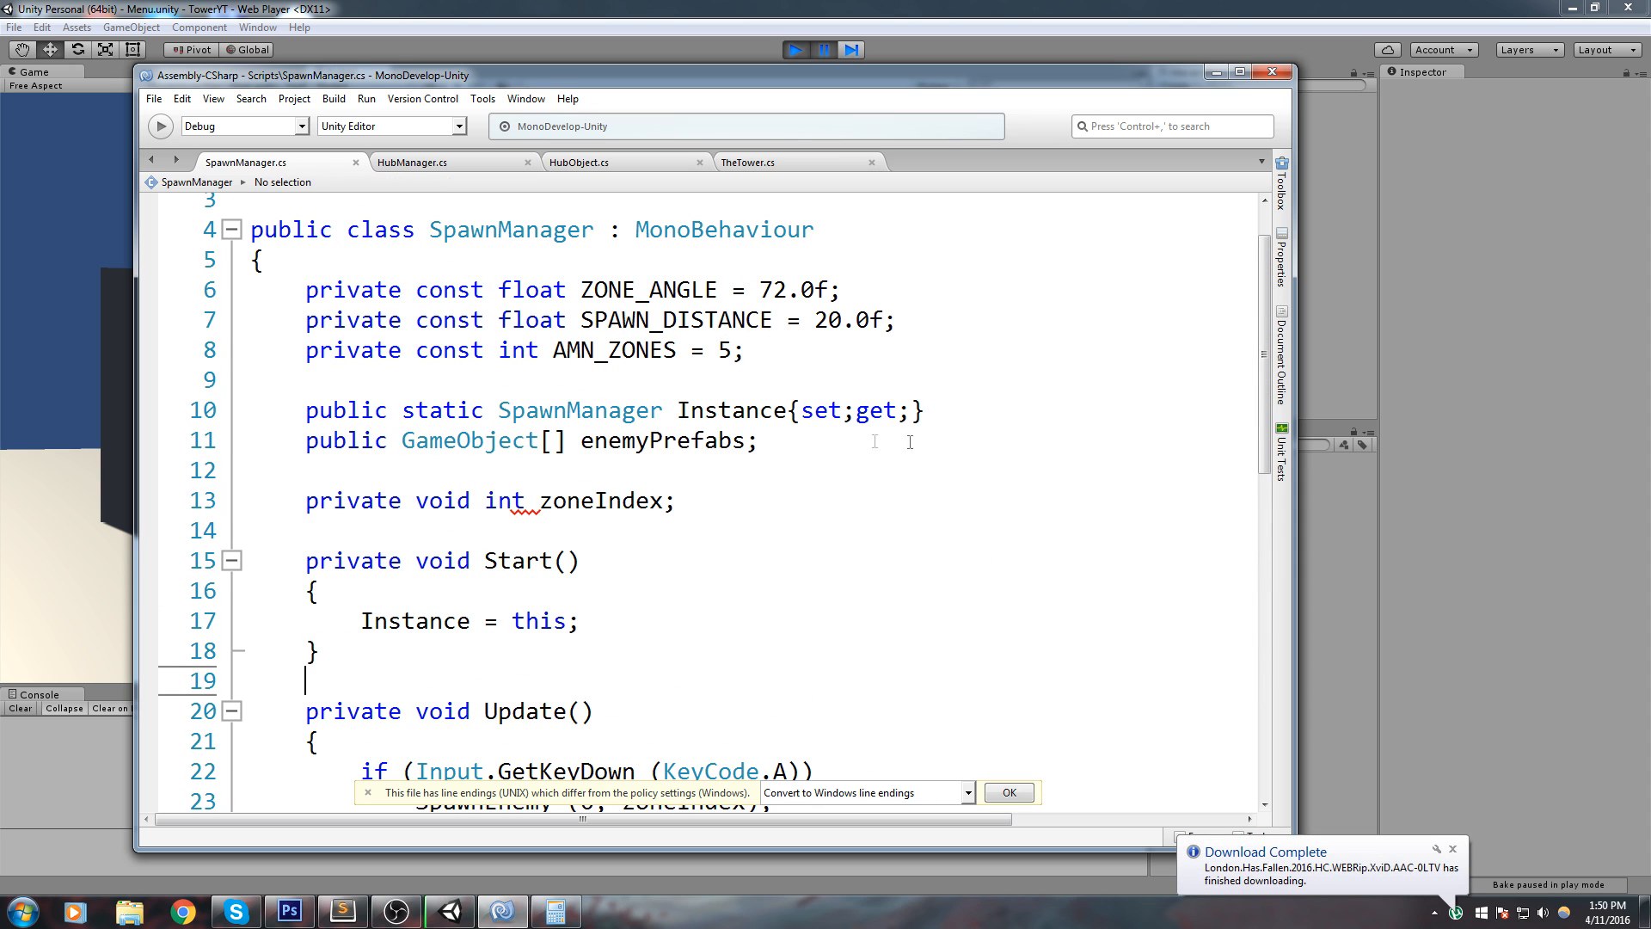
double_click(441, 501)
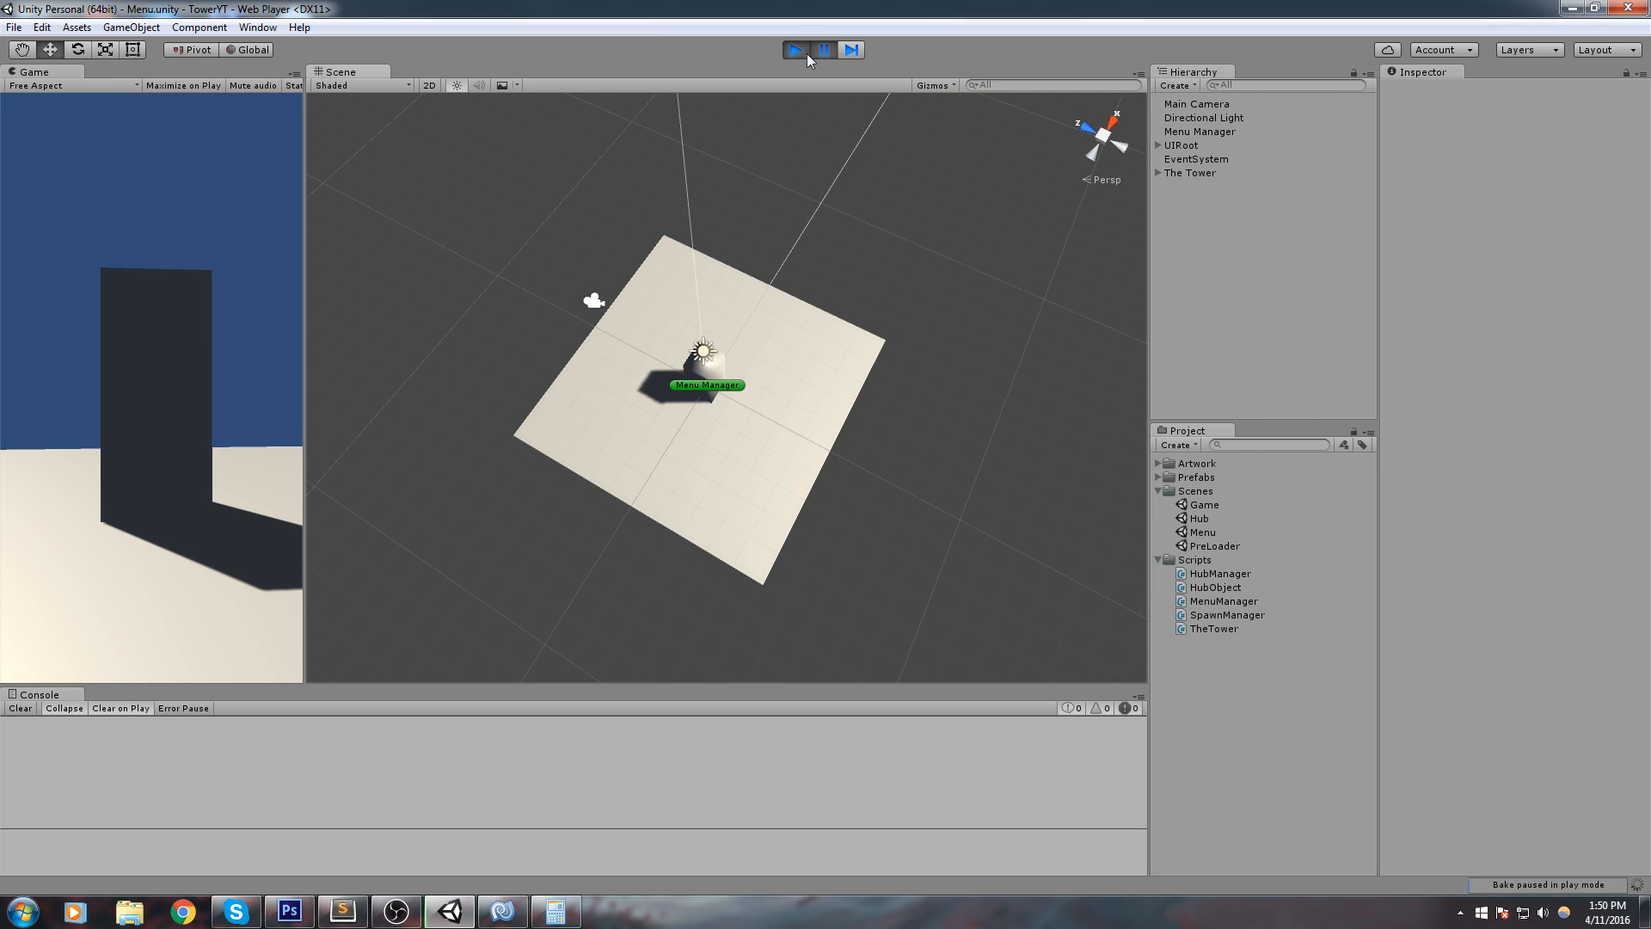
Step: Replay from PreLoader, inspect The Tower's NullReferenceException, then stop and open the Game scene
click(793, 50)
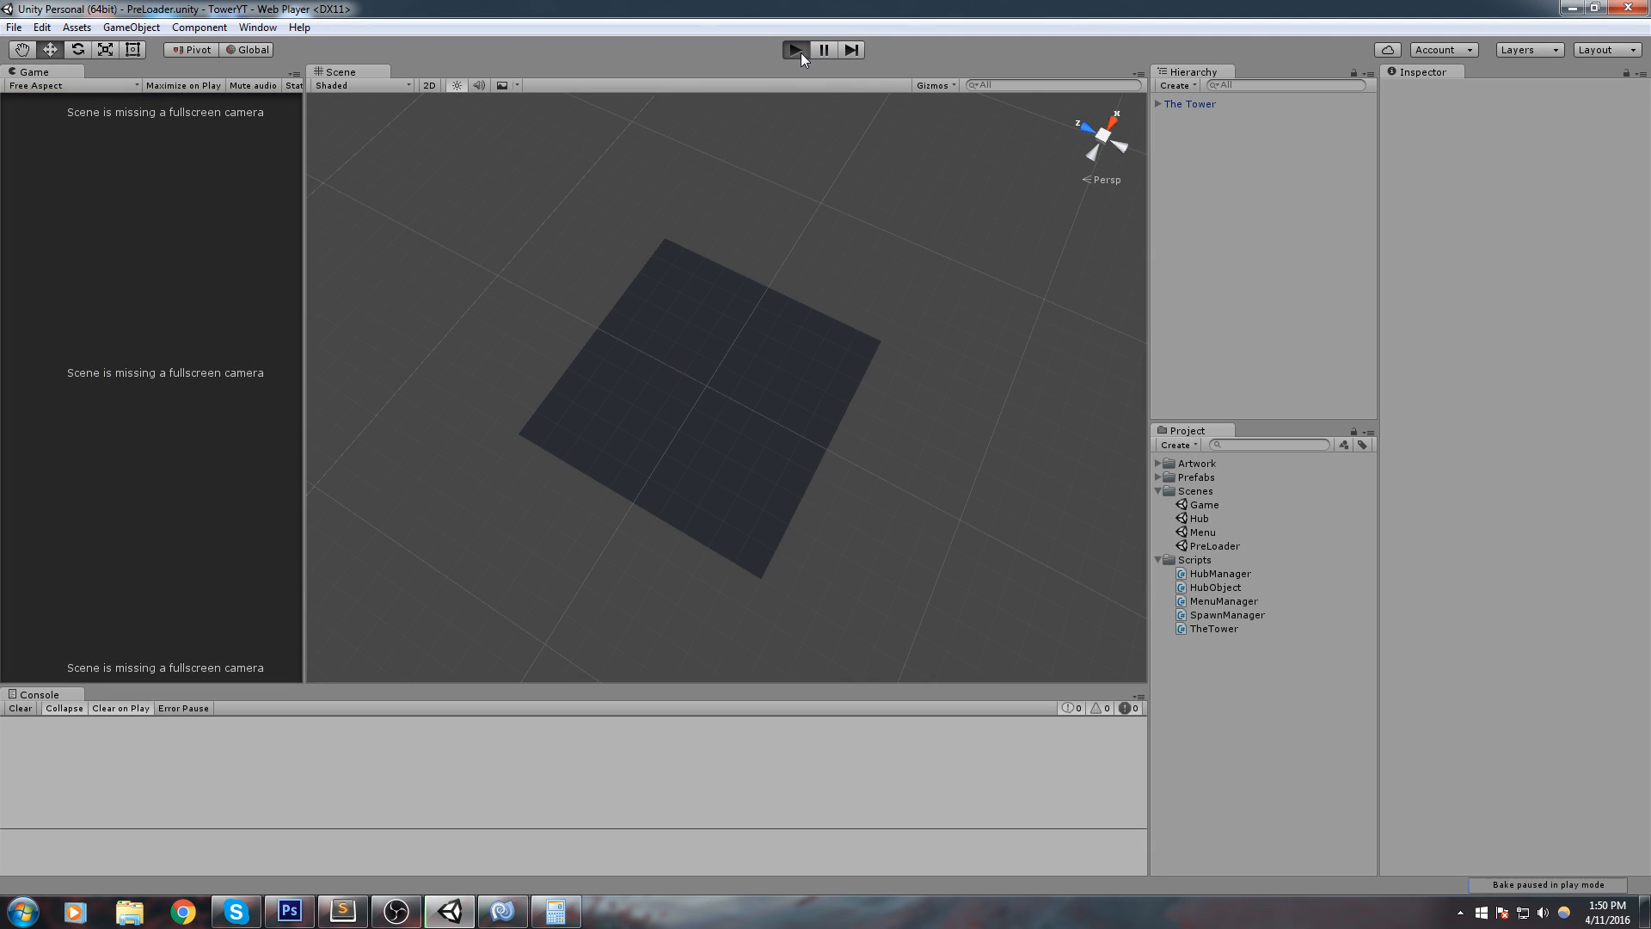
click(794, 49)
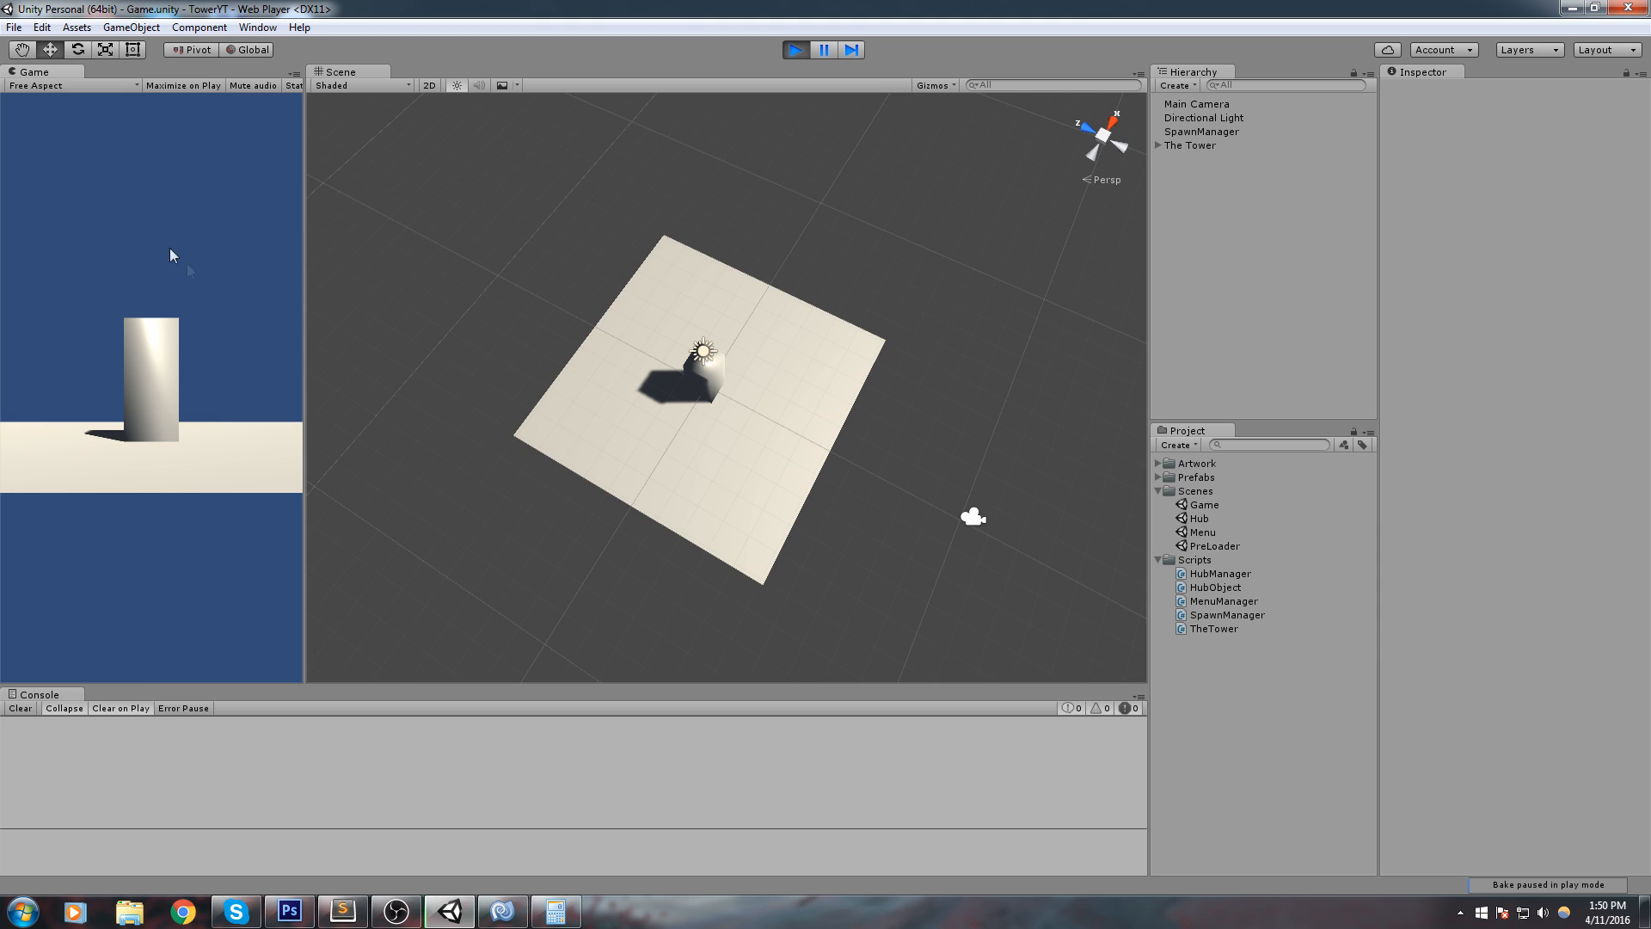
click(1157, 146)
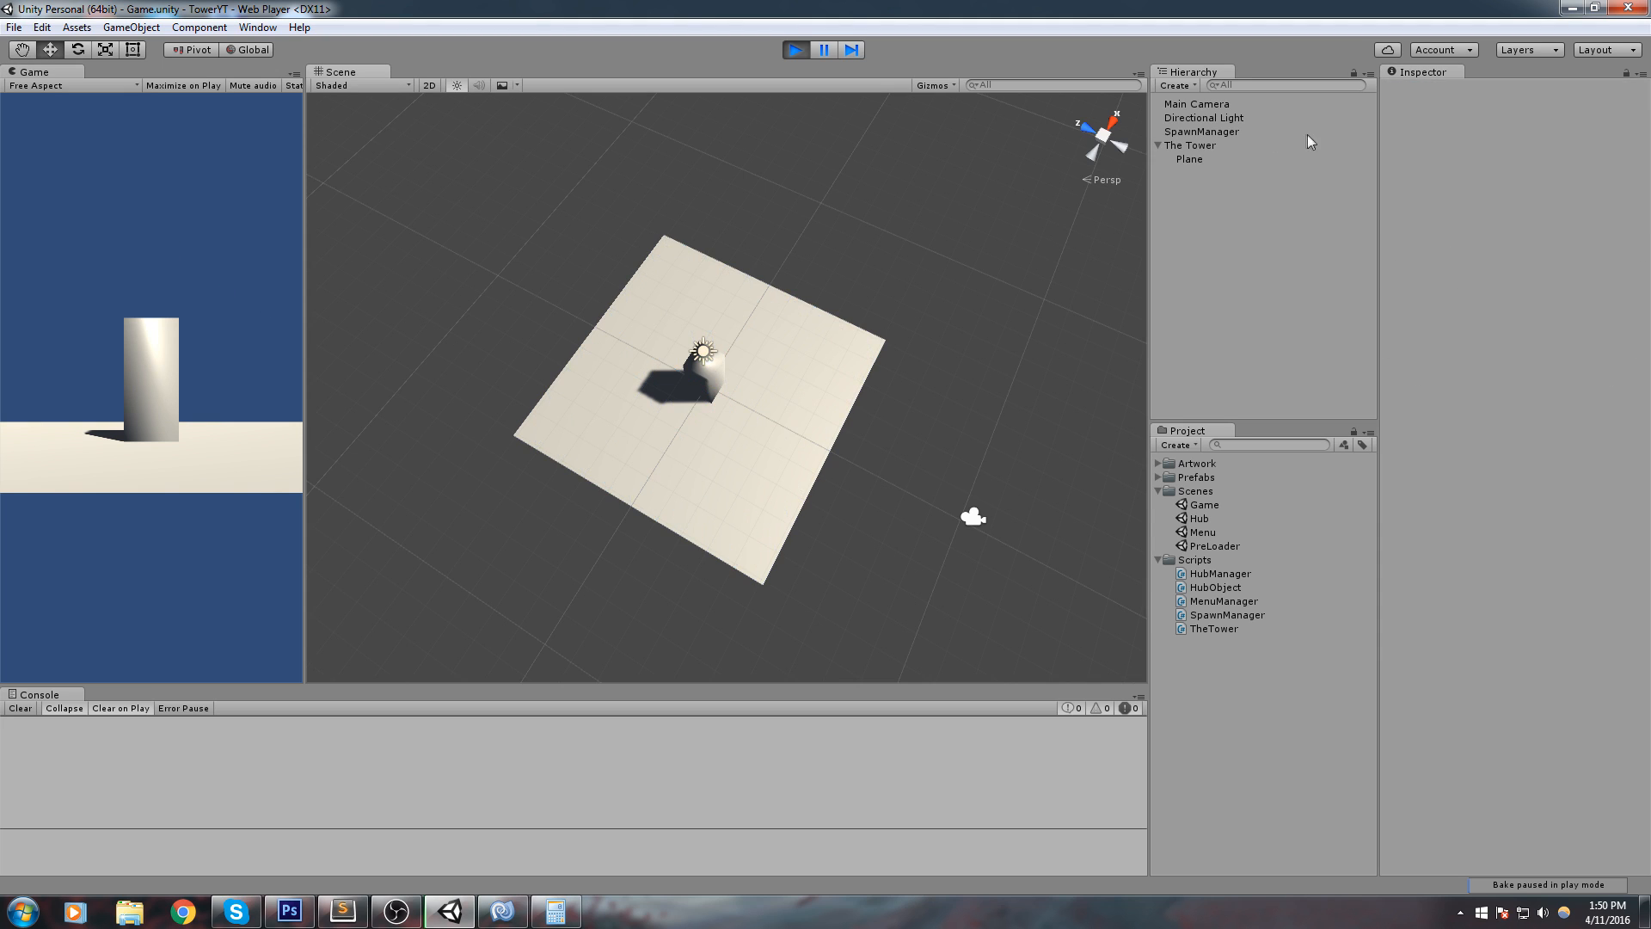
click(1201, 131)
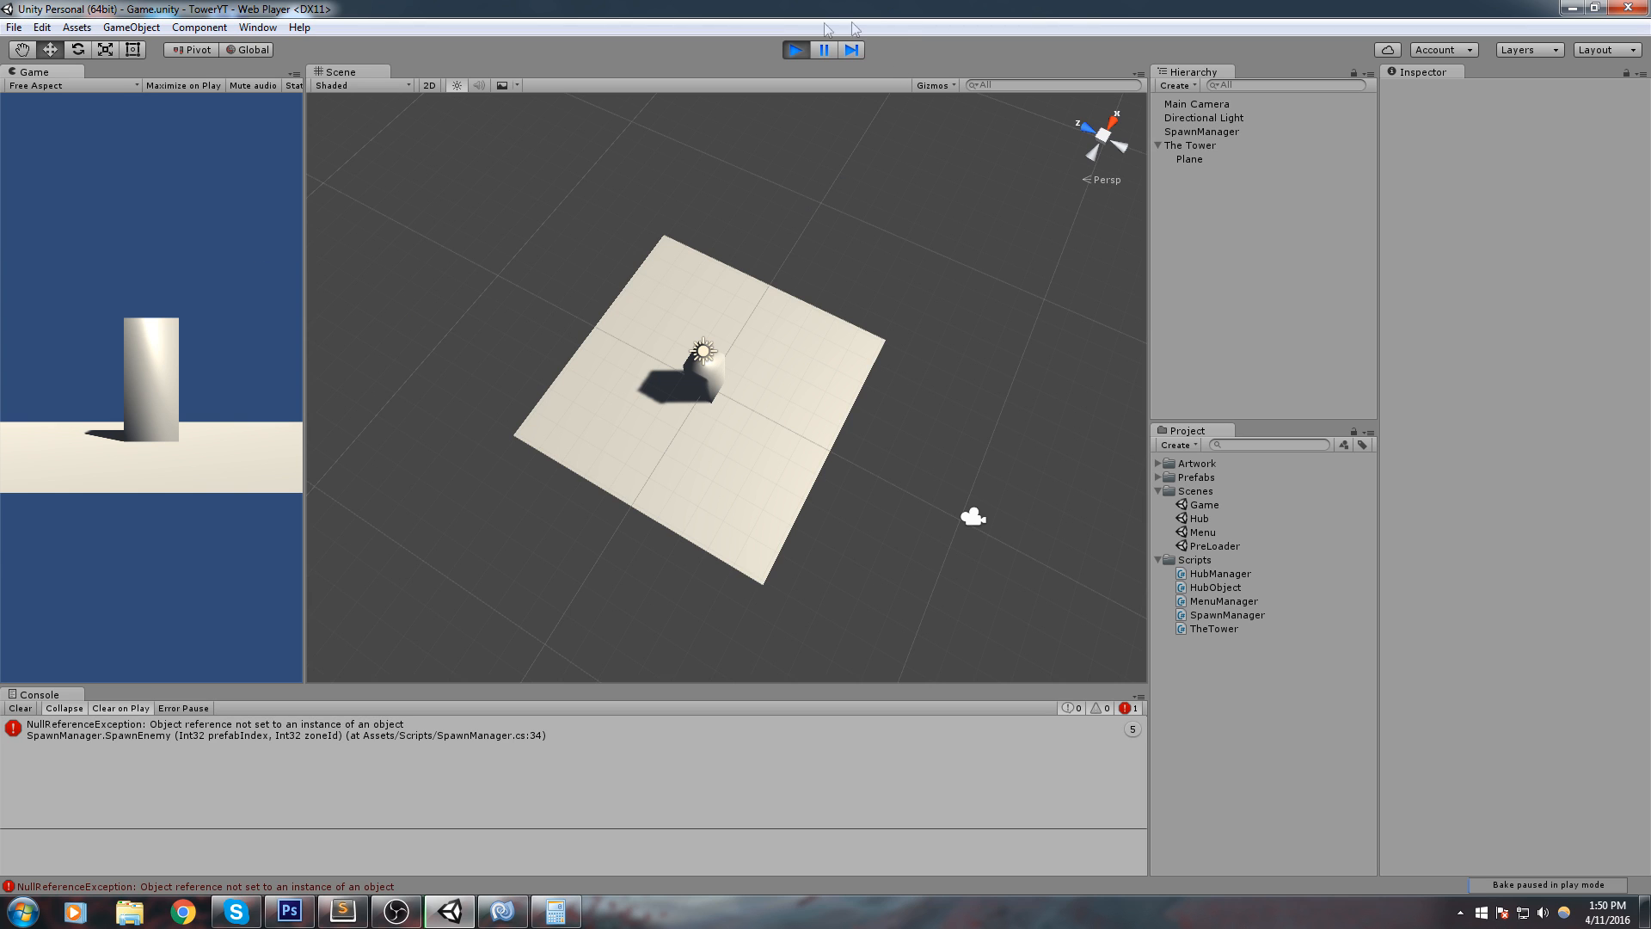
click(795, 50)
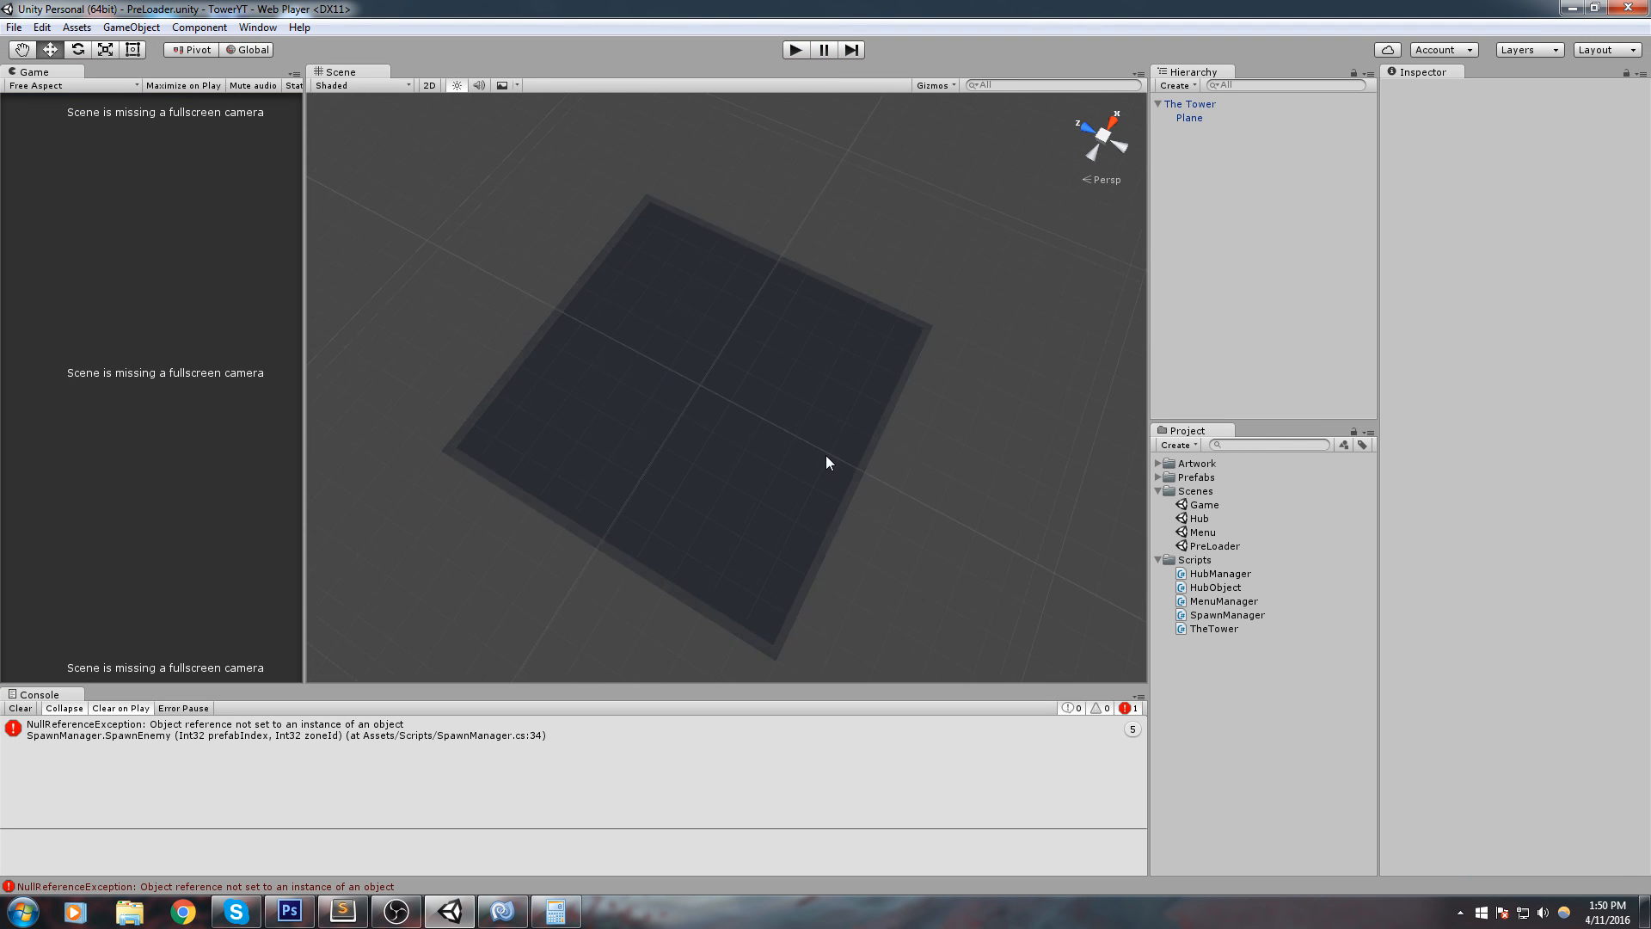
double_click(1204, 504)
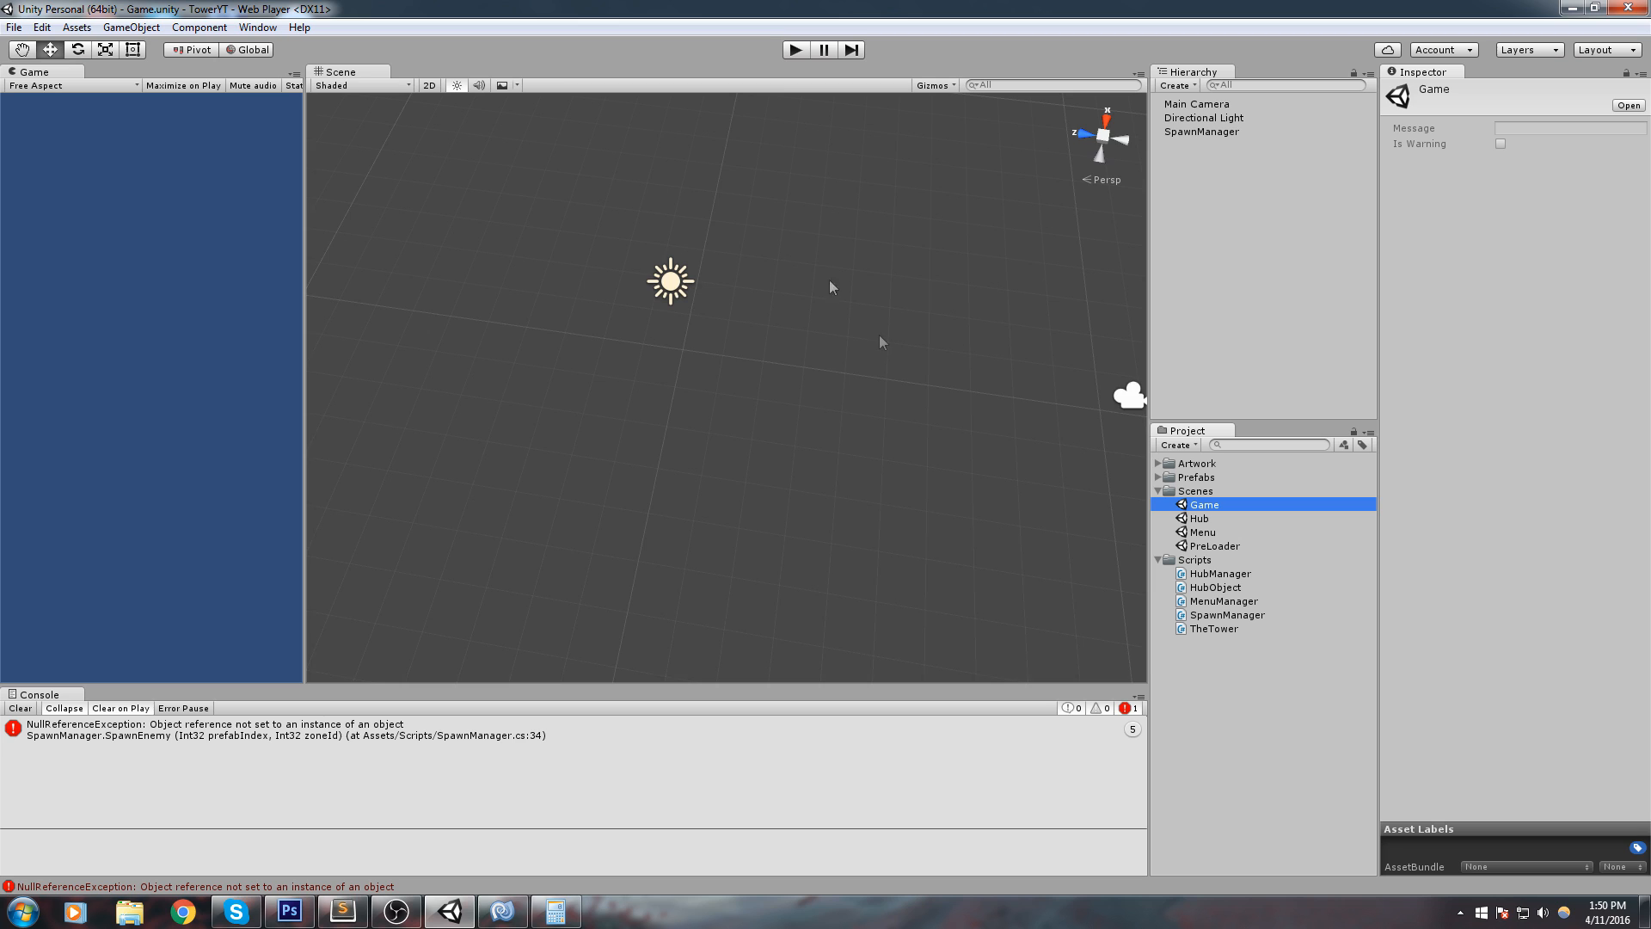
Step: Add a TinyEnemy cube and create an Enemy folder under Prefabs
click(130, 27)
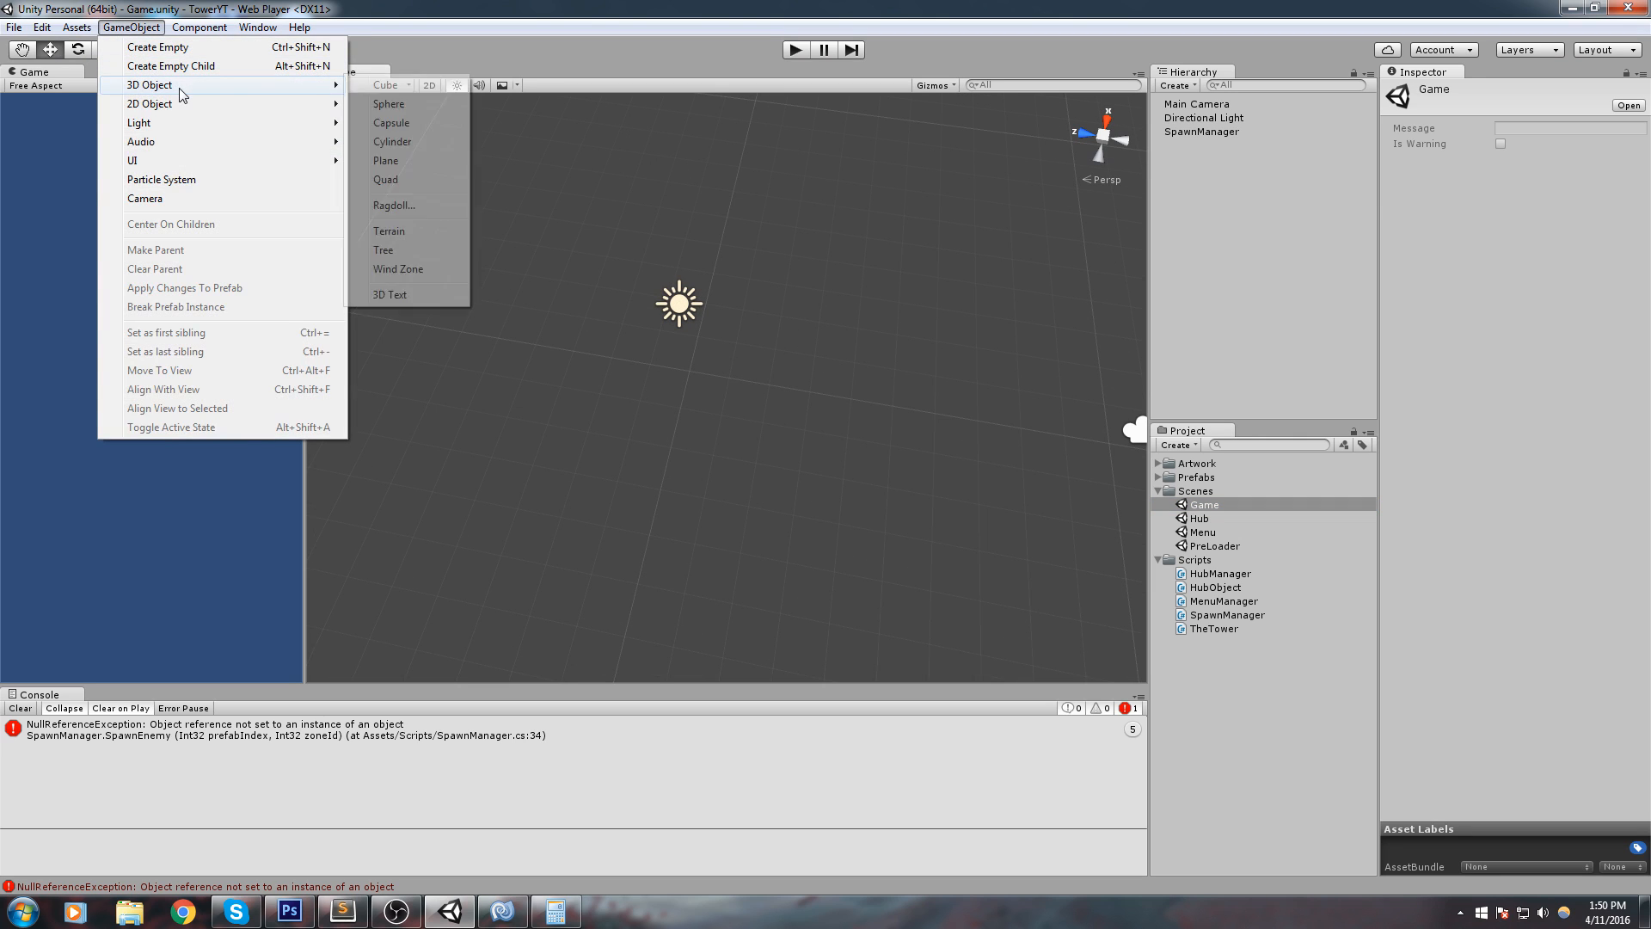
click(387, 84)
text(TinyEnemy)
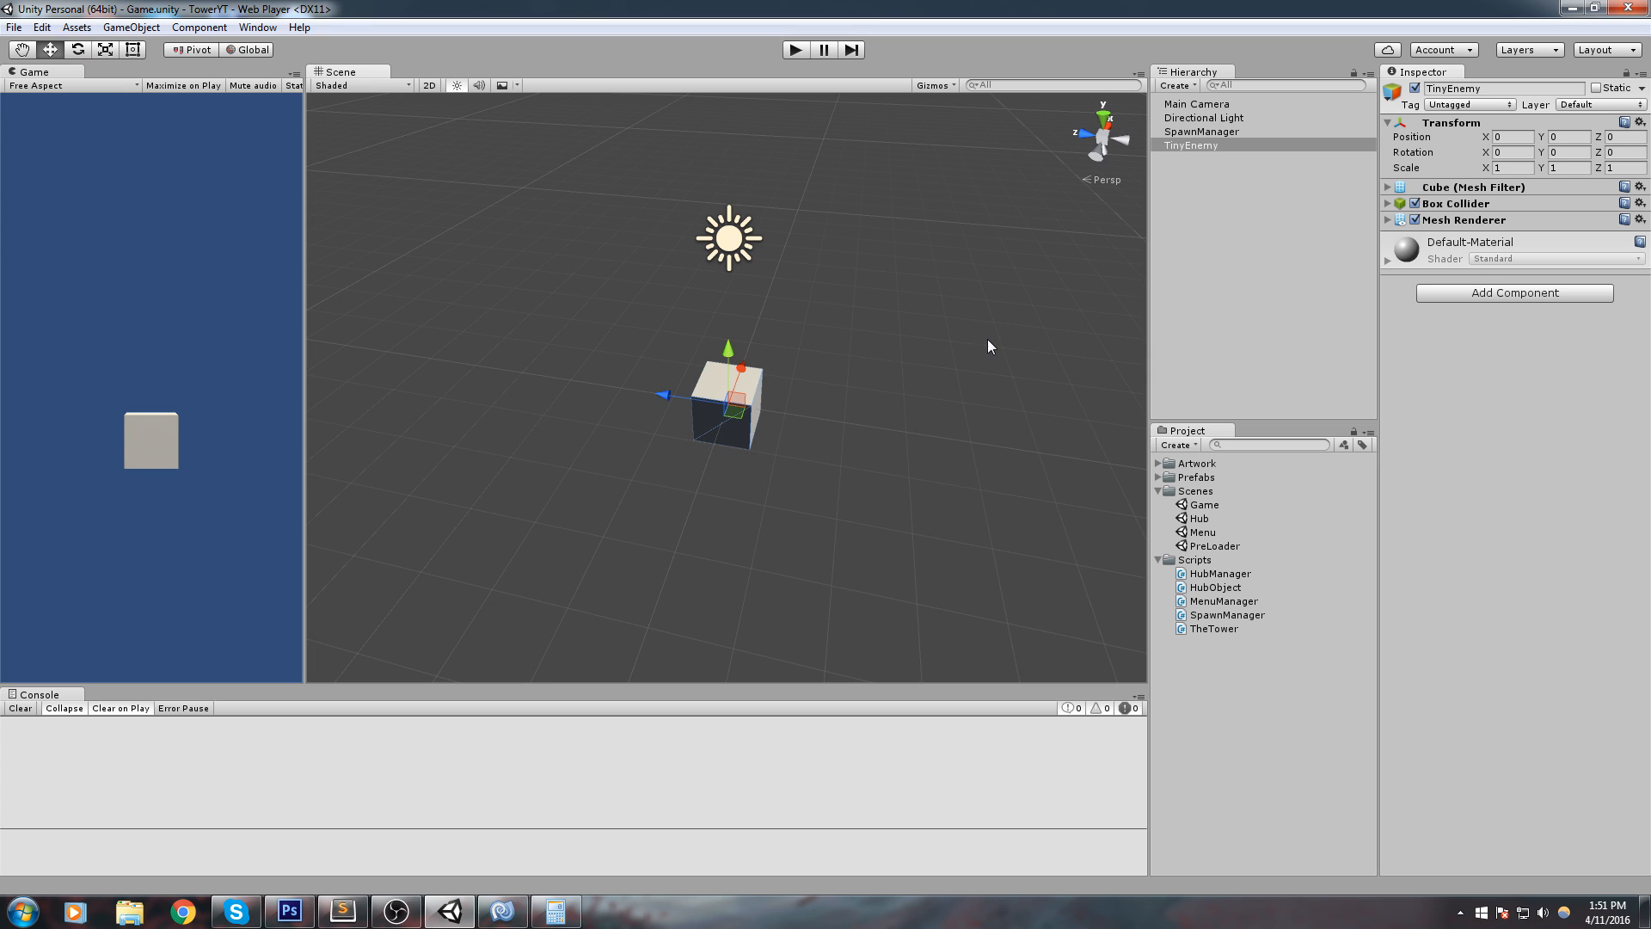
click(1159, 478)
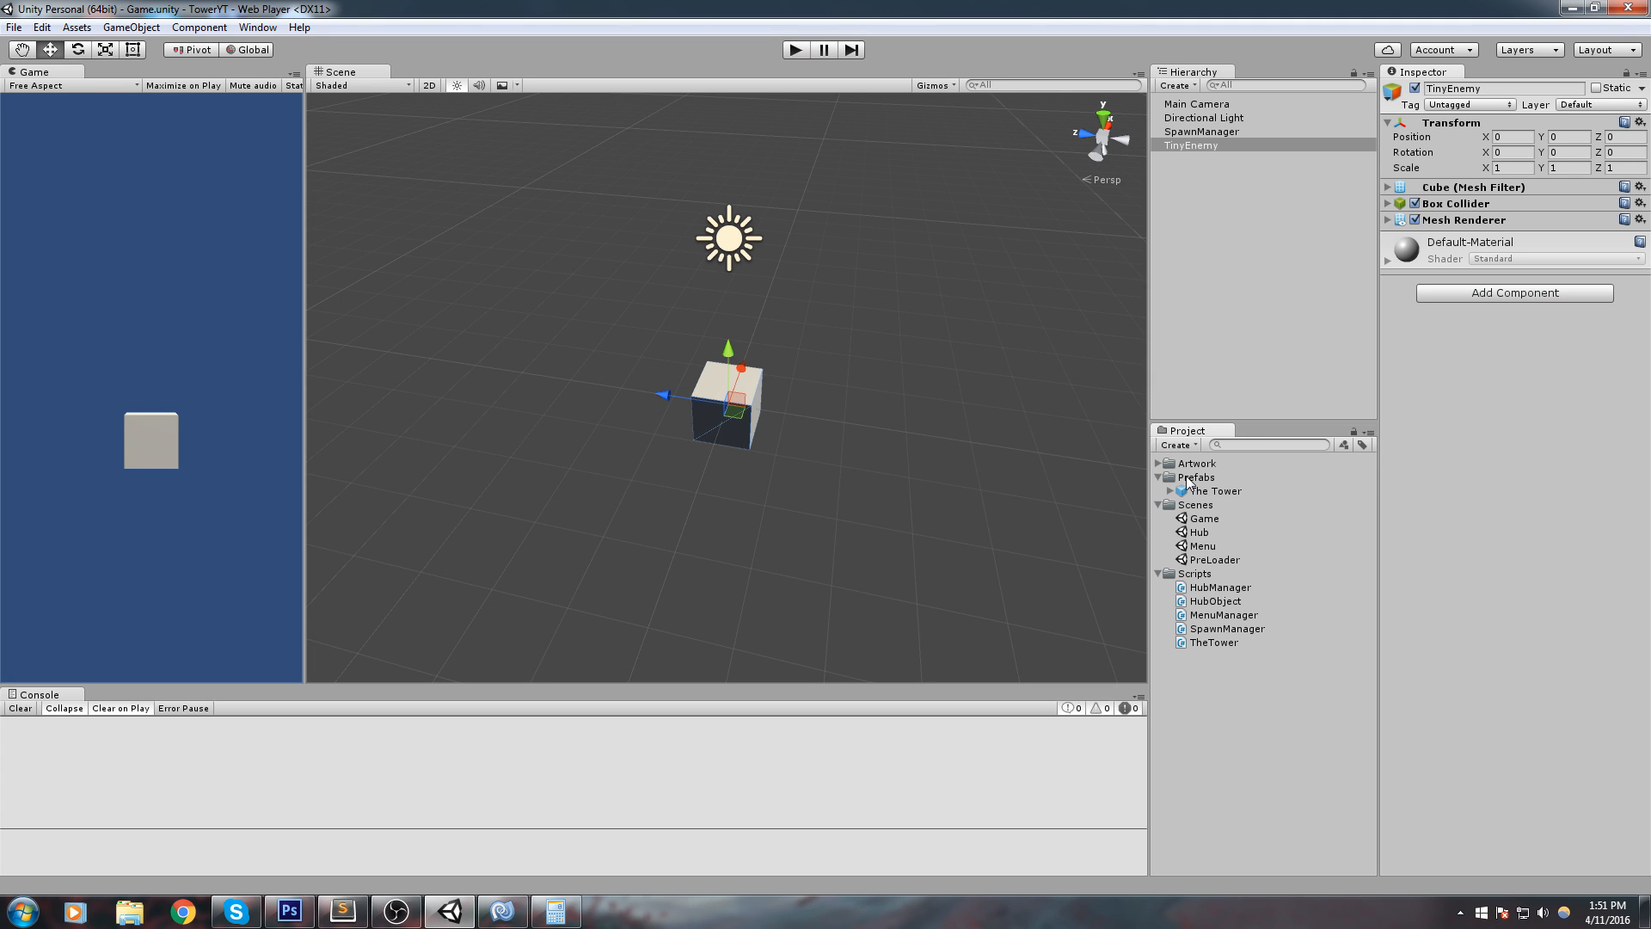
right_click(1197, 477)
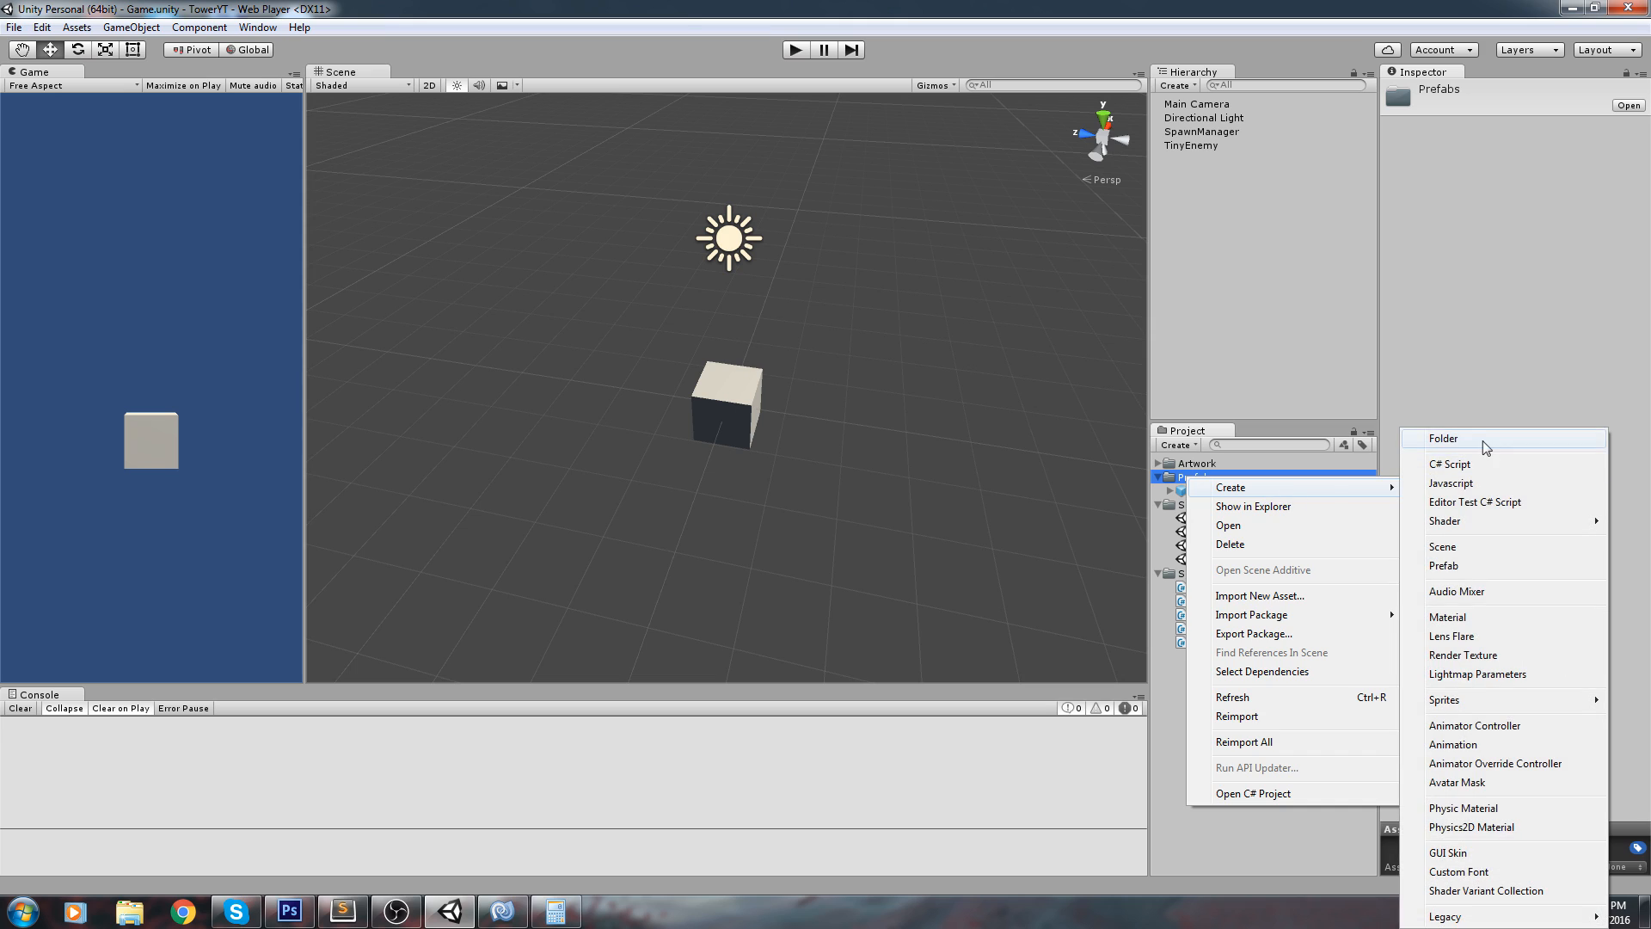
click(1444, 438)
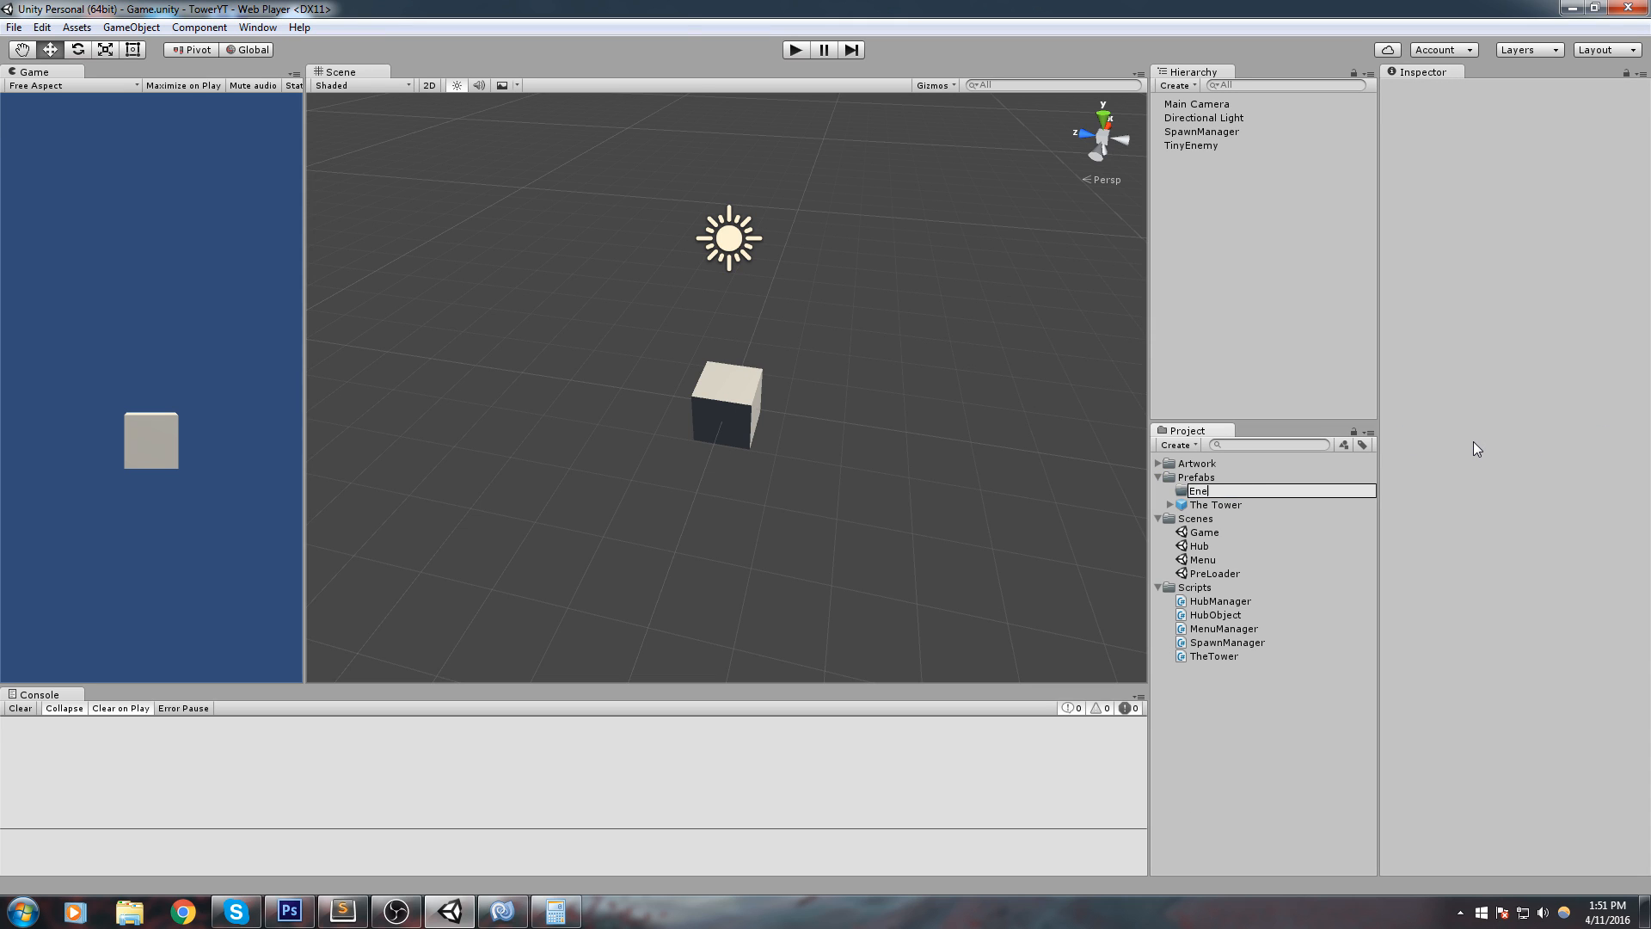
key(Return)
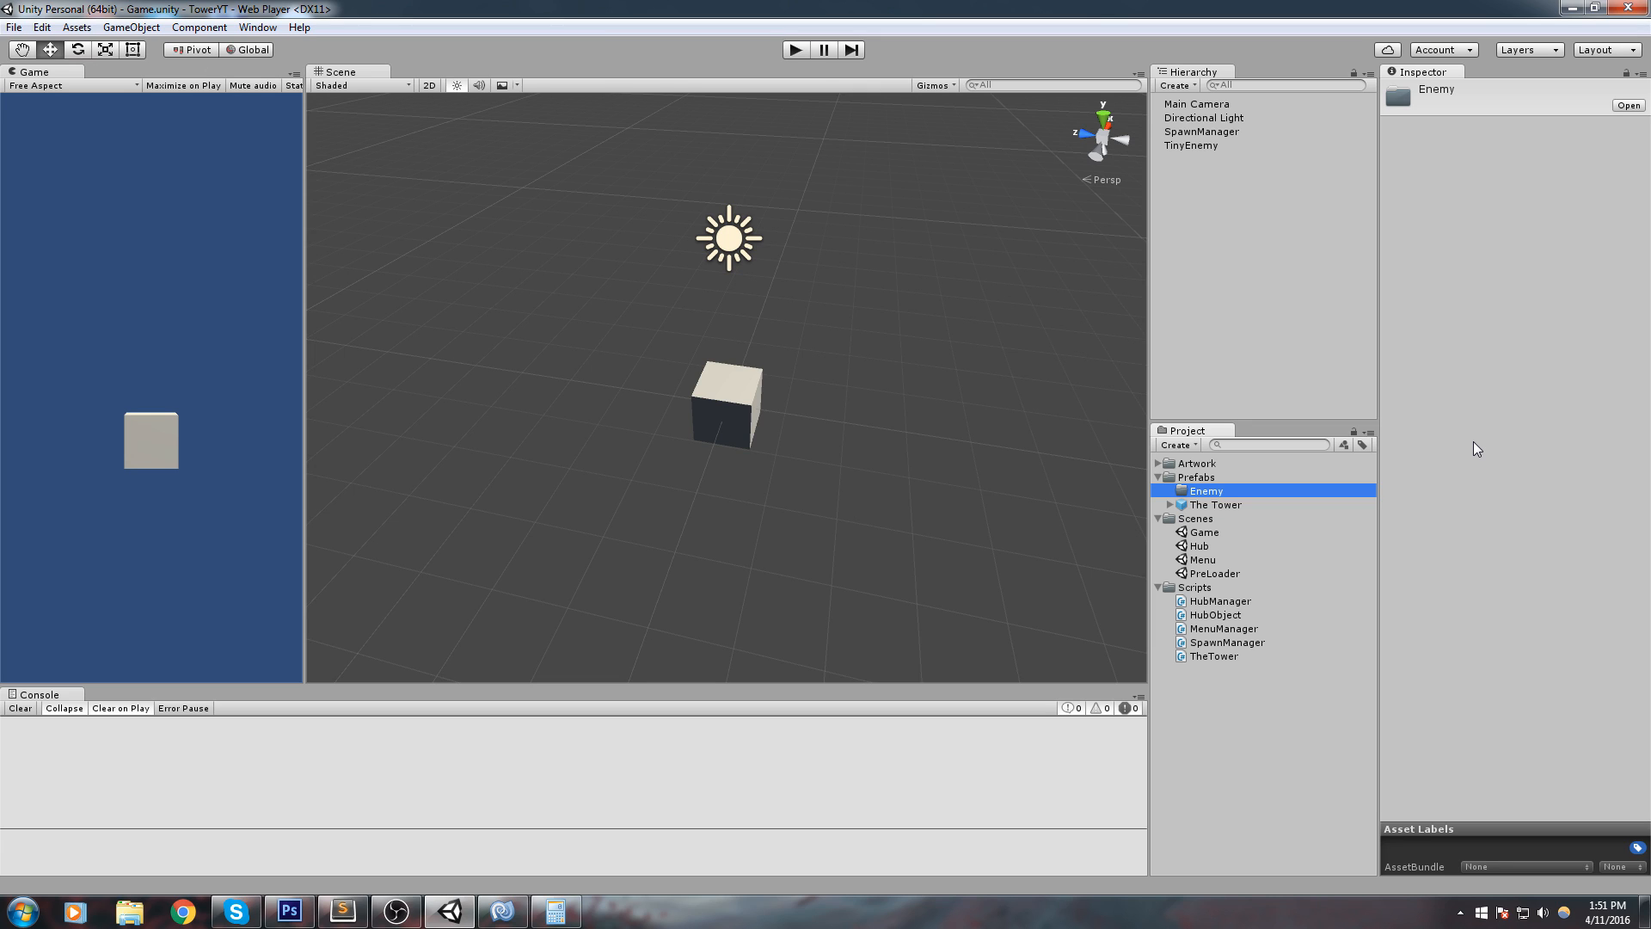
mouse_move(1182, 149)
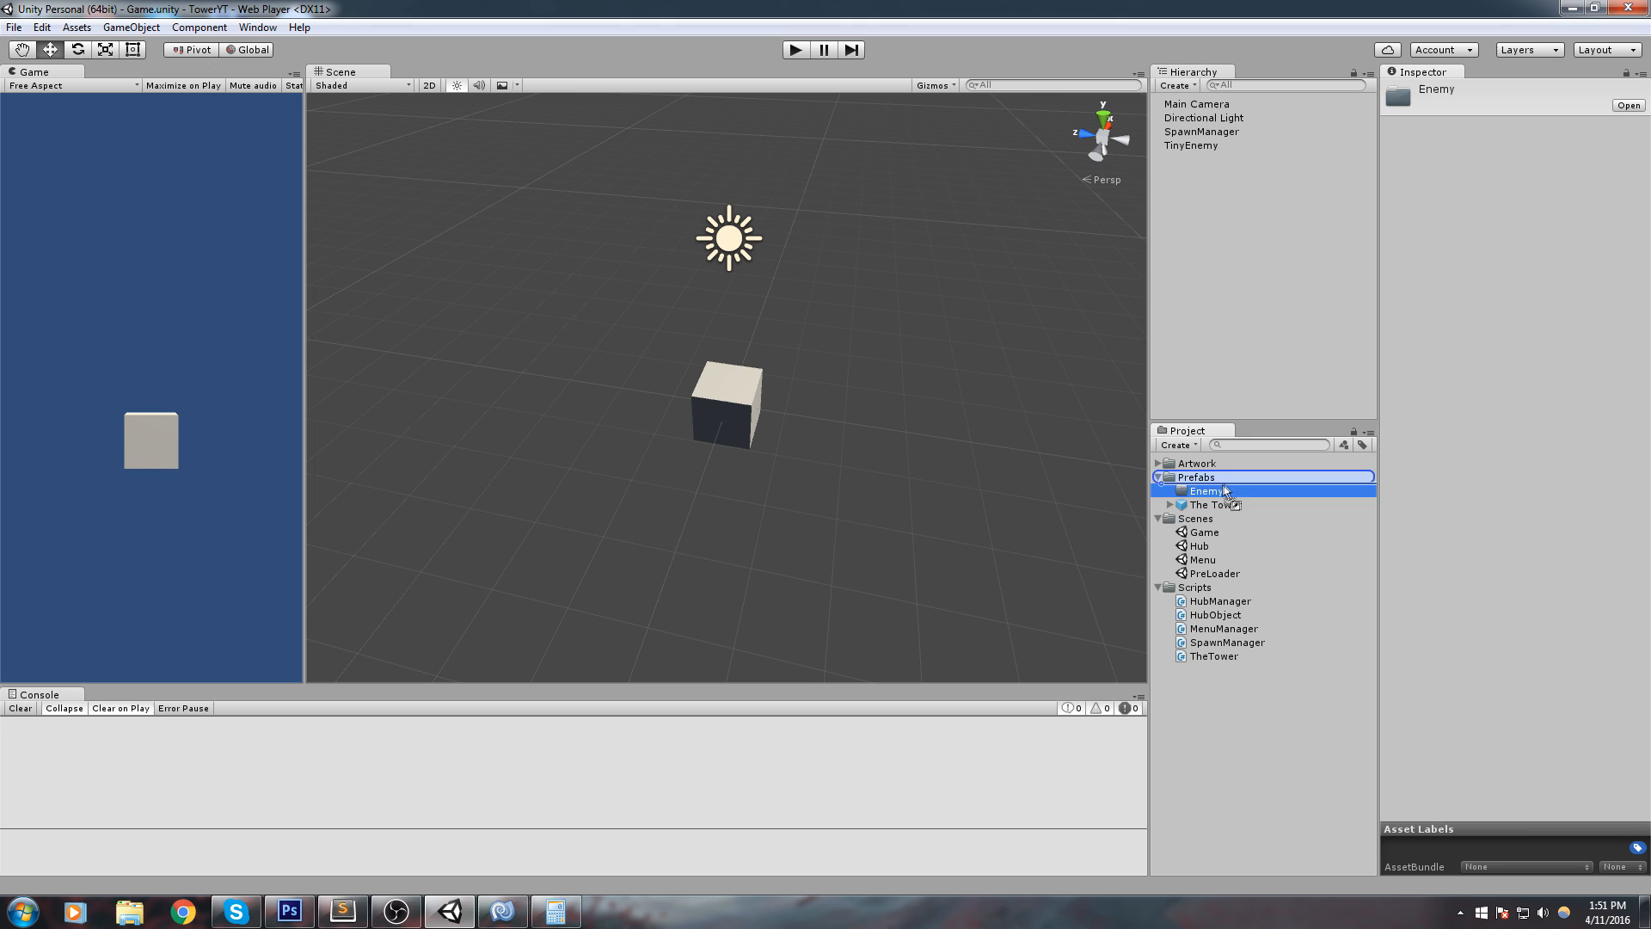
Step: Store TinyEnemy as a prefab in the Enemy folder and delete it from the scene
click(1169, 491)
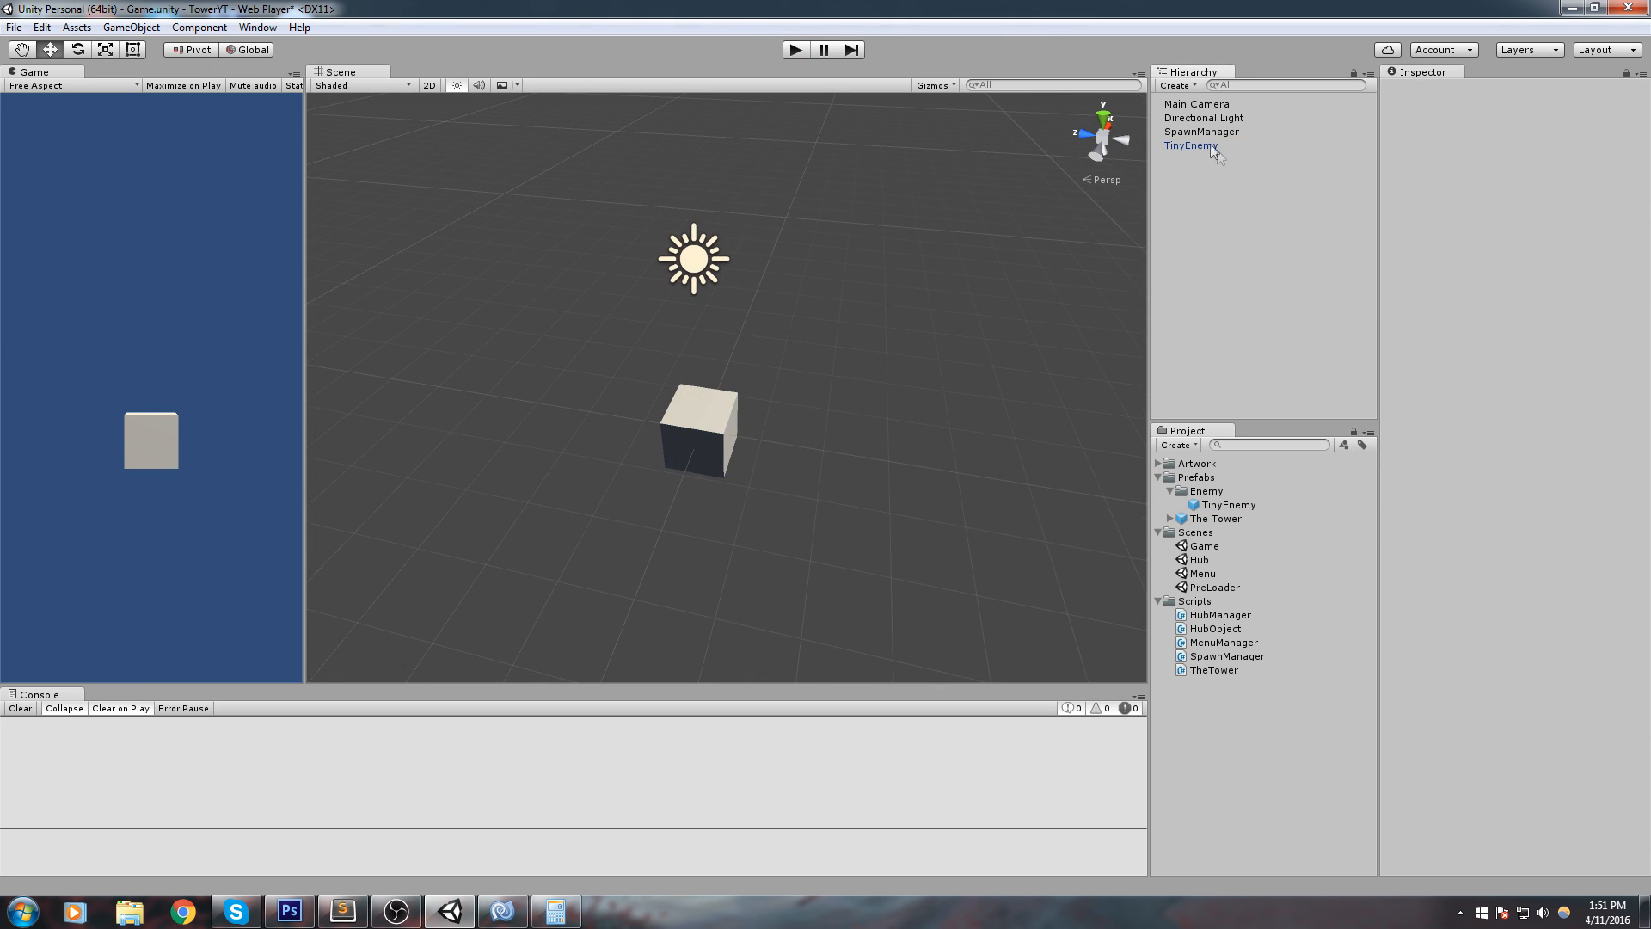
click(1191, 146)
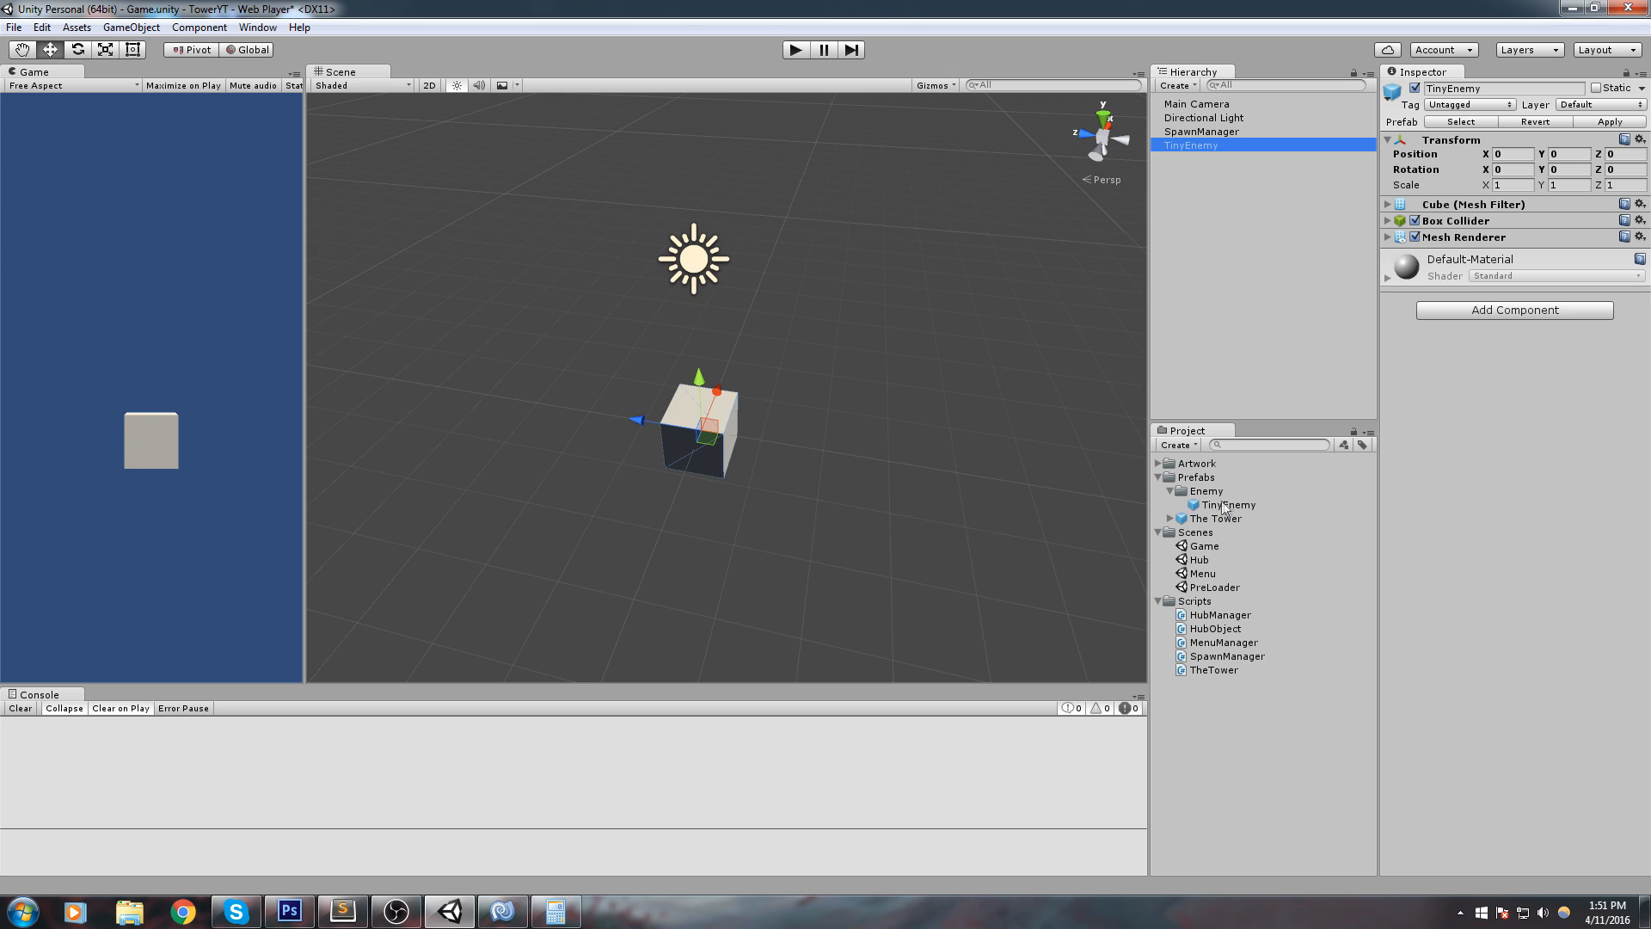
key(Delete)
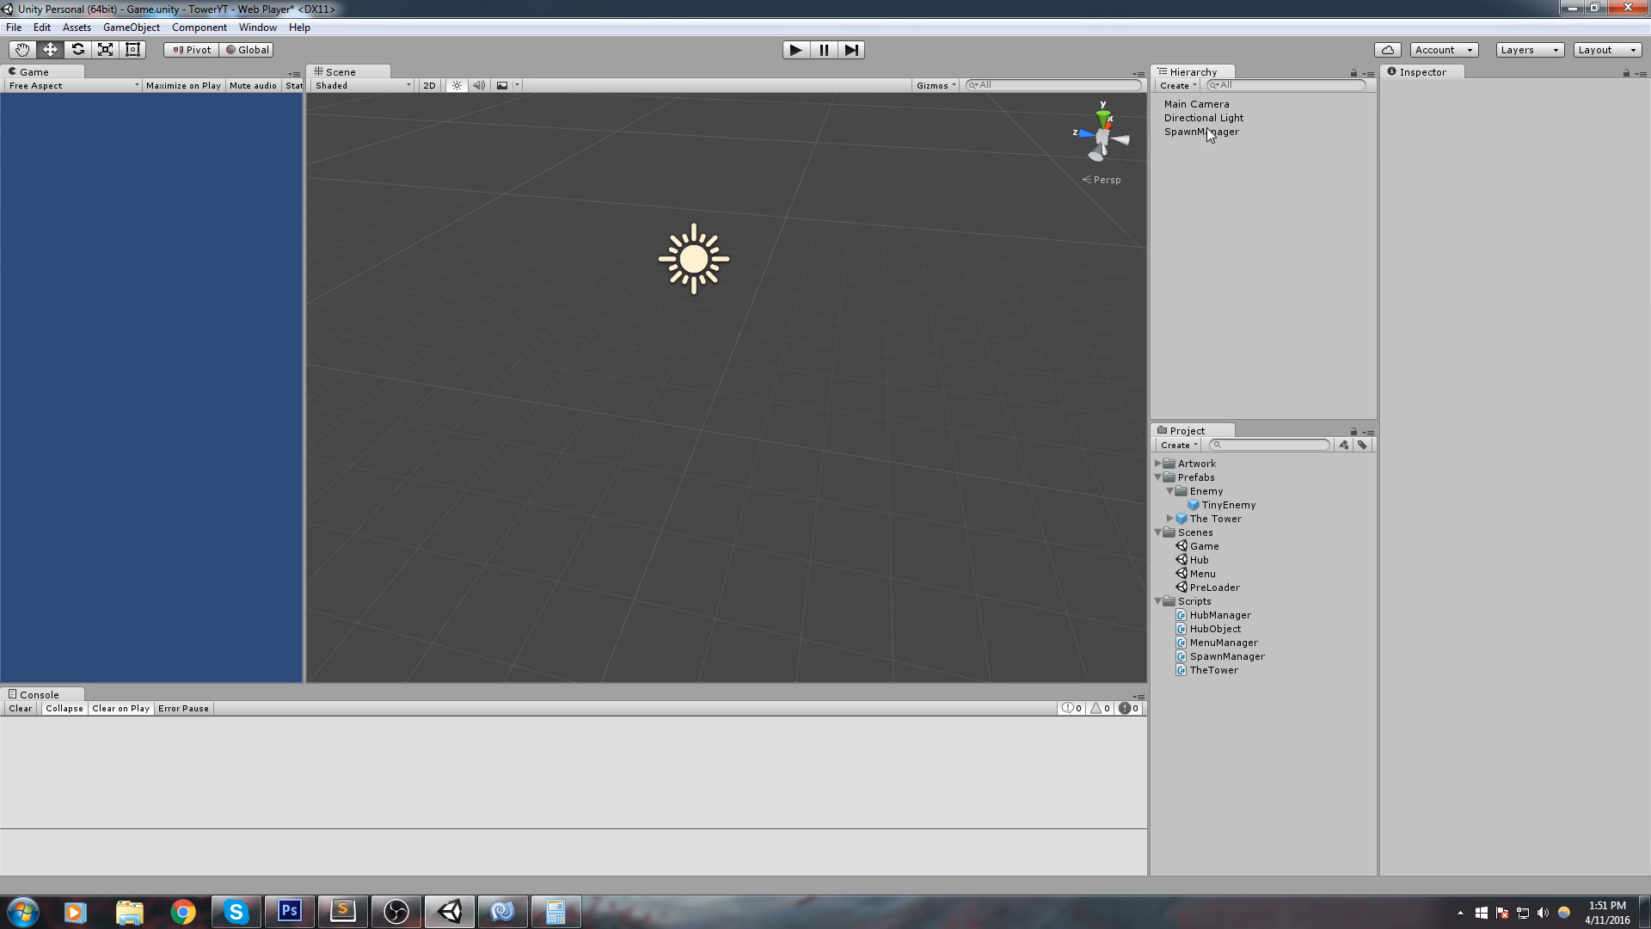
Step: Set SpawnManager's Enemy Prefabs size to 1 with the TinyEnemy prefab as Element 0
click(1201, 132)
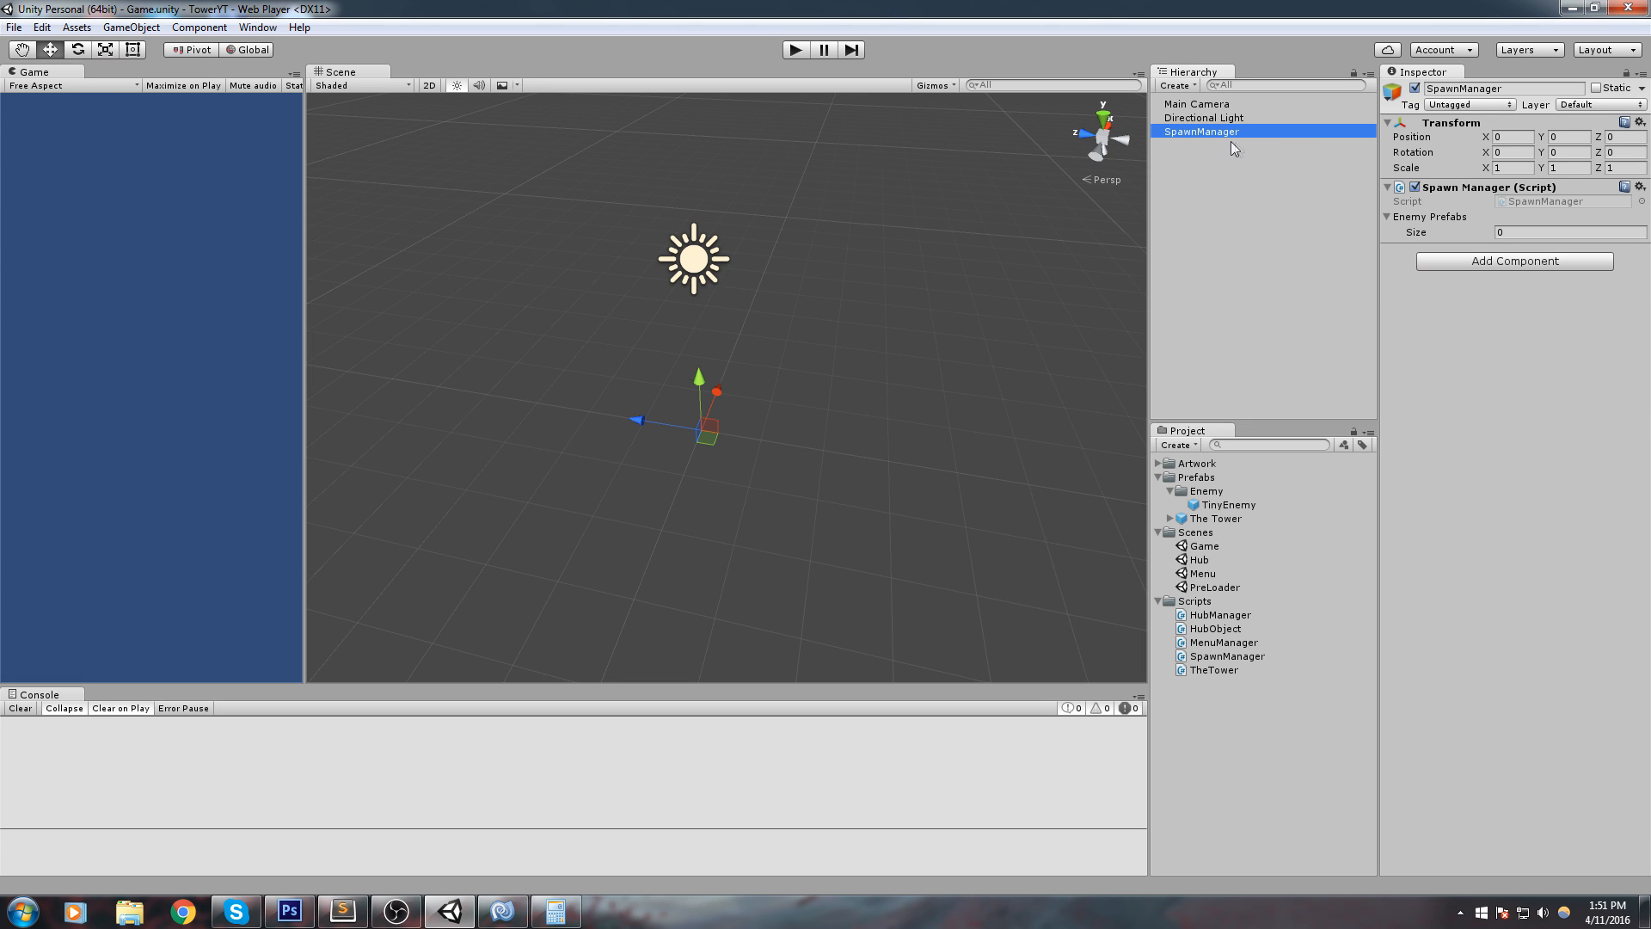
click(1568, 231)
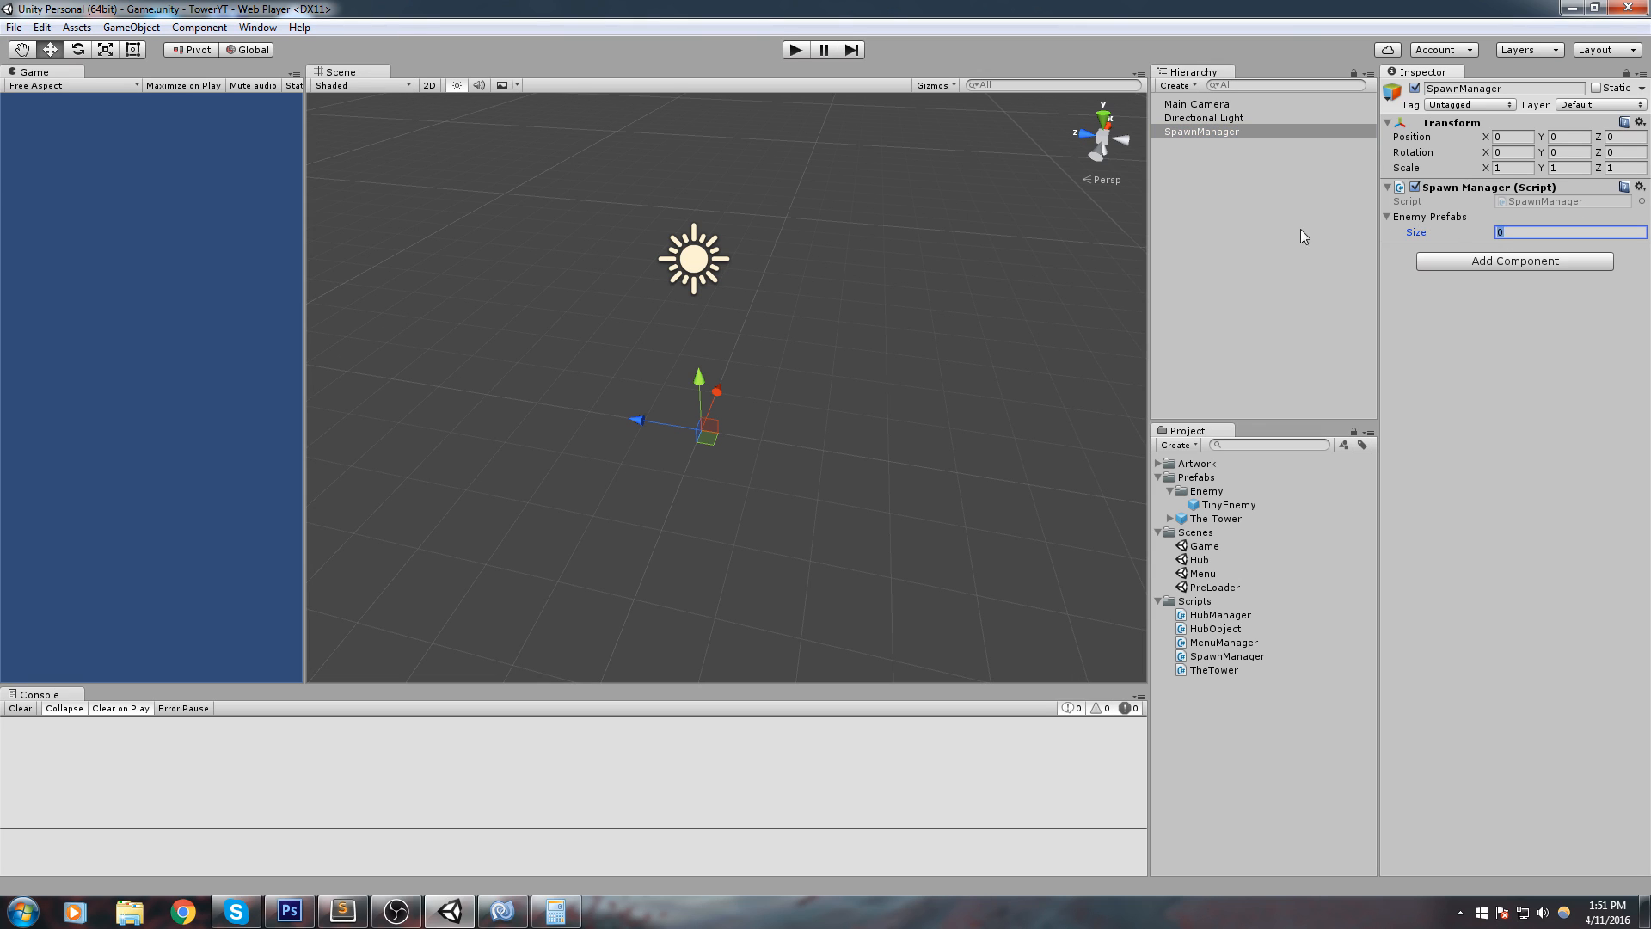
text(1)
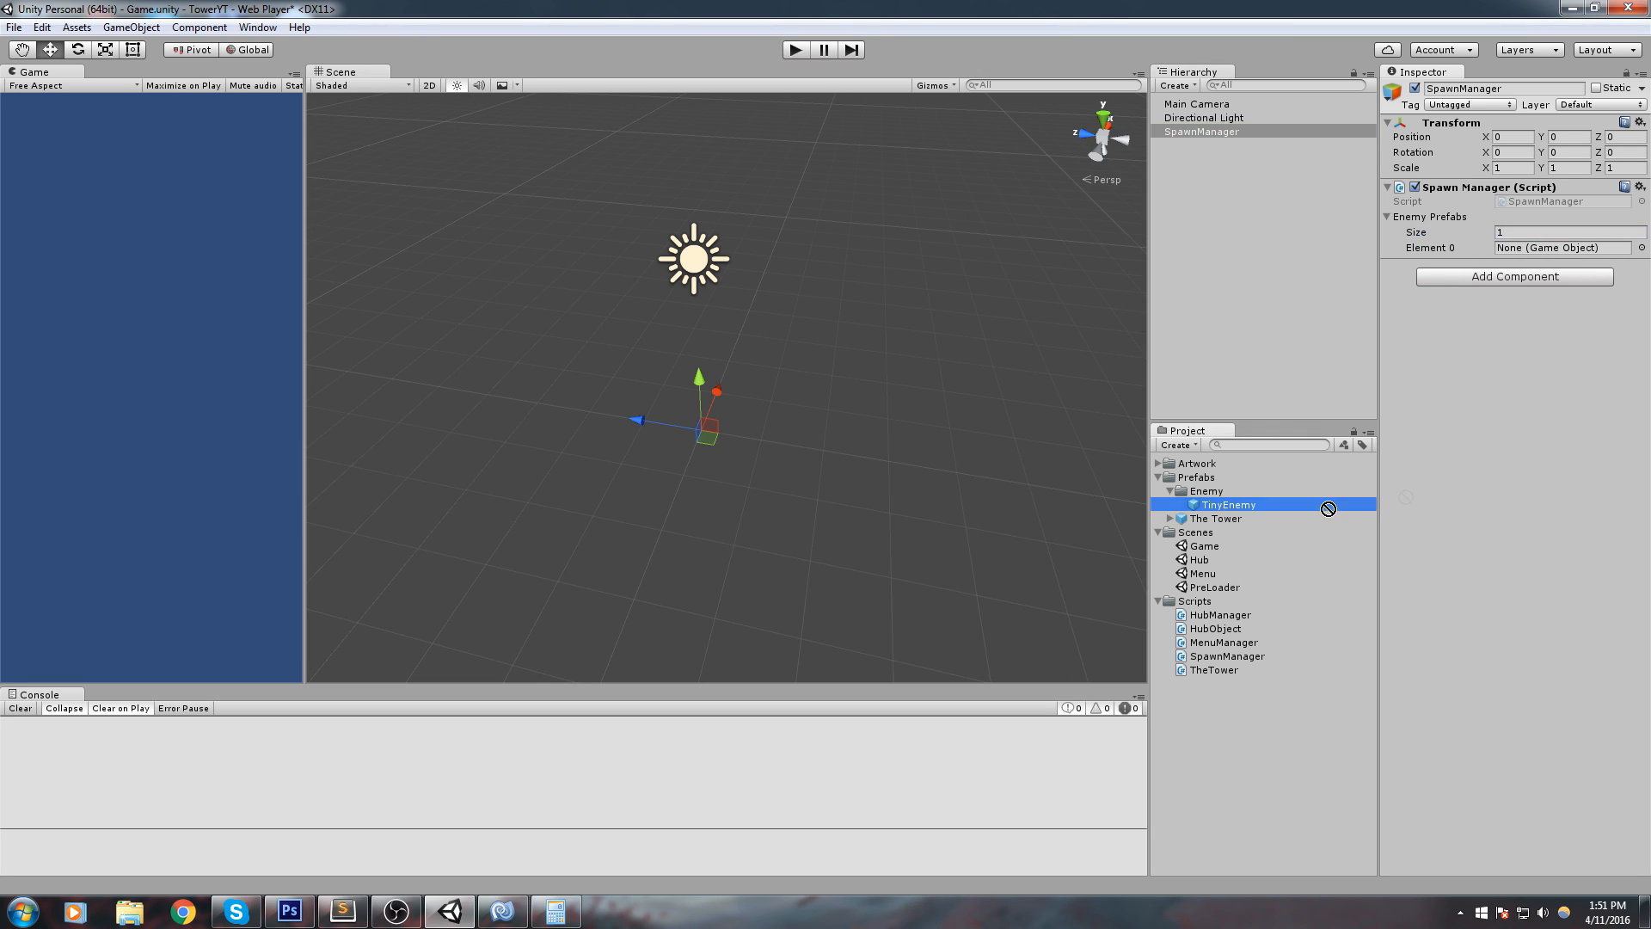
drag(1224, 504, 1563, 247)
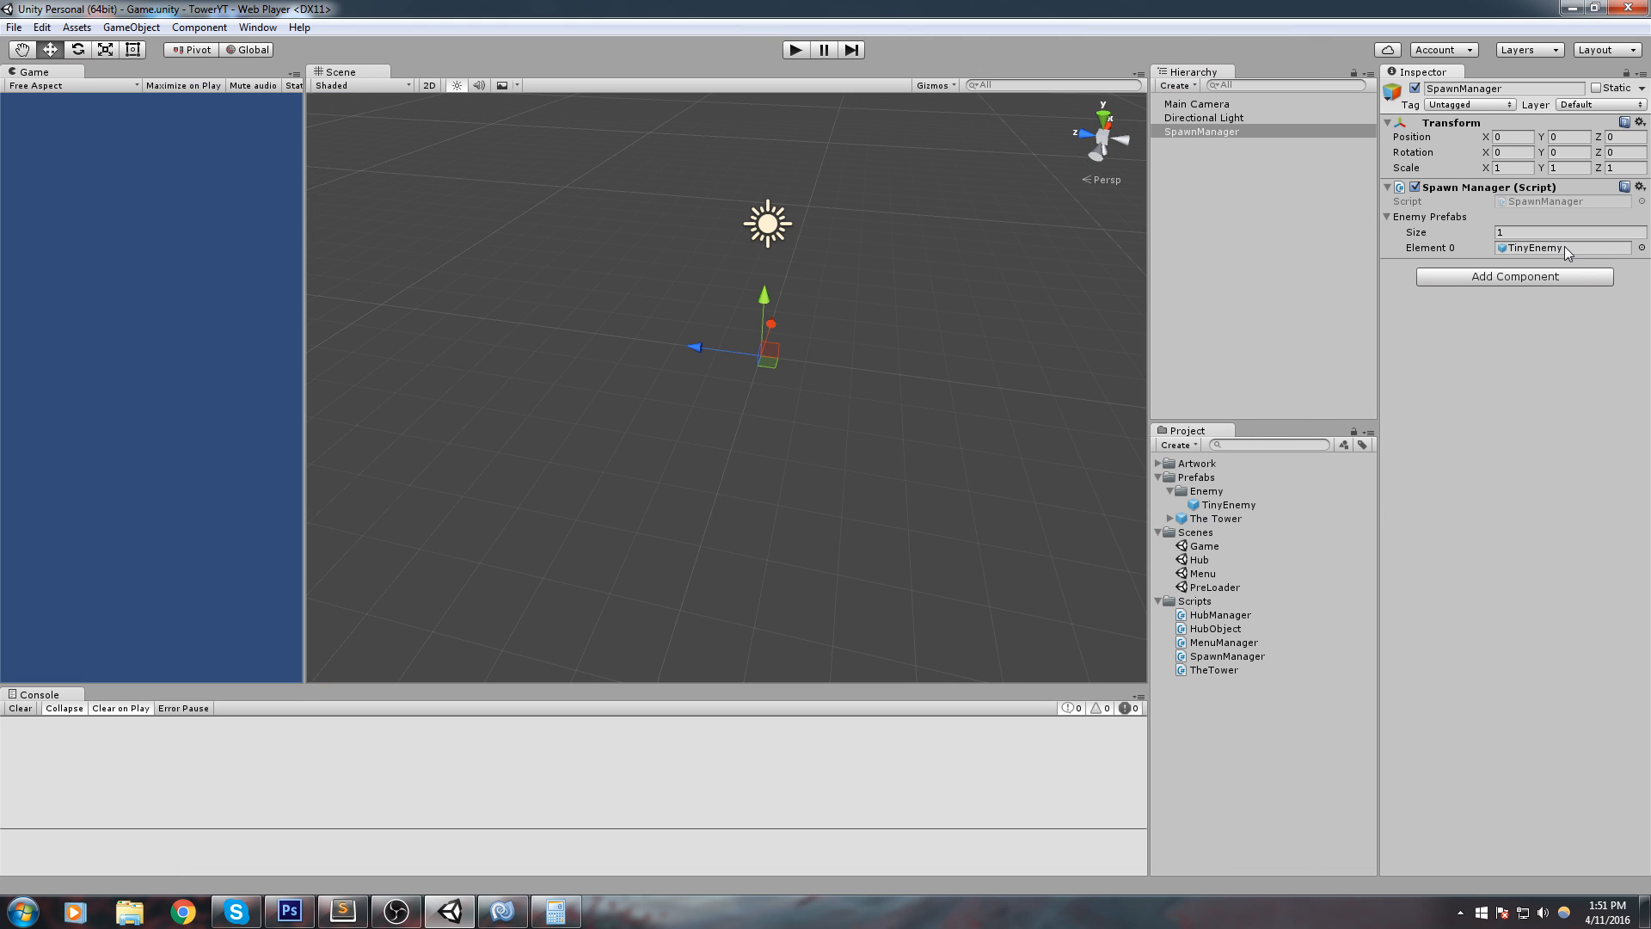
click(1562, 247)
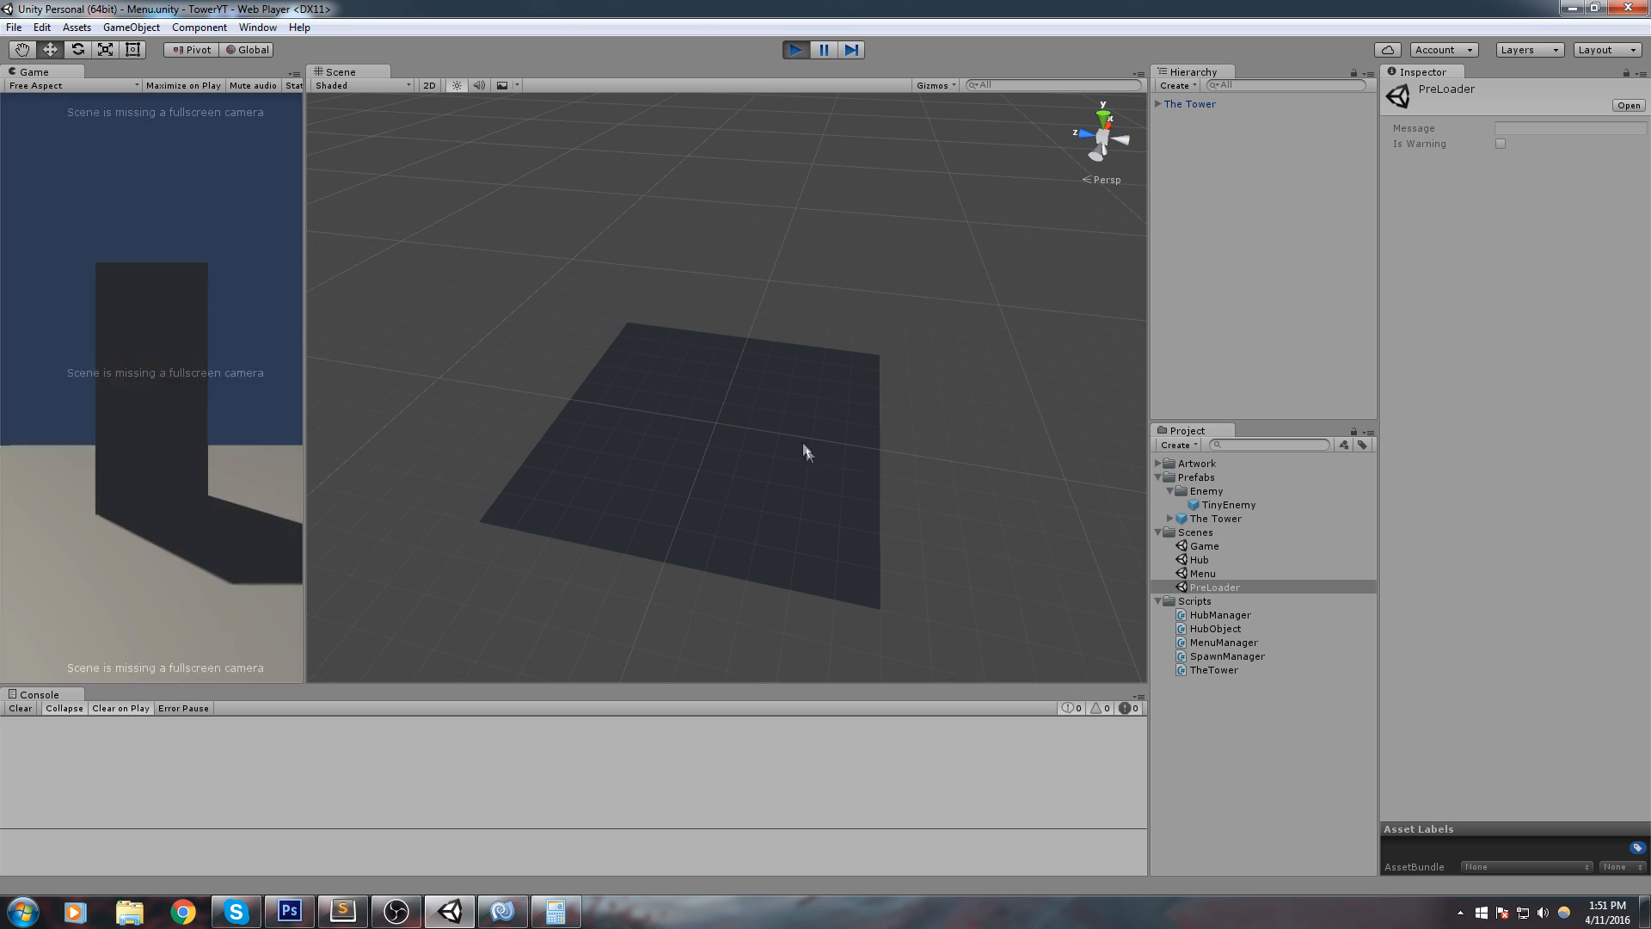
Step: In Play mode, spawn five TinyEnemy clones around the tower with the A key
click(794, 50)
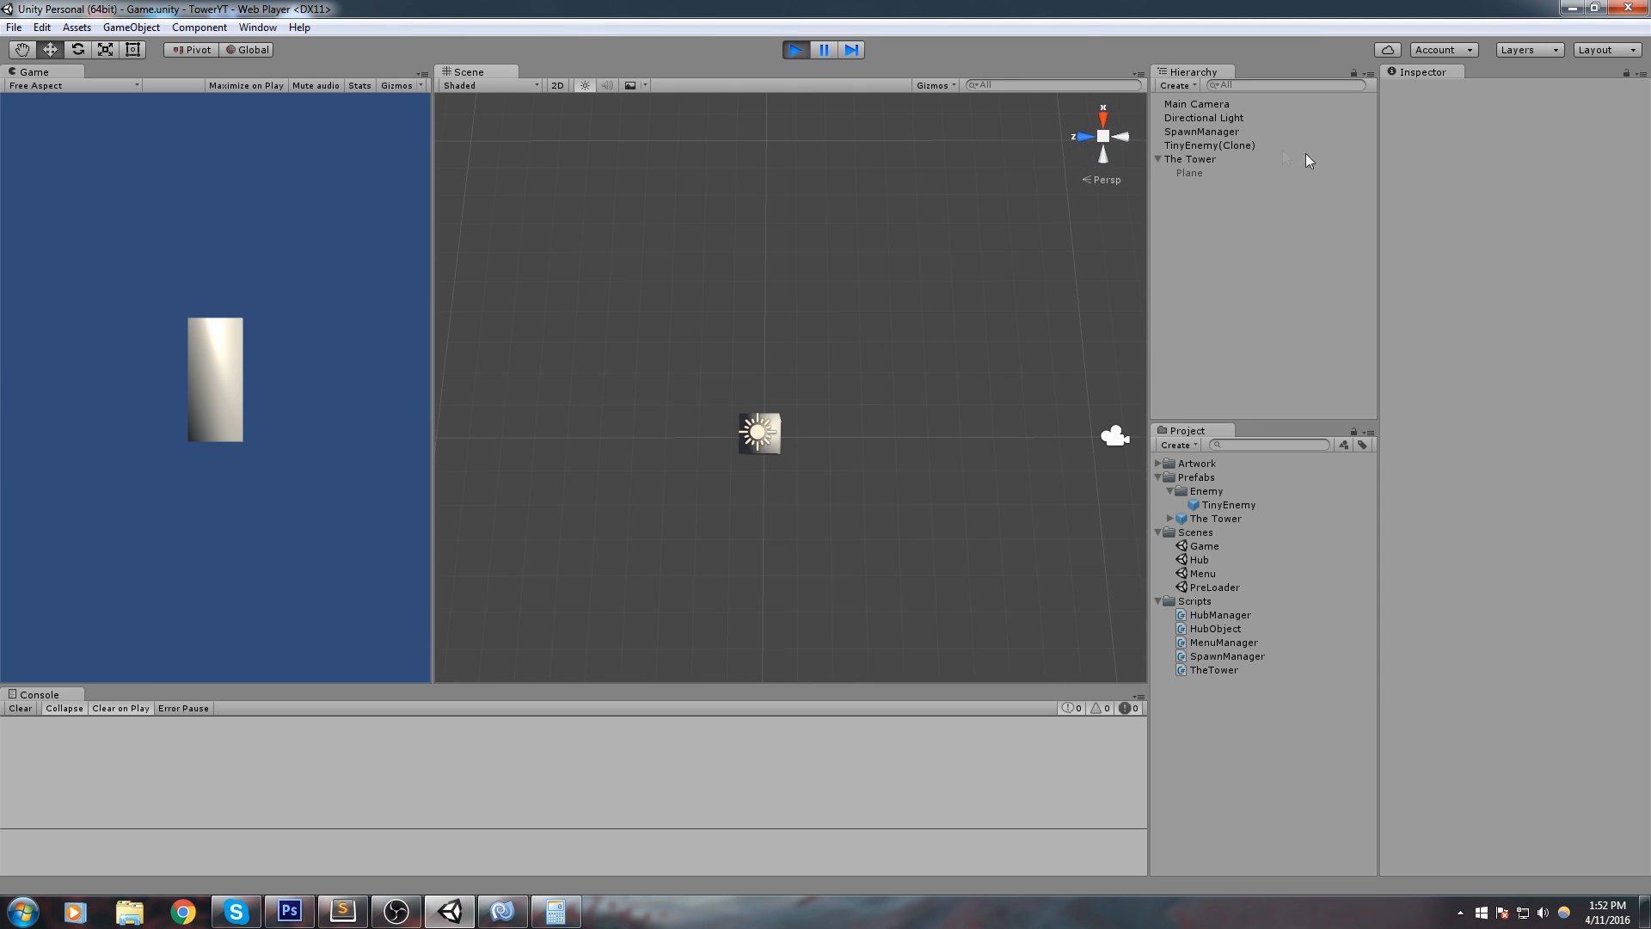
click(1207, 145)
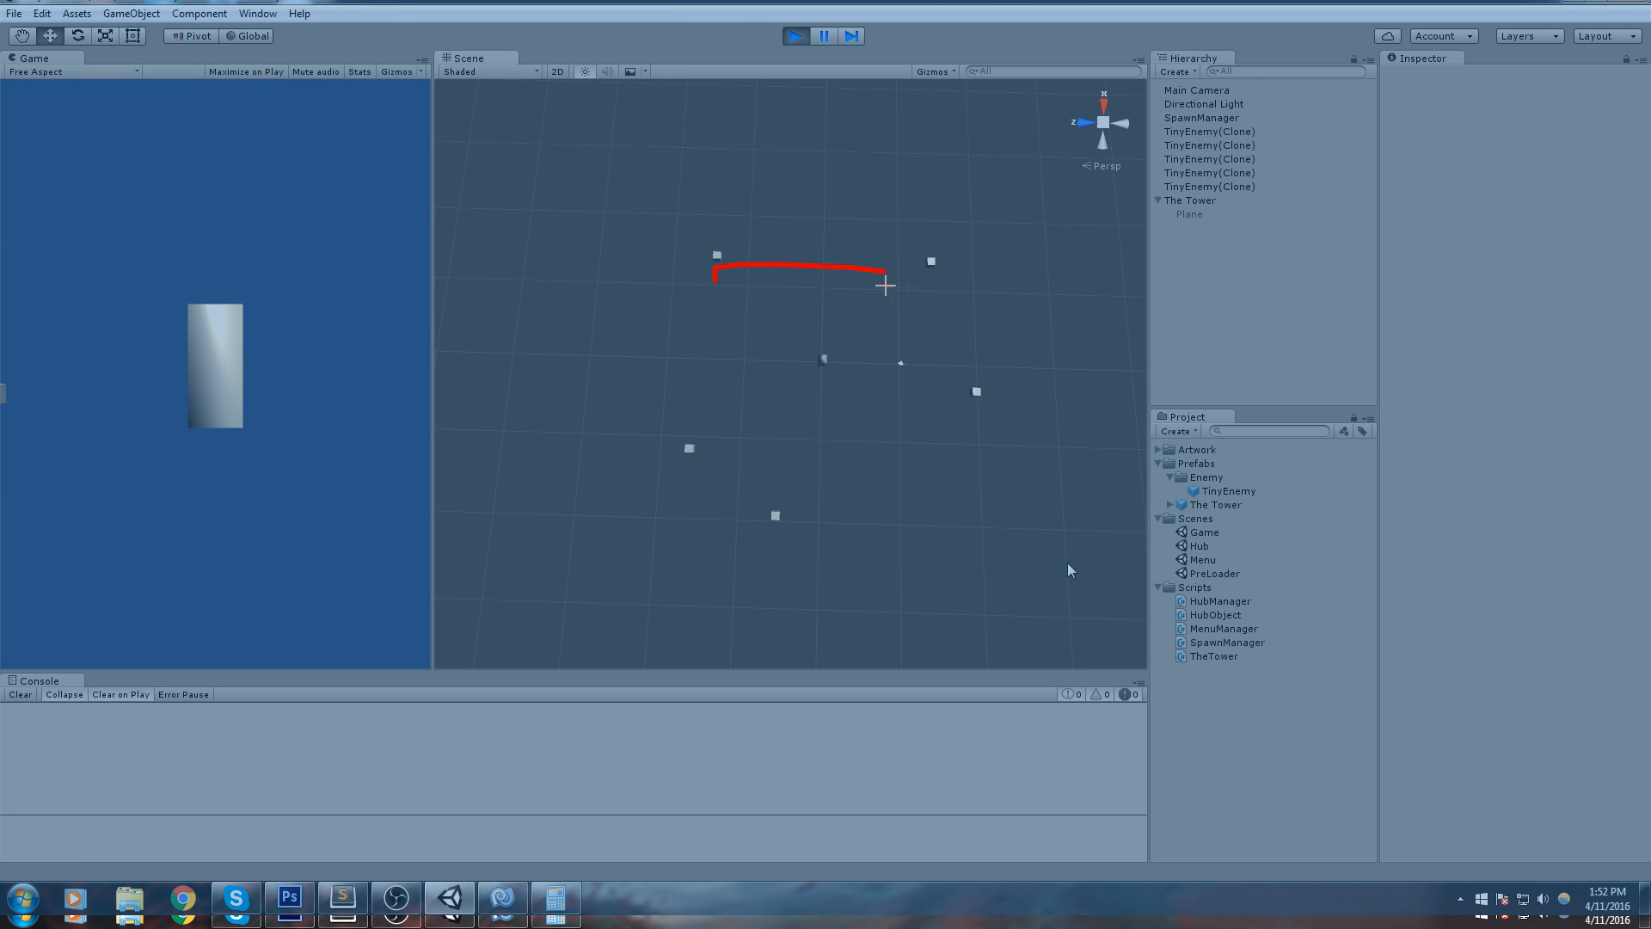
Step: Orbit the Scene view to inspect the full ring of TinyEnemy cubes around the tower
drag(884, 284, 830, 541)
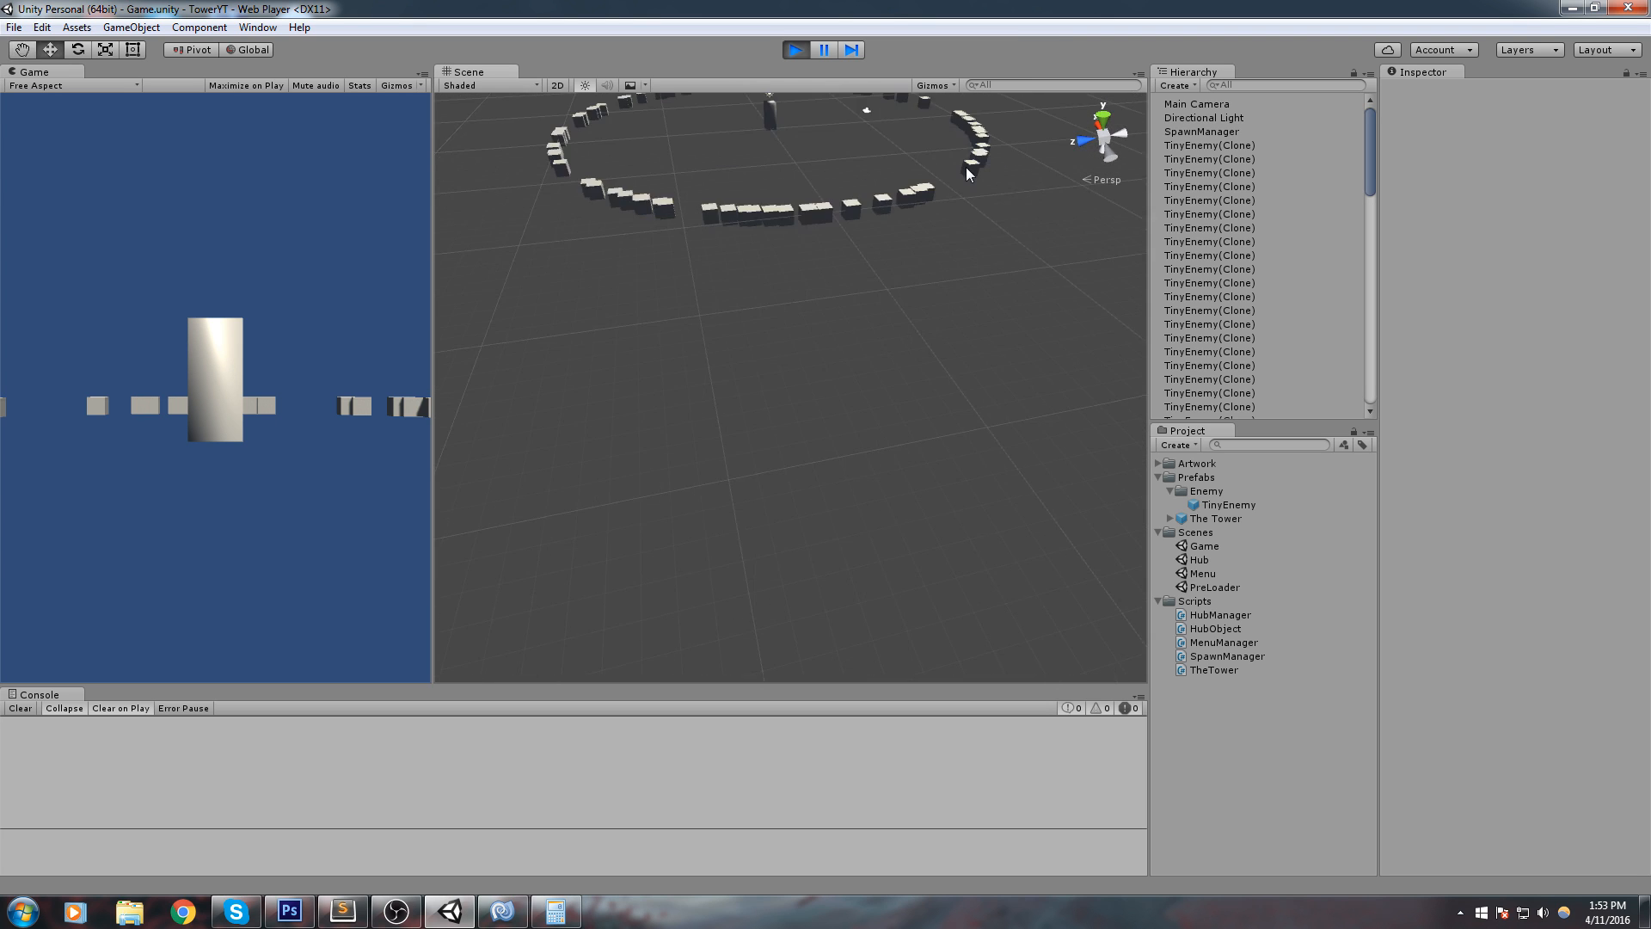
drag(969, 168, 887, 302)
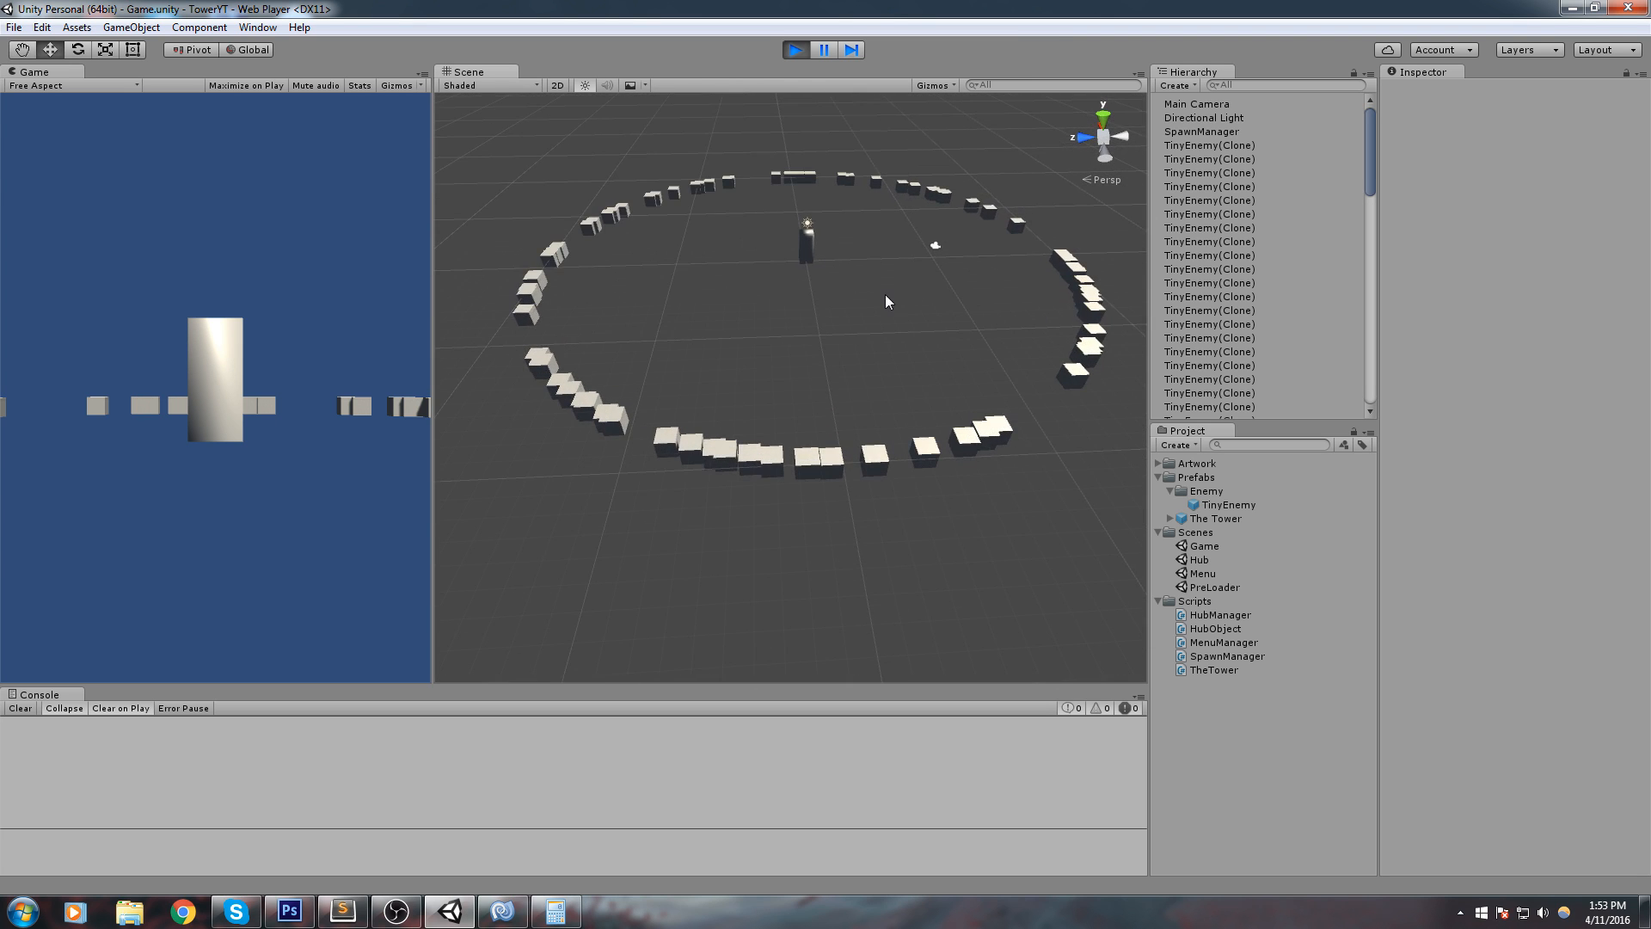